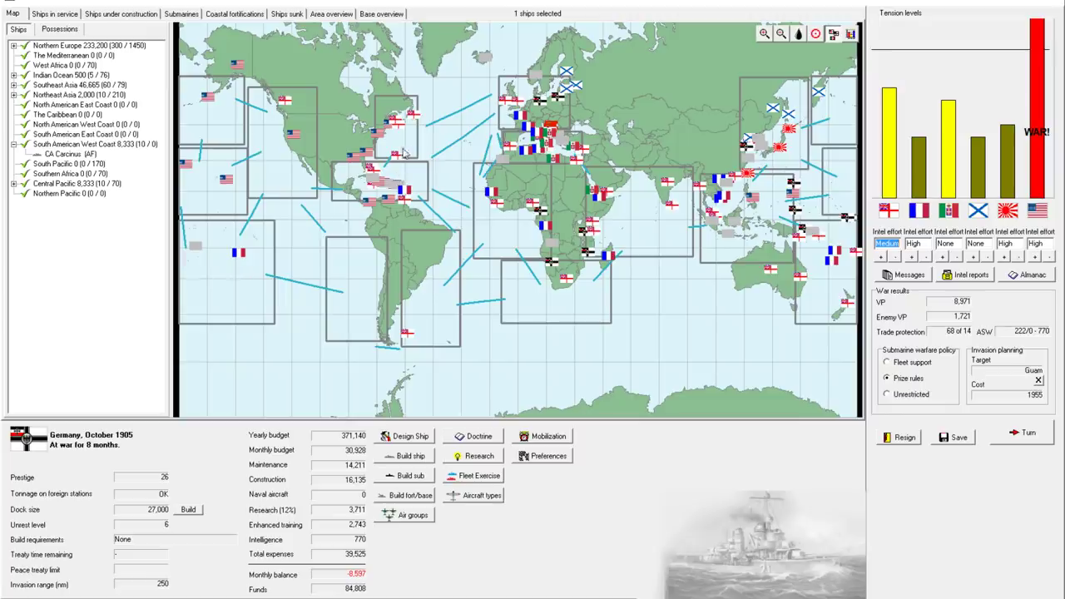
{"action": "mouse_move", "coordinate": [661, 241]}
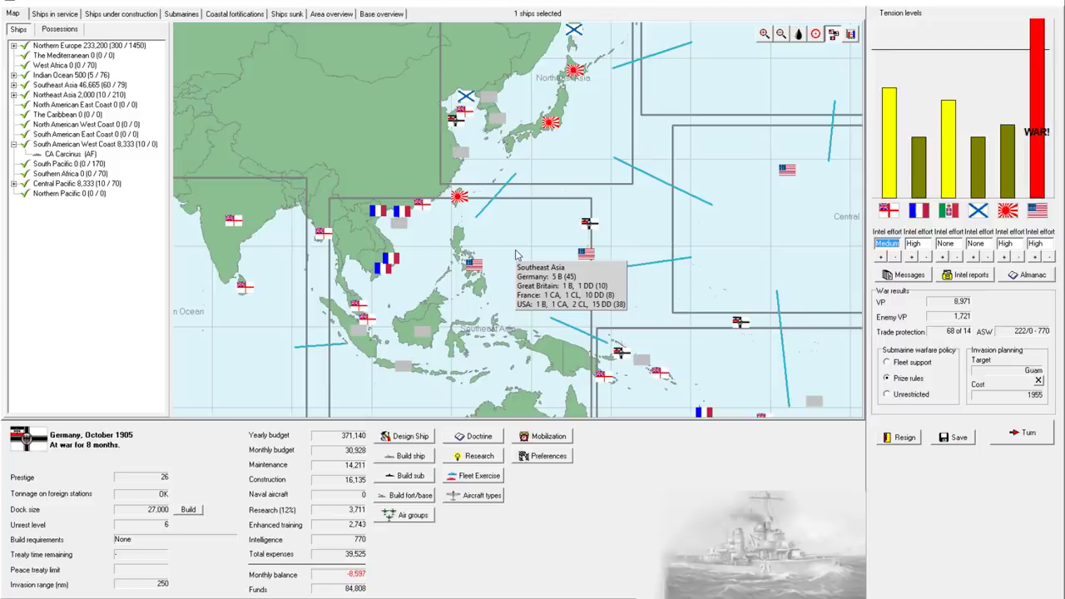
{"action": "mouse_move", "coordinate": [505, 252]}
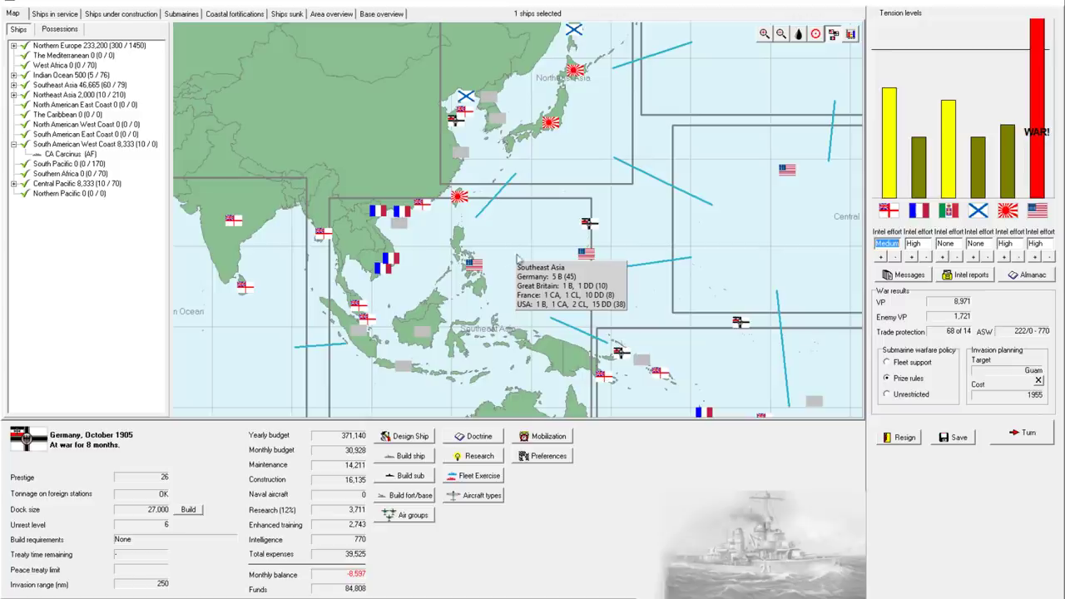
{"action": "mouse_move", "coordinate": [536, 241]}
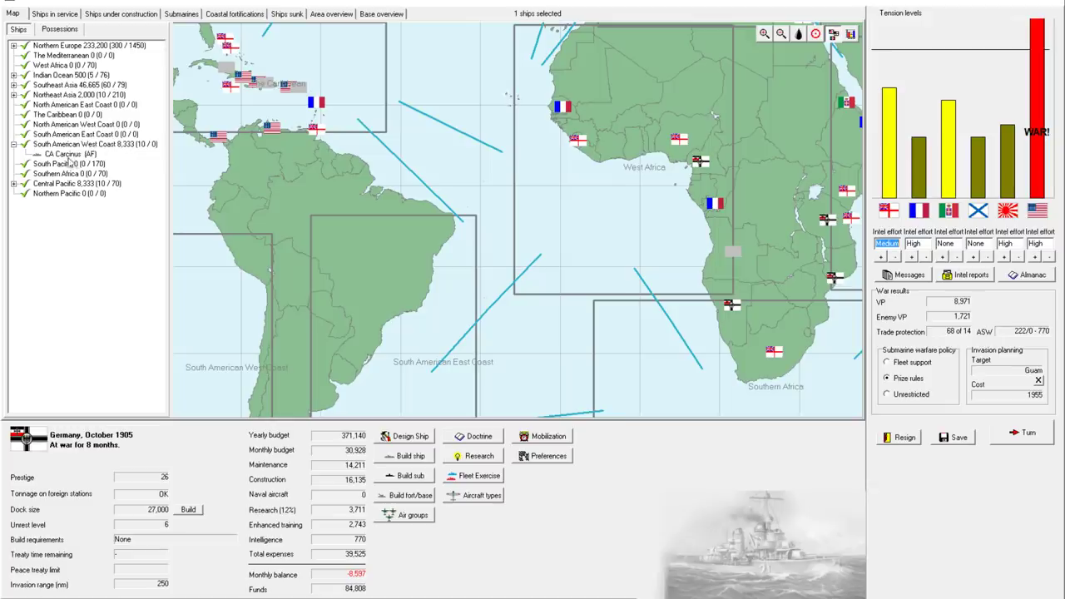
Check ships in service, then expand Northeast Asia on the map to show cruisers Mosel and Denizen
{"action": "left_click", "coordinate": [60, 12]}
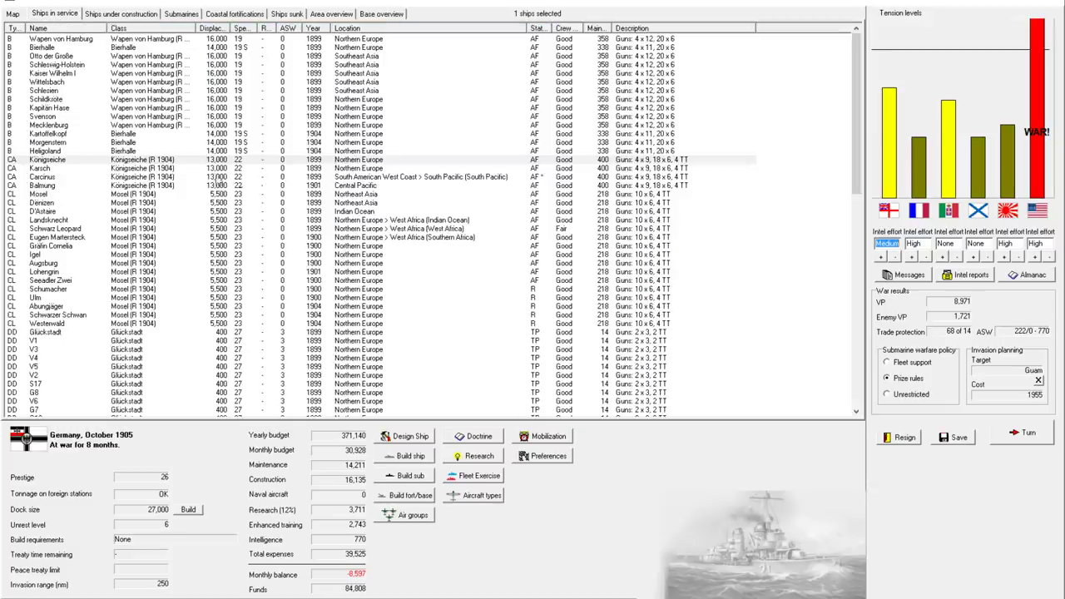
{"action": "left_click", "coordinate": [9, 18]}
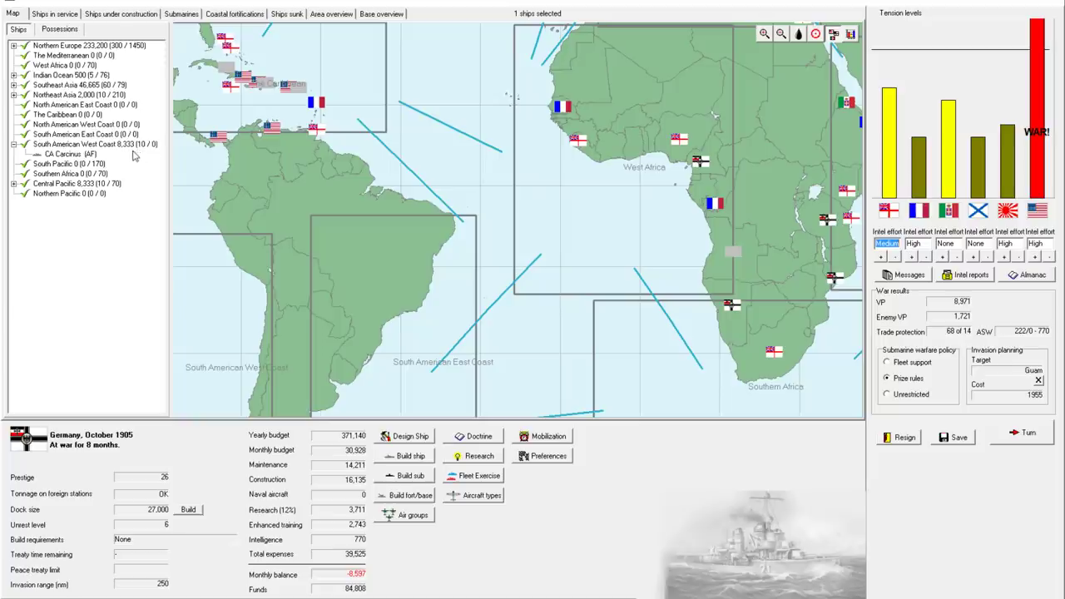
{"action": "left_click", "coordinate": [75, 94]}
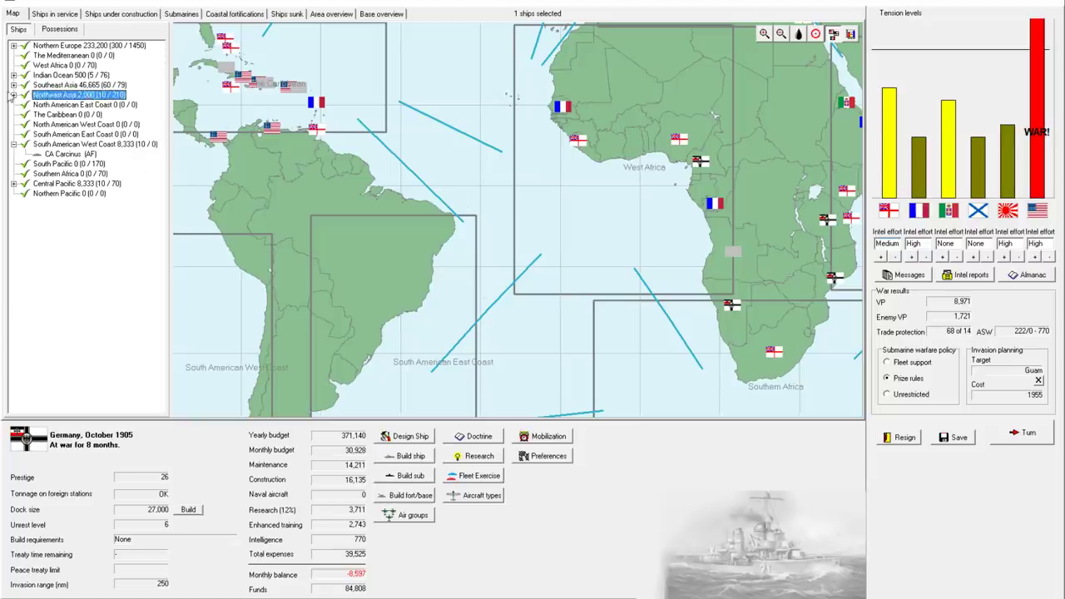
{"action": "left_click", "coordinate": [13, 103]}
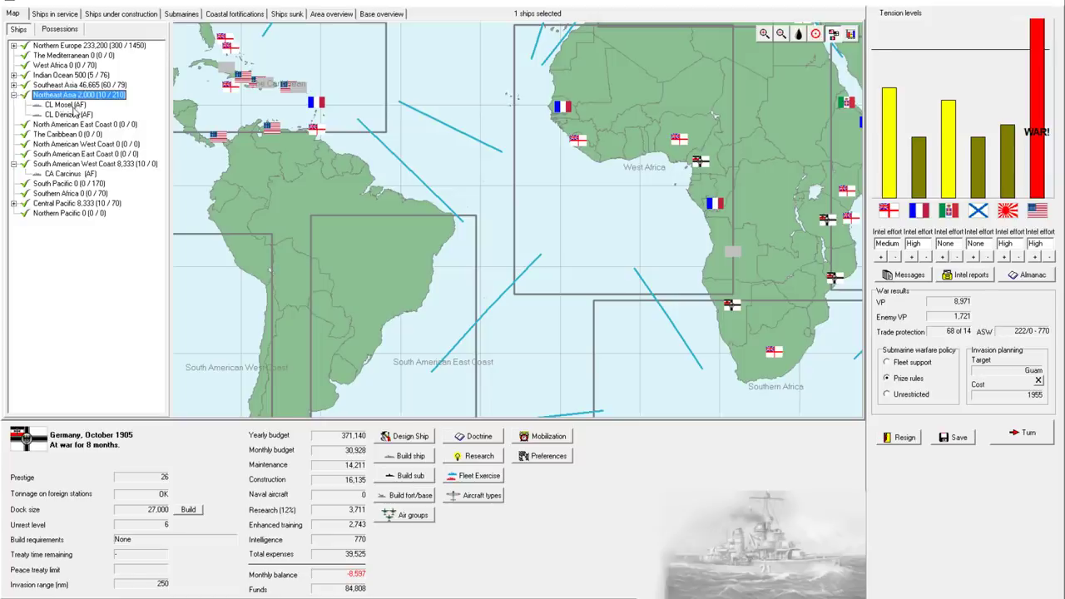
{"action": "left_click", "coordinate": [61, 105]}
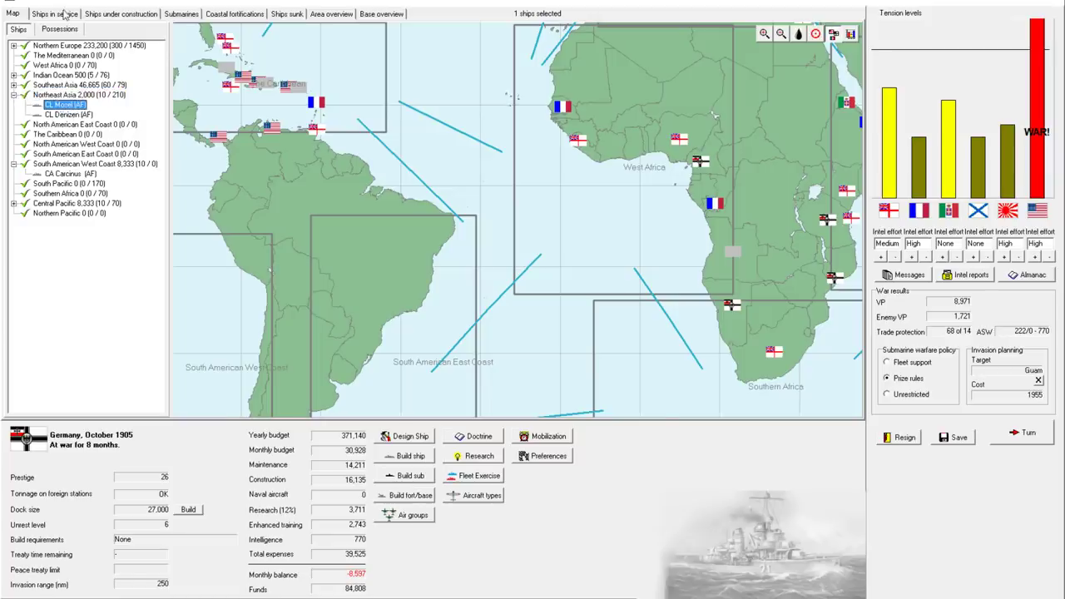
{"action": "left_click", "coordinate": [54, 13]}
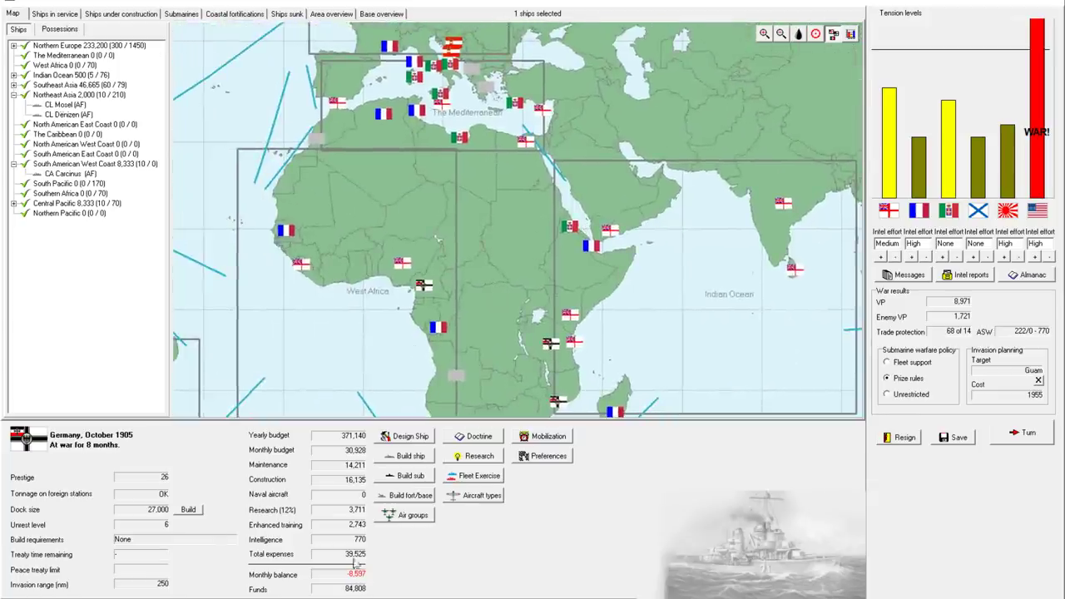
Review Germany's base overview, selecting the Wilhelmshaven base
{"action": "left_click", "coordinate": [53, 14]}
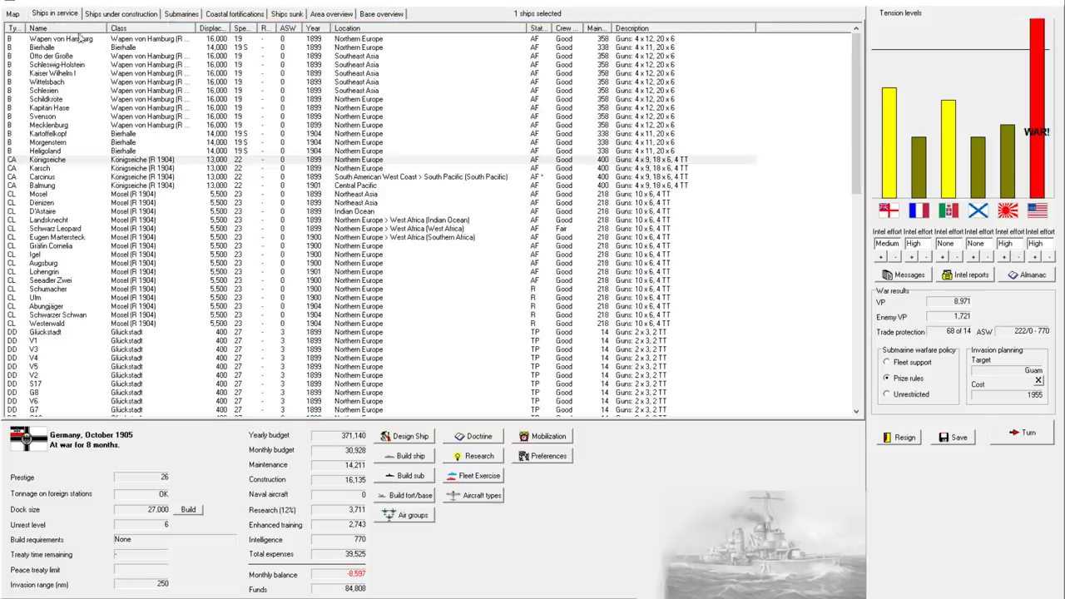
{"action": "left_click", "coordinate": [384, 13]}
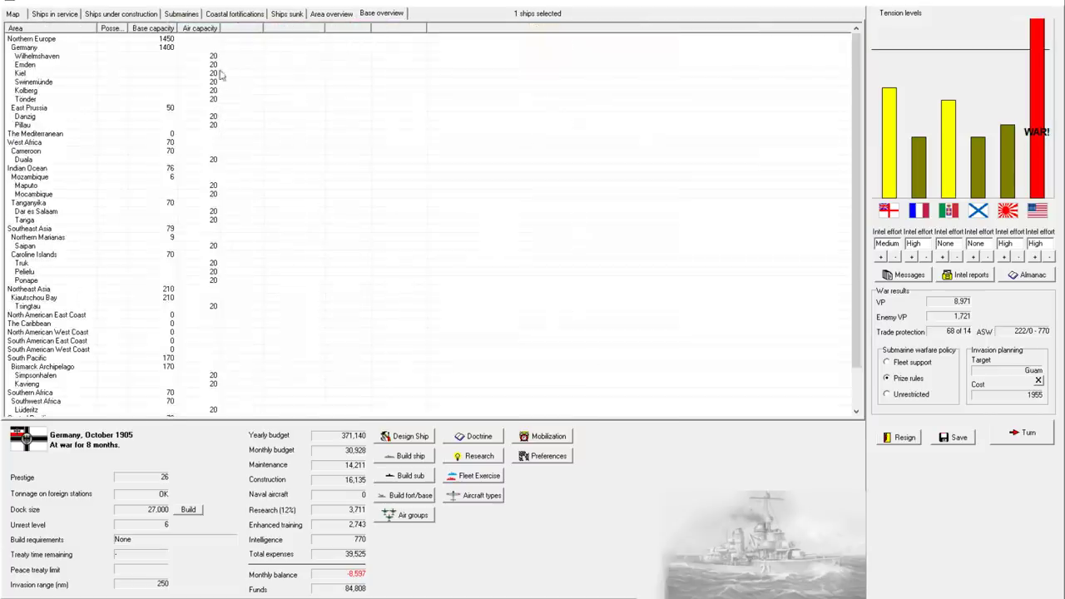
{"action": "left_click", "coordinate": [42, 61]}
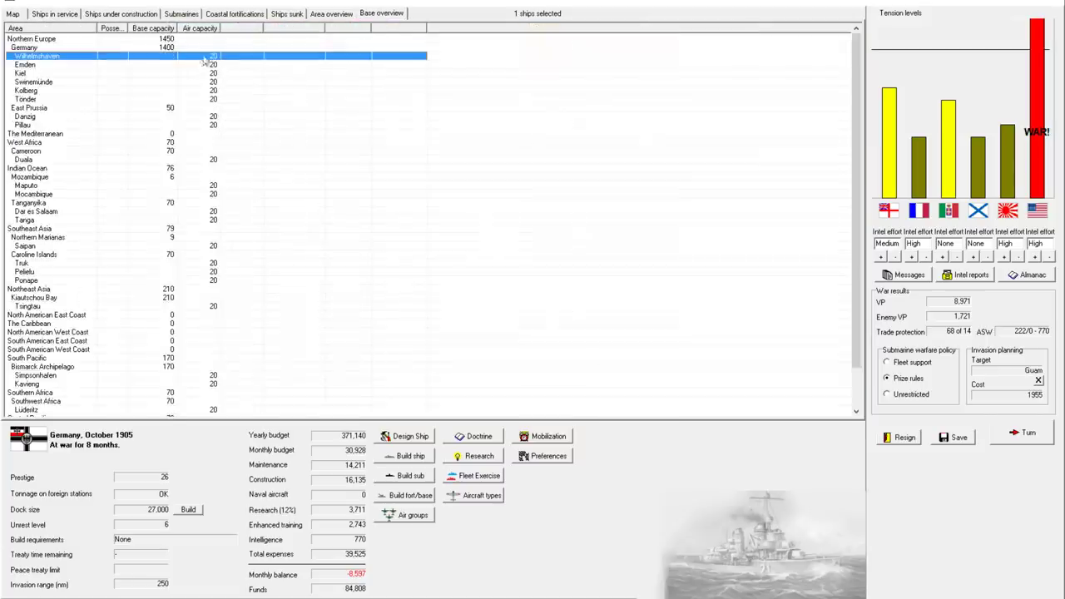
{"action": "mouse_move", "coordinate": [329, 545]}
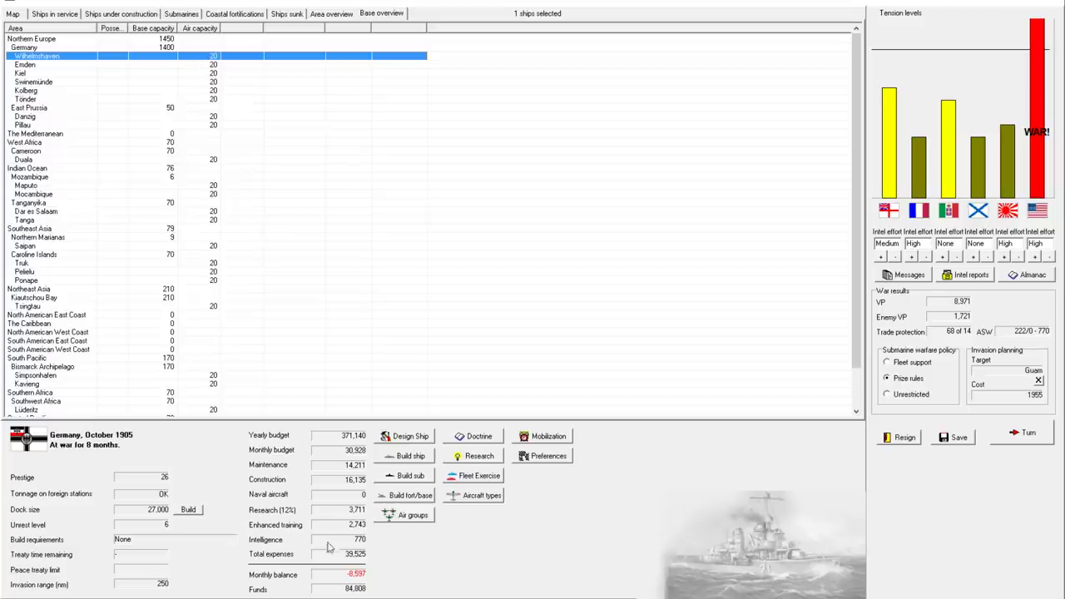
{"action": "mouse_move", "coordinate": [354, 495]}
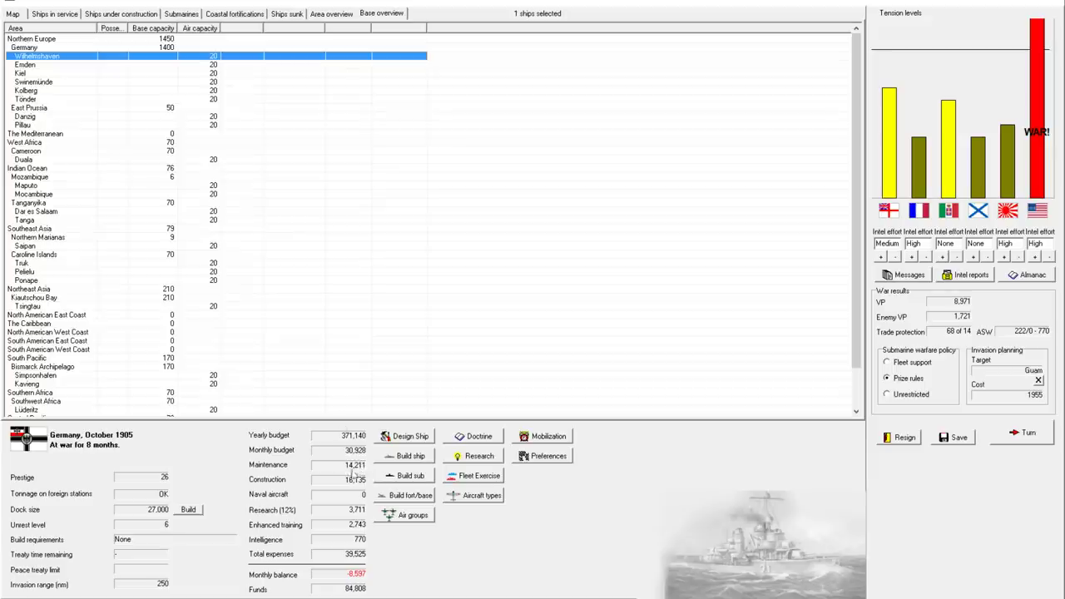
Review the seven Hohenzollern battleships under construction, then return to ships in service
{"action": "left_click", "coordinate": [121, 14]}
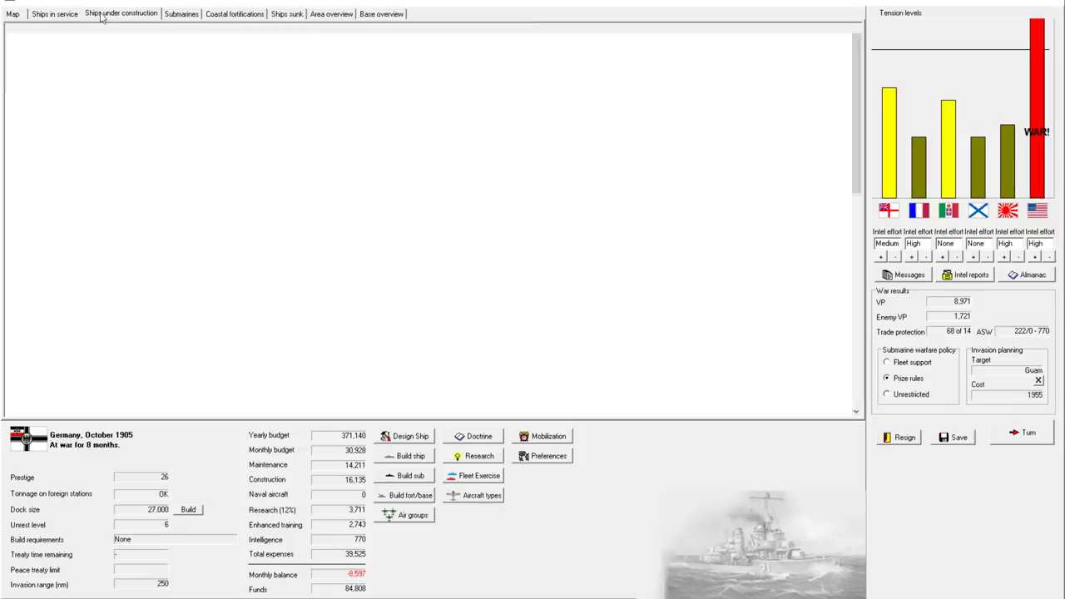
{"action": "left_click", "coordinate": [120, 13]}
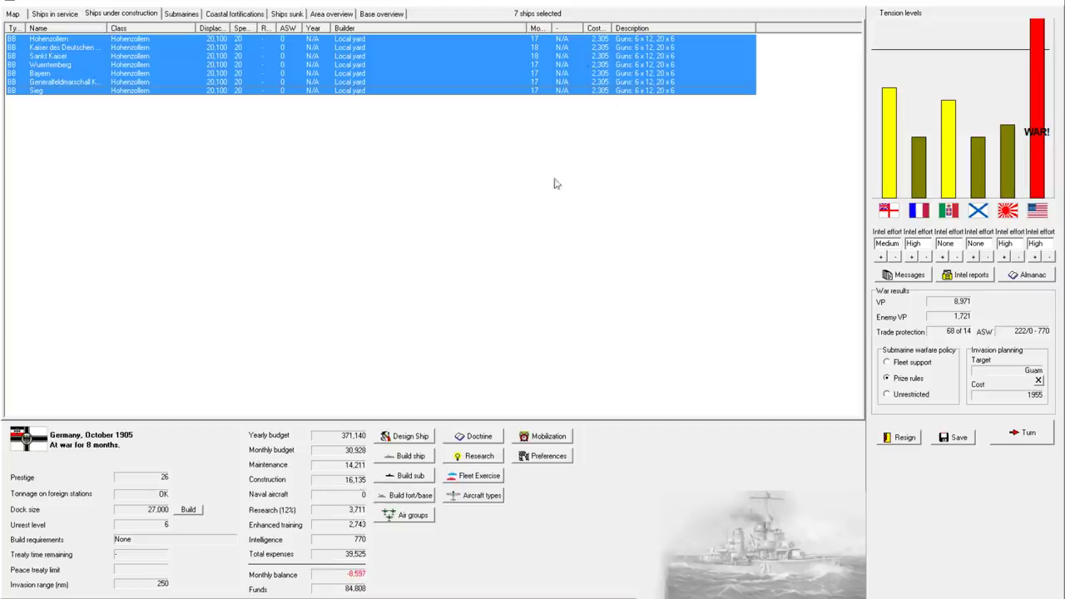
{"action": "mouse_move", "coordinate": [266, 167]}
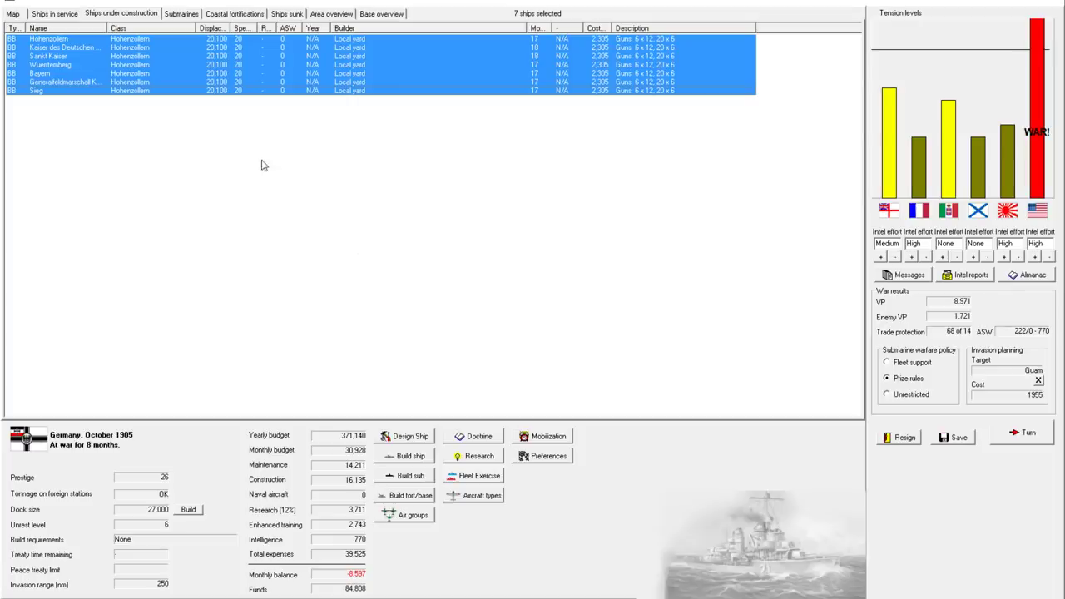
{"action": "left_click", "coordinate": [53, 13]}
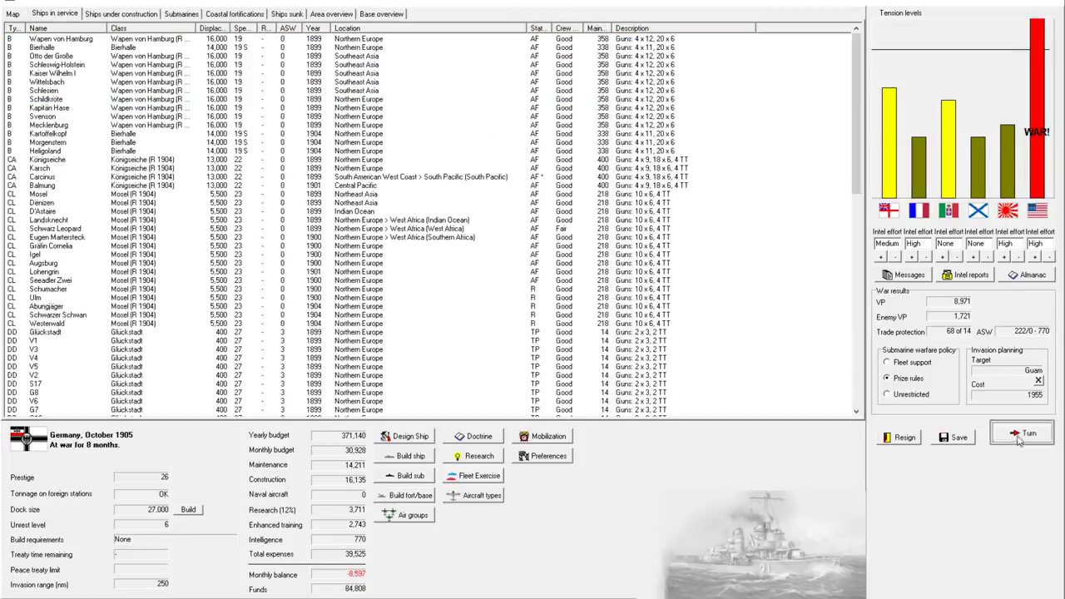
End the turn and dismiss the army offensive news, submarine warfare summary and turn messages
{"action": "left_click", "coordinate": [1023, 435]}
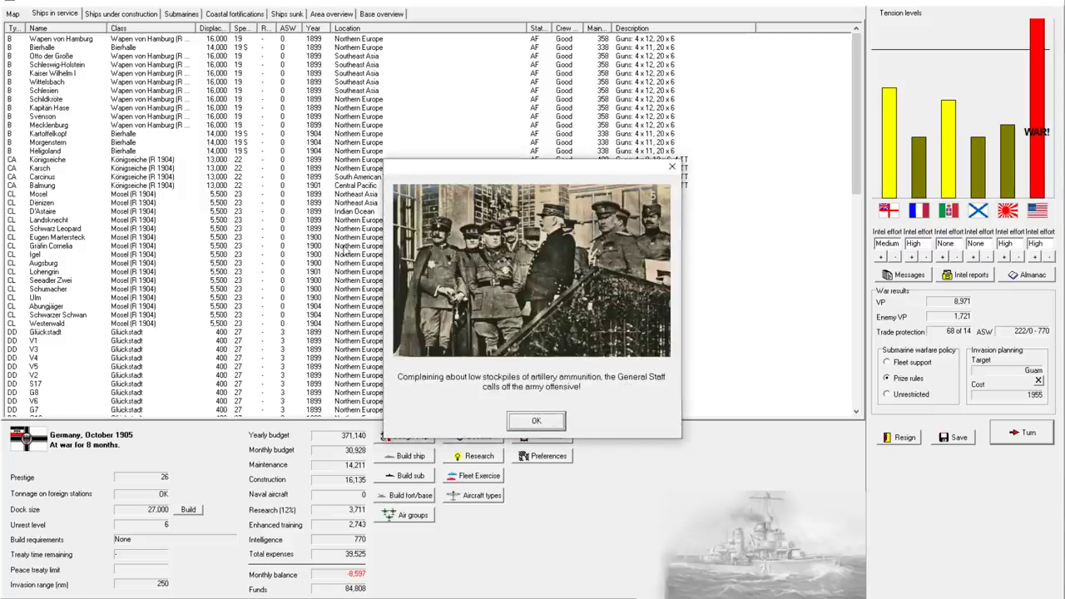
{"action": "mouse_move", "coordinate": [554, 393]}
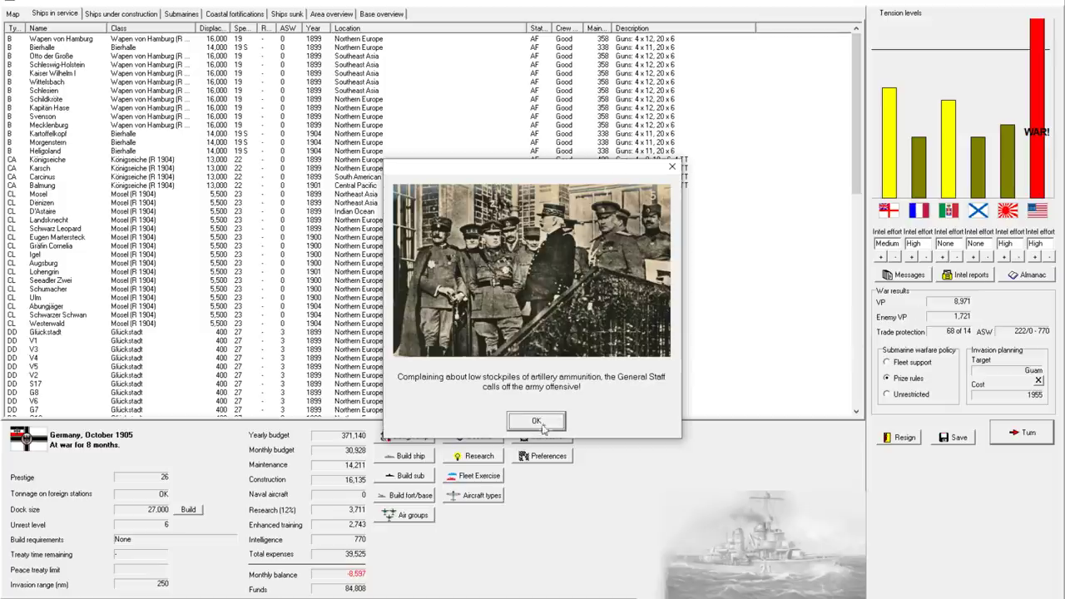
{"action": "left_click", "coordinate": [535, 421]}
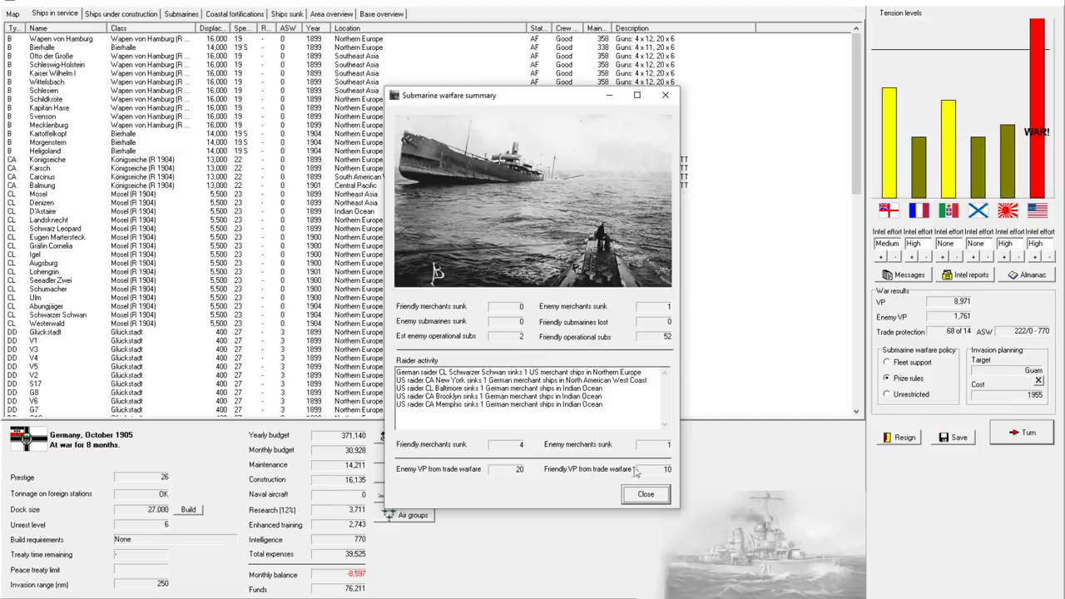
{"action": "left_click", "coordinate": [644, 494]}
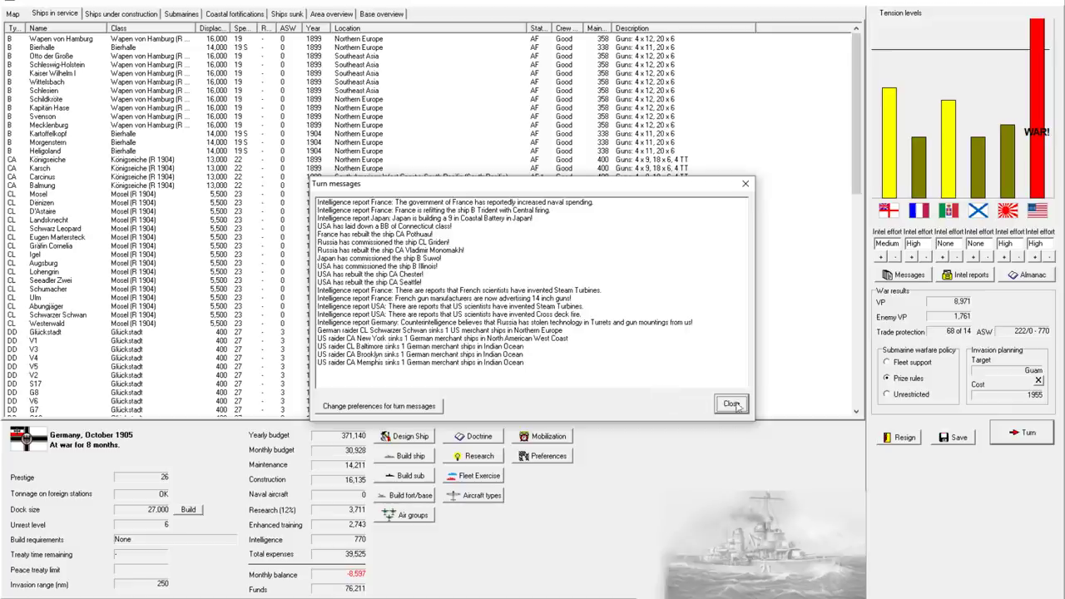
{"action": "left_click", "coordinate": [729, 404]}
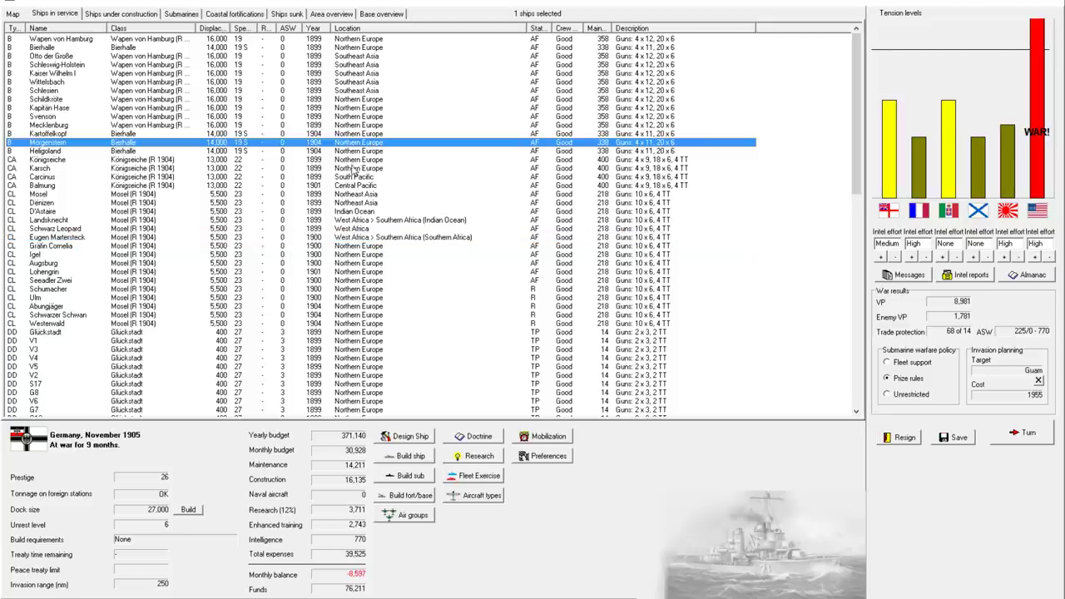
{"action": "mouse_move", "coordinate": [503, 274]}
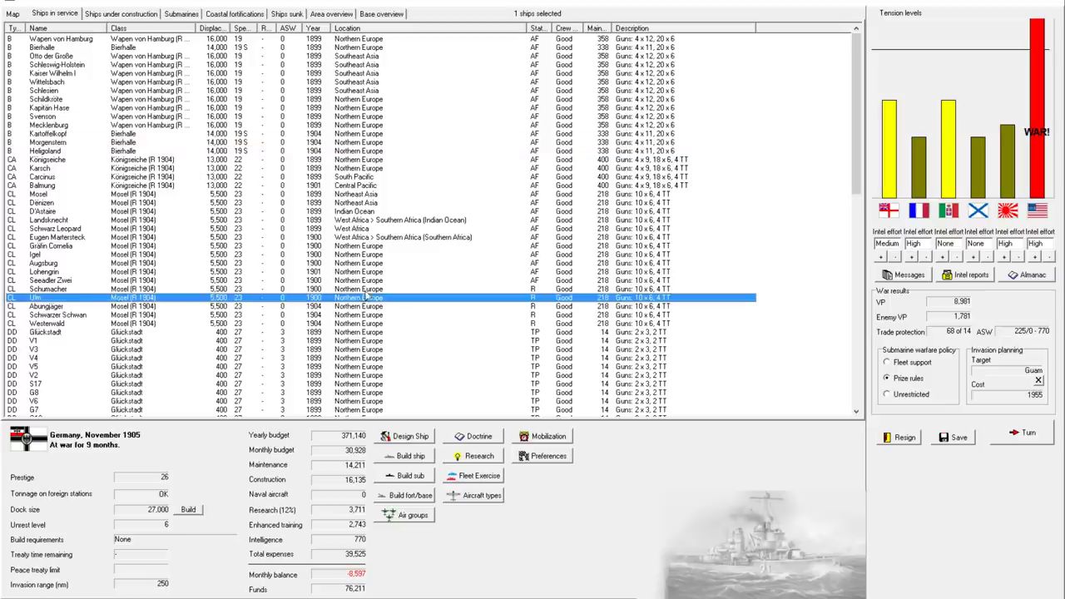
Order armoured cruiser Karsch from Northern Europe to the North American East Coast
{"action": "left_click", "coordinate": [50, 289]}
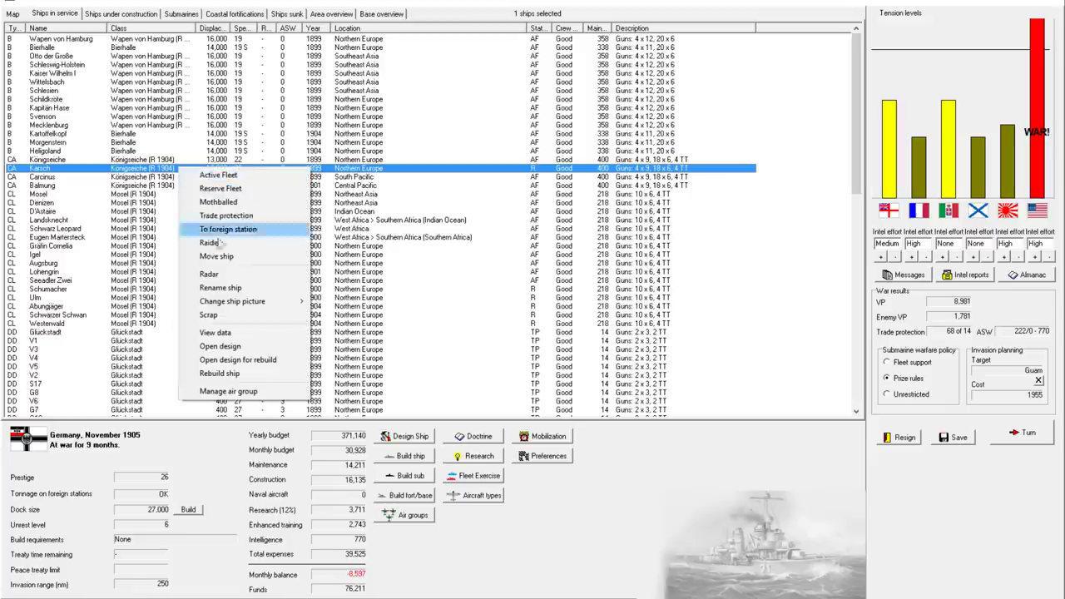
{"action": "left_click", "coordinate": [228, 229]}
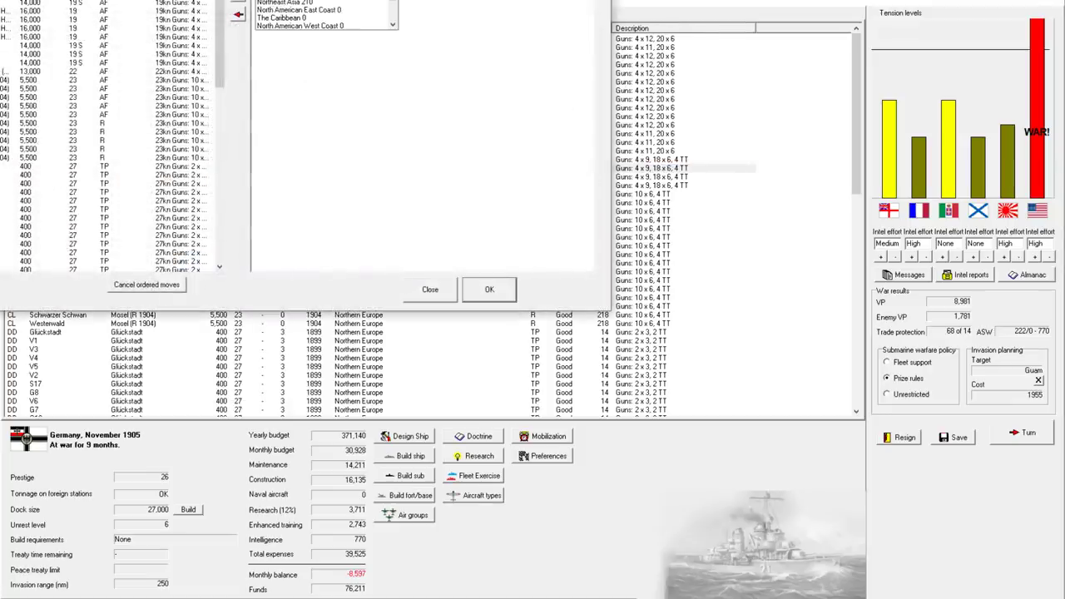
{"action": "left_click", "coordinate": [316, 9]}
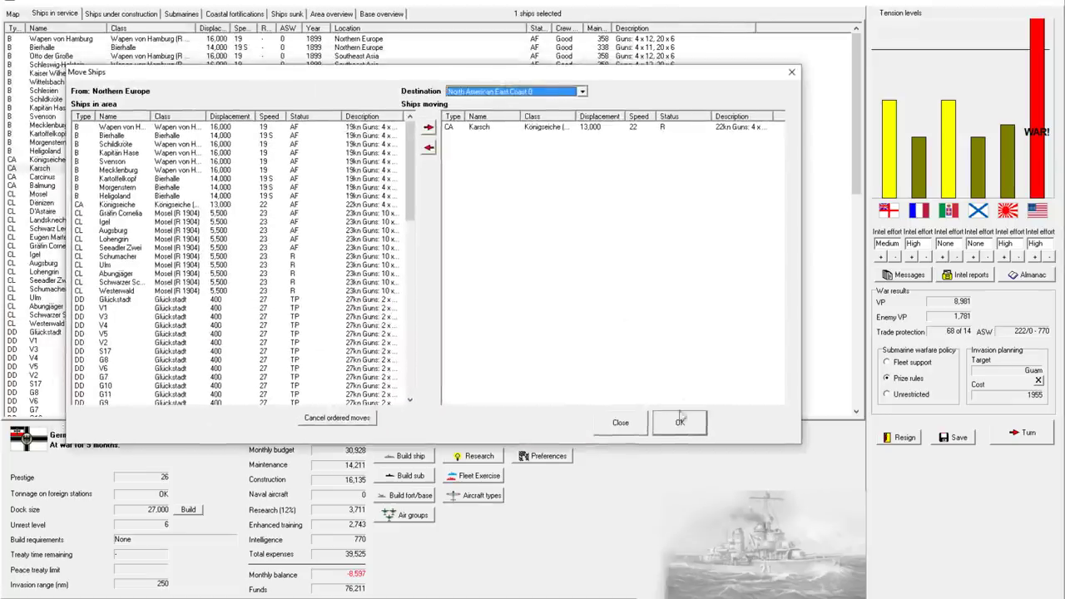
{"action": "left_click", "coordinate": [679, 423]}
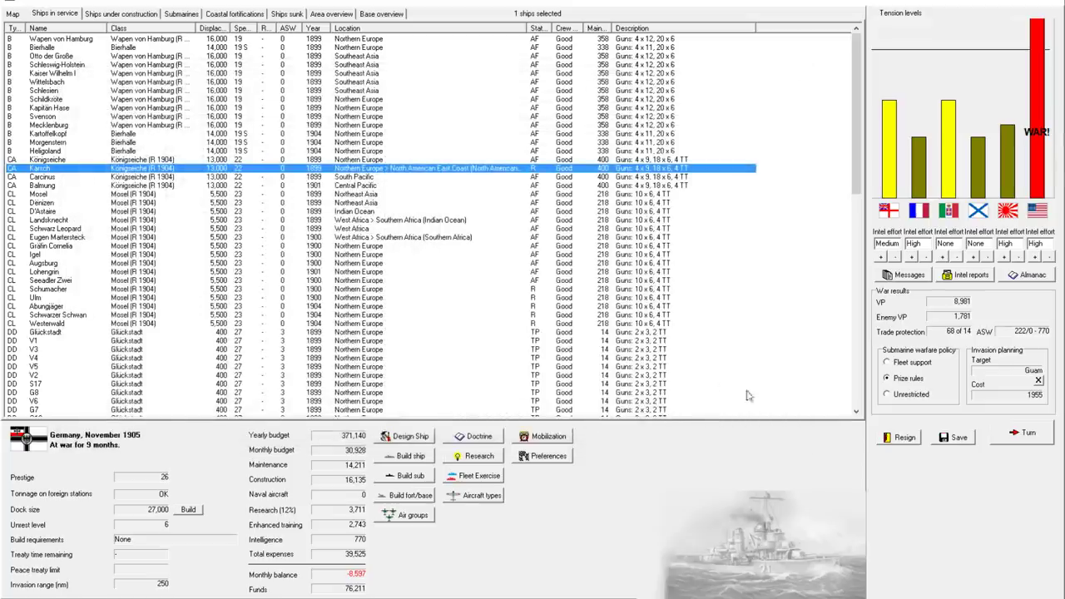
{"action": "mouse_move", "coordinate": [527, 255]}
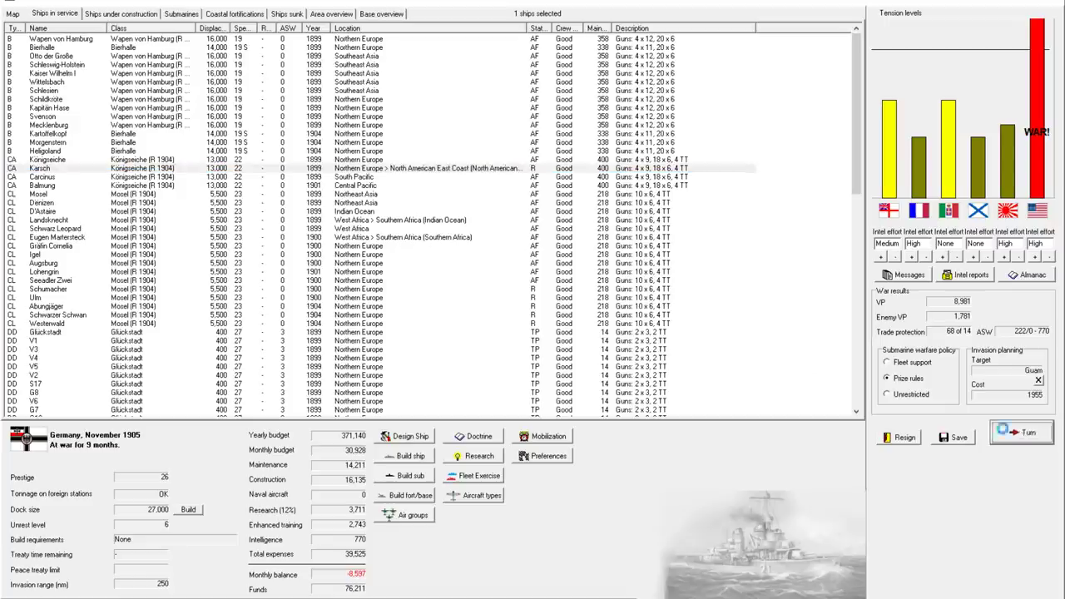
Acknowledge condenser trouble, 13-inch gun research, air unit creation, destroyer sinking, and close summaries
{"action": "left_click", "coordinate": [1025, 435]}
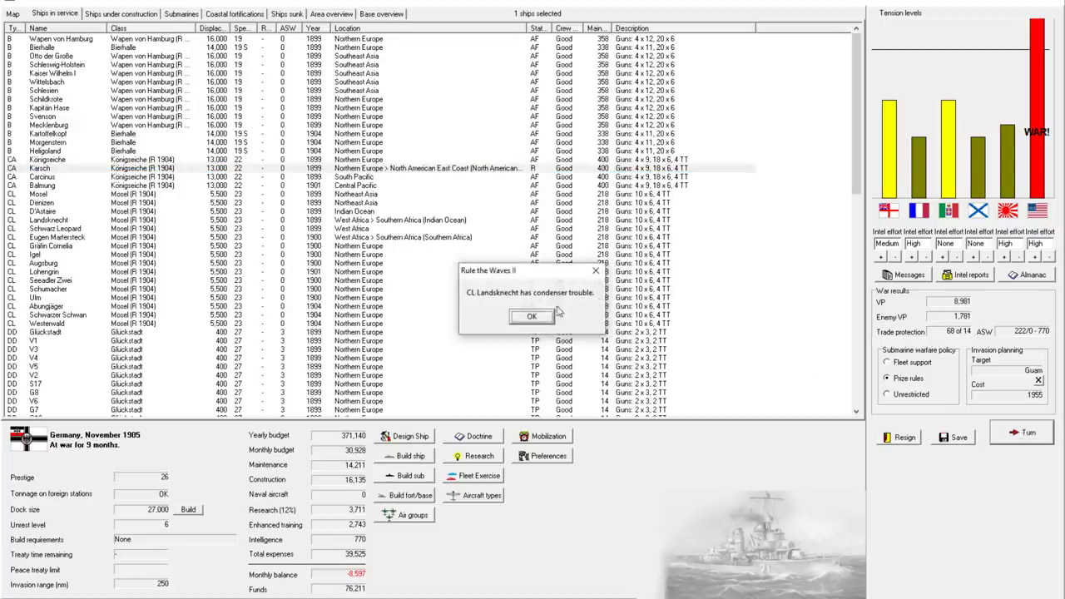
{"action": "left_click", "coordinate": [531, 315]}
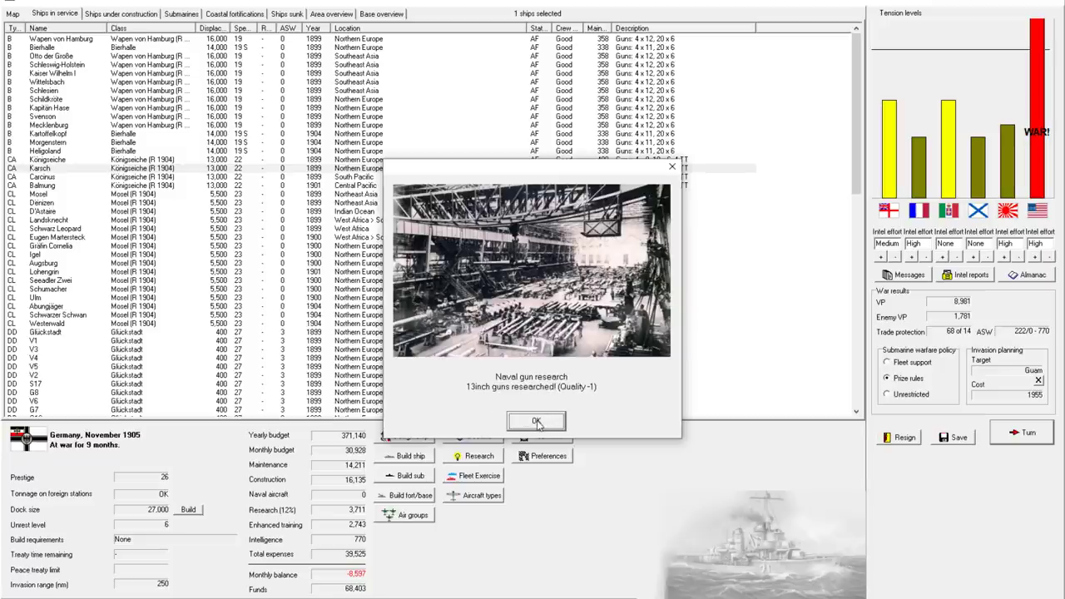
{"action": "left_click", "coordinate": [536, 421]}
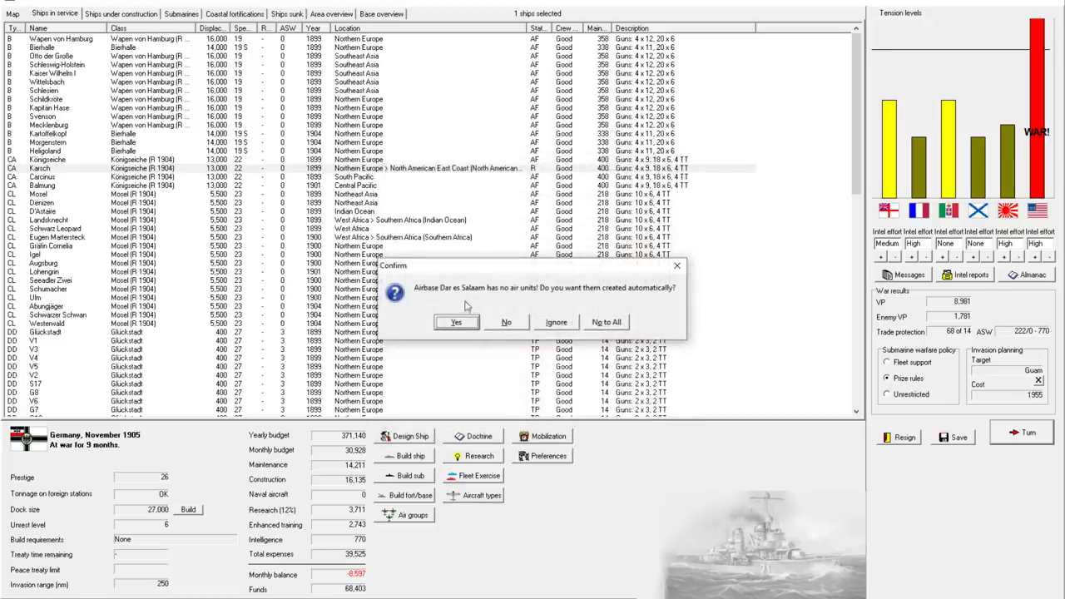
{"action": "left_click", "coordinate": [456, 322]}
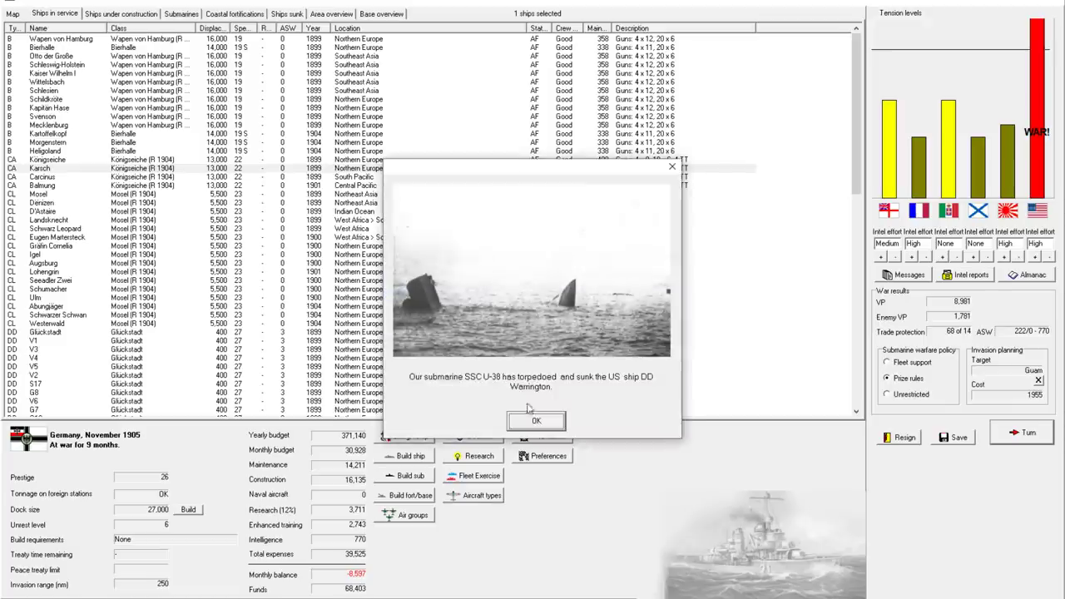
{"action": "mouse_move", "coordinate": [550, 401]}
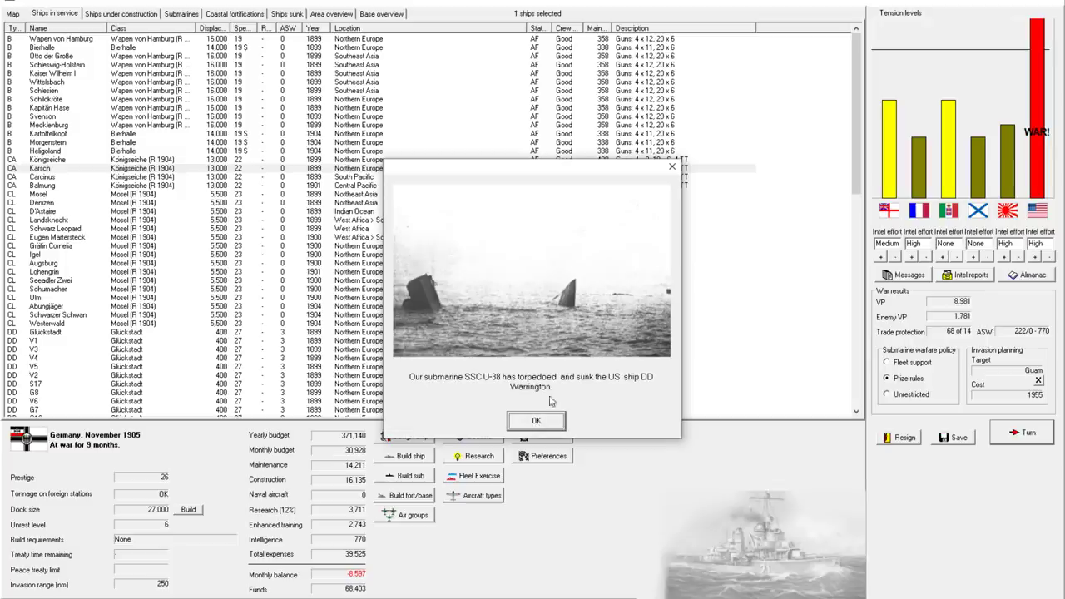
{"action": "left_click", "coordinate": [536, 421]}
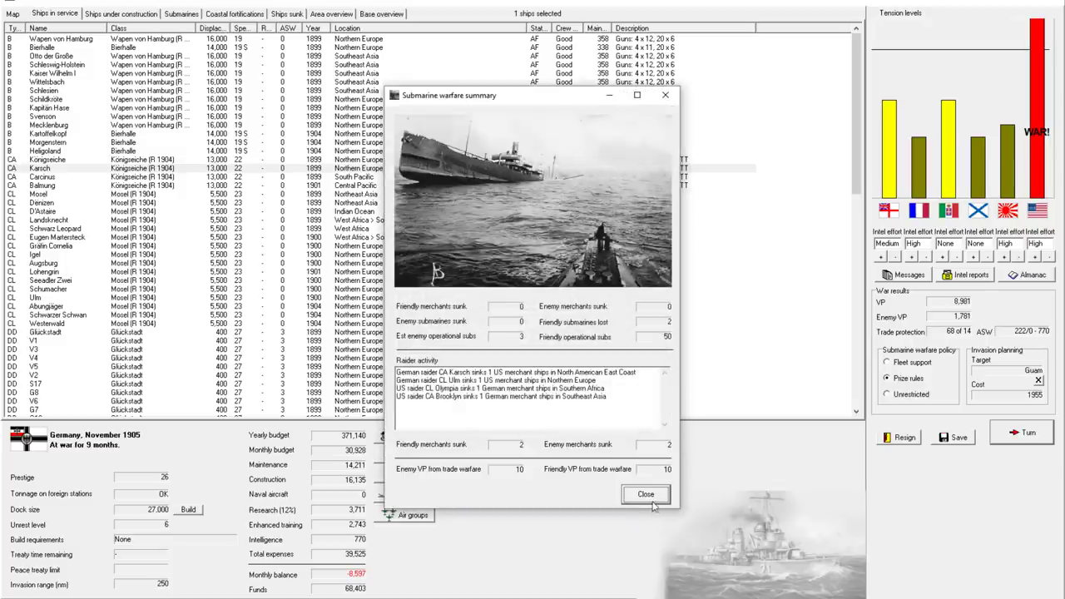
{"action": "left_click", "coordinate": [644, 494]}
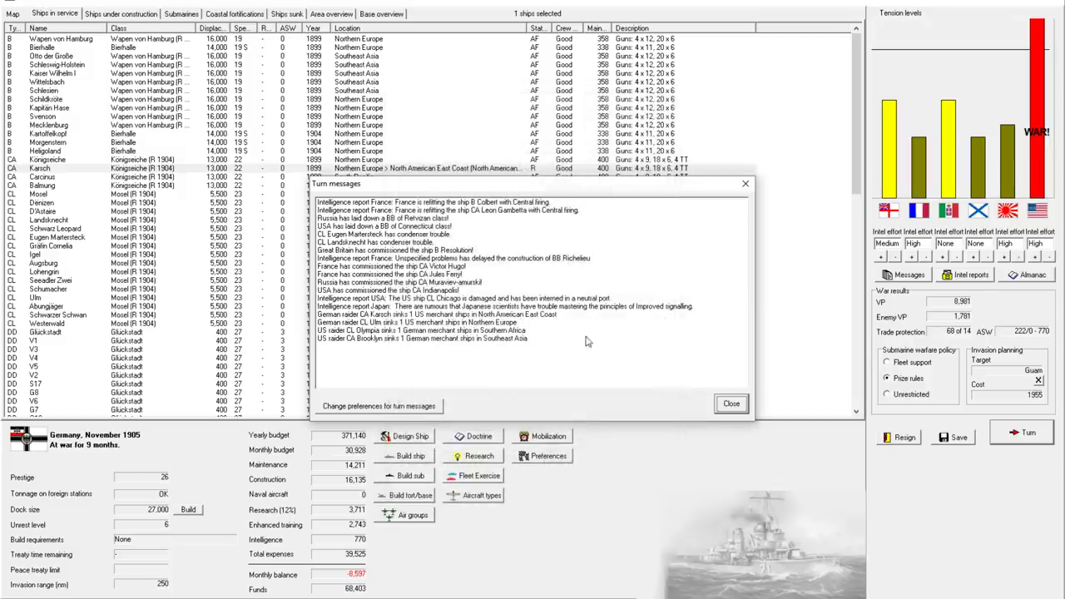
{"action": "left_click", "coordinate": [731, 403]}
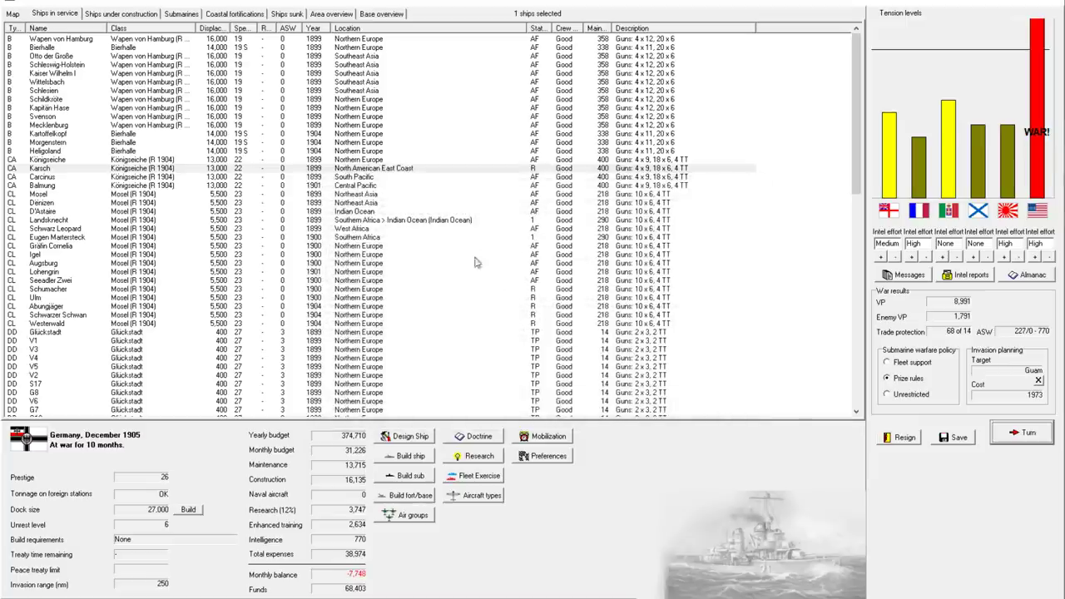
{"action": "mouse_move", "coordinate": [378, 176]}
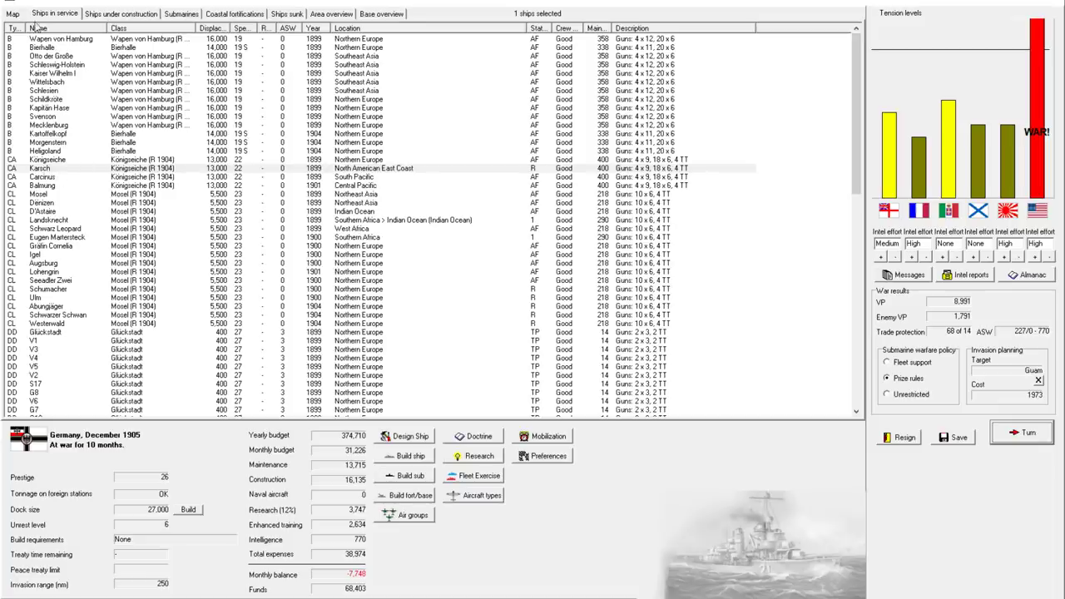
Check the map, then end the turn through the Guam invasion, torpedo protection and submarine reports
{"action": "left_click", "coordinate": [10, 14]}
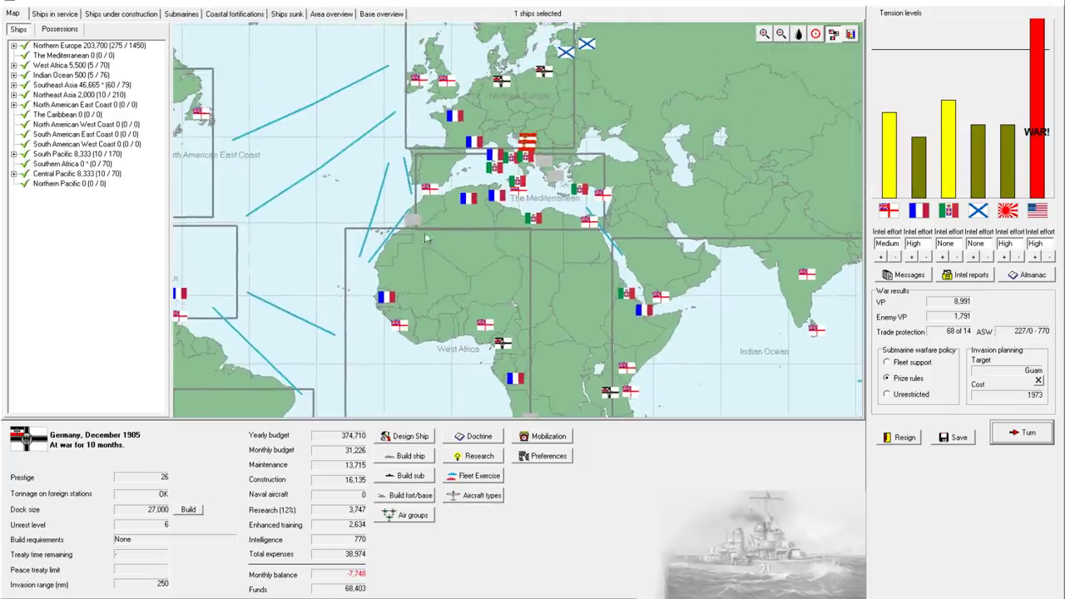
{"action": "left_click", "coordinate": [54, 13]}
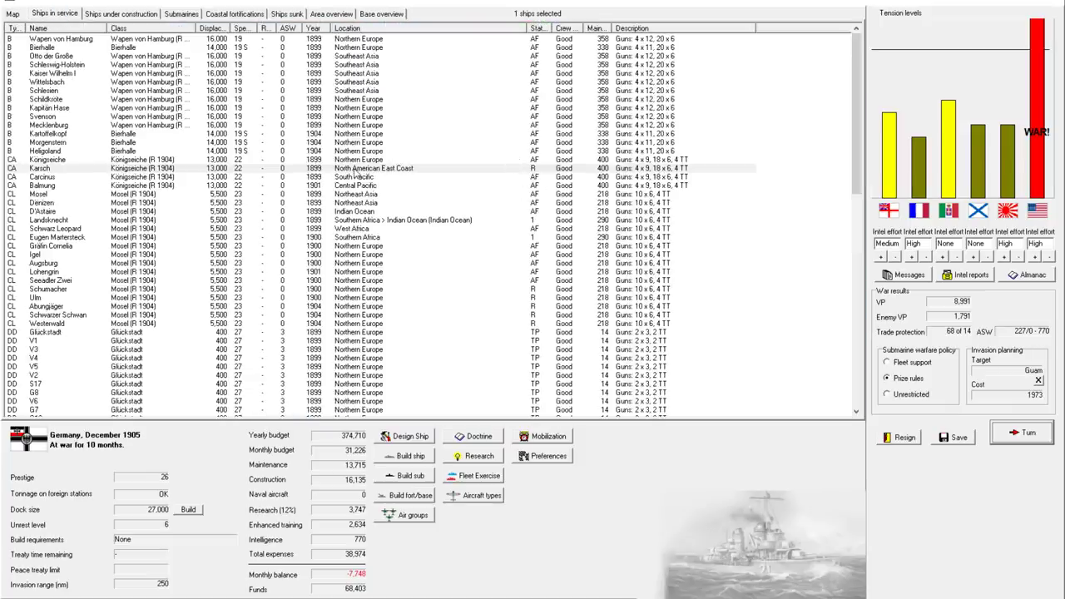
{"action": "mouse_move", "coordinate": [479, 202]}
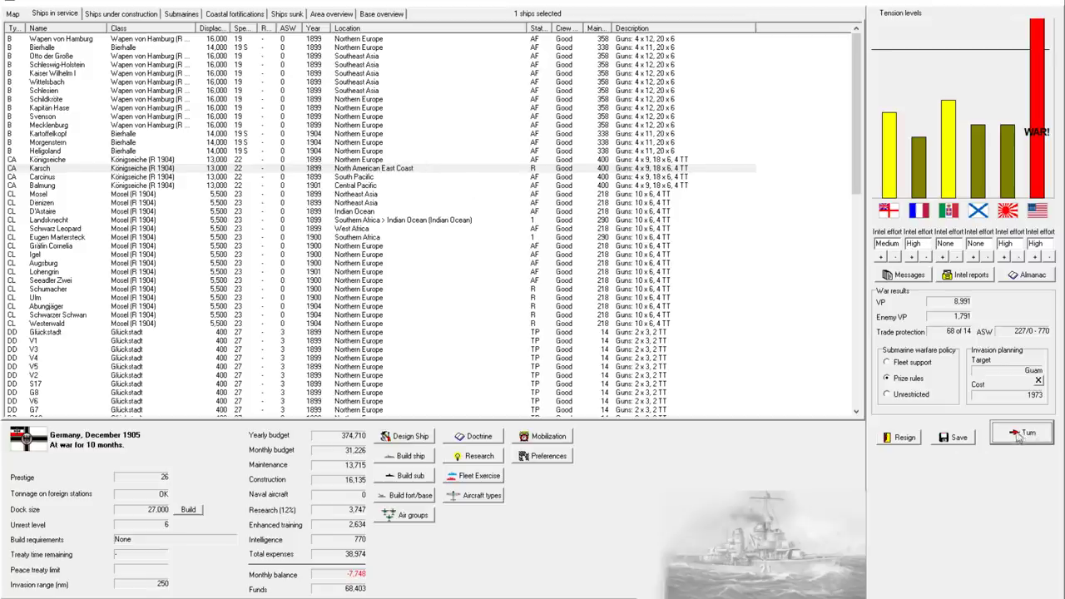
{"action": "left_click", "coordinate": [1027, 435]}
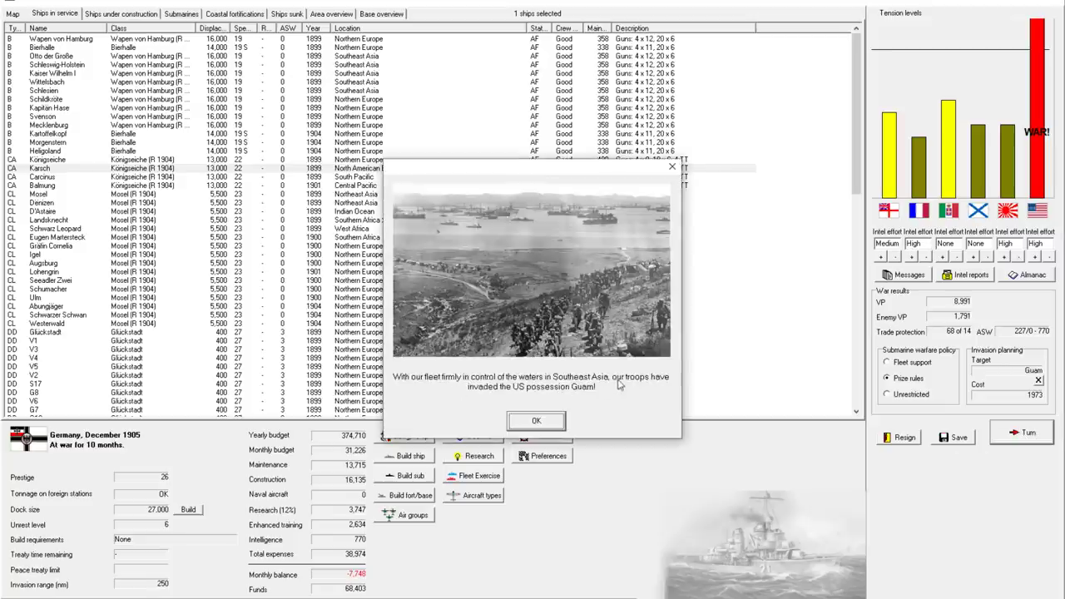
{"action": "mouse_move", "coordinate": [658, 377]}
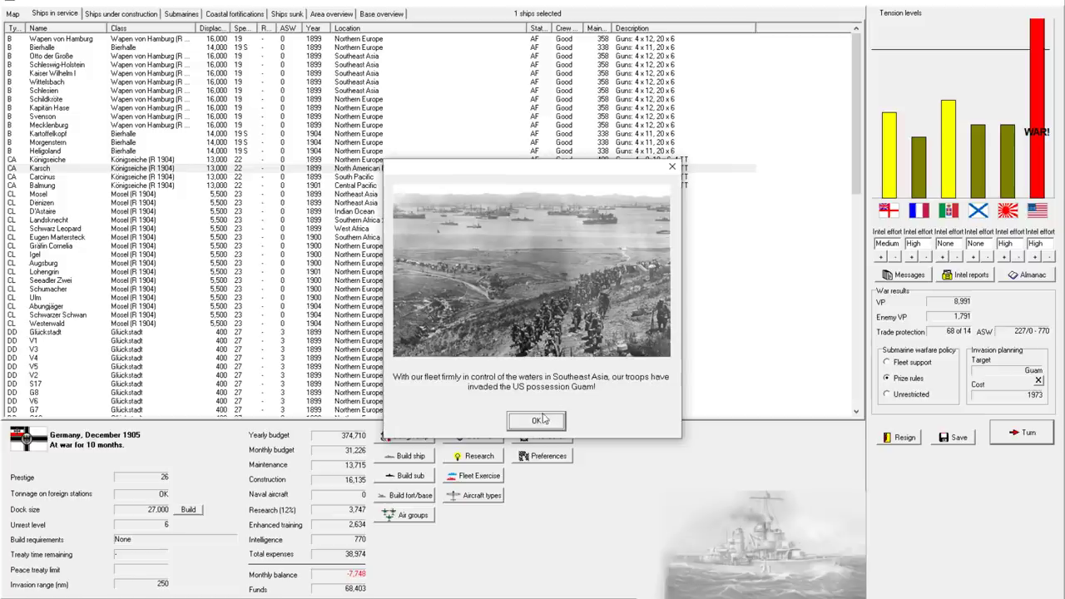
{"action": "left_click", "coordinate": [535, 421]}
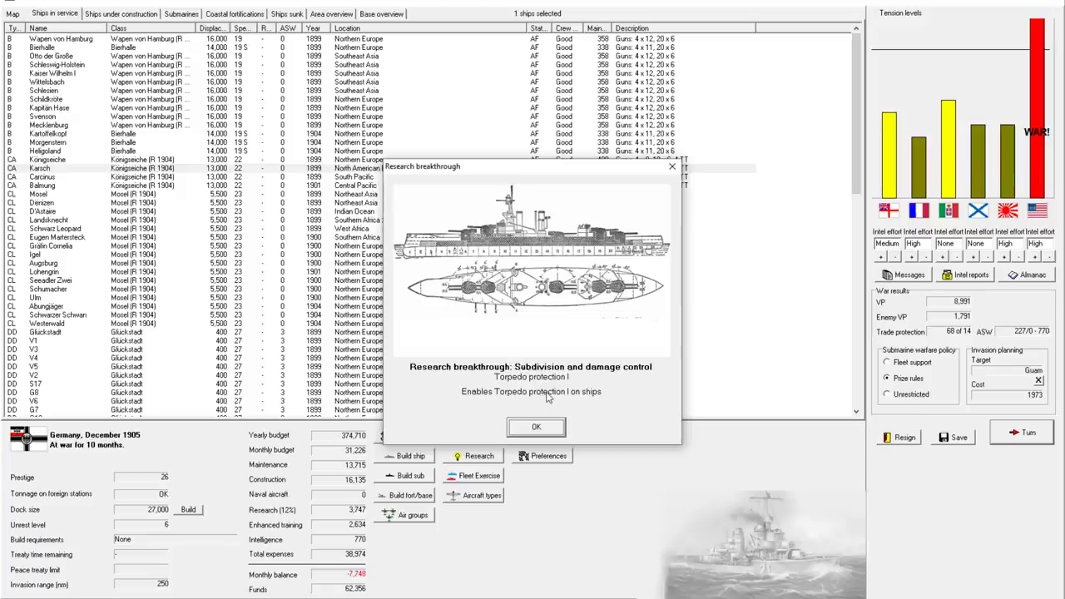
{"action": "mouse_move", "coordinate": [125, 451]}
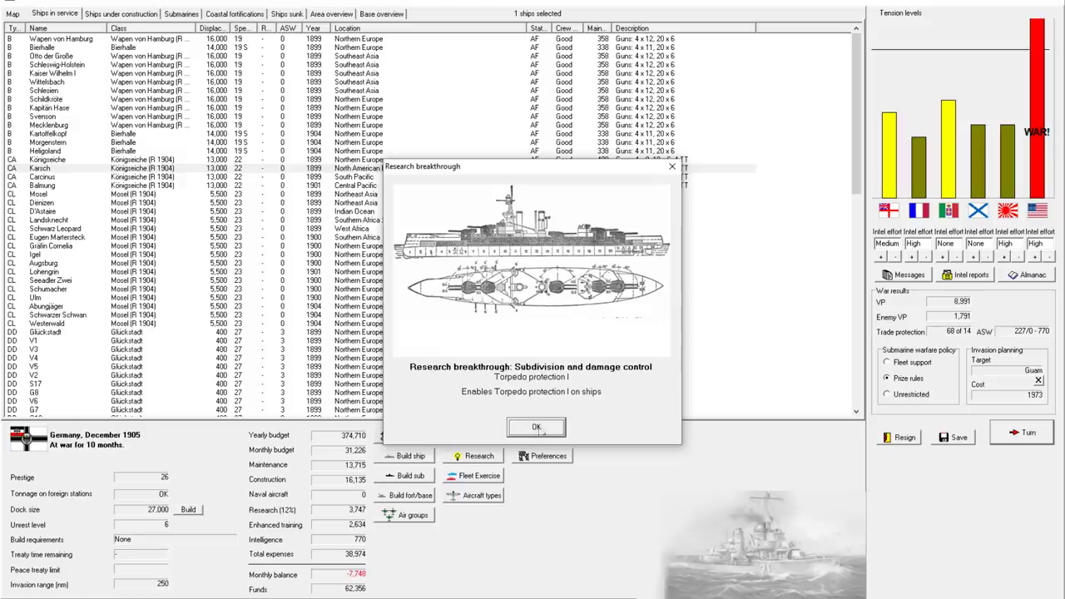
{"action": "left_click", "coordinate": [536, 426]}
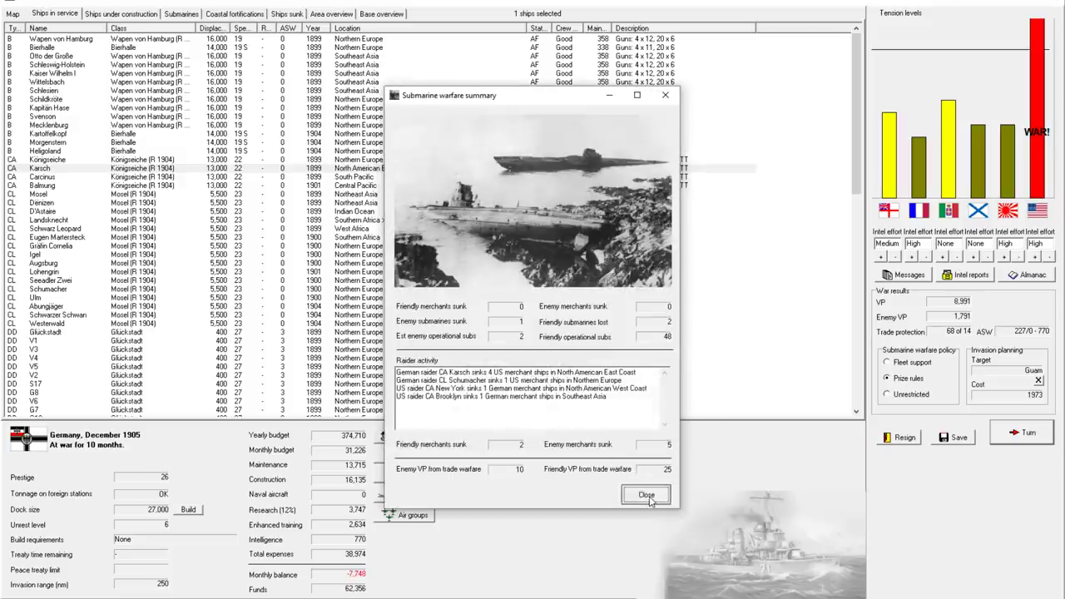
{"action": "left_click", "coordinate": [646, 495]}
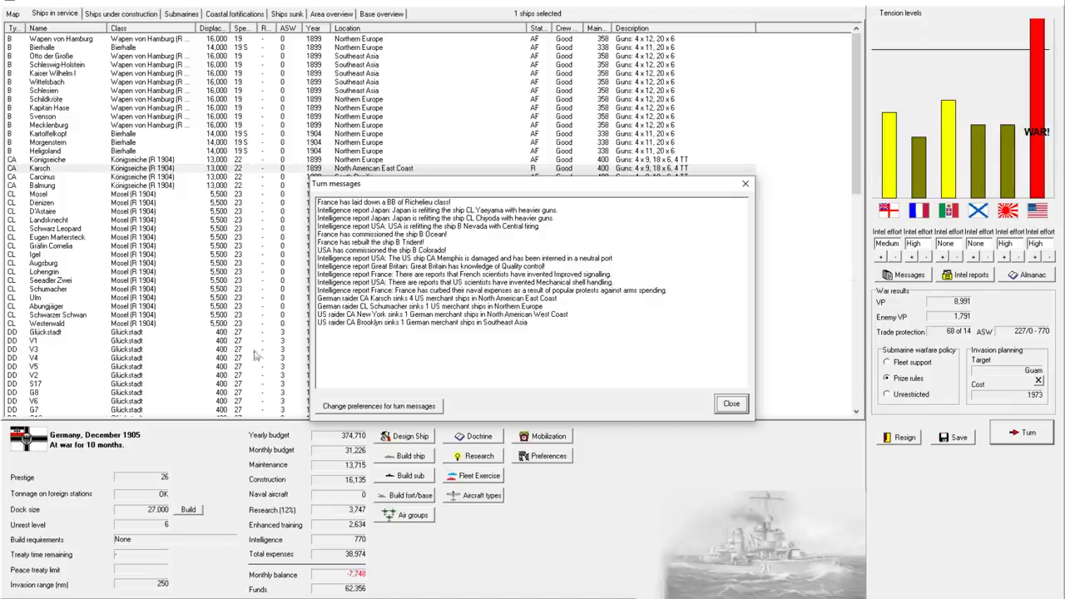
{"action": "mouse_move", "coordinate": [477, 426]}
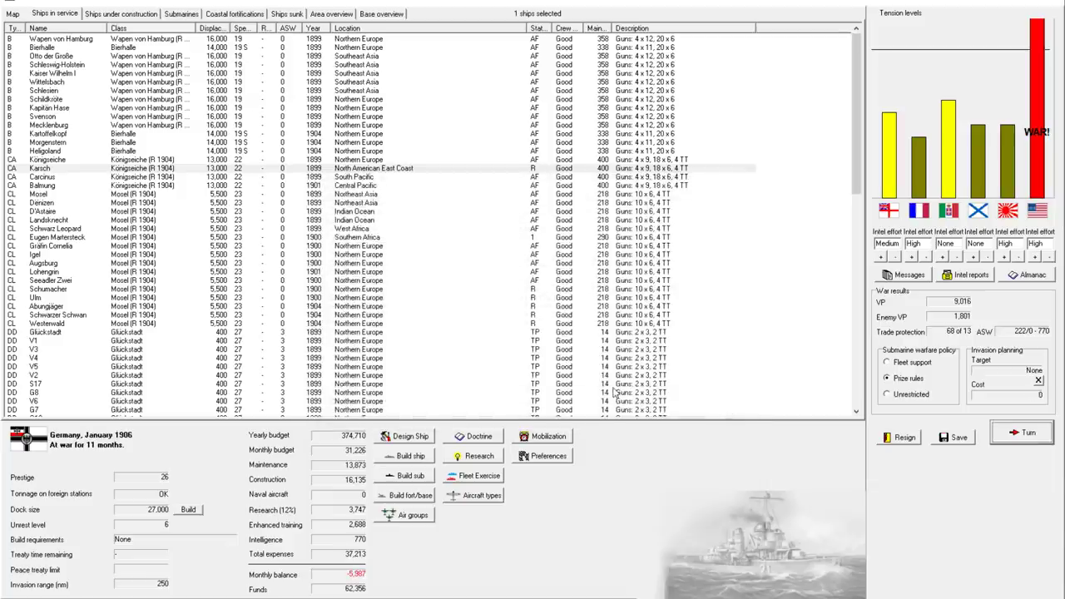
{"action": "mouse_move", "coordinate": [524, 346]}
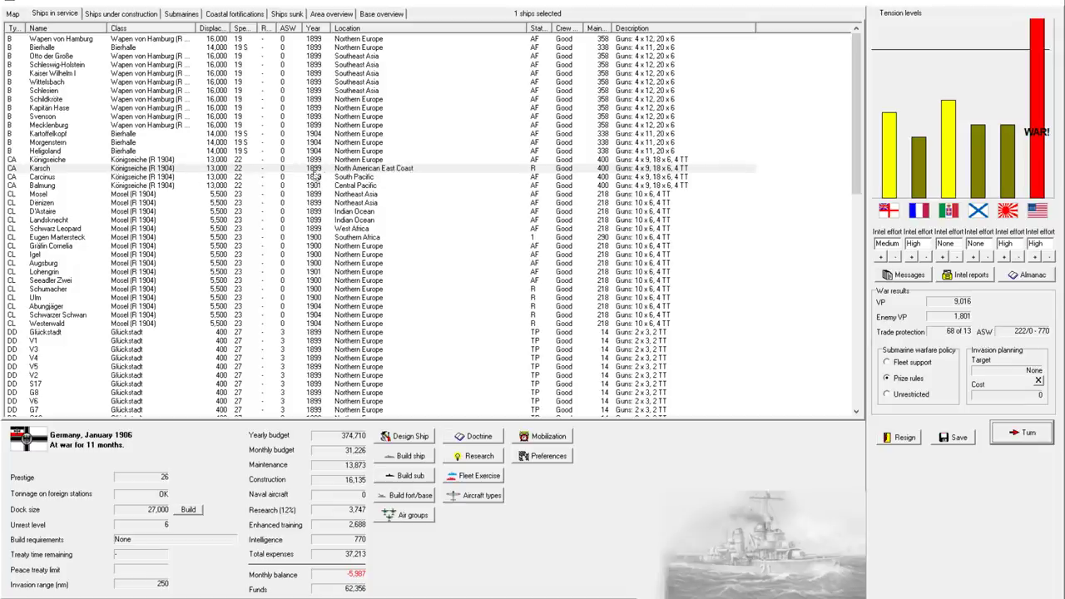
Read Guam's details in Southeast Asia, showing US troops resisting German forces
{"action": "left_click", "coordinate": [8, 14]}
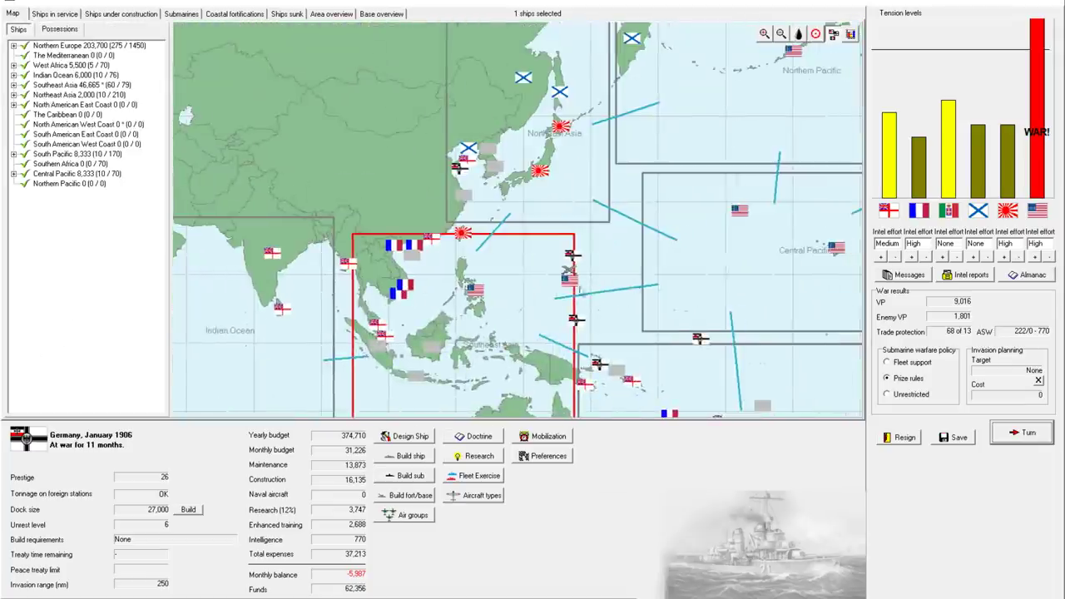
{"action": "scroll", "scroll_direction": "down", "scroll_amount": 3}
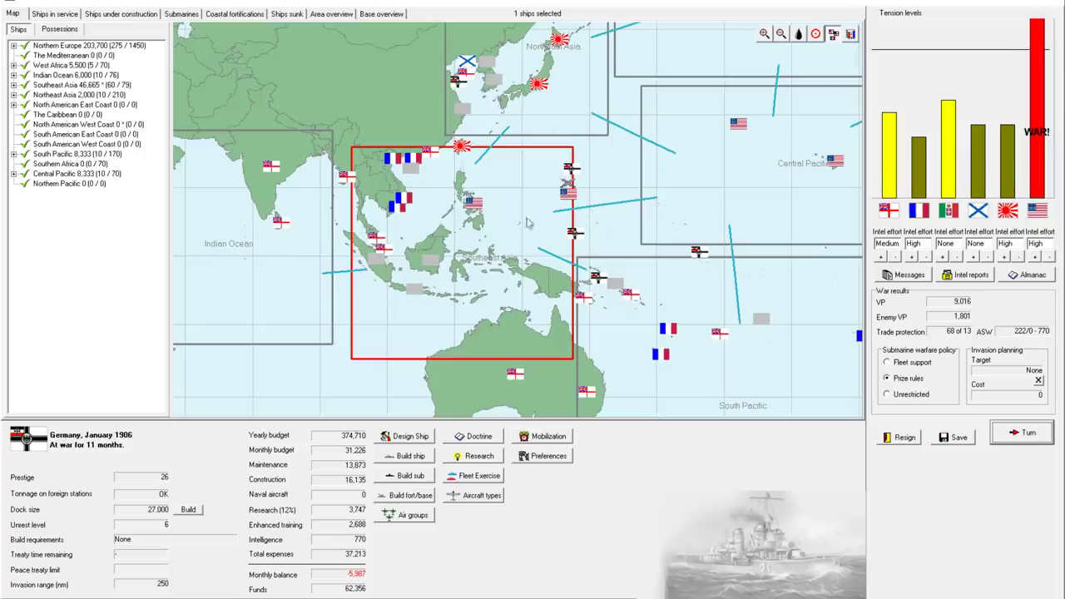
{"action": "mouse_move", "coordinate": [594, 189]}
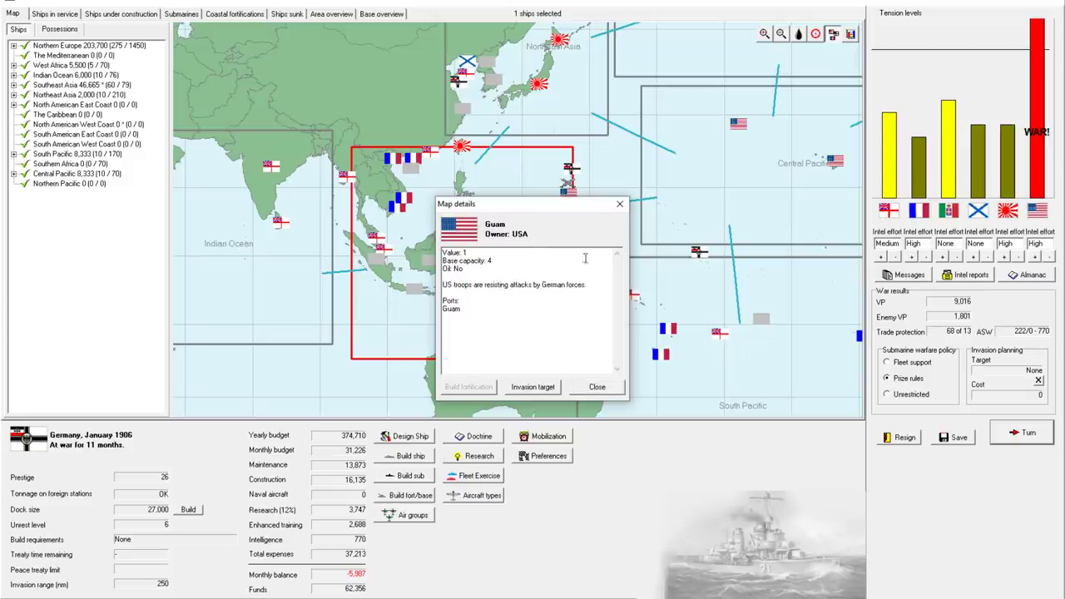
{"action": "left_click", "coordinate": [596, 387]}
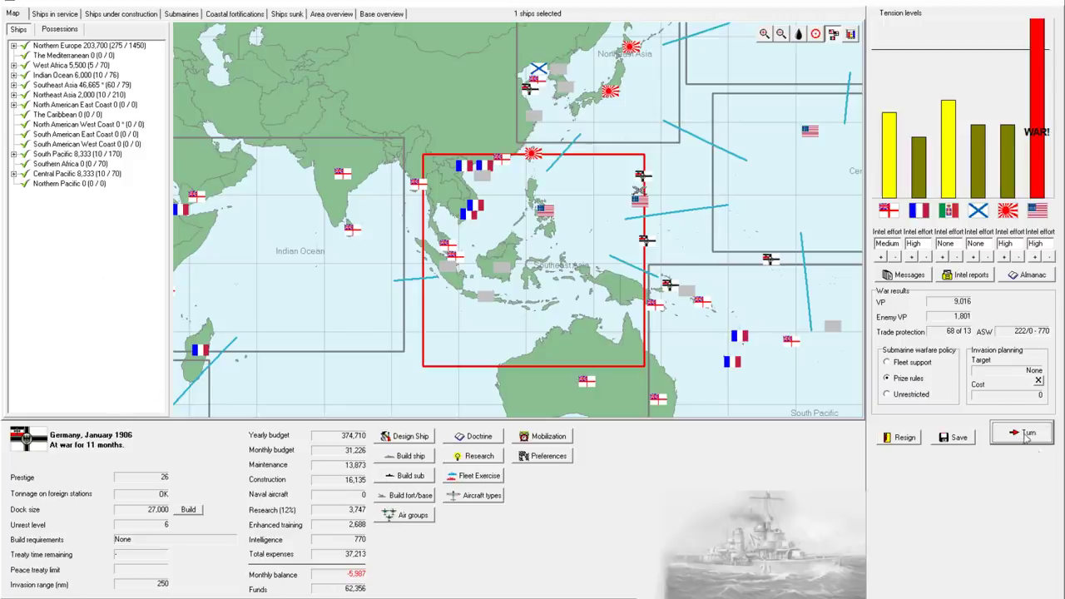
{"action": "mouse_move", "coordinate": [1029, 433]}
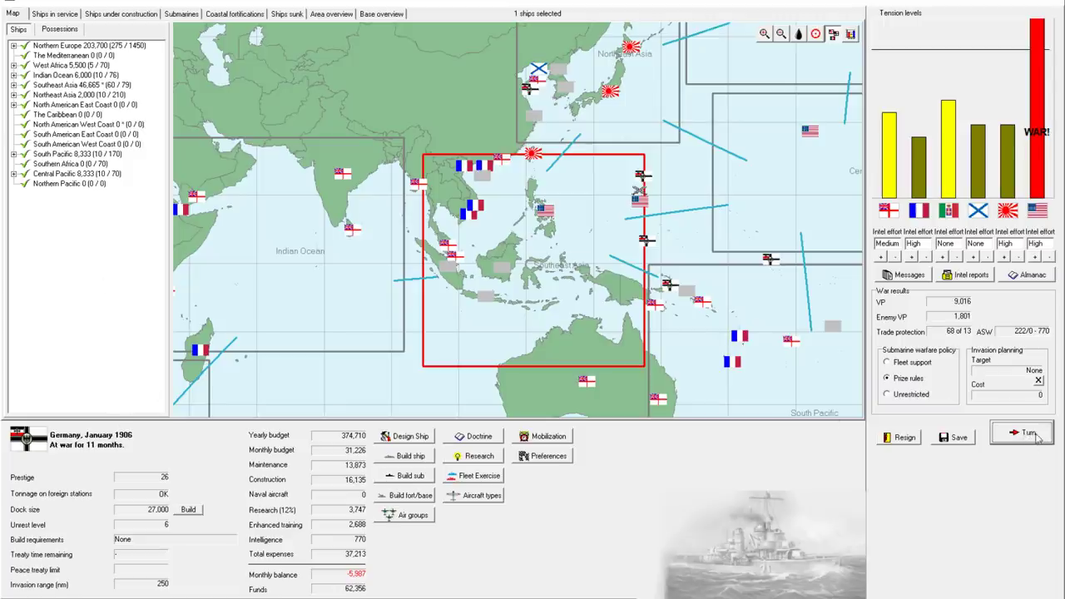
End January 1906, acknowledging the fire control and torpedo technology breakthroughs
{"action": "left_click", "coordinate": [1029, 433]}
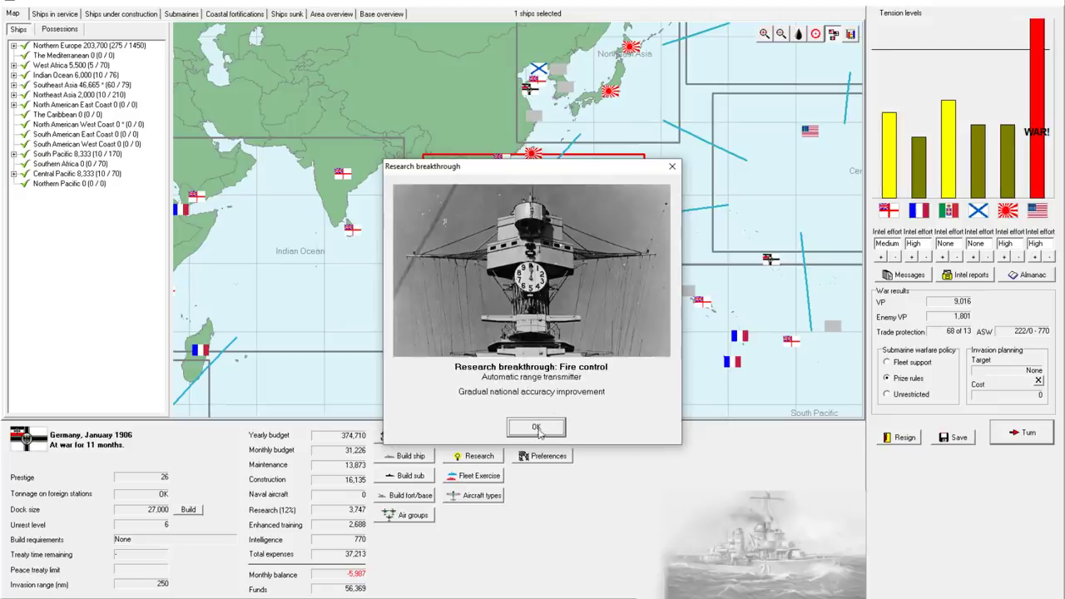
{"action": "left_click", "coordinate": [535, 427]}
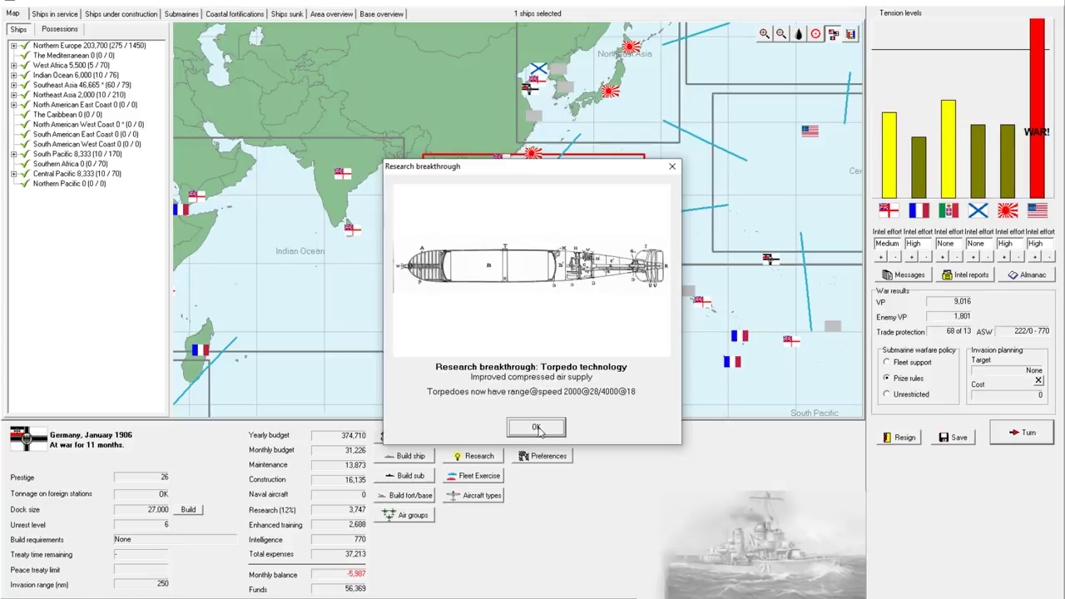
{"action": "left_click", "coordinate": [536, 428]}
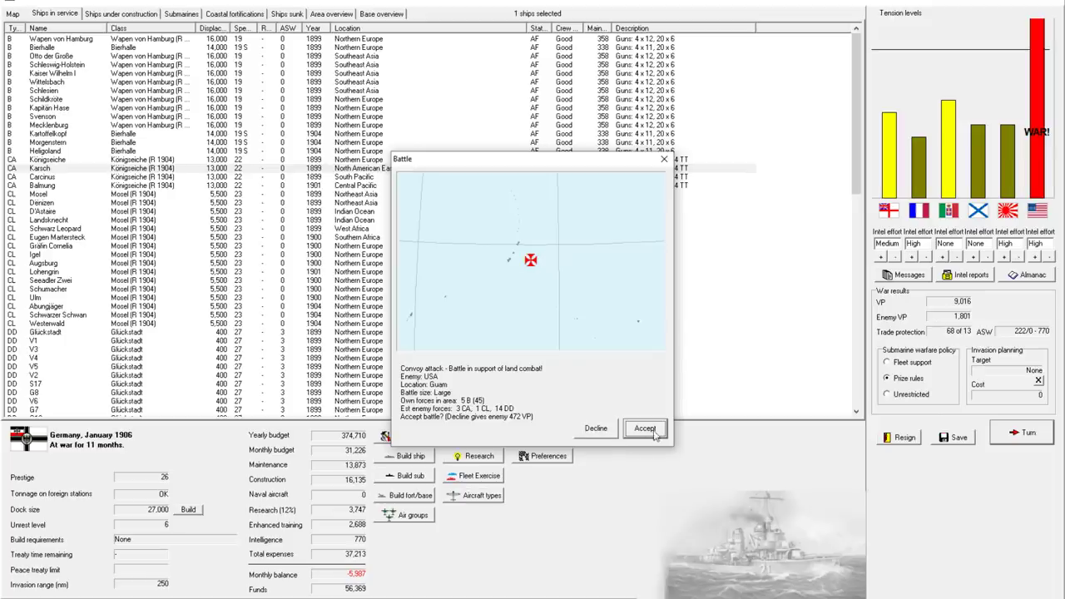
Accept the convoy battle against US forces near Guam
{"action": "left_click", "coordinate": [645, 427]}
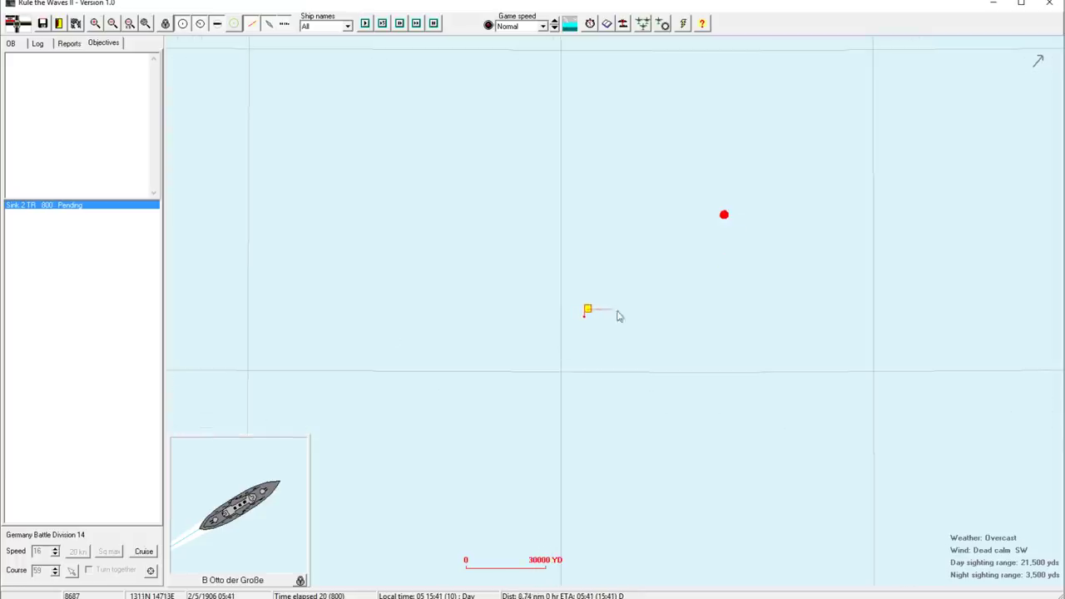
Raise the battle speed so Battle Division 14 closes on the US convoy
{"action": "left_click", "coordinate": [552, 27]}
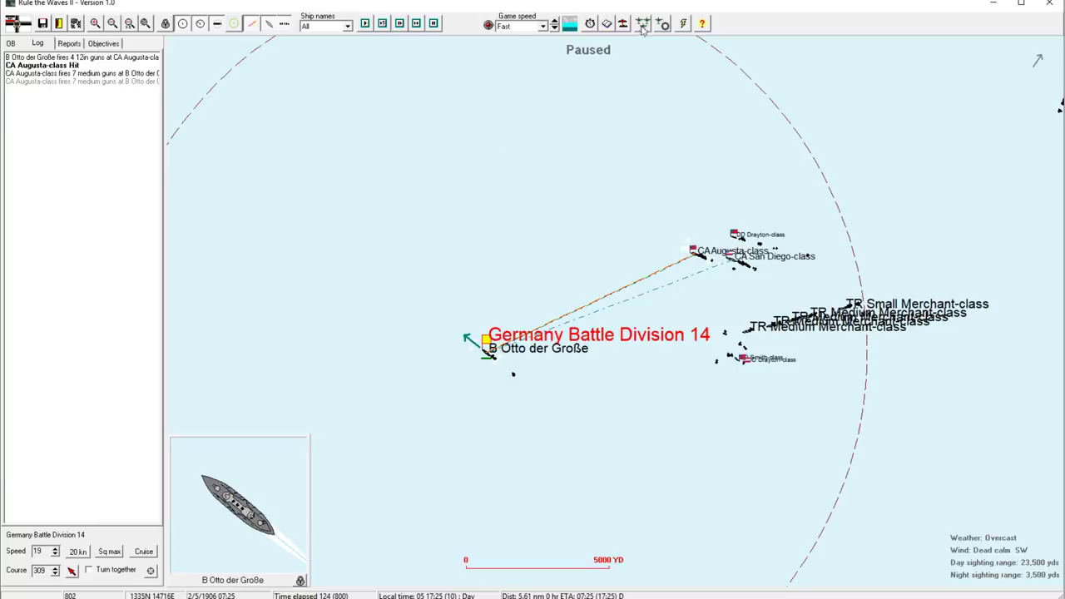
Close the log, inspect the Augusta-class cruiser's info card, and run the battle to 07:40
{"action": "left_click", "coordinate": [38, 43]}
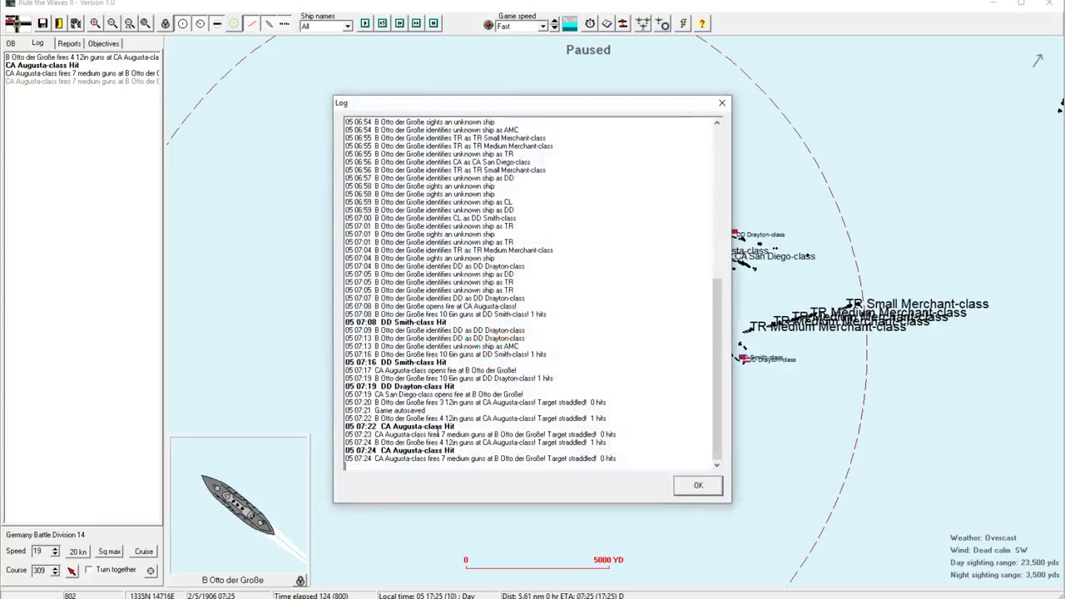
{"action": "left_click", "coordinate": [697, 485]}
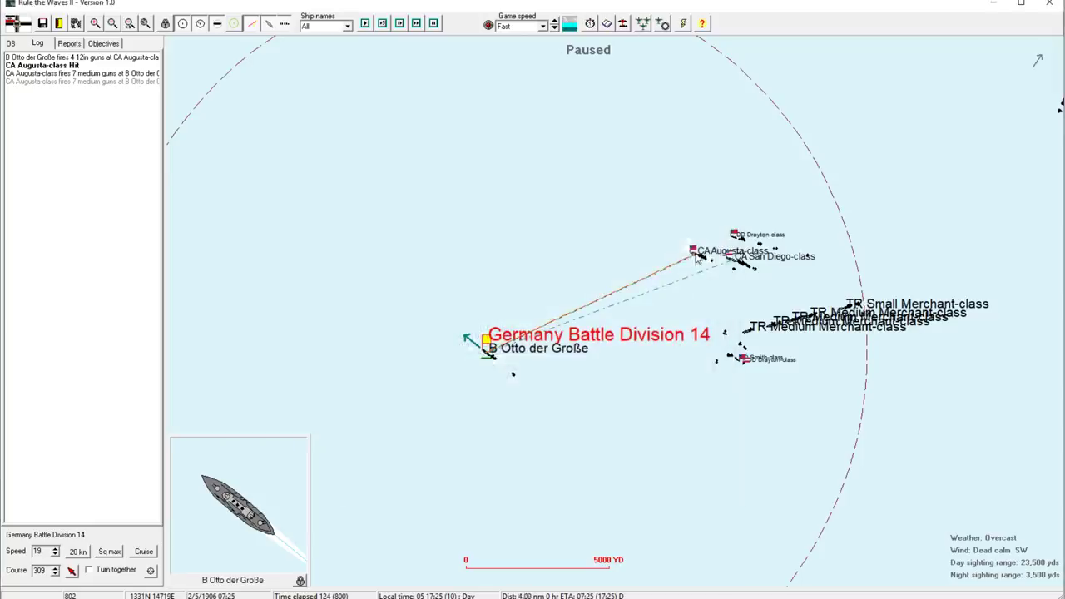
{"action": "left_click", "coordinate": [694, 251]}
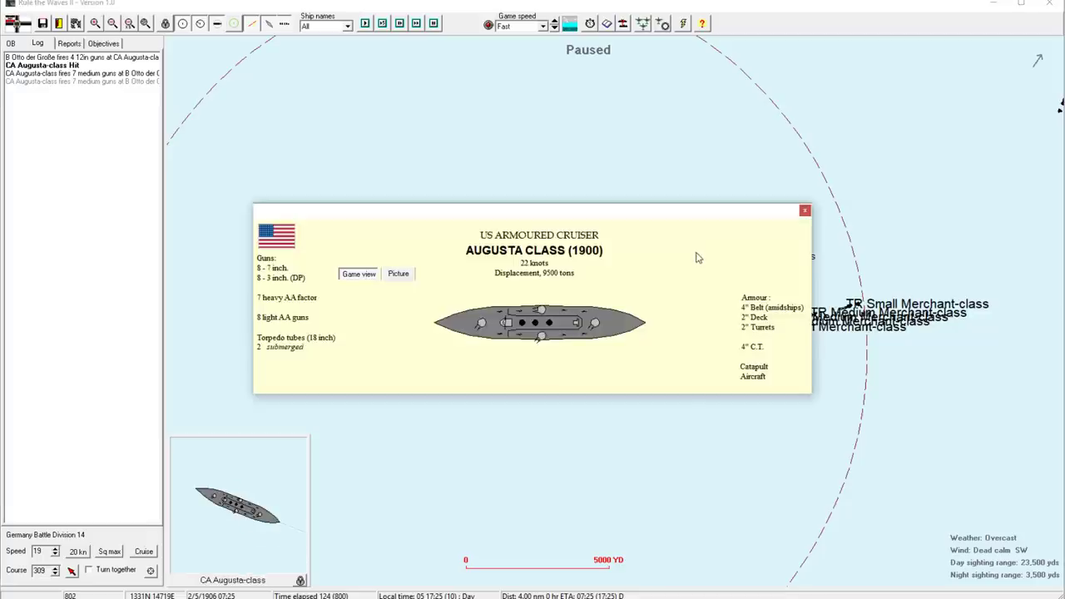
{"action": "mouse_move", "coordinate": [280, 286]}
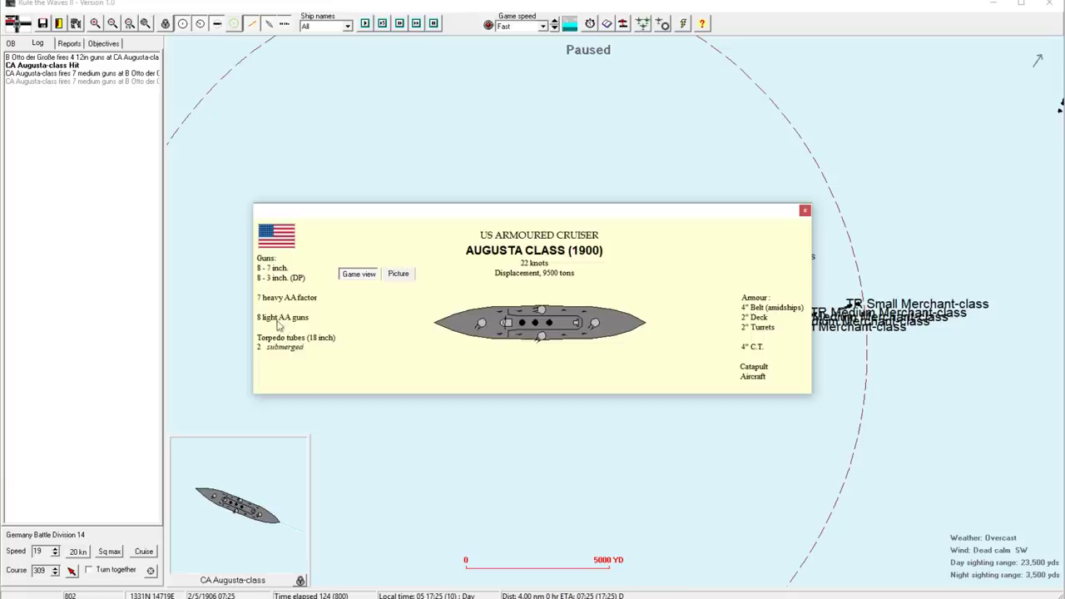
{"action": "mouse_move", "coordinate": [287, 303]}
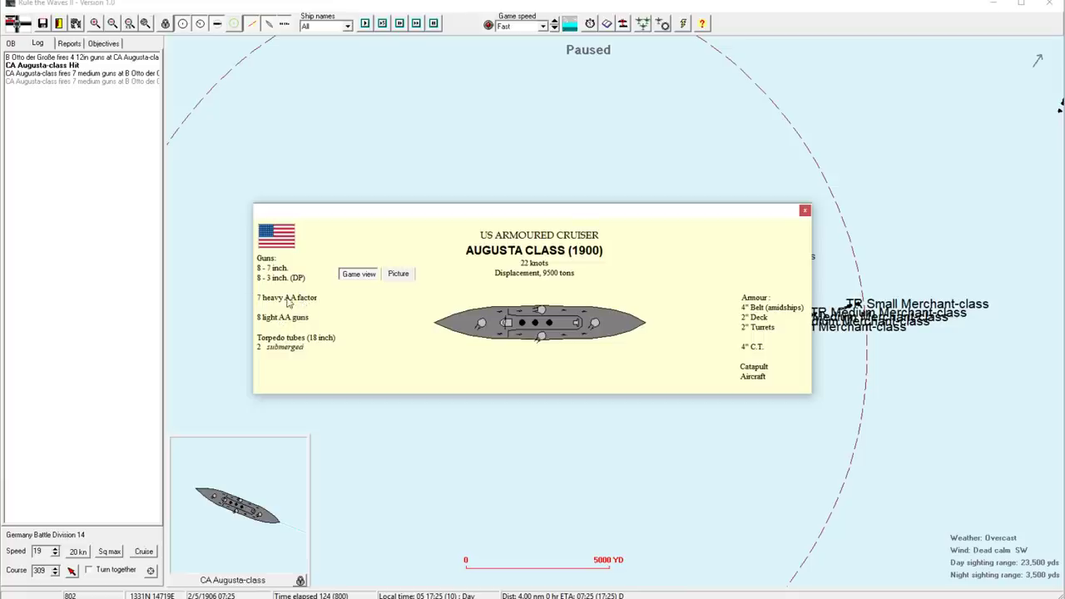
{"action": "mouse_move", "coordinate": [753, 338]}
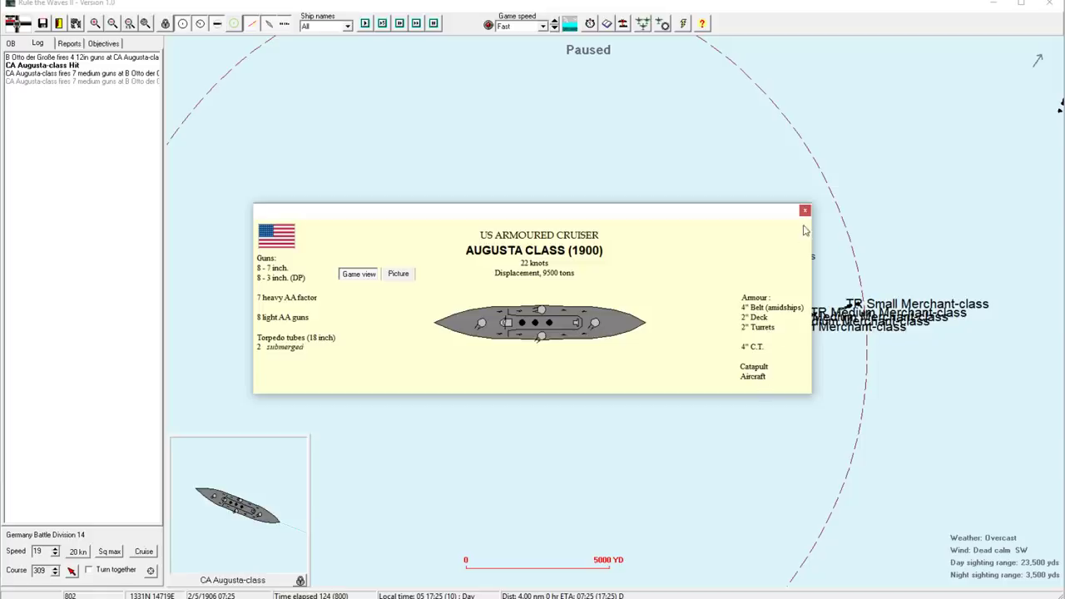
{"action": "left_click", "coordinate": [804, 210]}
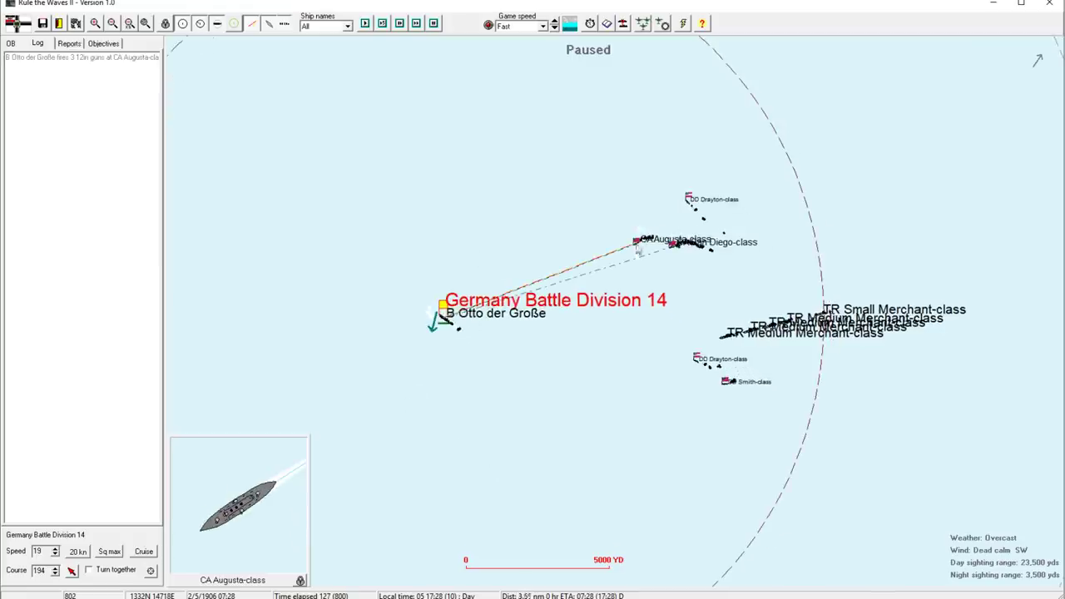
{"action": "mouse_move", "coordinate": [374, 247]}
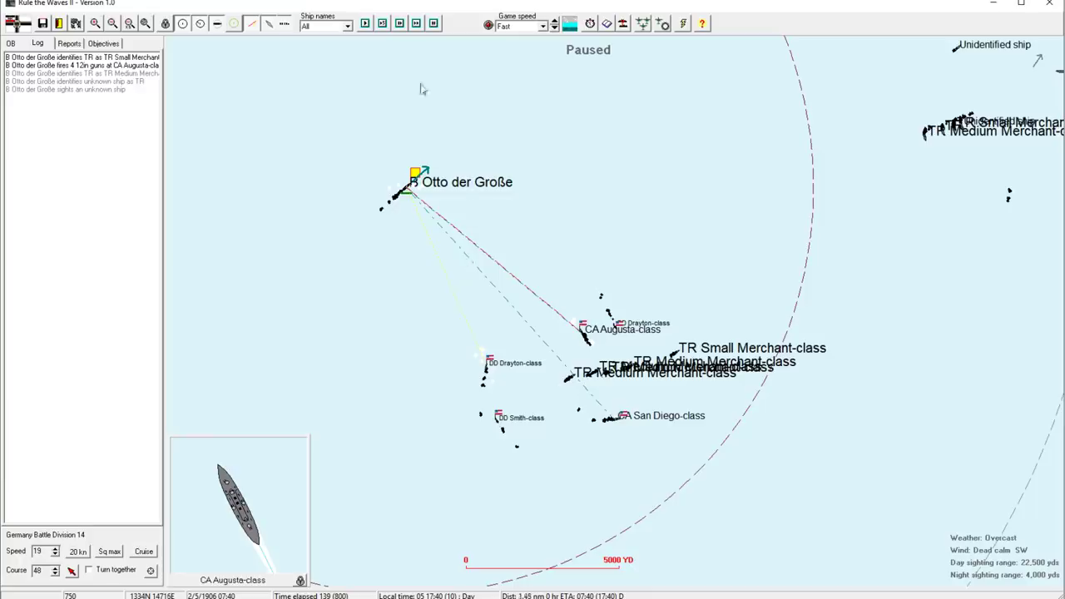
Resume briefly, then review the Augusta-class and San Diego-class cruiser info cards
{"action": "left_click", "coordinate": [549, 30]}
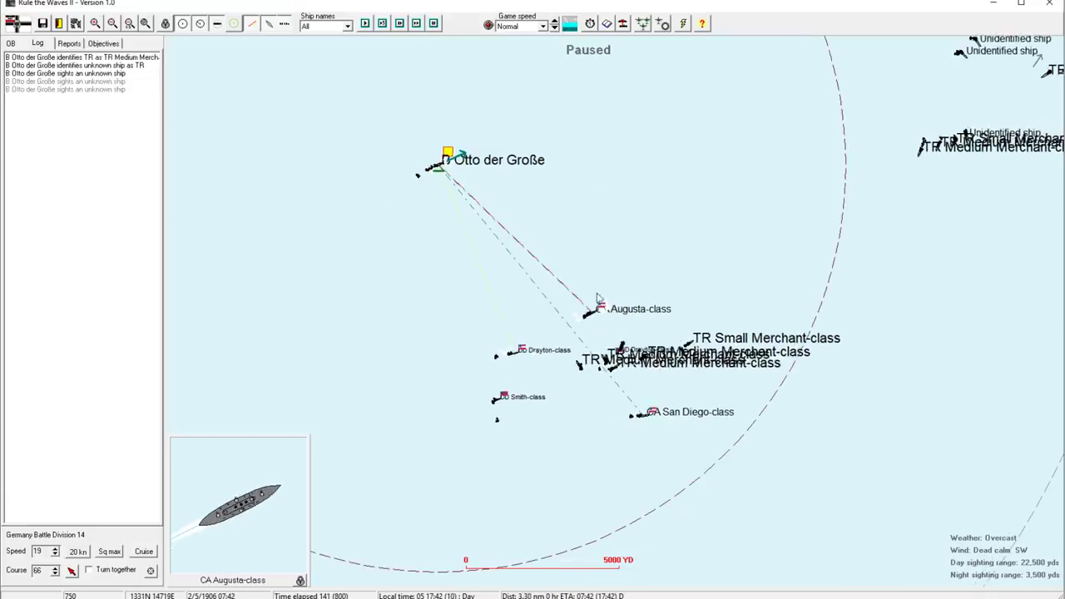
{"action": "left_click", "coordinate": [593, 313]}
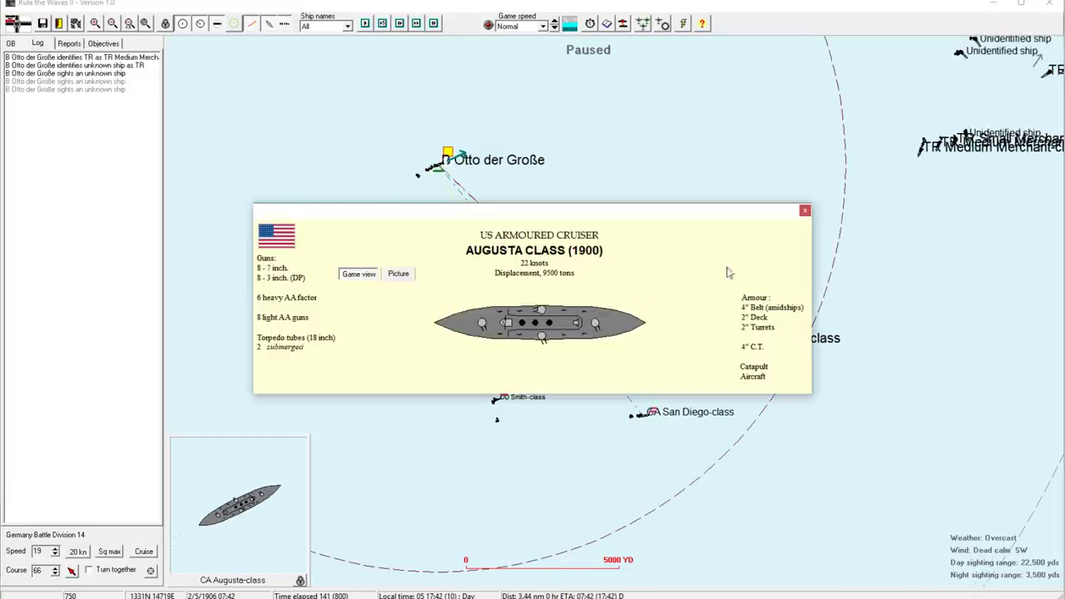
{"action": "left_click", "coordinate": [805, 209]}
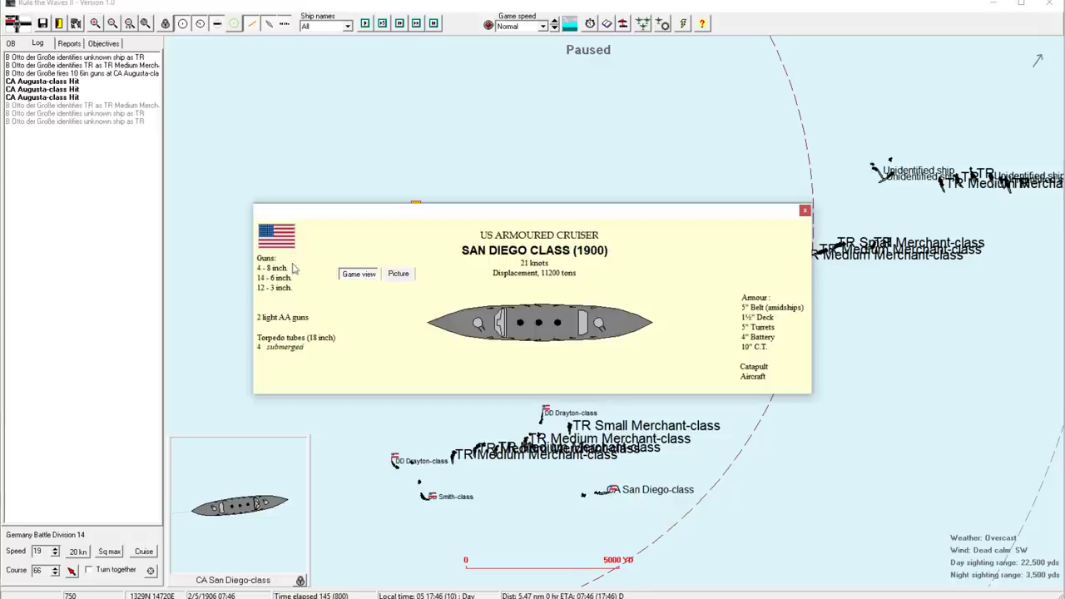
{"action": "mouse_move", "coordinate": [472, 294]}
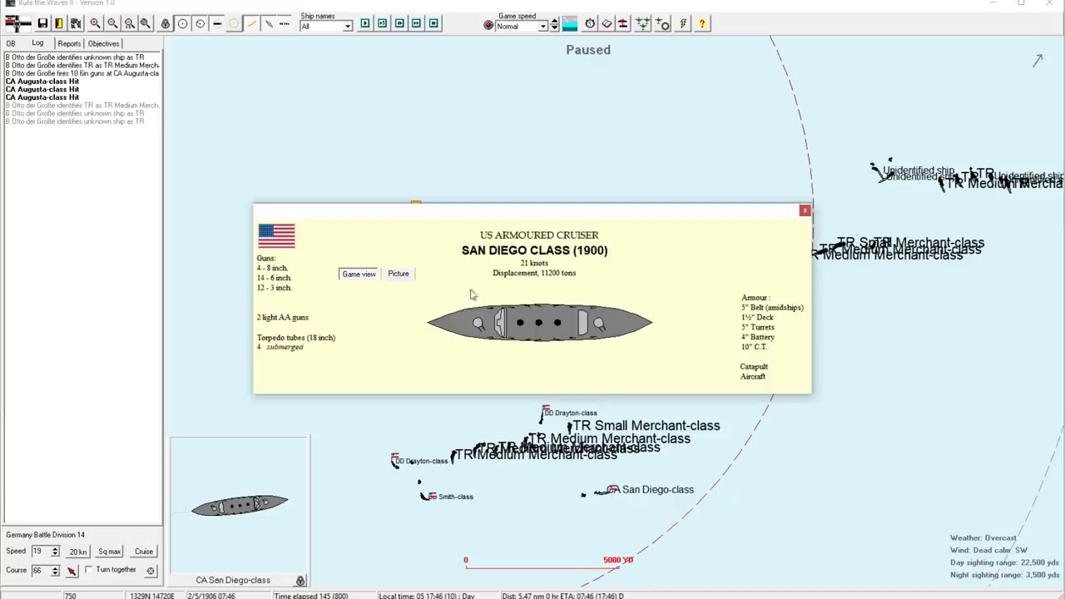
{"action": "mouse_move", "coordinate": [759, 380]}
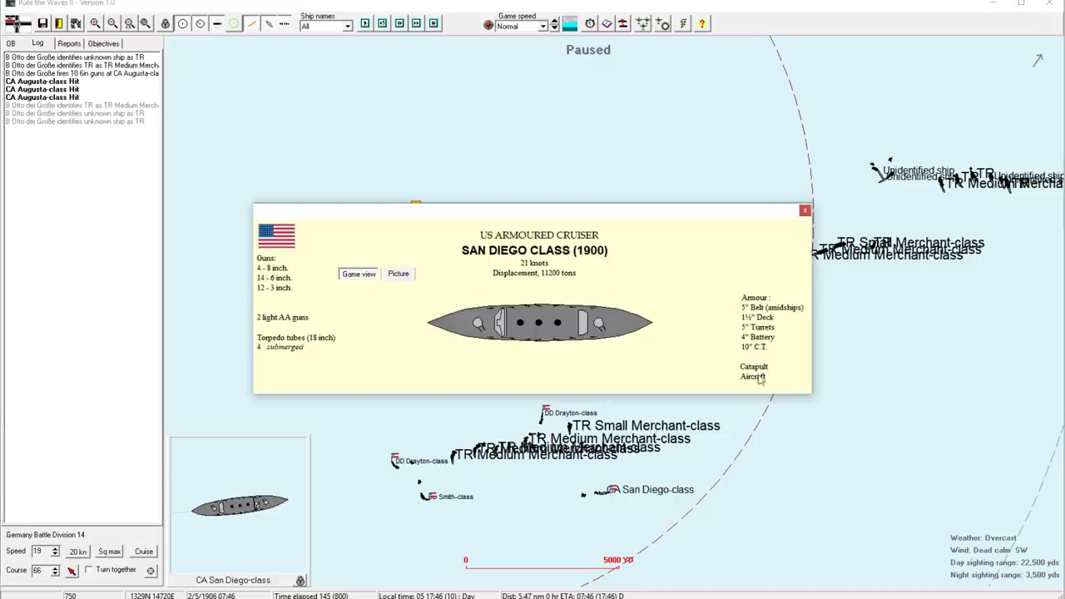
{"action": "left_click", "coordinate": [804, 210]}
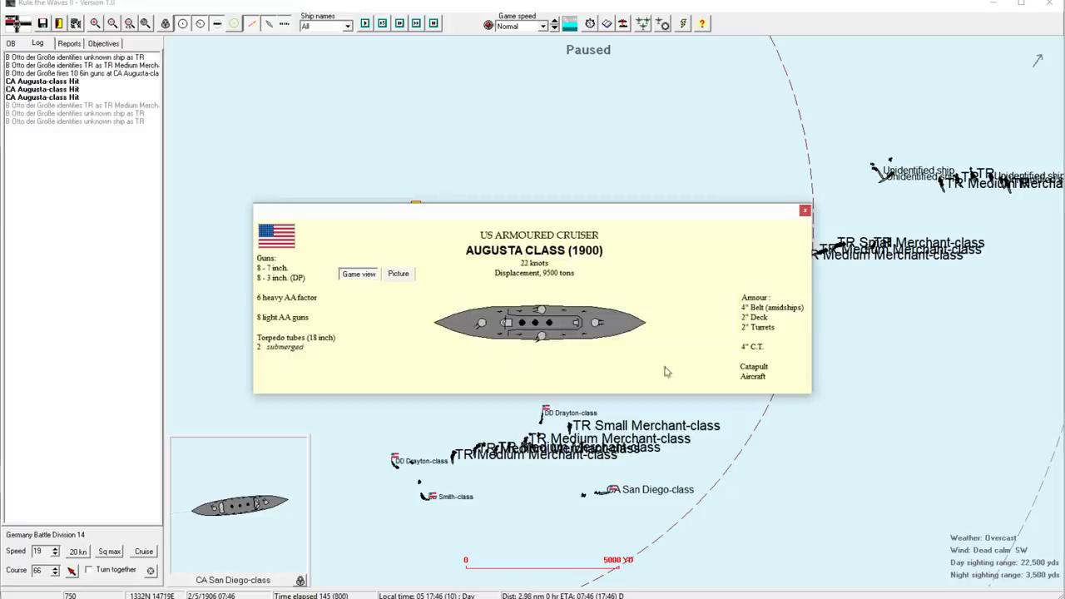
{"action": "mouse_move", "coordinate": [754, 377]}
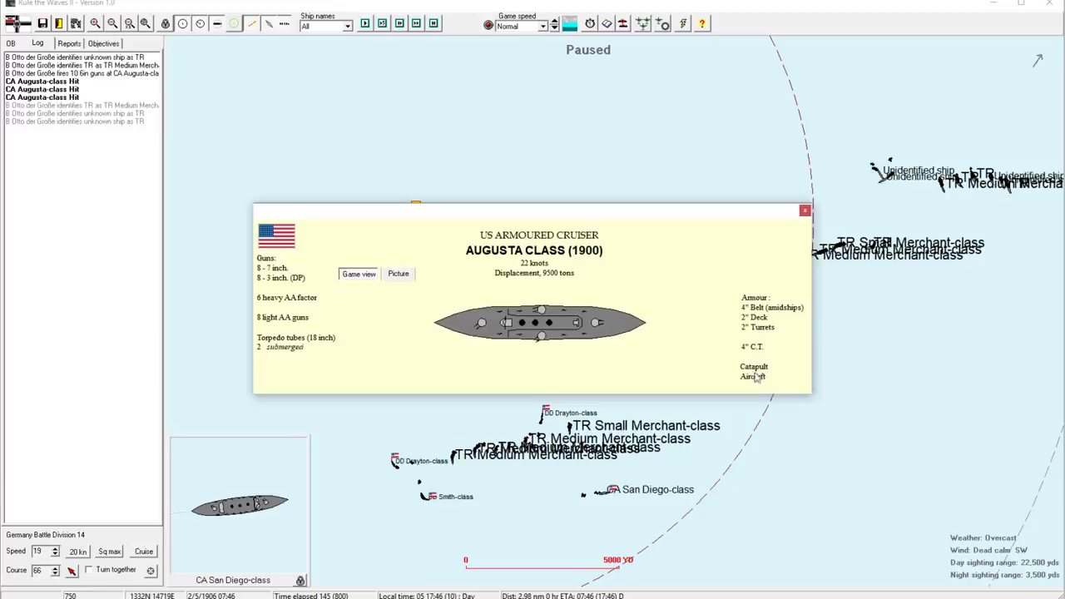
{"action": "mouse_move", "coordinate": [728, 306]}
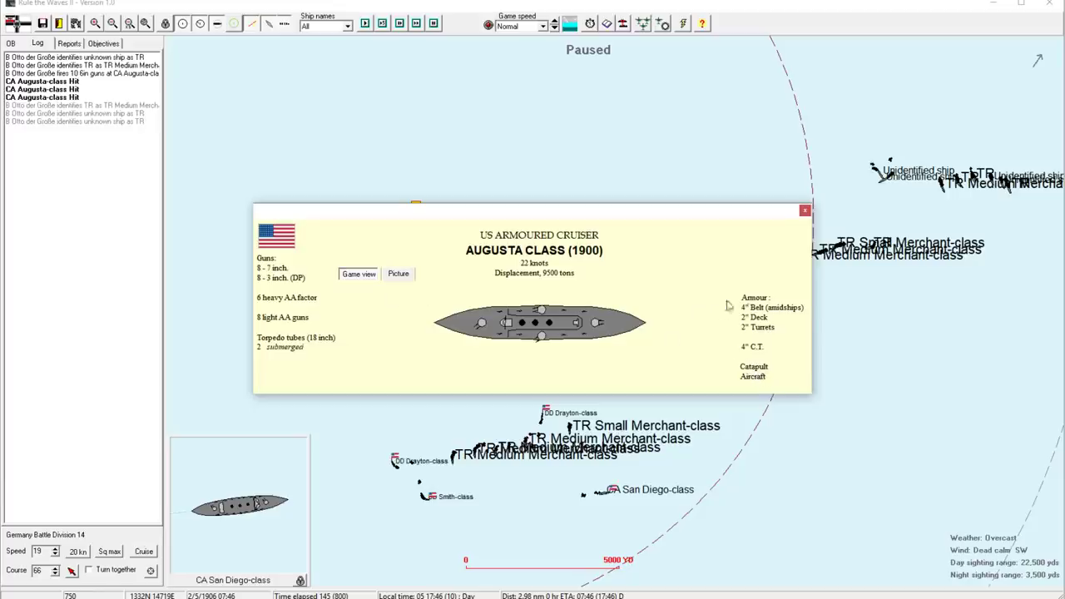
{"action": "mouse_move", "coordinate": [652, 286]}
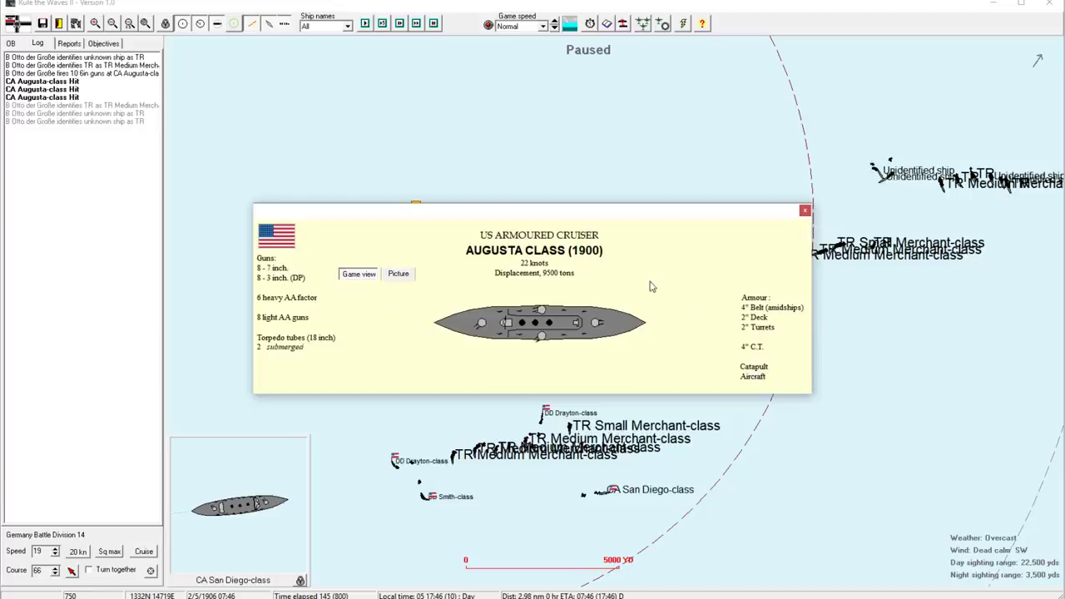
{"action": "left_click", "coordinate": [804, 210]}
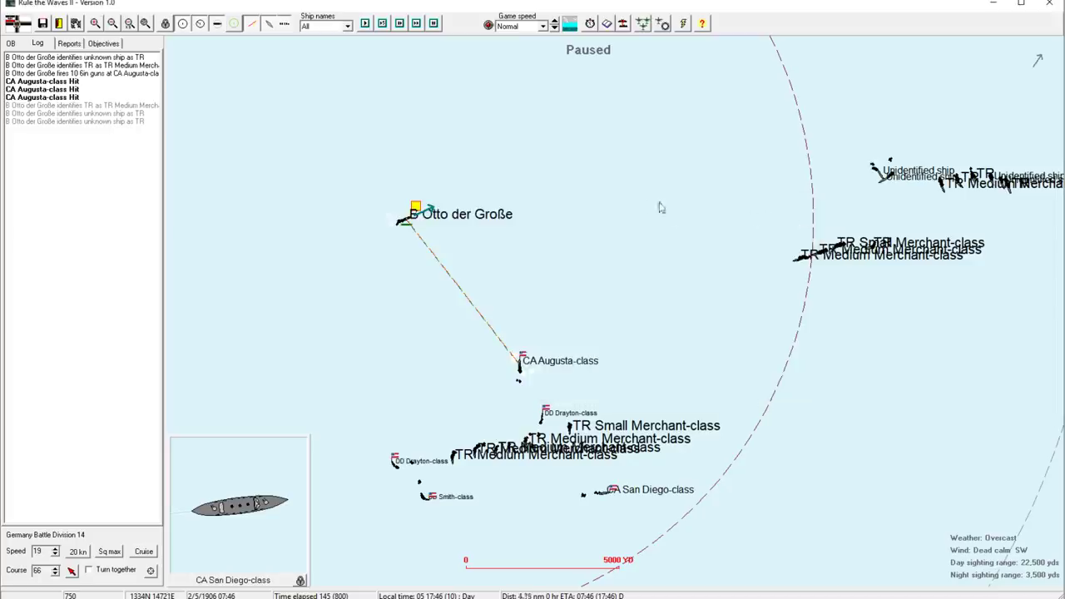
{"action": "mouse_move", "coordinate": [574, 270]}
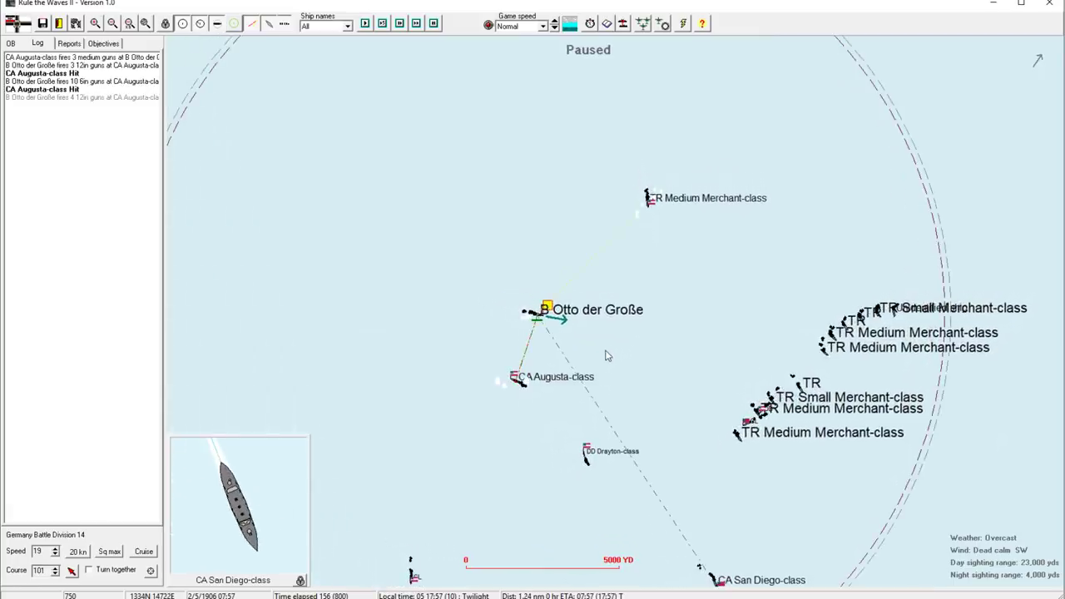
{"action": "mouse_move", "coordinate": [674, 289]}
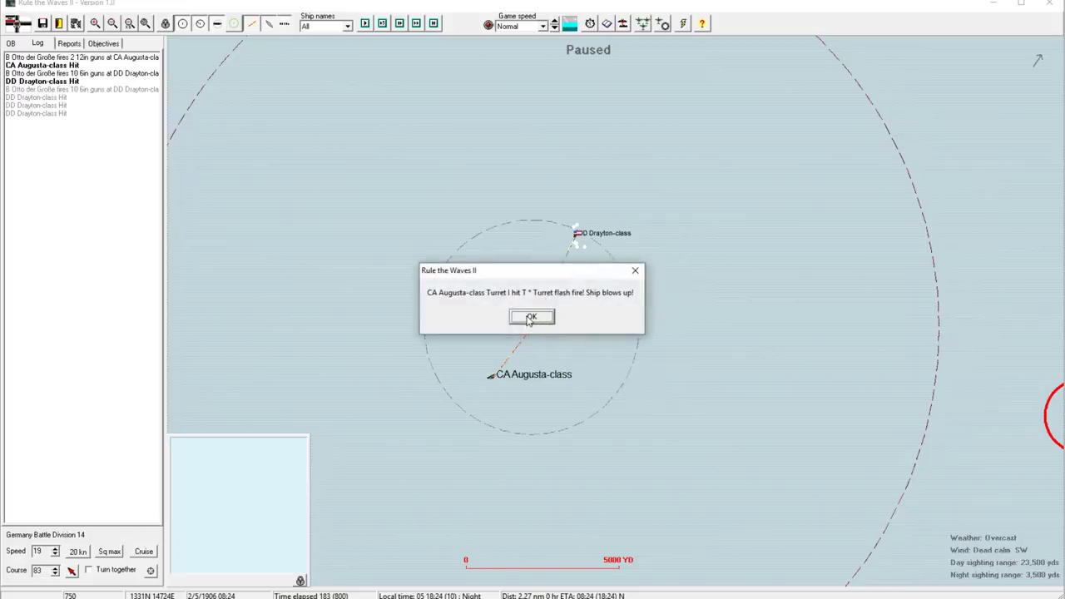
Acknowledge the Augusta-class cruiser exploding and the 'Sink 2 TR' objective accomplished
{"action": "left_click", "coordinate": [531, 317]}
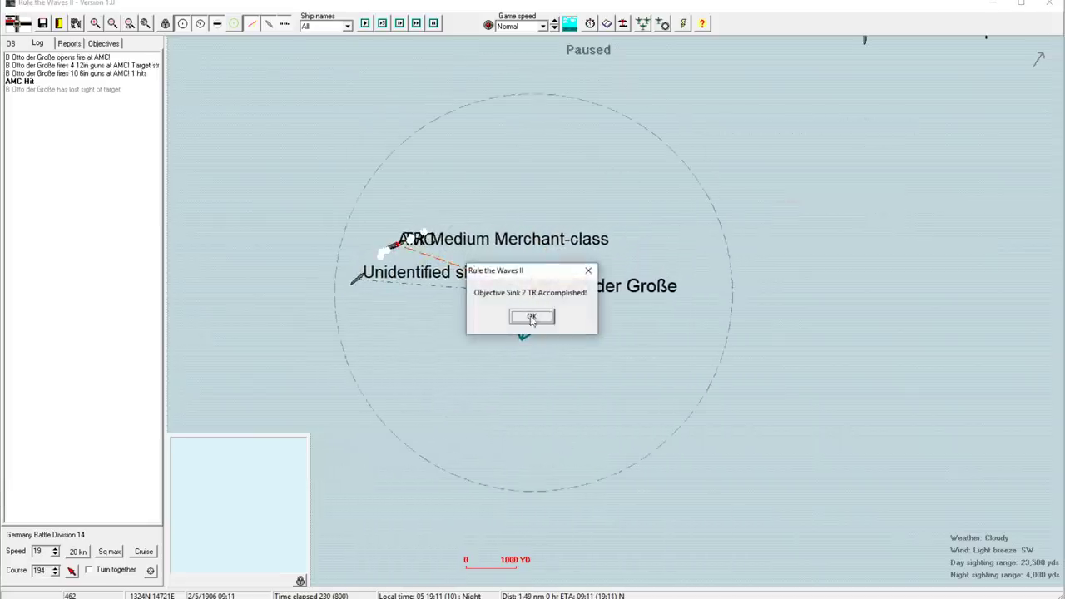
{"action": "left_click", "coordinate": [531, 316]}
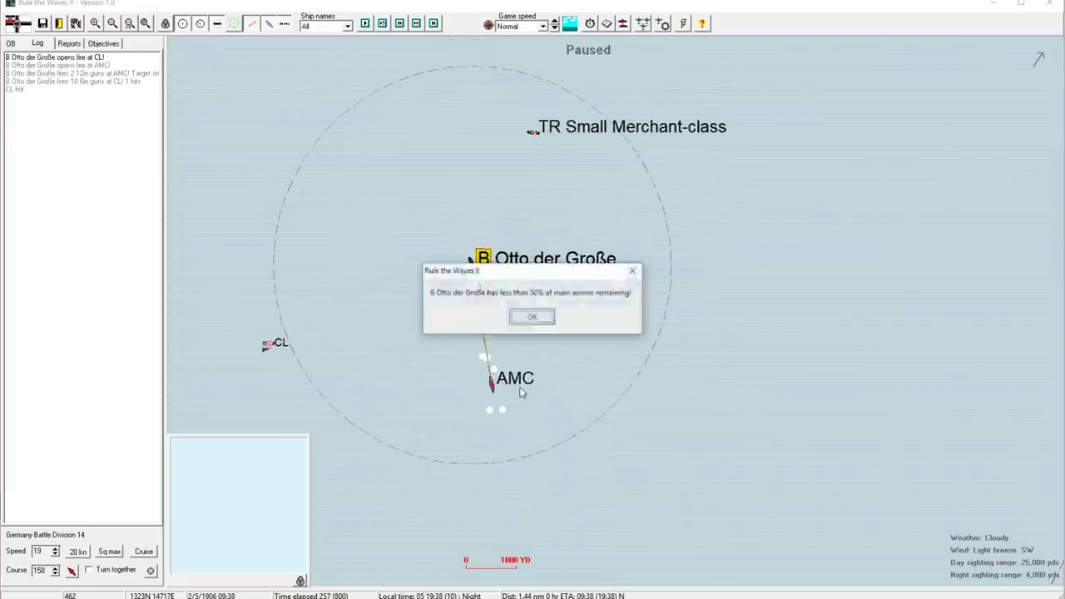
Dismiss the under-30% main ammunition warning and close the battle log
{"action": "left_click", "coordinate": [531, 316]}
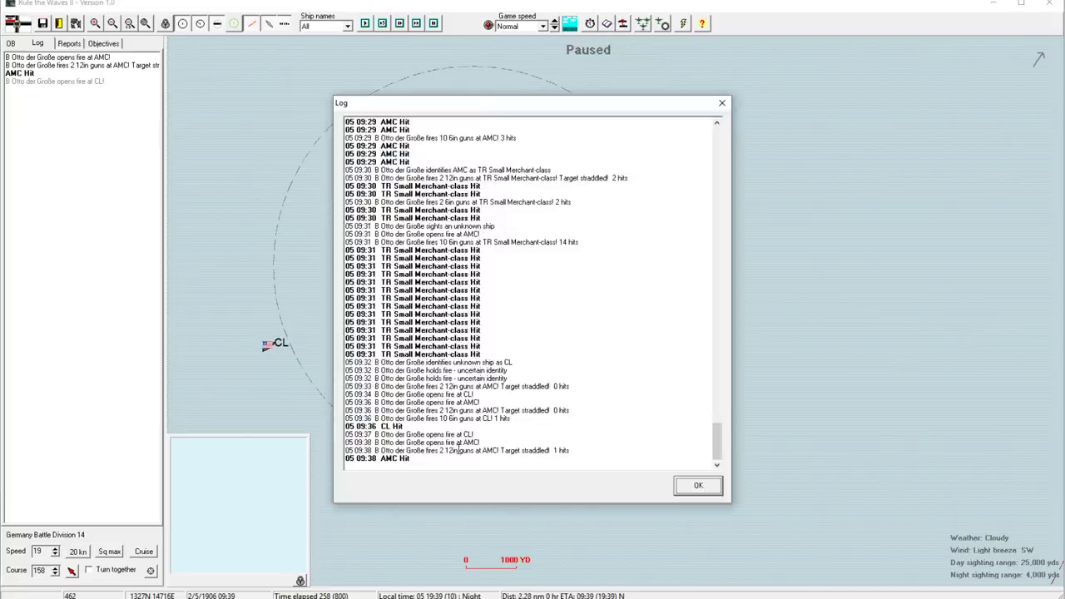
{"action": "left_click", "coordinate": [697, 486]}
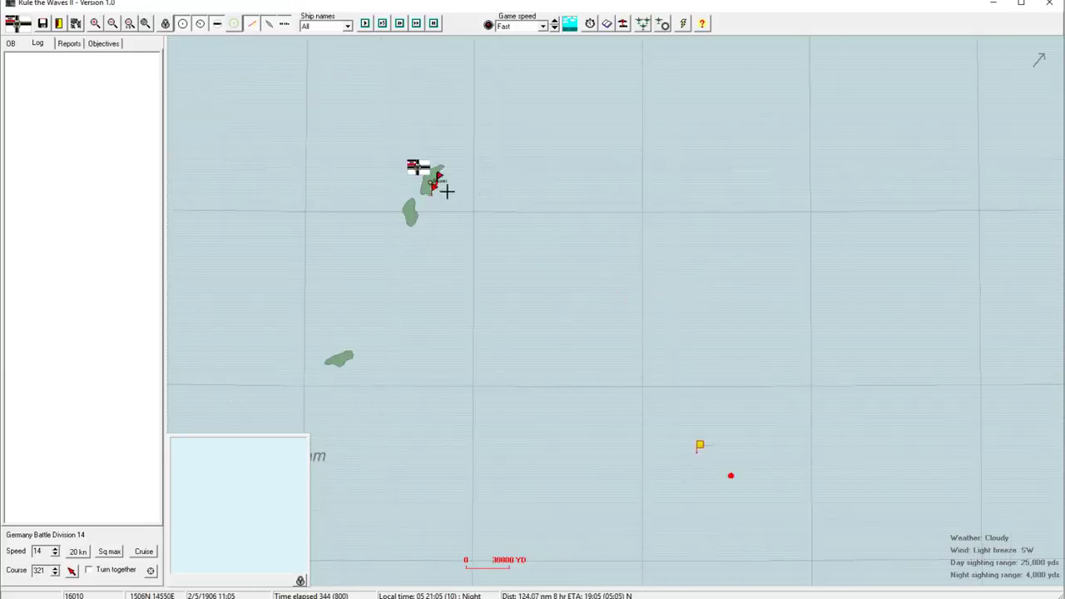
{"action": "left_click", "coordinate": [547, 26]}
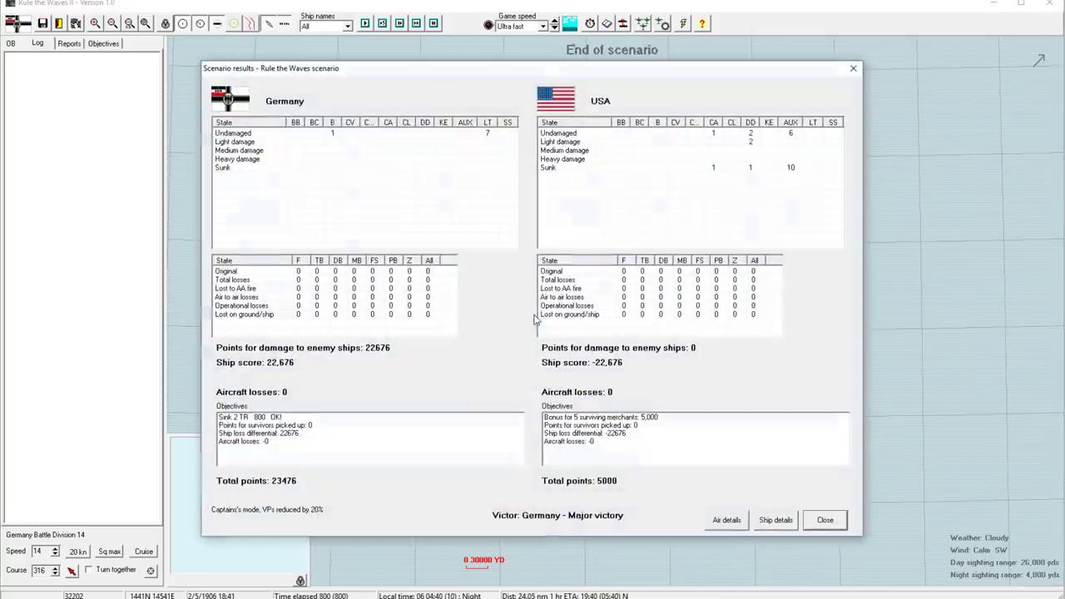
{"action": "mouse_move", "coordinate": [706, 159]}
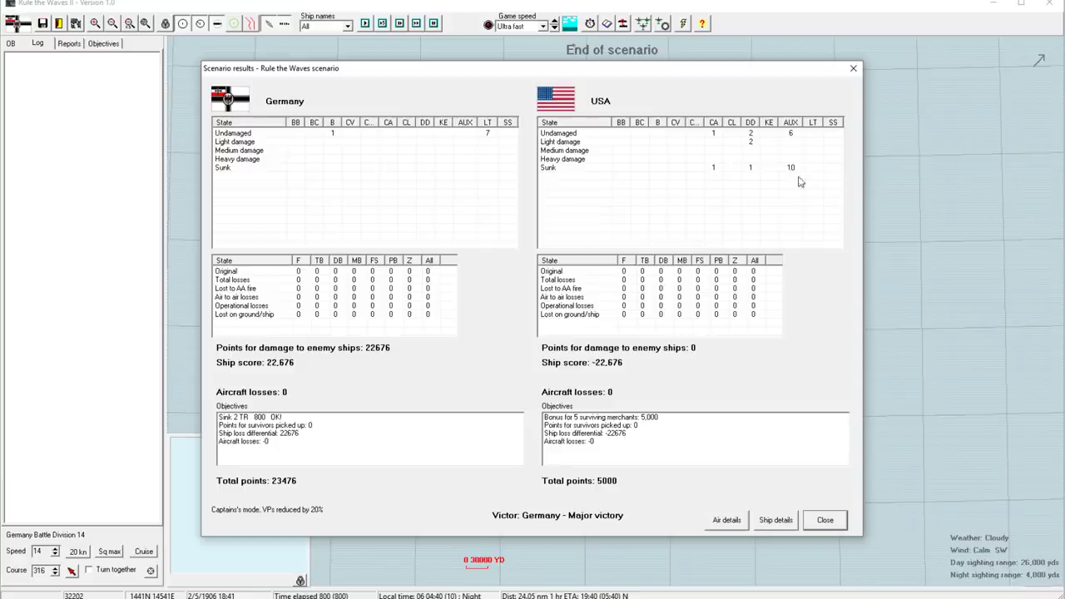
{"action": "mouse_move", "coordinate": [655, 422]}
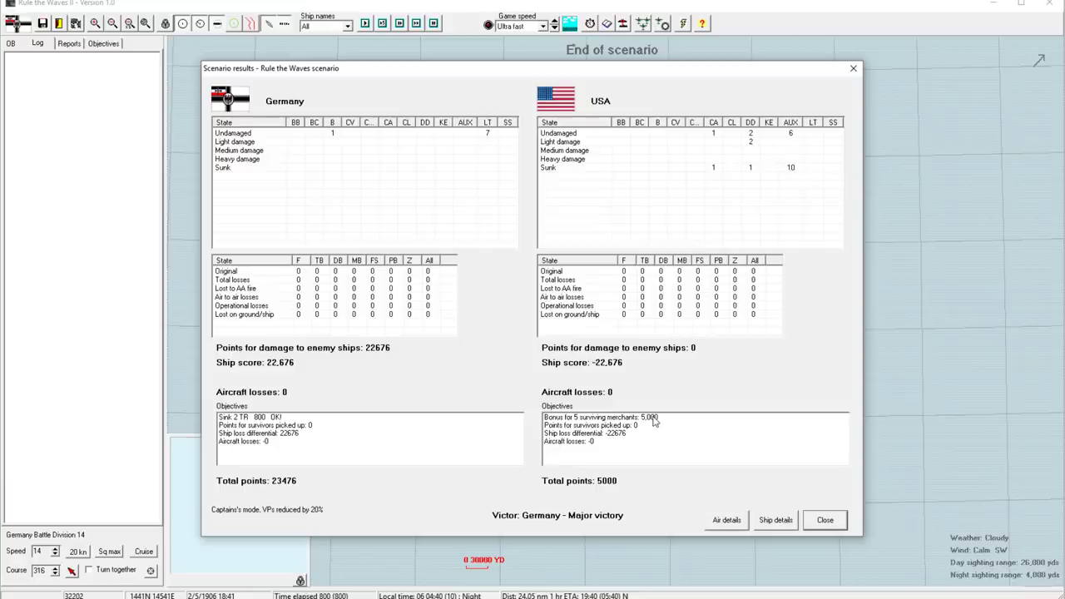
{"action": "mouse_move", "coordinate": [649, 422]}
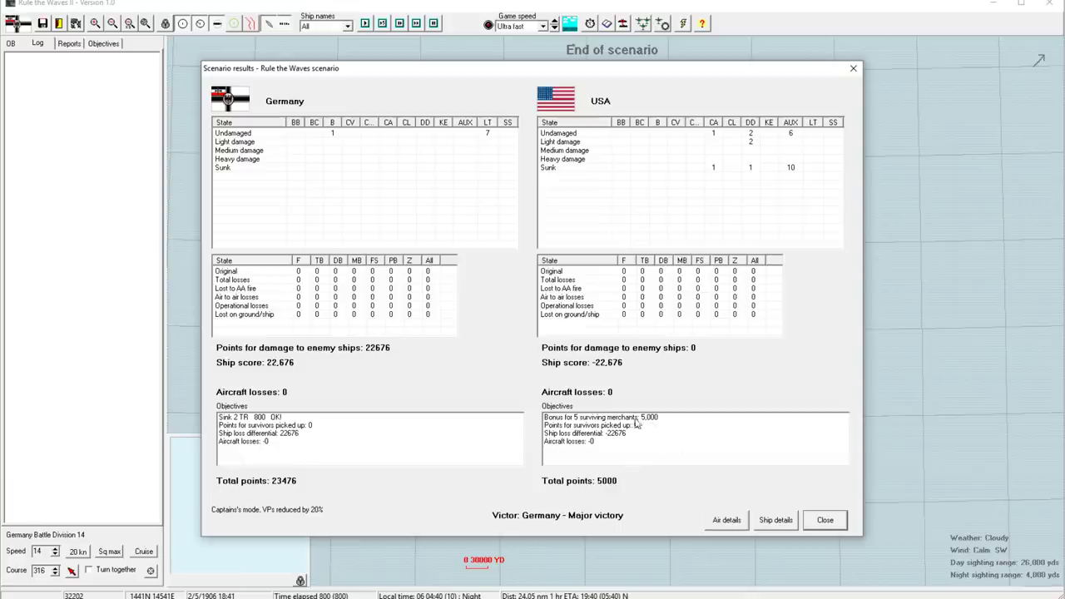
{"action": "mouse_move", "coordinate": [652, 423]}
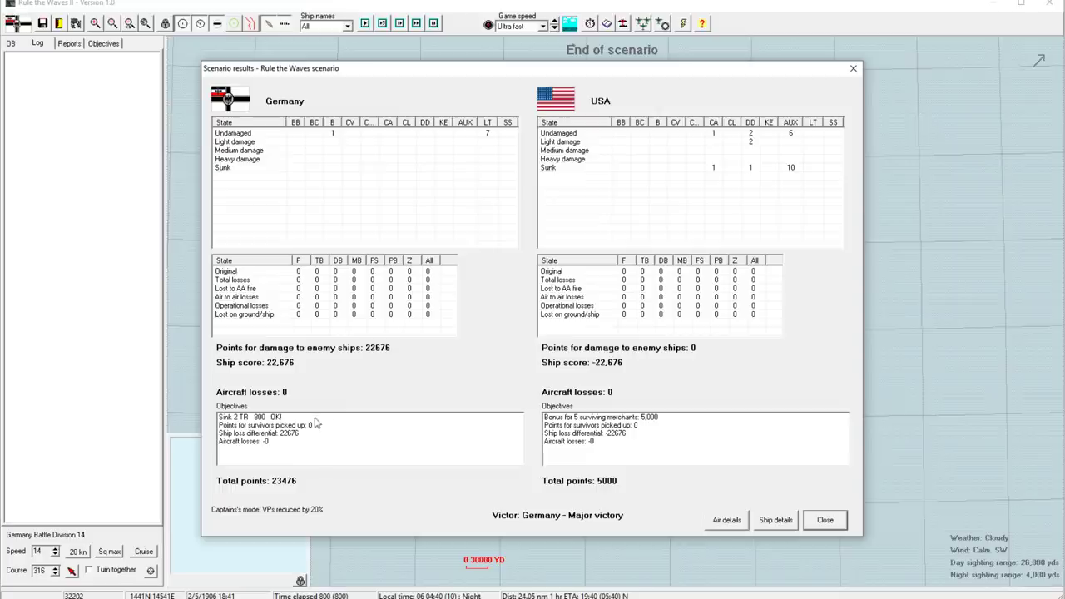
{"action": "mouse_move", "coordinate": [454, 319]}
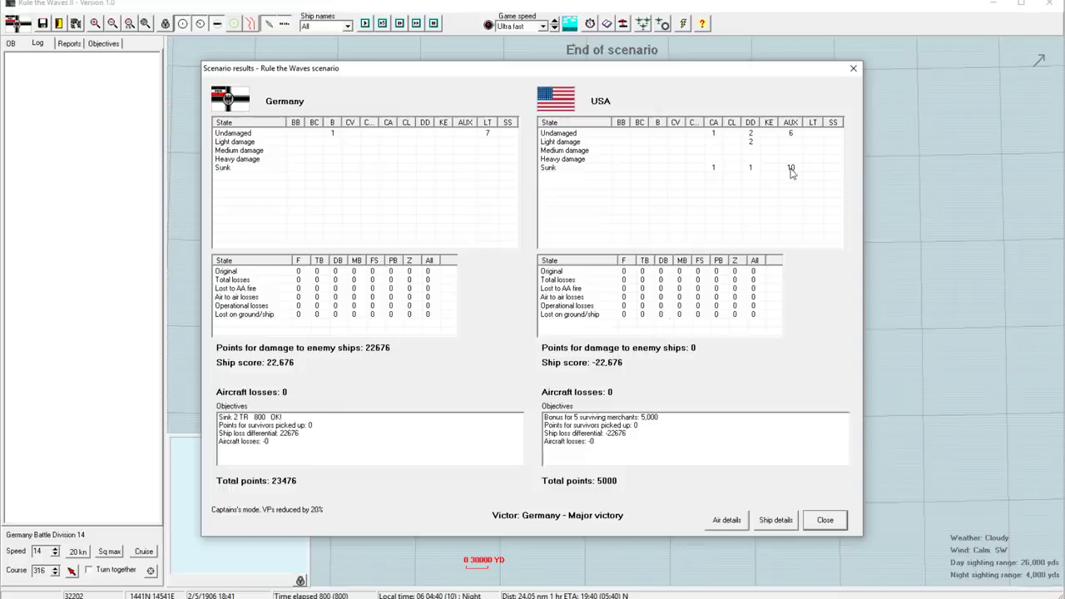
Open Ship details from Scenario results to show the per-ship Statistics table
{"action": "left_click", "coordinate": [774, 520]}
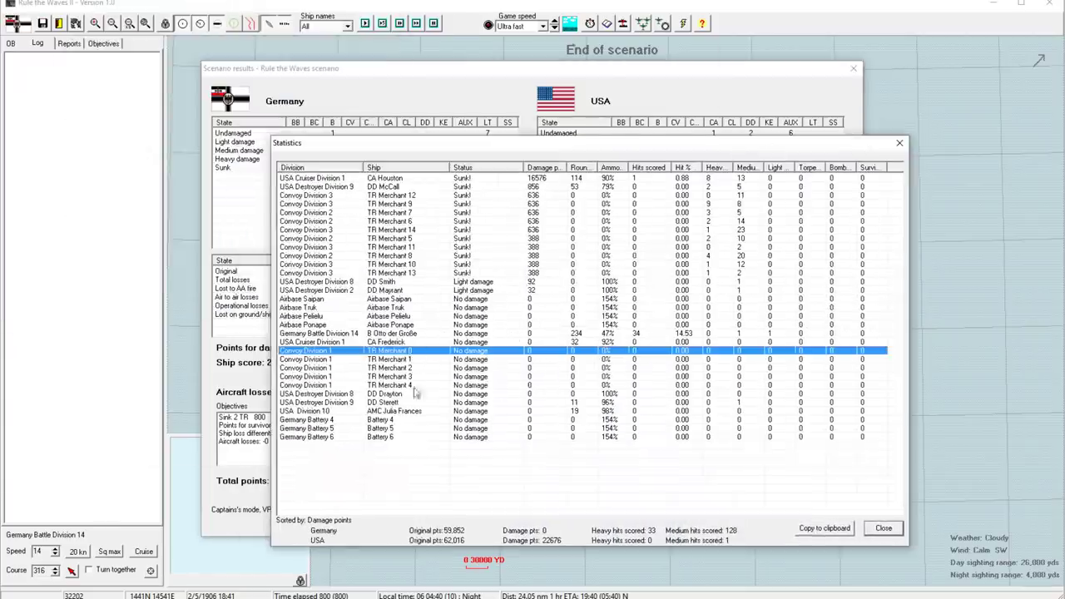
Select the TR Merchant 10 record, close the statistics list and the scenario results
{"action": "left_click", "coordinate": [391, 265]}
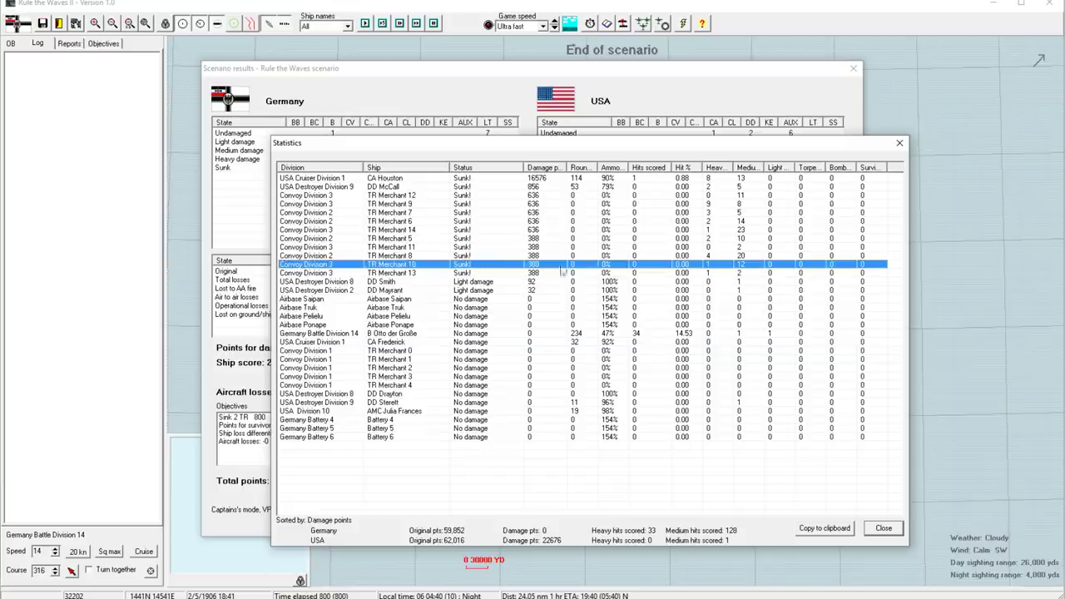
{"action": "mouse_move", "coordinate": [417, 216]}
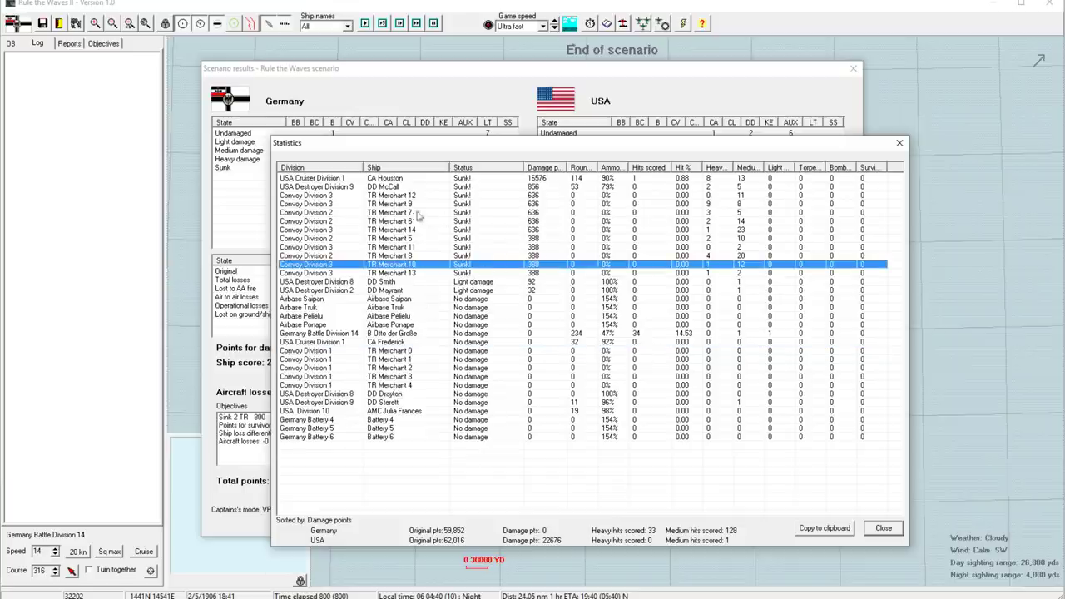
{"action": "left_click", "coordinate": [392, 204]}
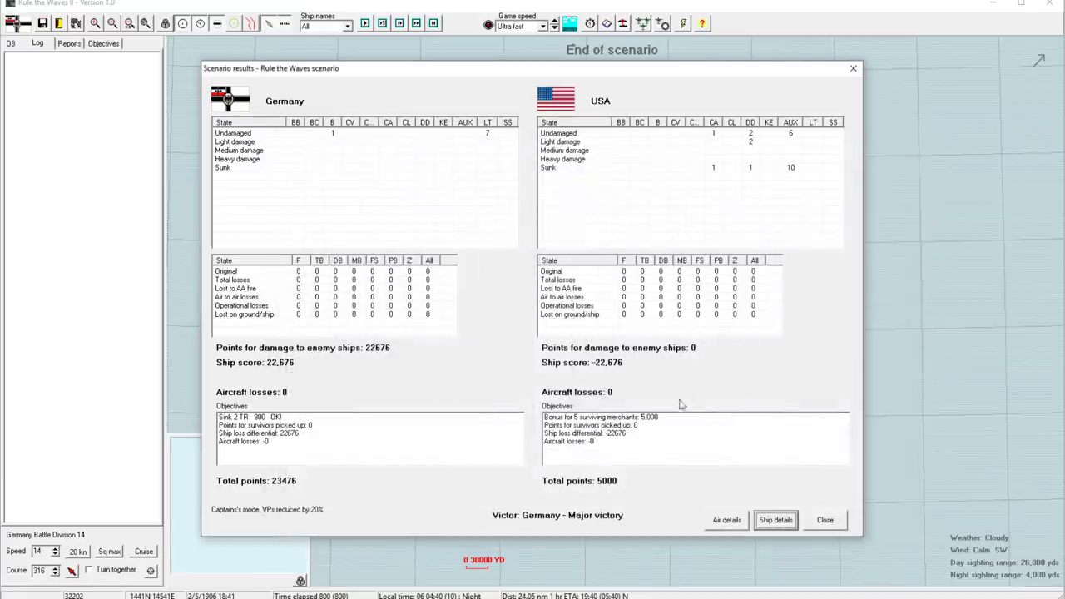
{"action": "mouse_move", "coordinate": [664, 428]}
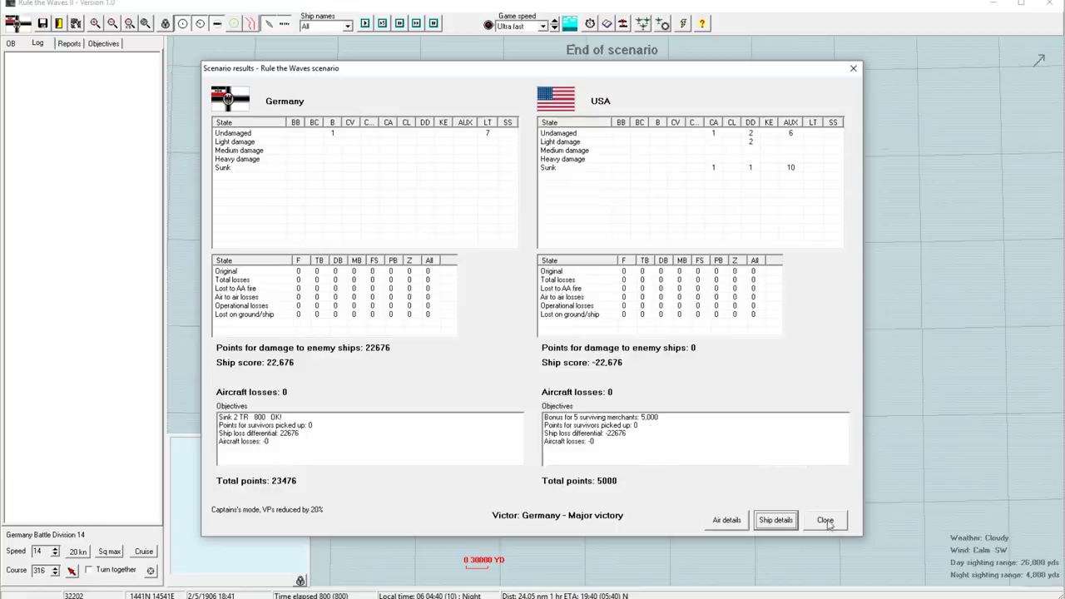
{"action": "left_click", "coordinate": [824, 520]}
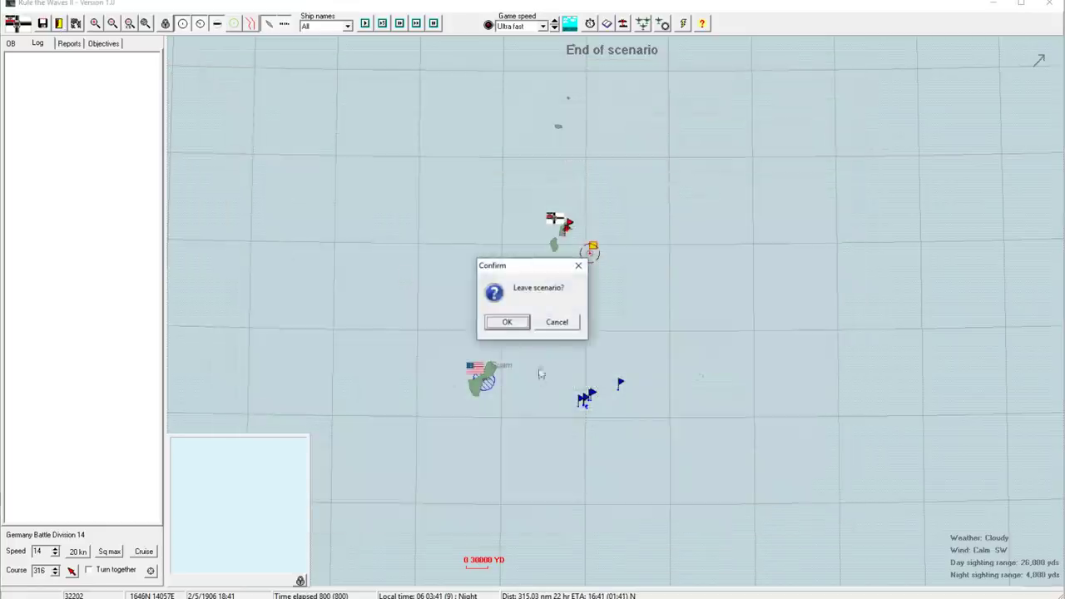
Confirm leaving, accept 'Battle of Guam' as the history name, and switch to the world map
{"action": "left_click", "coordinate": [507, 322]}
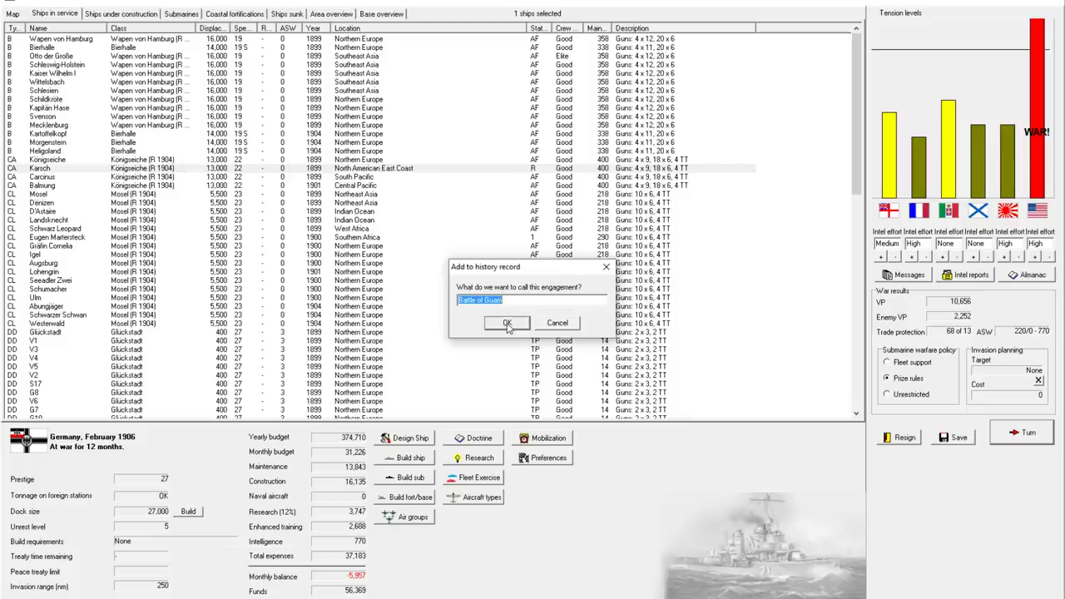
{"action": "left_click", "coordinate": [507, 323]}
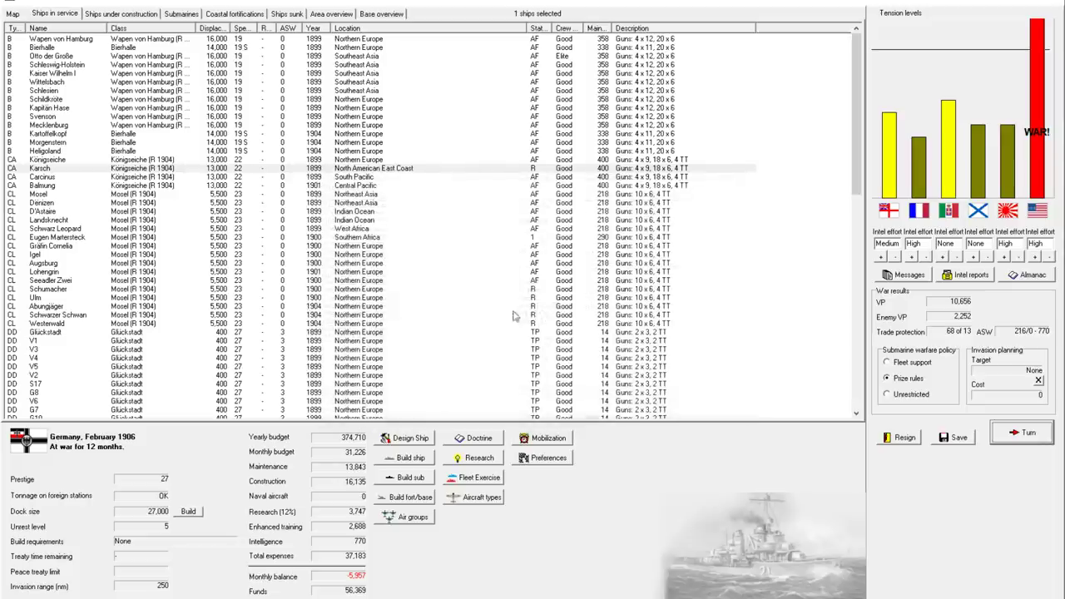
{"action": "mouse_move", "coordinate": [383, 270]}
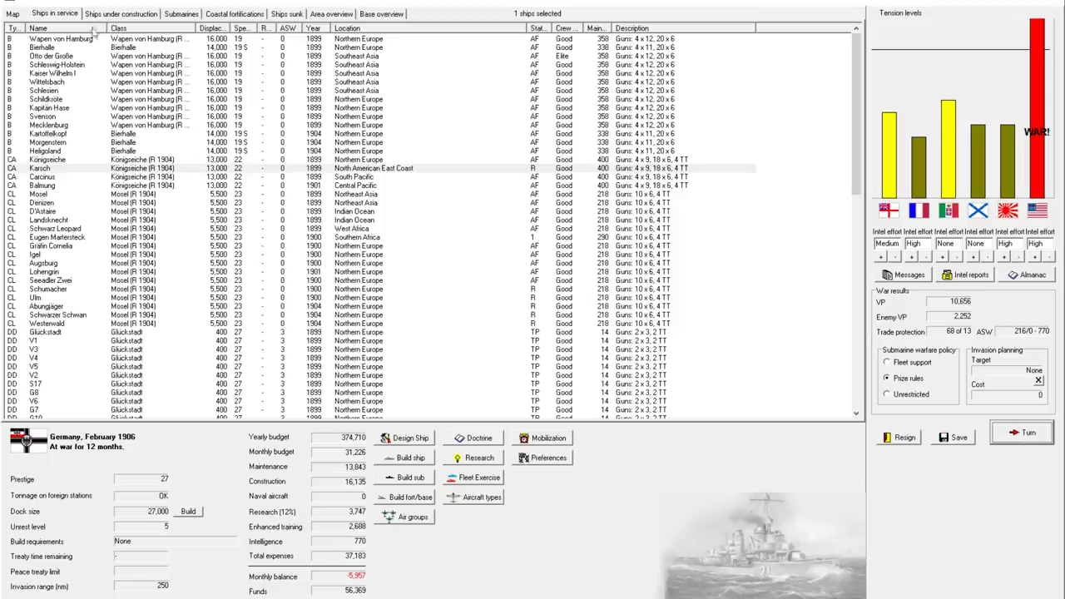
{"action": "left_click", "coordinate": [9, 13]}
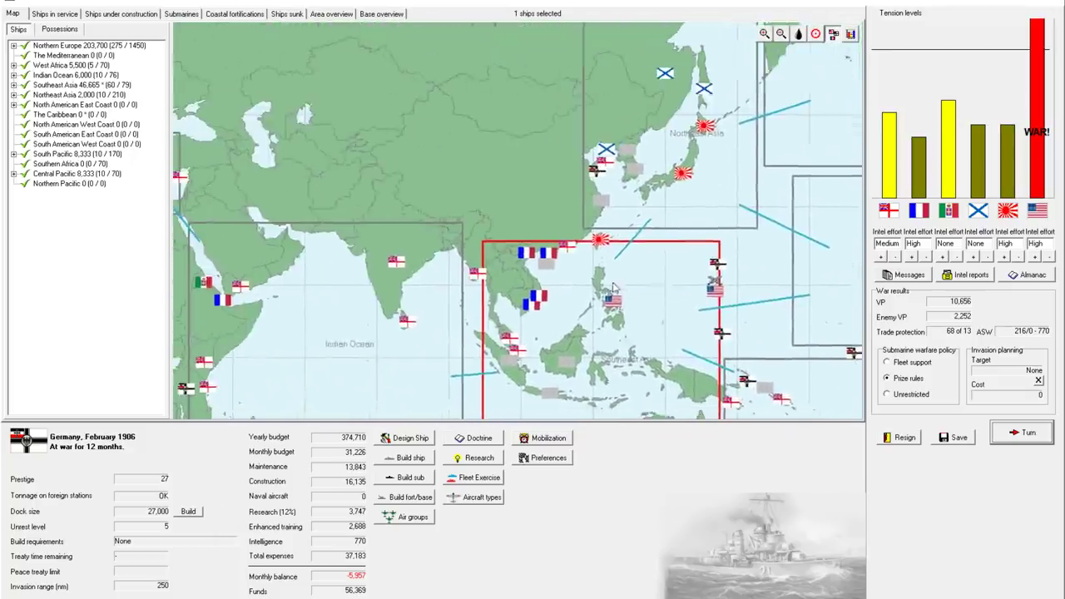
View and close the Map details for the Philippines, Midway and Hawaii
{"action": "left_click", "coordinate": [778, 34]}
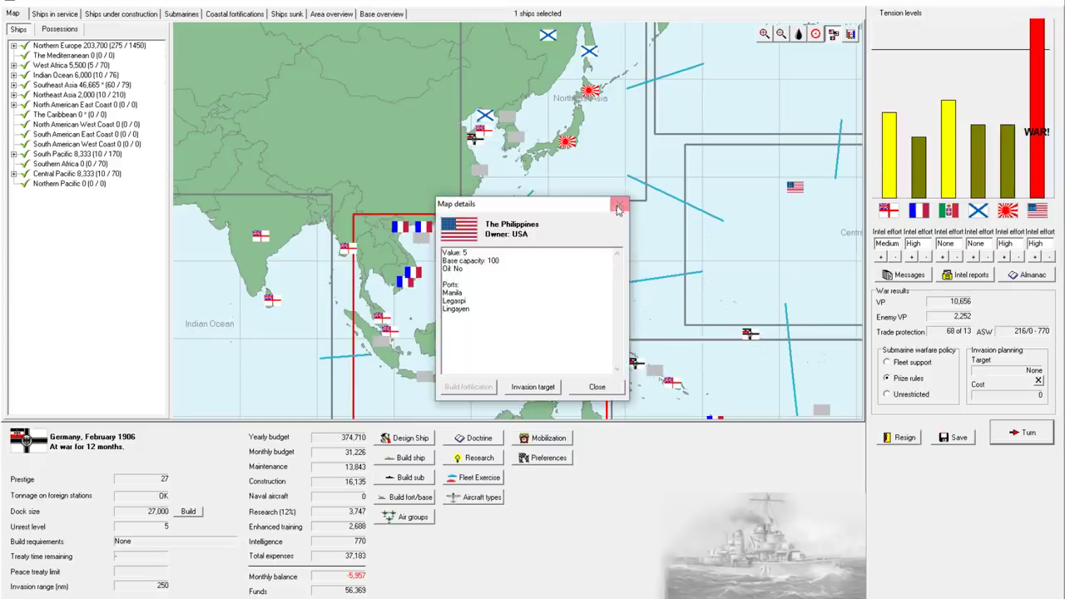
{"action": "left_click", "coordinate": [618, 206]}
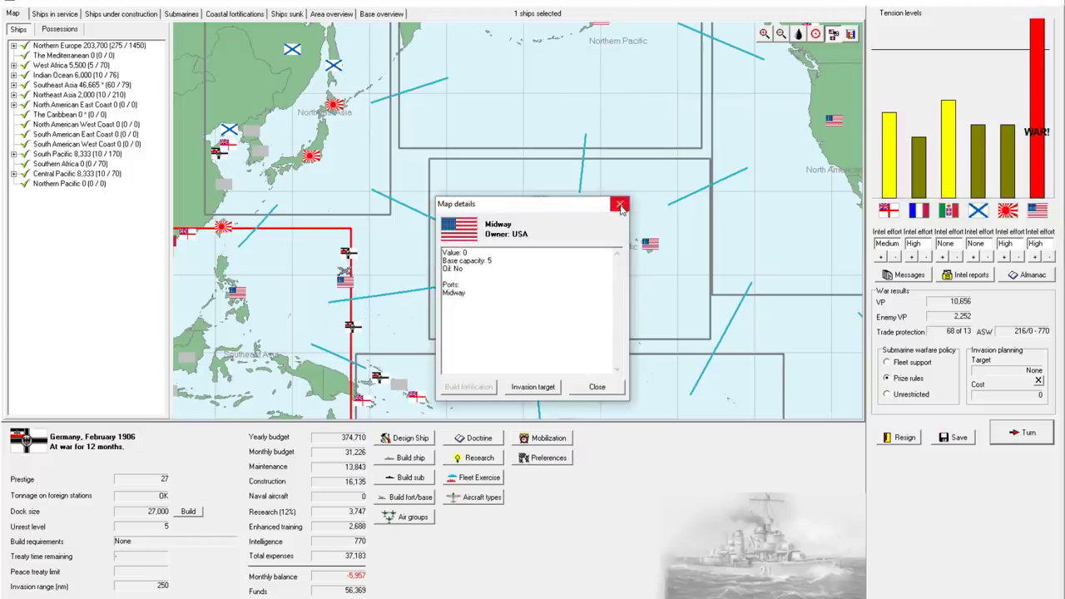
{"action": "left_click", "coordinate": [618, 205]}
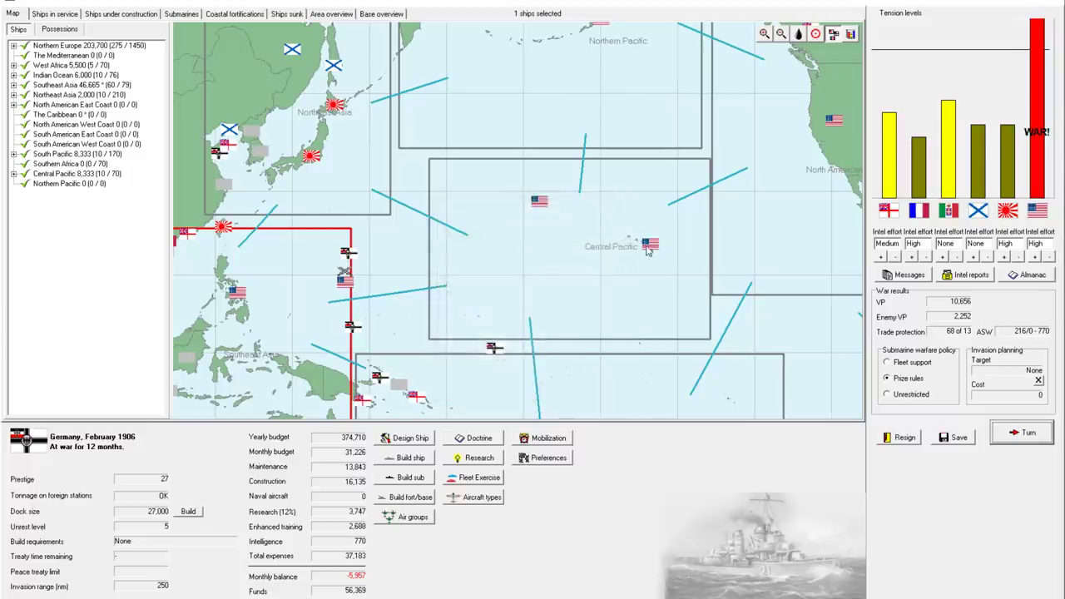
{"action": "left_click", "coordinate": [646, 246]}
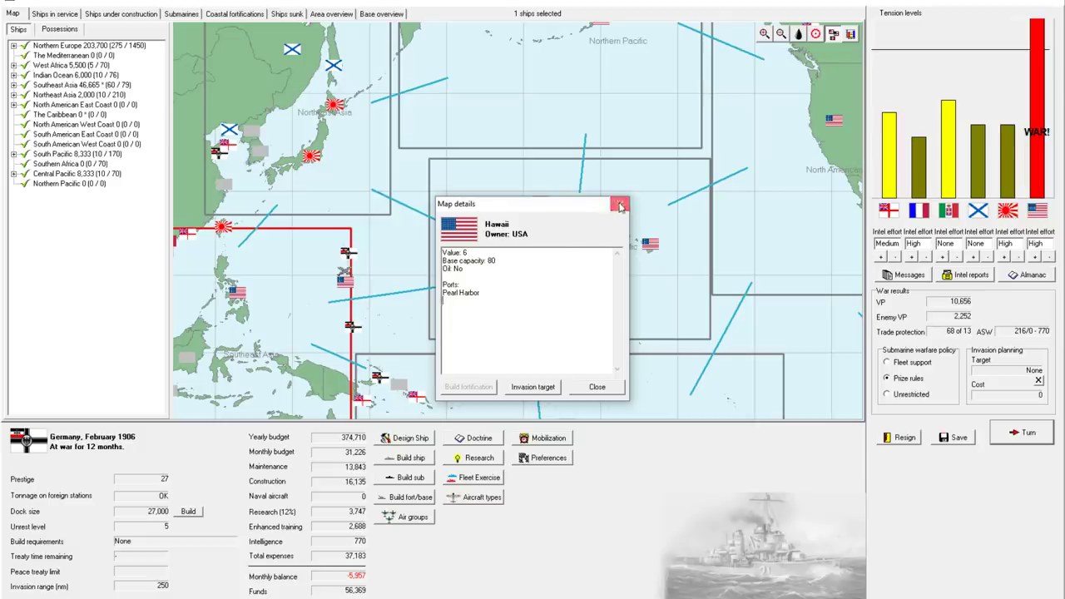
{"action": "left_click", "coordinate": [618, 207]}
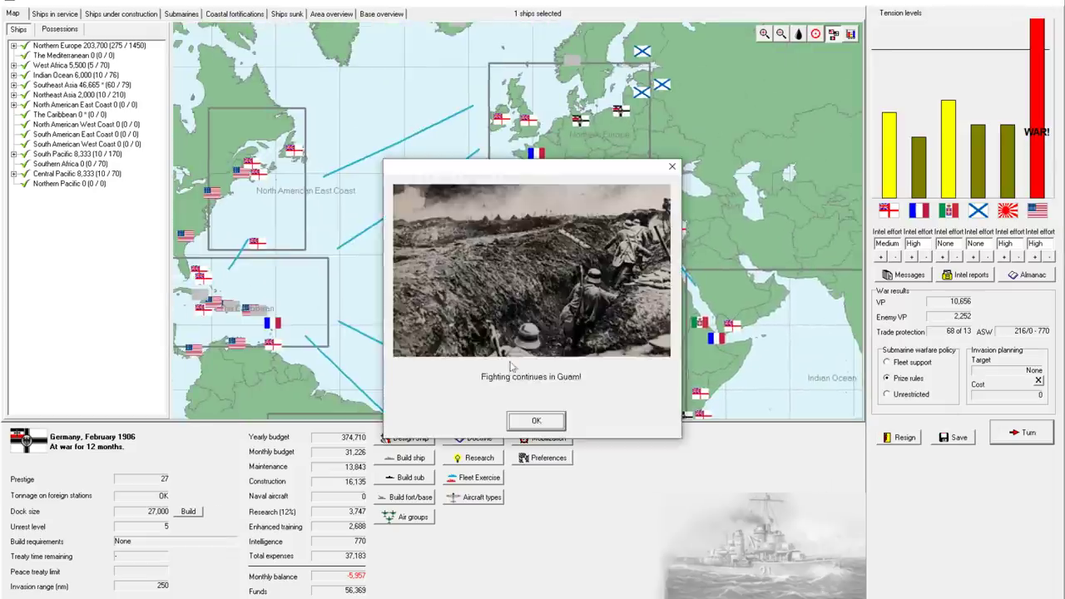
Dismiss the Guam fighting news, the Kashima battleship report and the U-9 torpedo news
{"action": "left_click", "coordinate": [535, 421]}
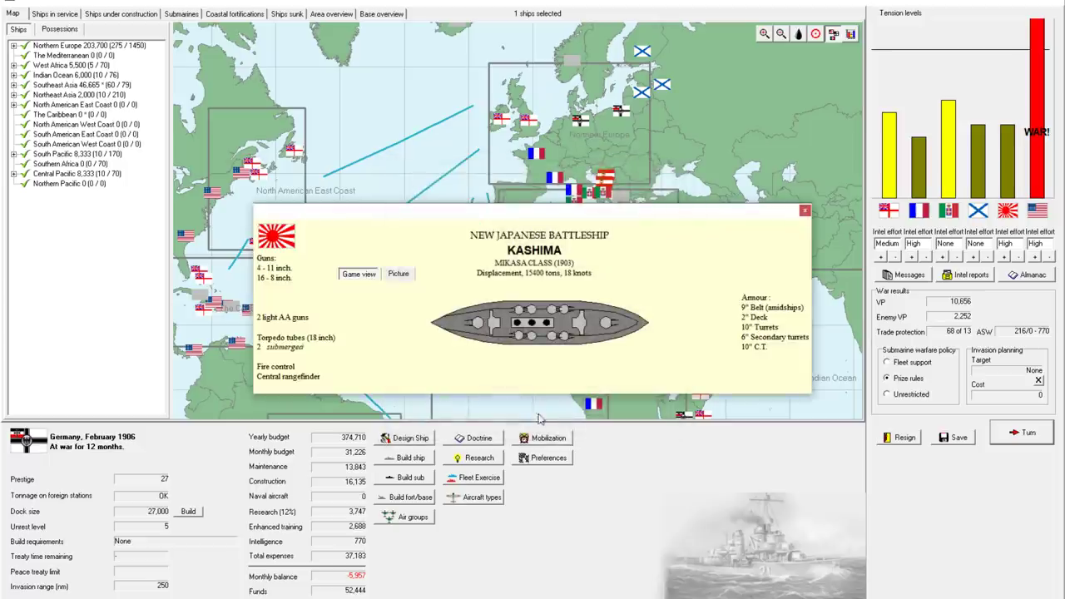
{"action": "mouse_move", "coordinate": [547, 287]}
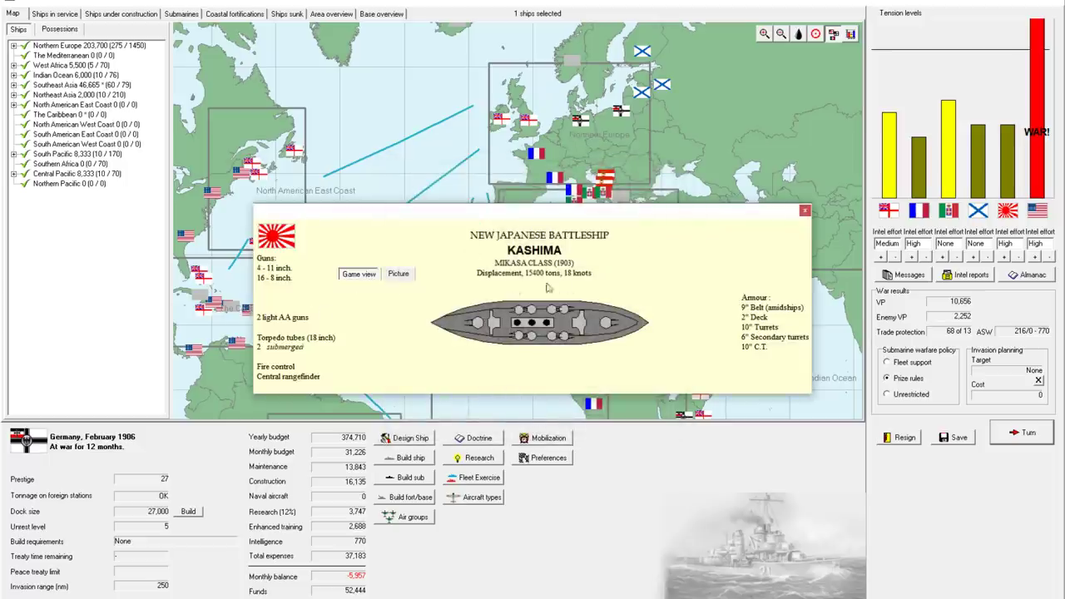
{"action": "mouse_move", "coordinate": [562, 275]}
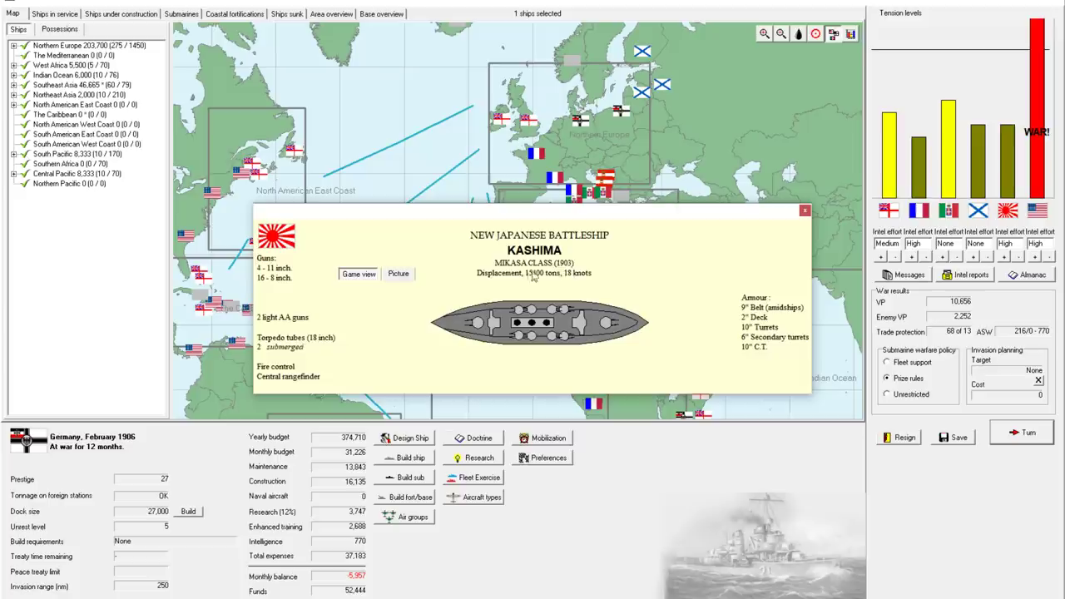
{"action": "mouse_move", "coordinate": [542, 281]}
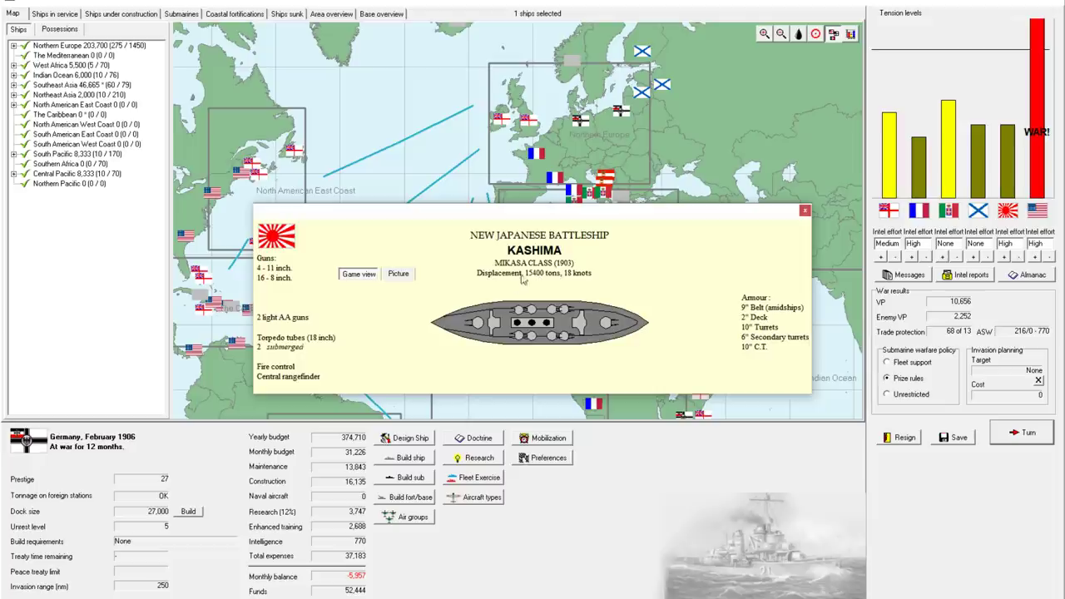
{"action": "mouse_move", "coordinate": [552, 287]}
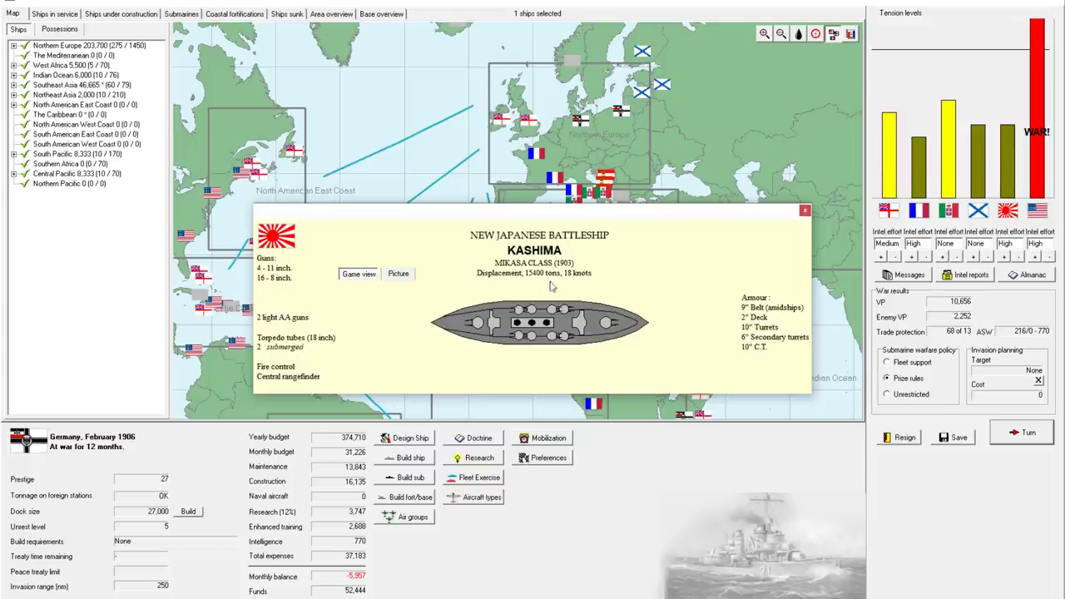
{"action": "mouse_move", "coordinate": [800, 241]}
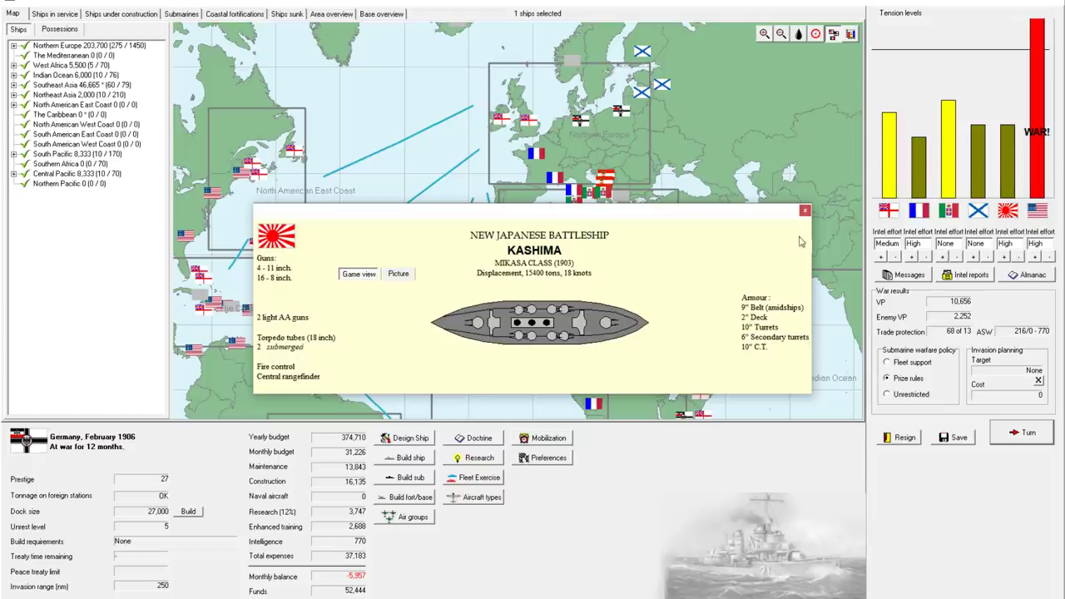
{"action": "mouse_move", "coordinate": [759, 228]}
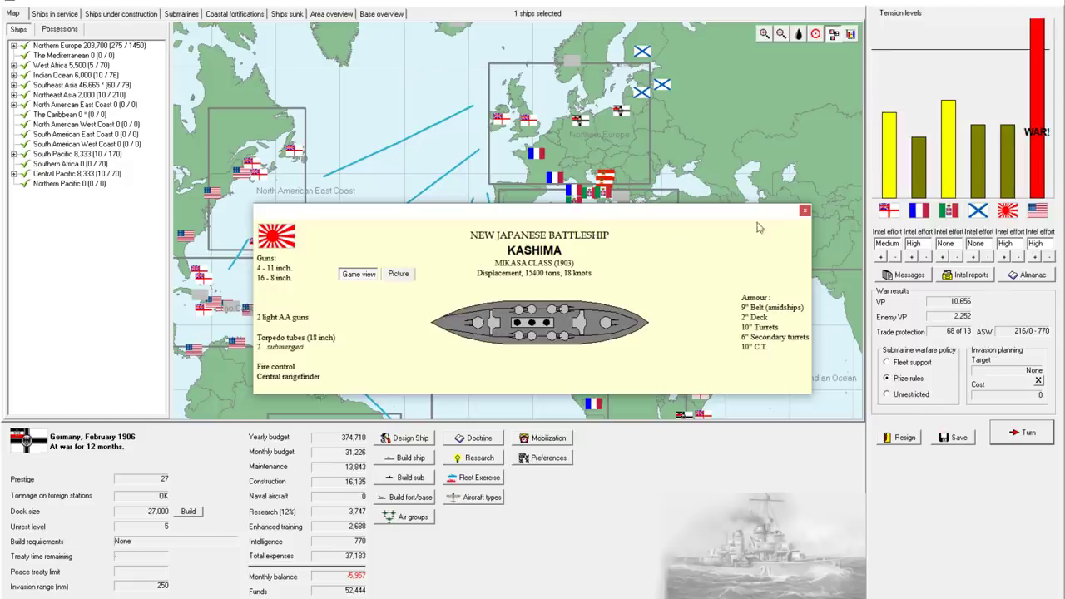
{"action": "left_click", "coordinate": [804, 209]}
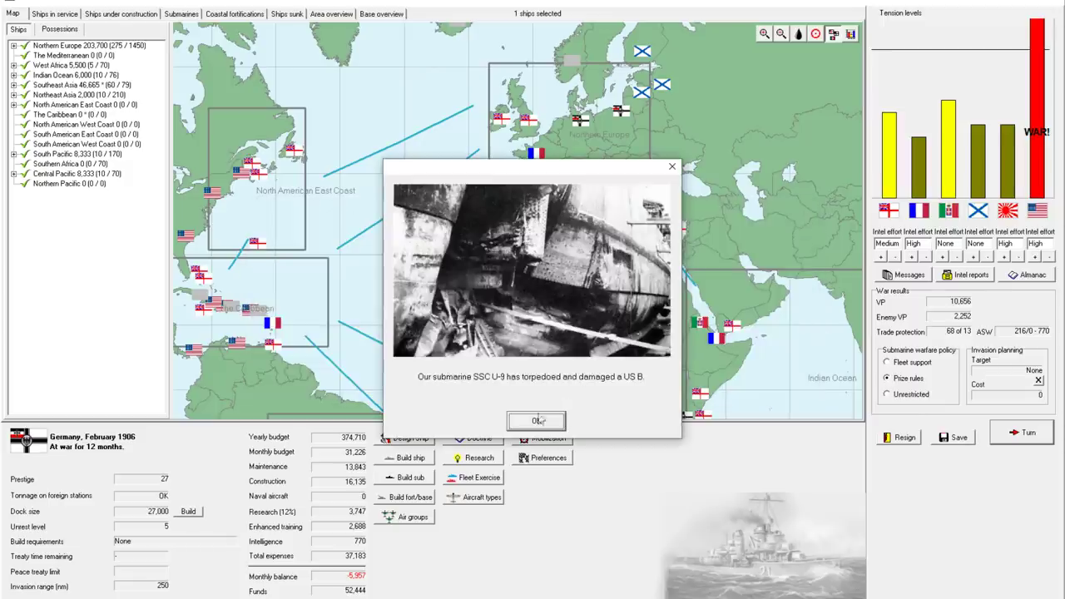
{"action": "left_click", "coordinate": [535, 421]}
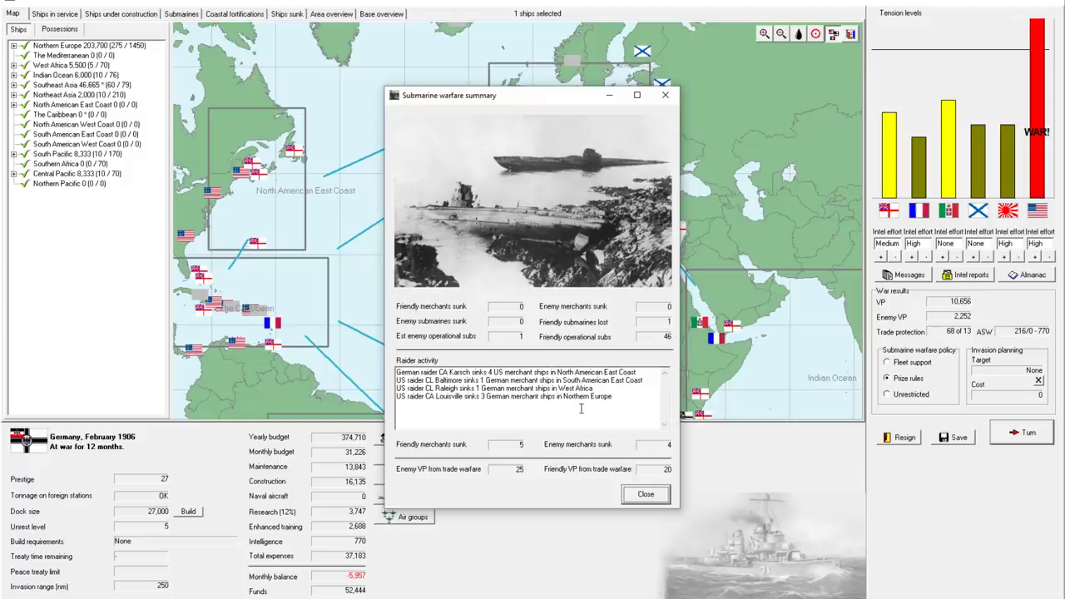
{"action": "mouse_move", "coordinate": [657, 363]}
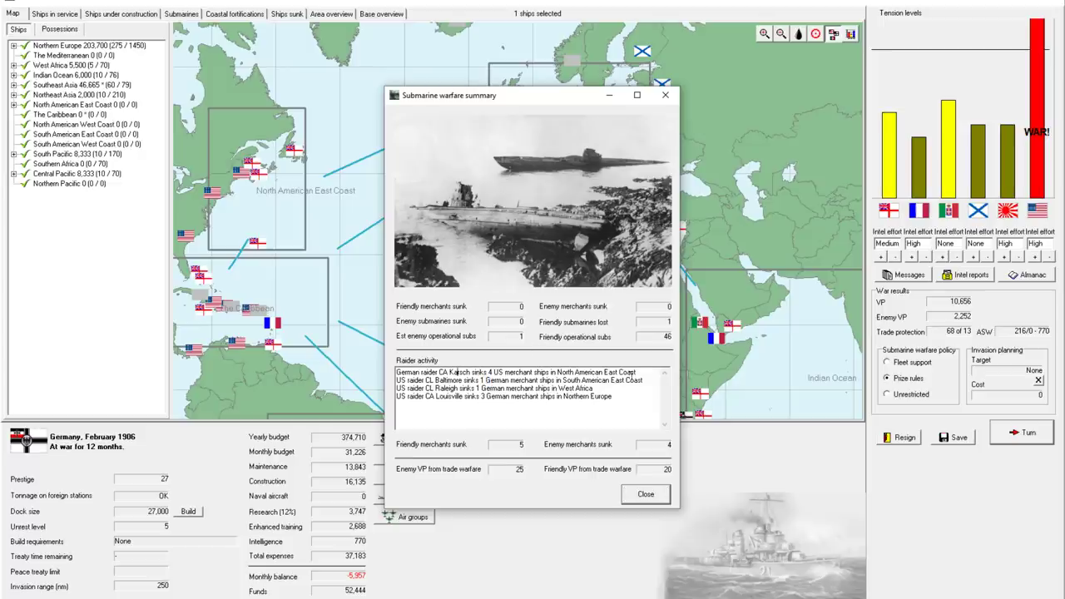
Look over the February 1906 submarine warfare summary, then close it
{"action": "left_click", "coordinate": [516, 372]}
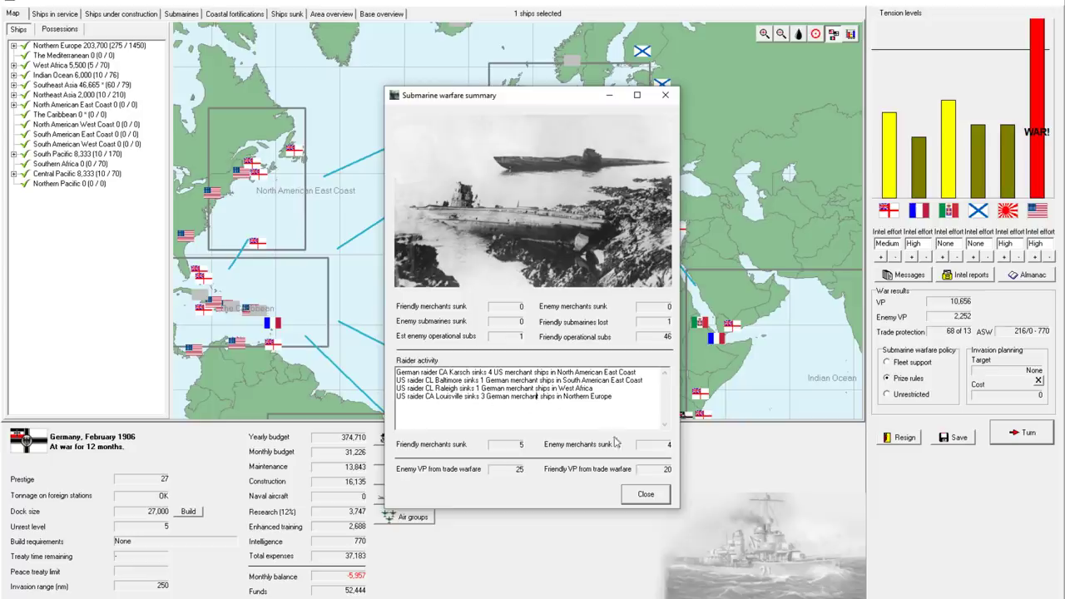
{"action": "left_click", "coordinate": [645, 493]}
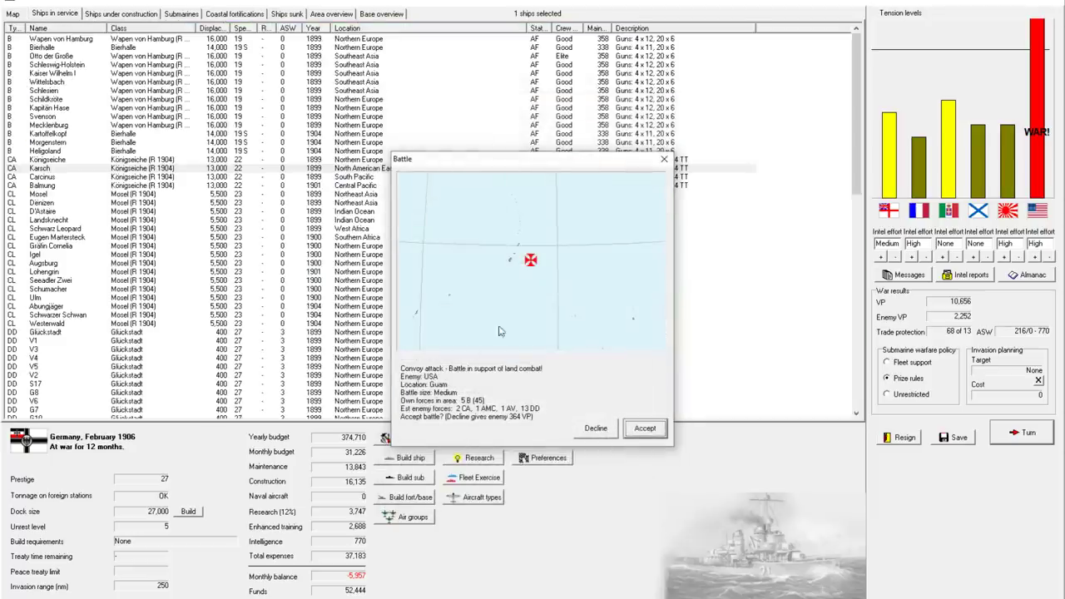
Accept the Guam convoy battle, unpause it, and set game speed to Faster
{"action": "left_click", "coordinate": [644, 428]}
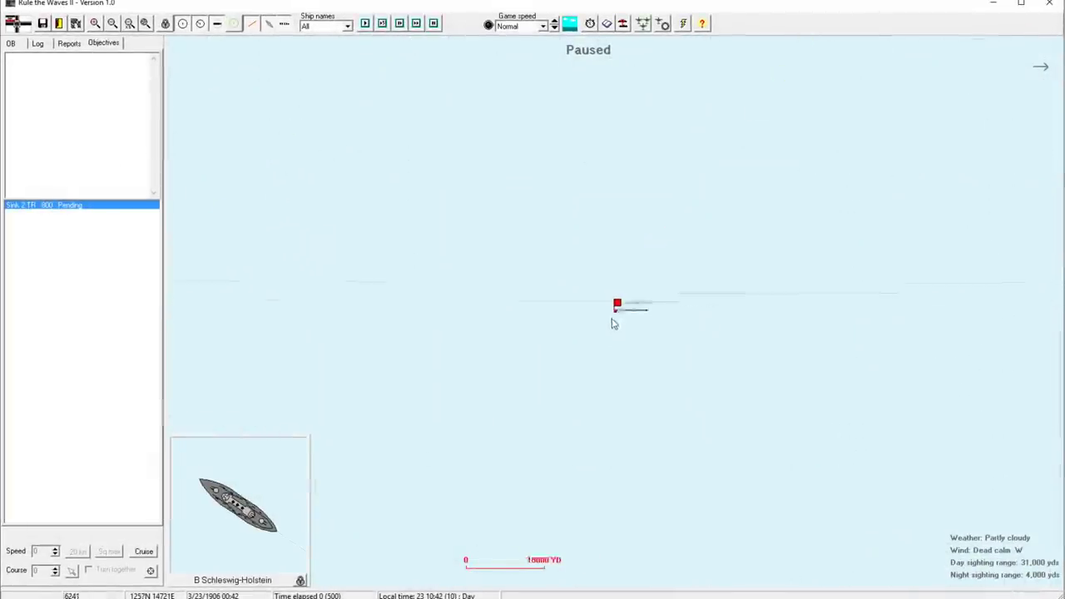
{"action": "left_click", "coordinate": [617, 305]}
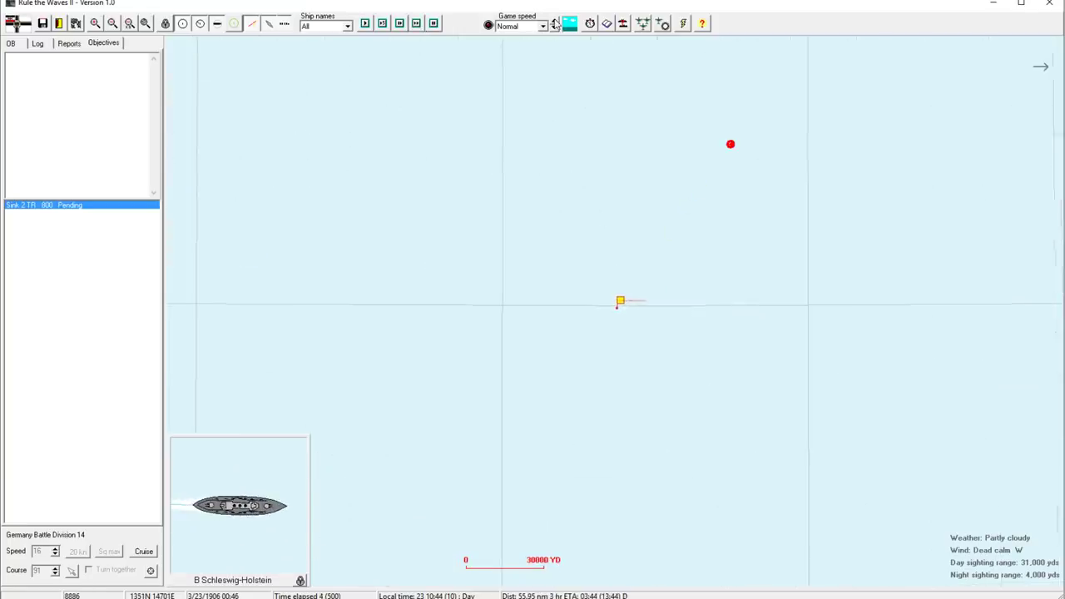
{"action": "left_click", "coordinate": [552, 23]}
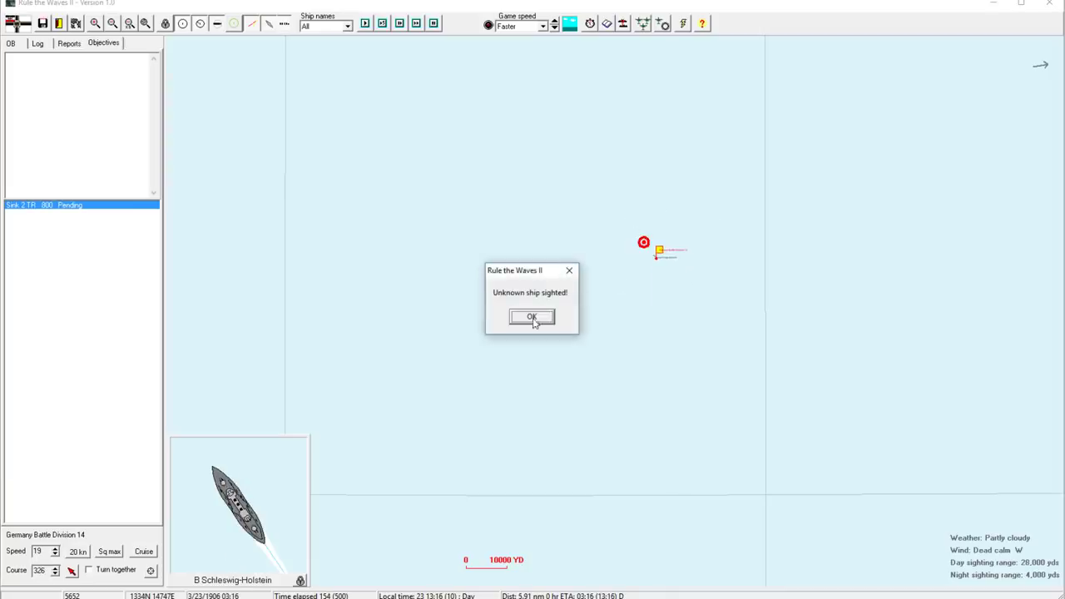
Dismiss the unknown-ship alert and keep the battle running through sighting pauses
{"action": "left_click", "coordinate": [531, 317]}
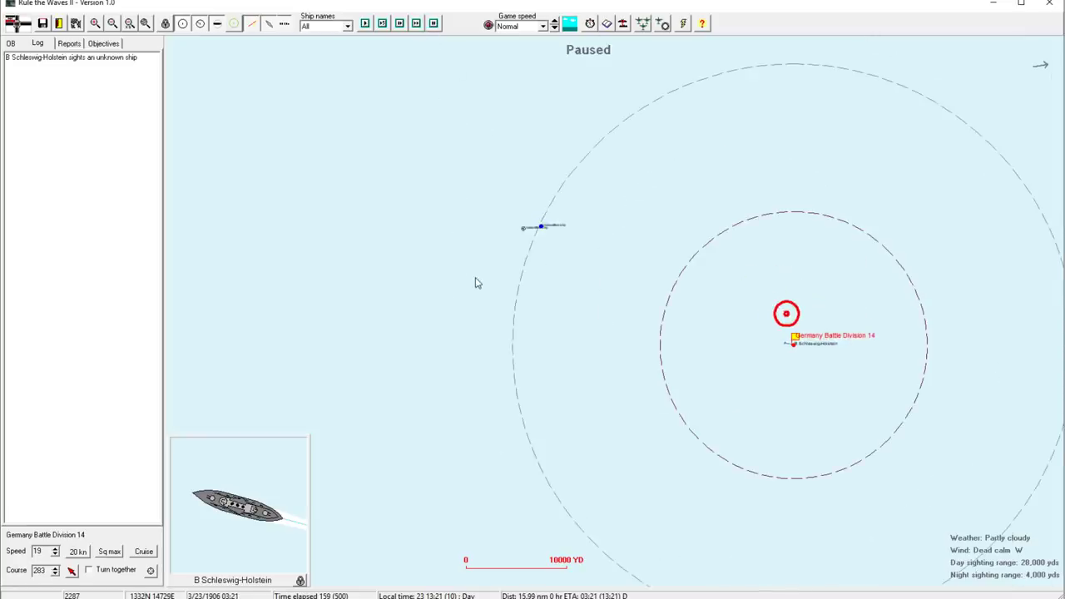
{"action": "left_click", "coordinate": [418, 23]}
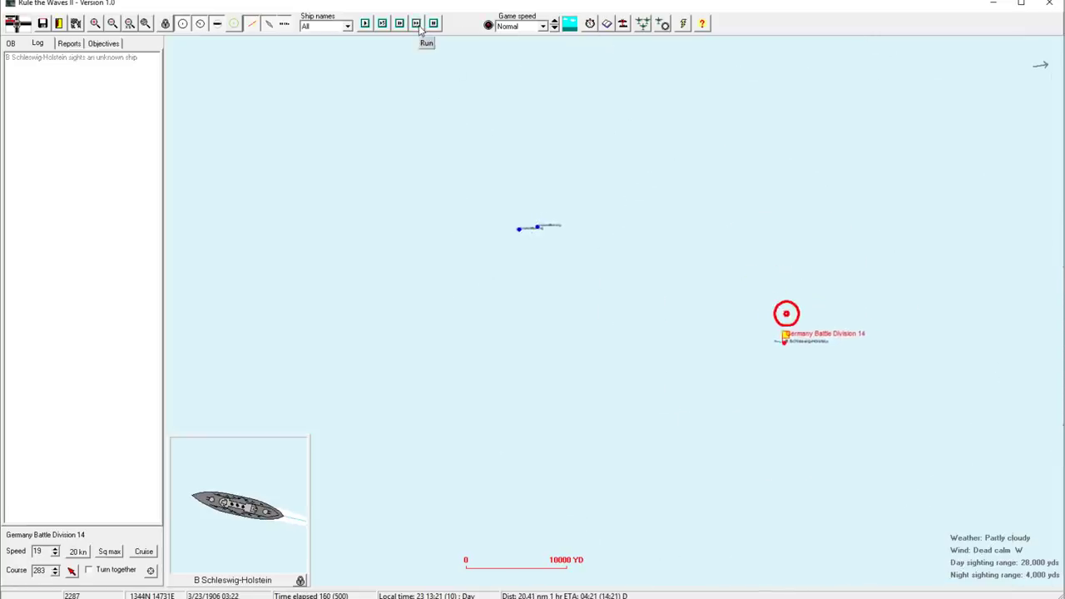
{"action": "left_click", "coordinate": [423, 23]}
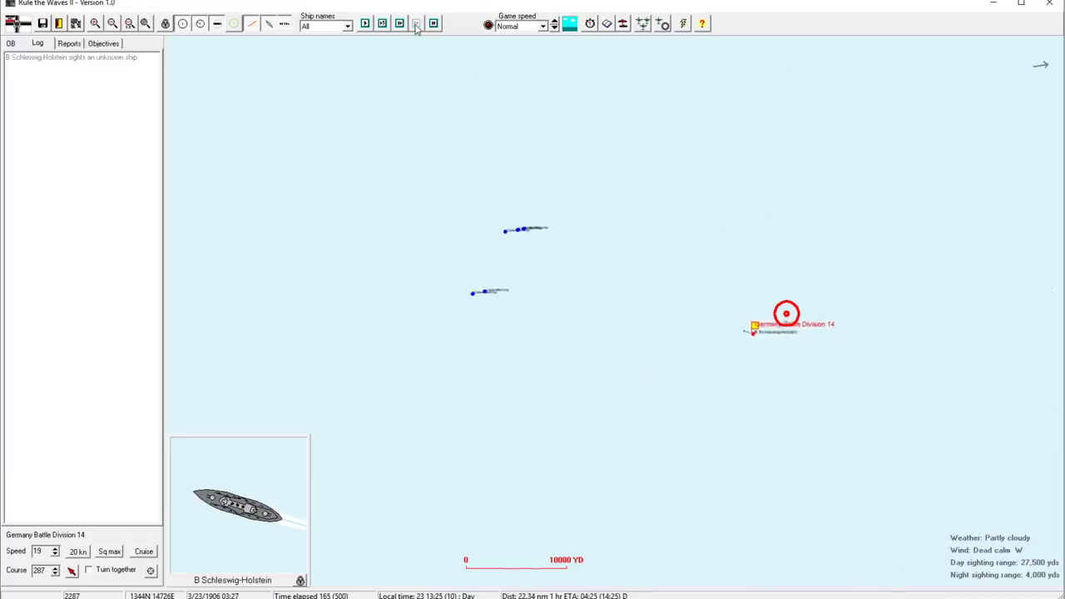
{"action": "left_click", "coordinate": [417, 26]}
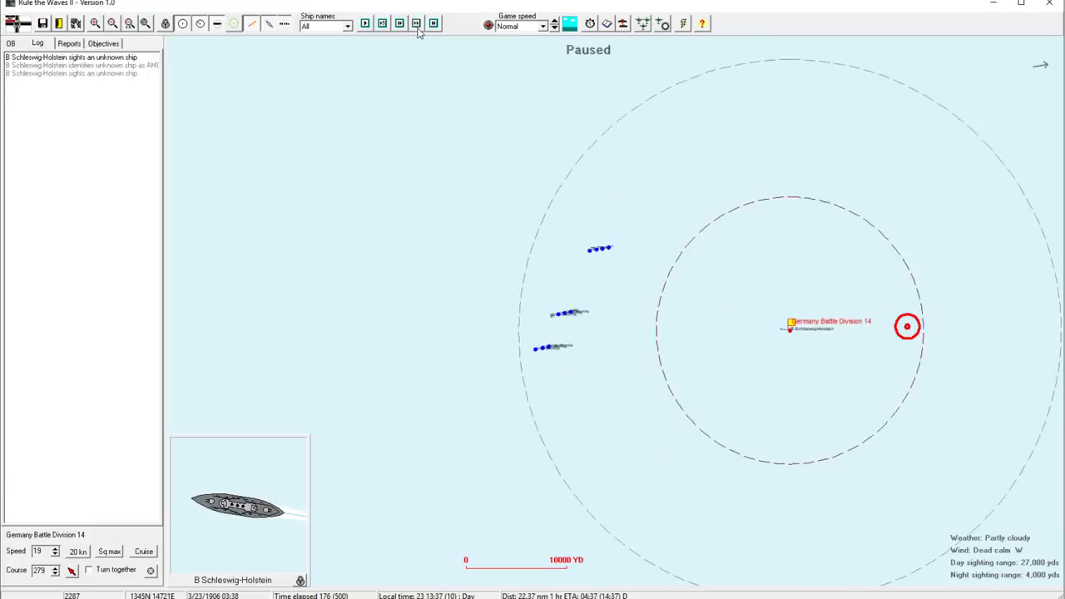
{"action": "left_click", "coordinate": [412, 26]}
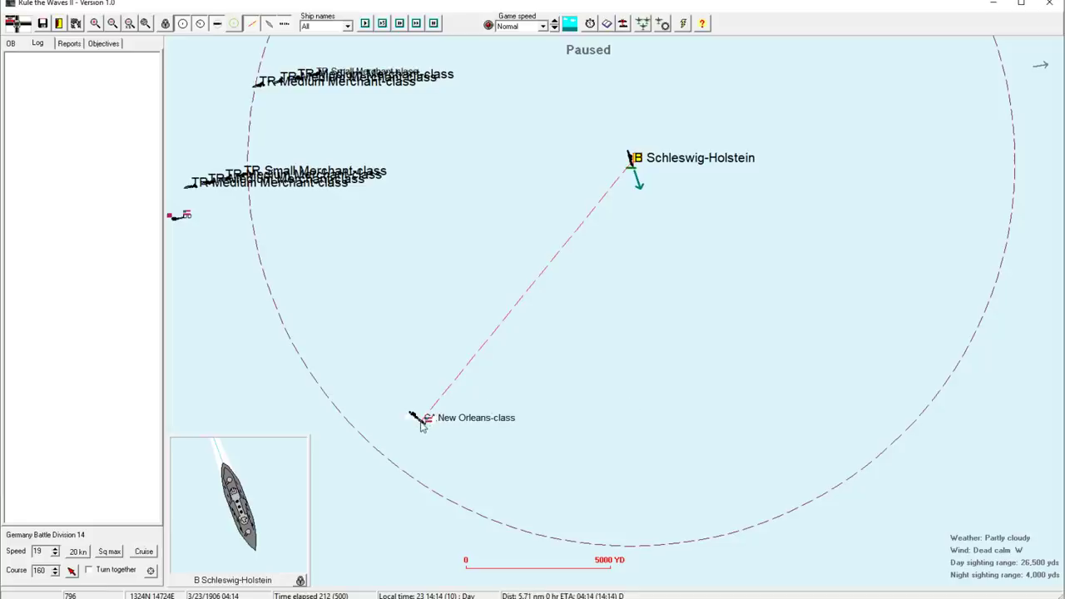
Inspect the New Orleans-class cruiser, dismiss the low ammo warning, and fight to scenario end
{"action": "left_click", "coordinate": [423, 418]}
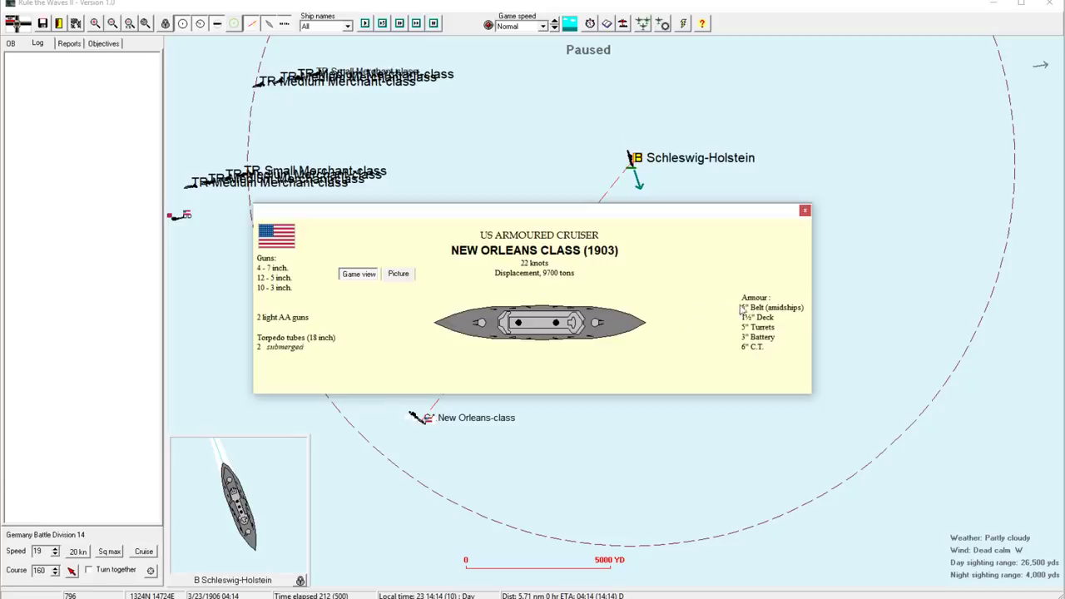
{"action": "left_click", "coordinate": [804, 211]}
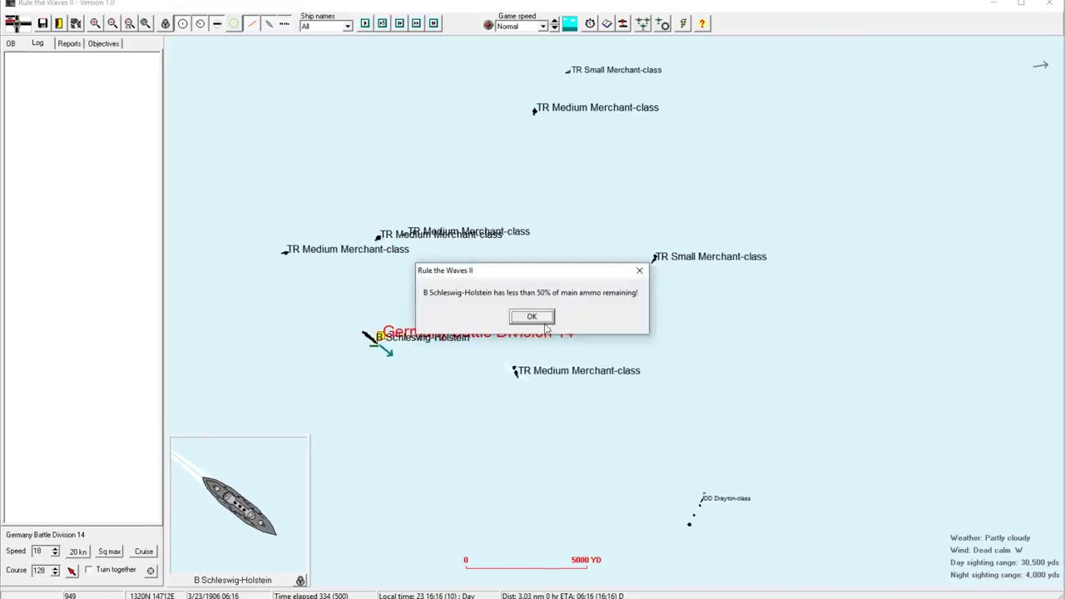
{"action": "left_click", "coordinate": [531, 316]}
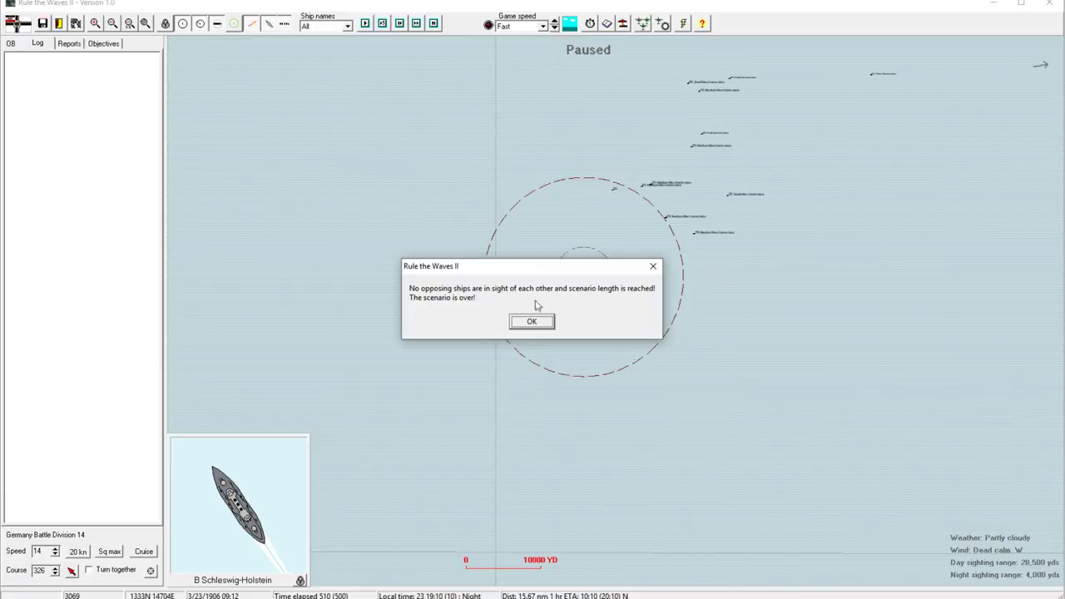
Acknowledge the scenario-over message and close the major-victory Scenario results window
{"action": "left_click", "coordinate": [532, 321]}
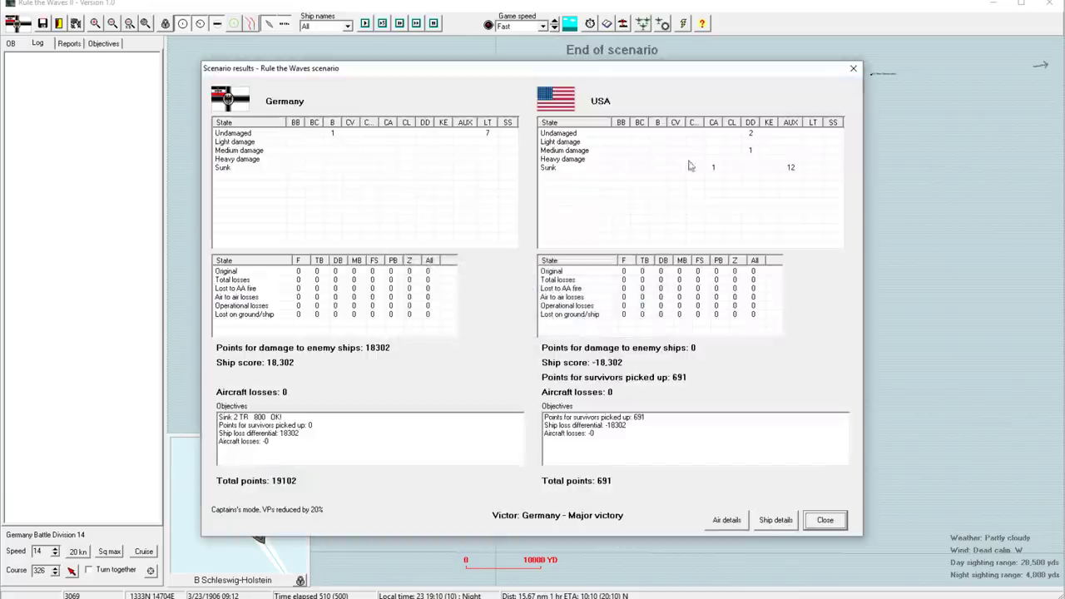
{"action": "mouse_move", "coordinate": [569, 481]}
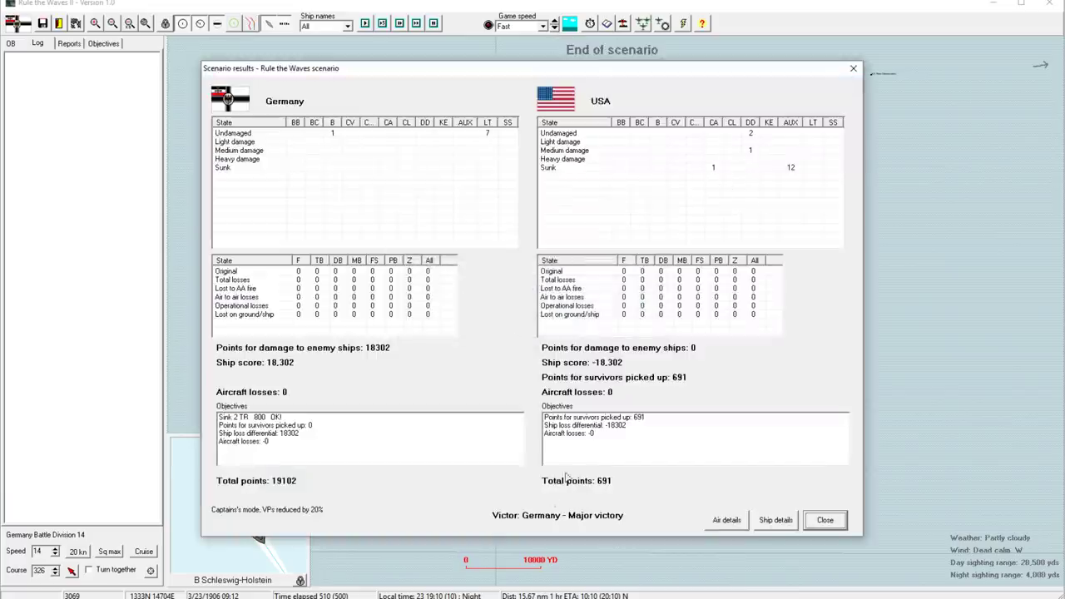
{"action": "mouse_move", "coordinate": [650, 428]}
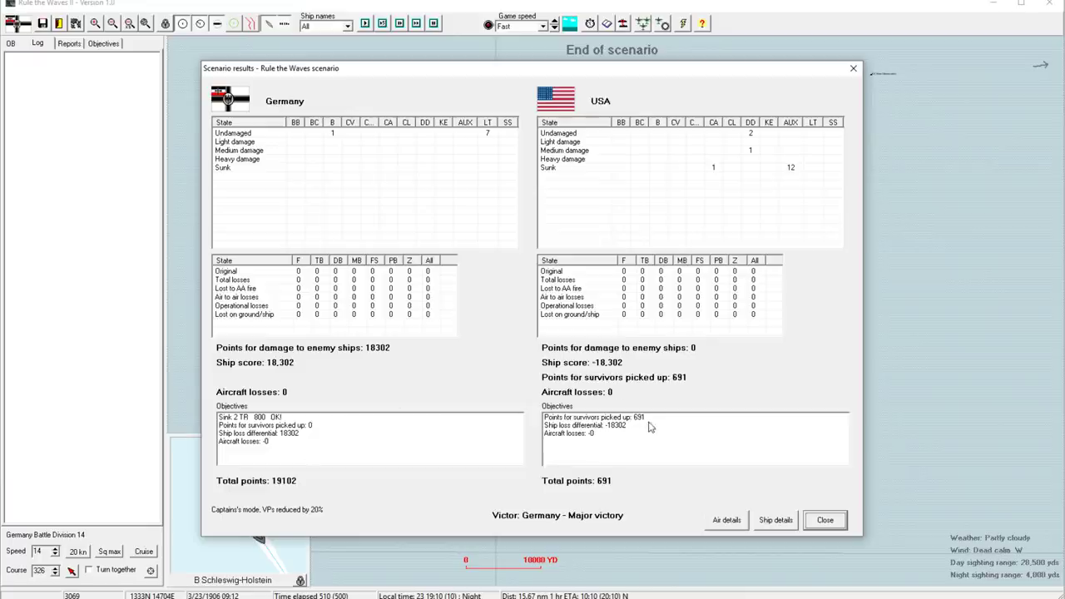
{"action": "left_click", "coordinate": [593, 416]}
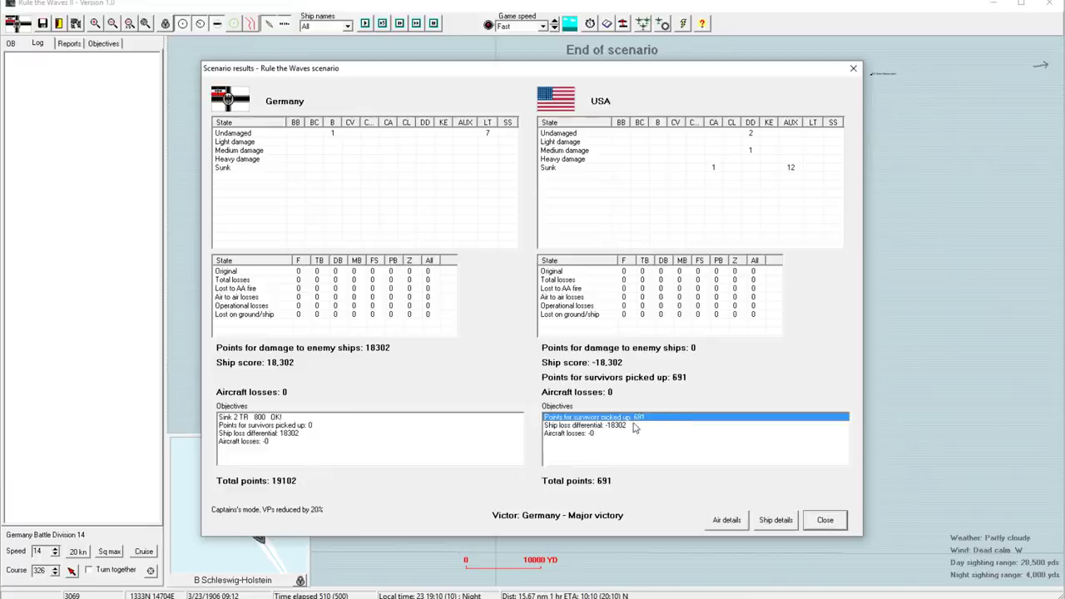
{"action": "mouse_move", "coordinate": [378, 359]}
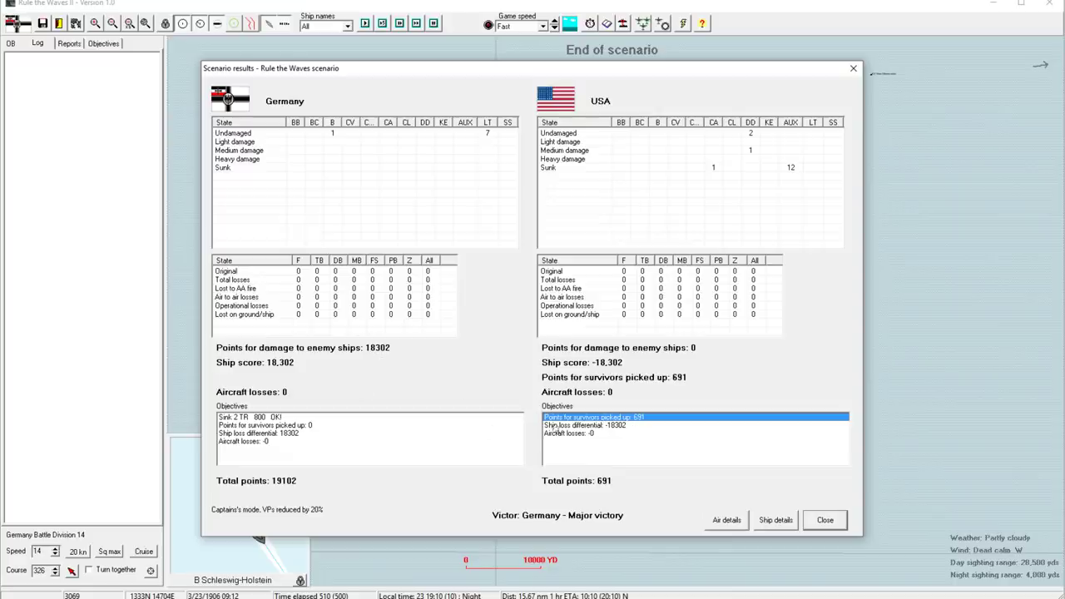
{"action": "mouse_move", "coordinate": [470, 329]}
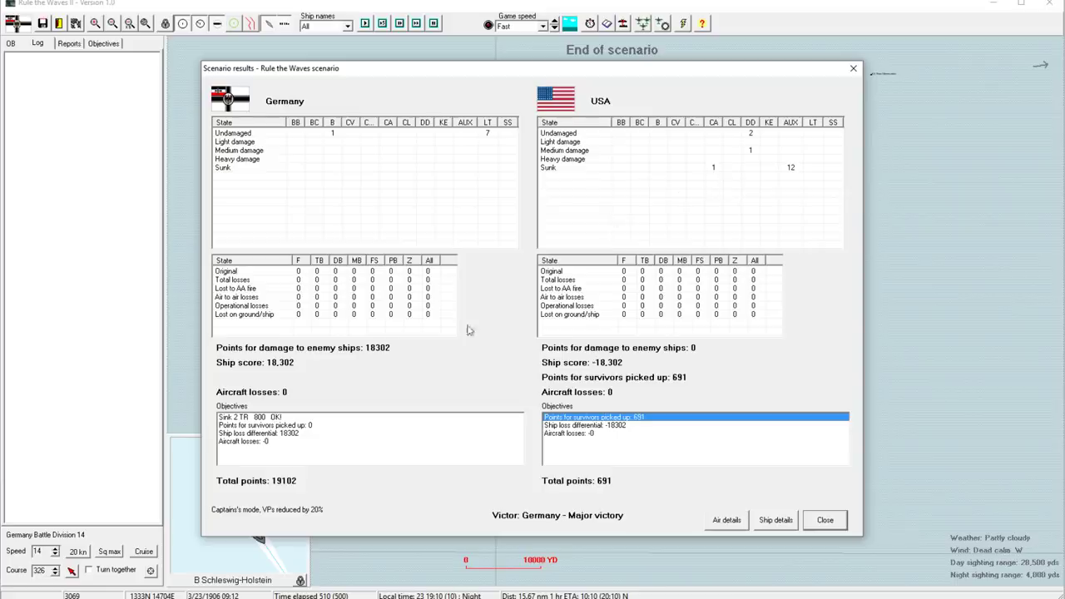
{"action": "left_click", "coordinate": [825, 520]}
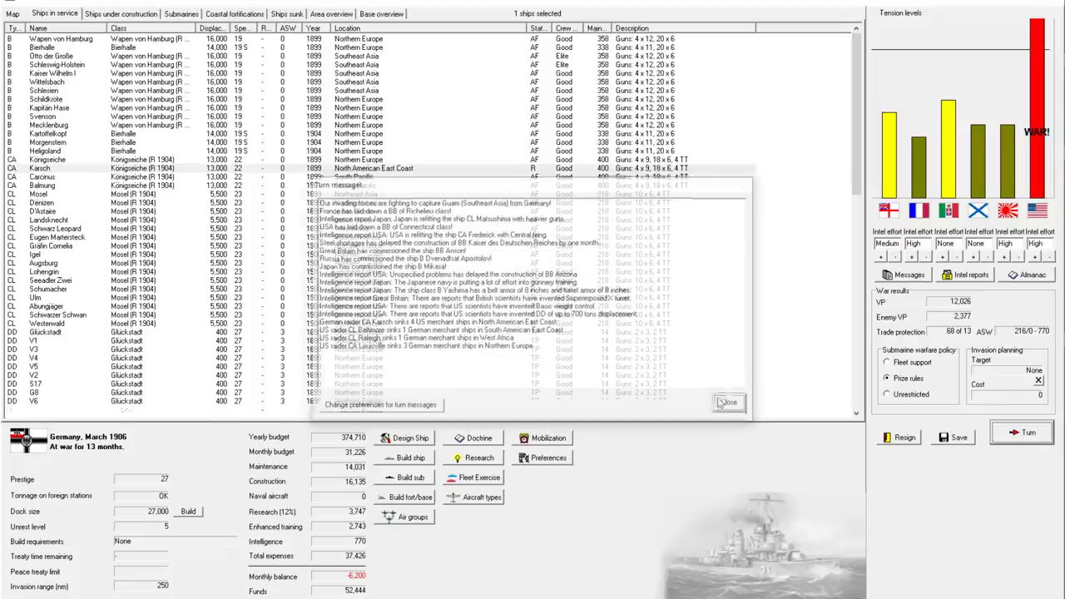
Dismiss the March turn messages and advance the game to April 1906
{"action": "left_click", "coordinate": [729, 402]}
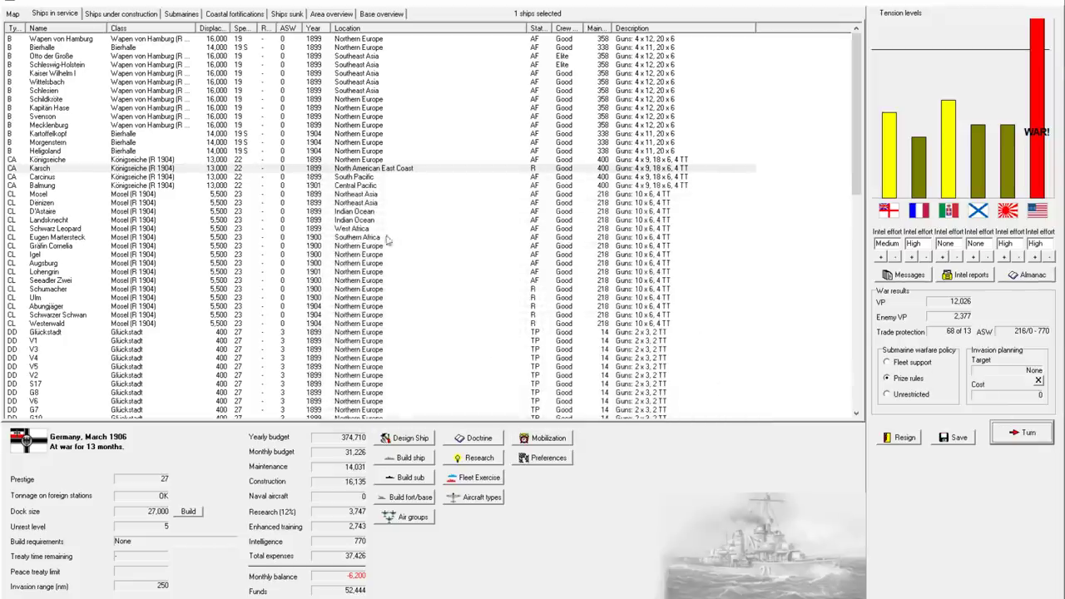
{"action": "left_click", "coordinate": [10, 13]}
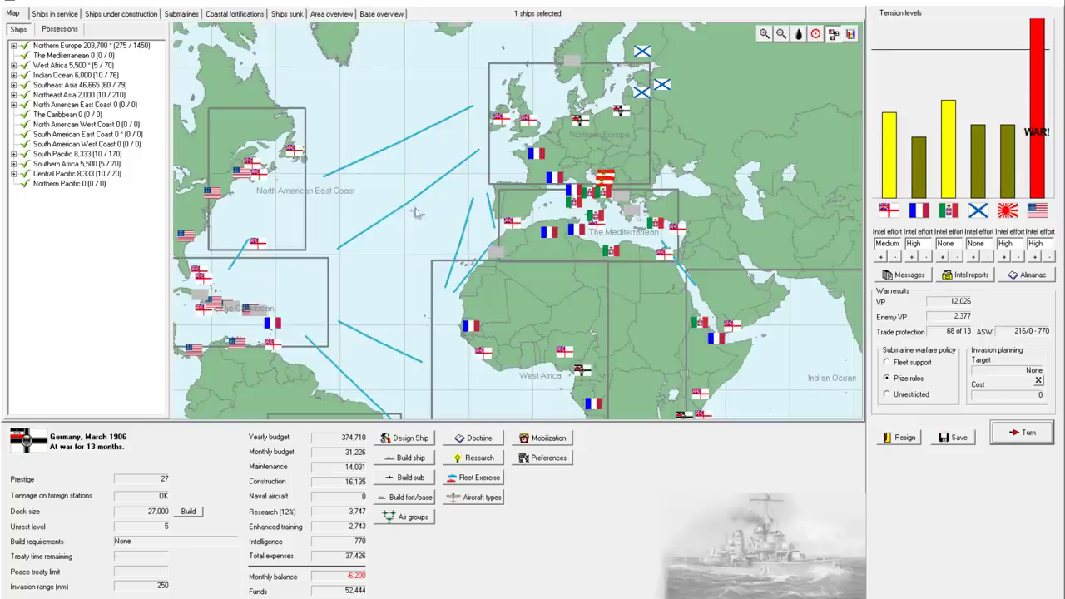
{"action": "left_click", "coordinate": [53, 11]}
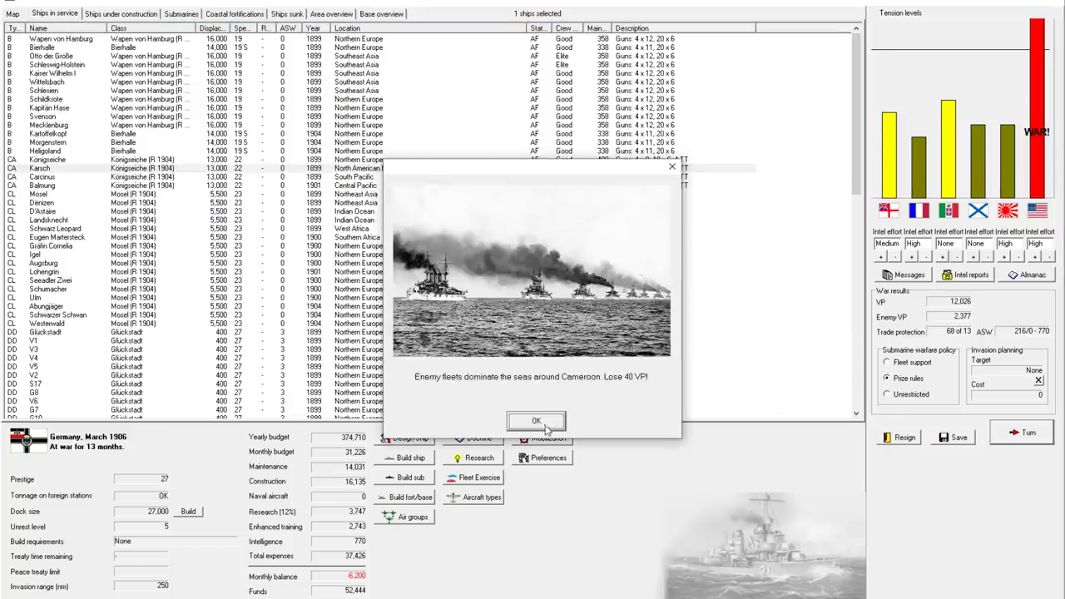
Acknowledge the Cameroon VP loss and Guam capture, and tell the Kaiser to crush the enemy
{"action": "left_click", "coordinate": [535, 420]}
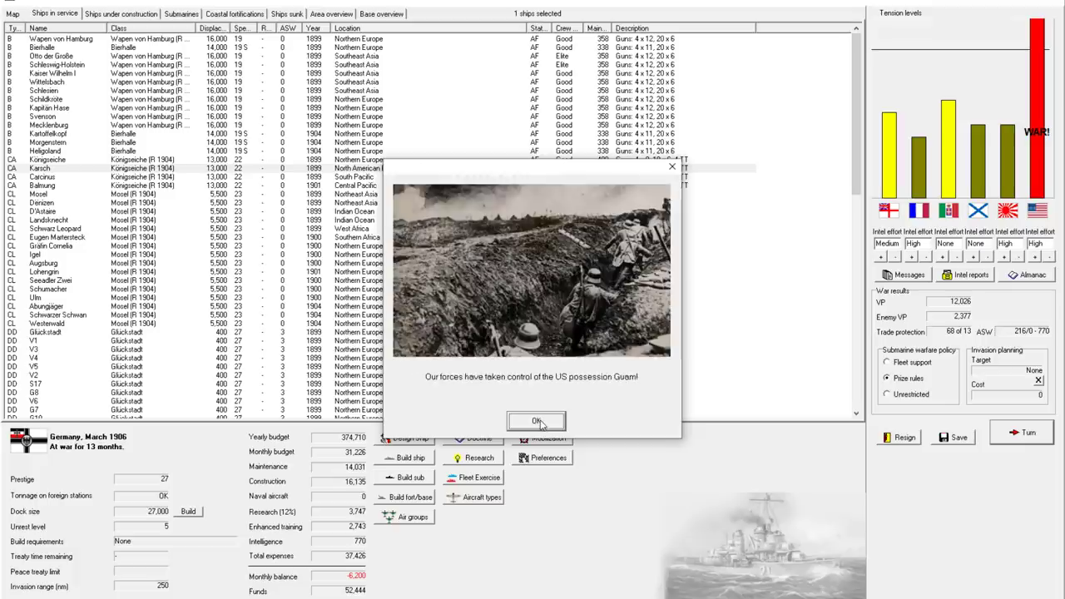
{"action": "left_click", "coordinate": [536, 421]}
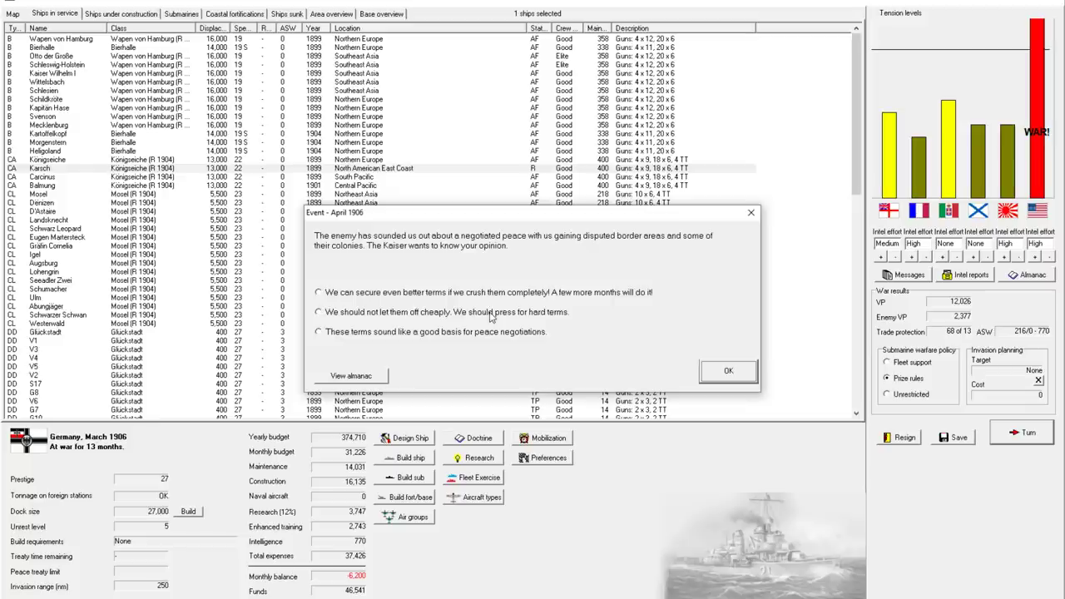
{"action": "left_click", "coordinate": [320, 292]}
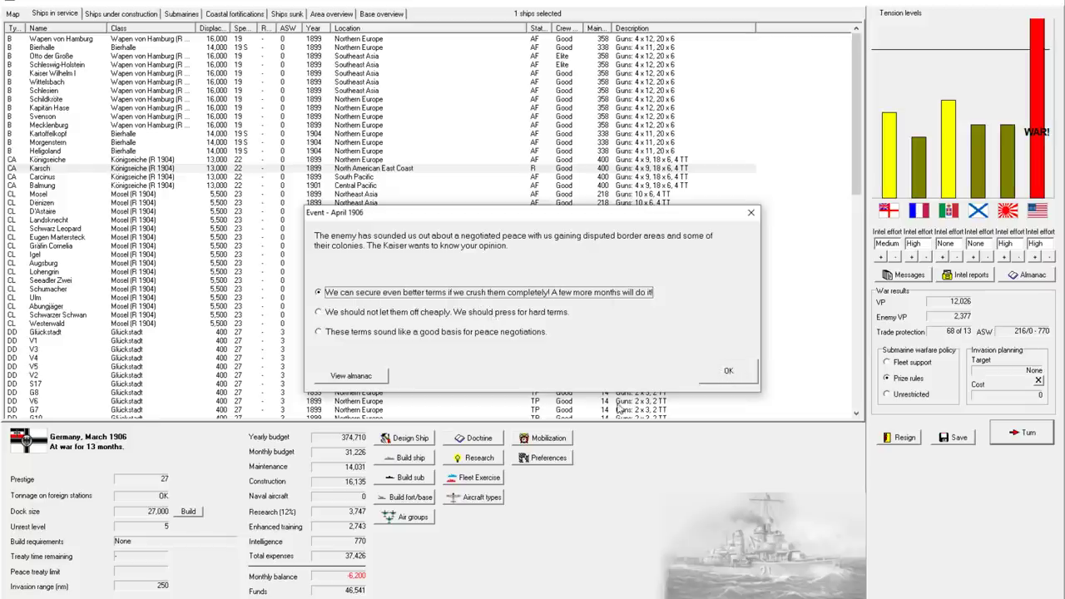
{"action": "left_click", "coordinate": [728, 370]}
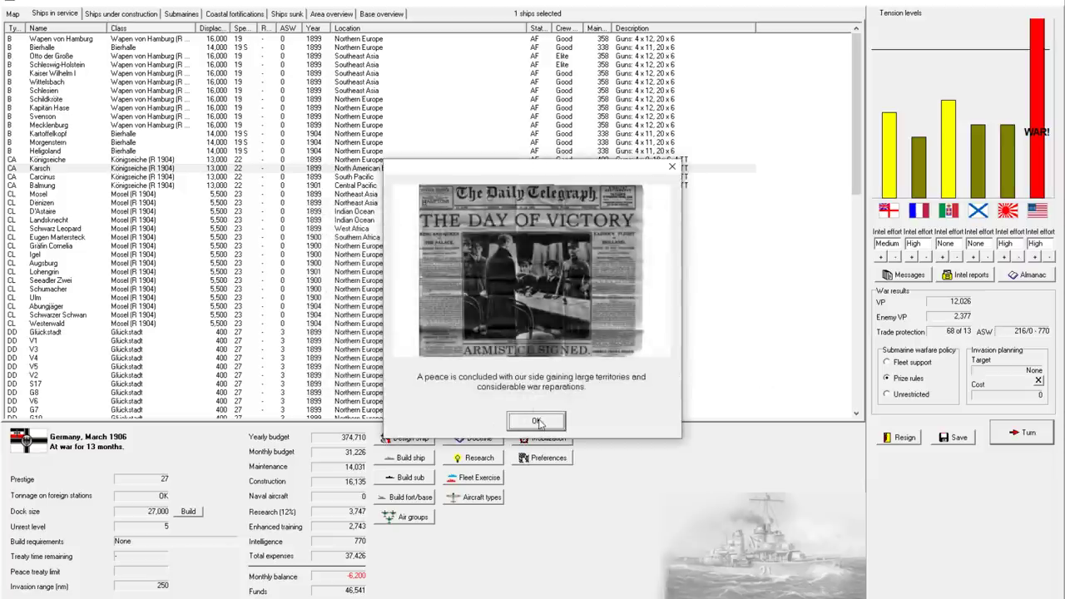
{"action": "mouse_move", "coordinate": [440, 313]}
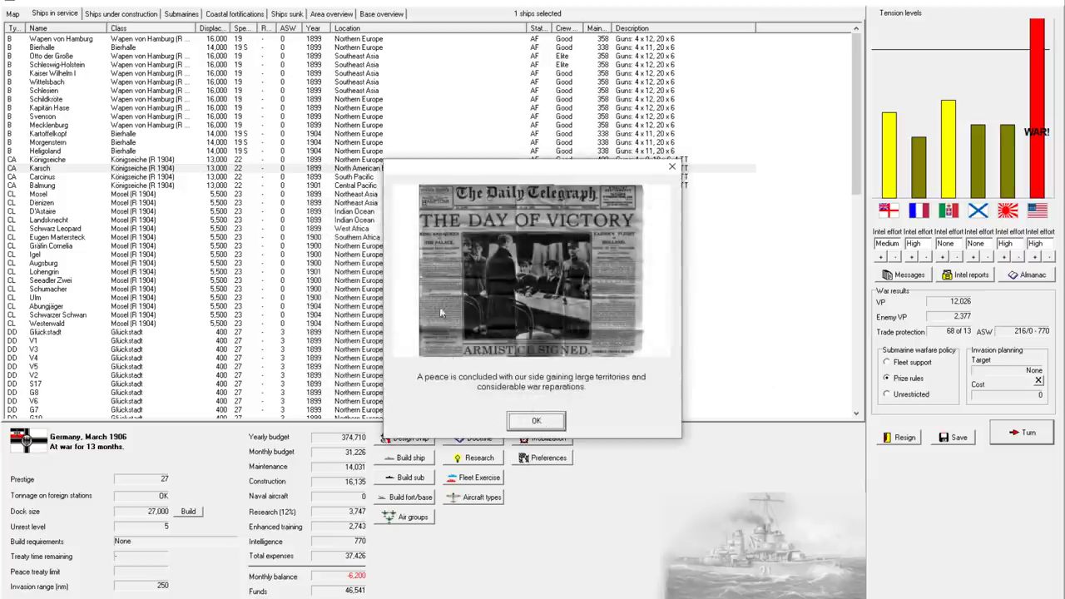
Acknowledge the peace, try then drop Haiti, and claim Panama (value 4)
{"action": "left_click", "coordinate": [536, 421]}
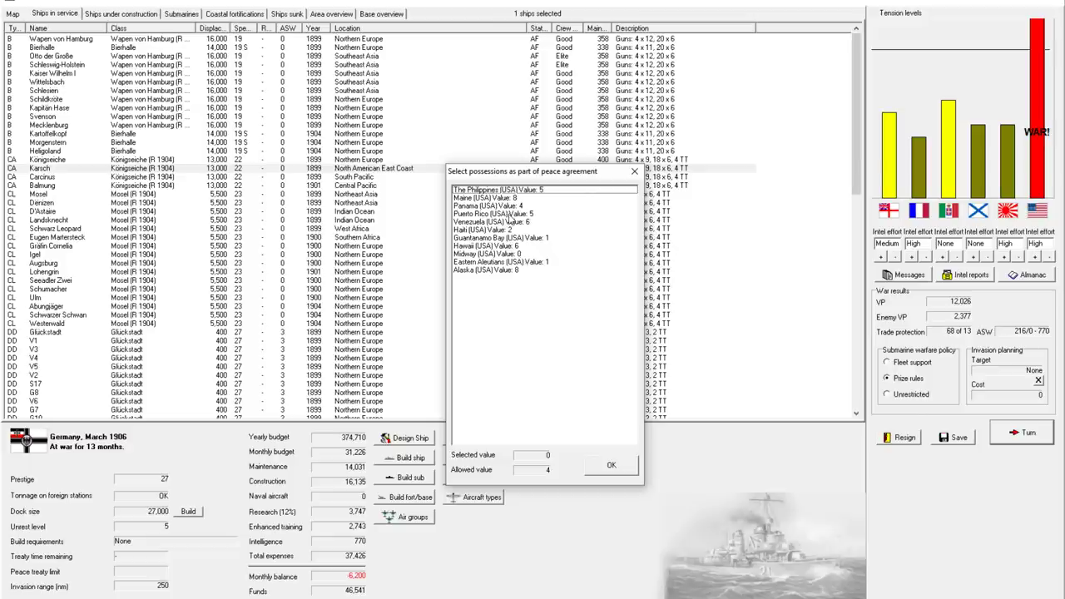
{"action": "mouse_move", "coordinate": [504, 281]}
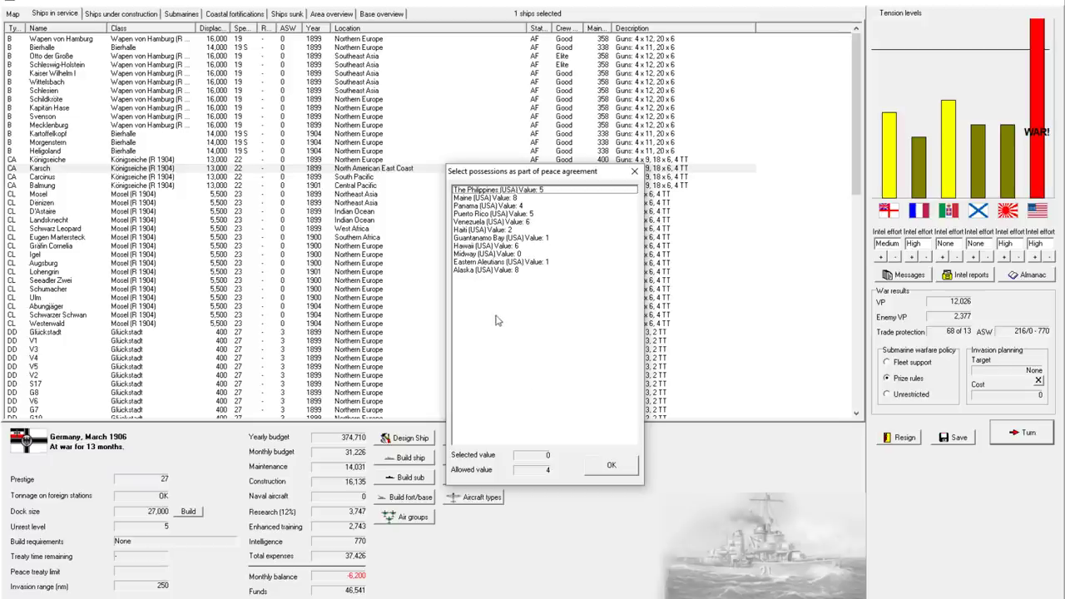
{"action": "mouse_move", "coordinate": [558, 279]}
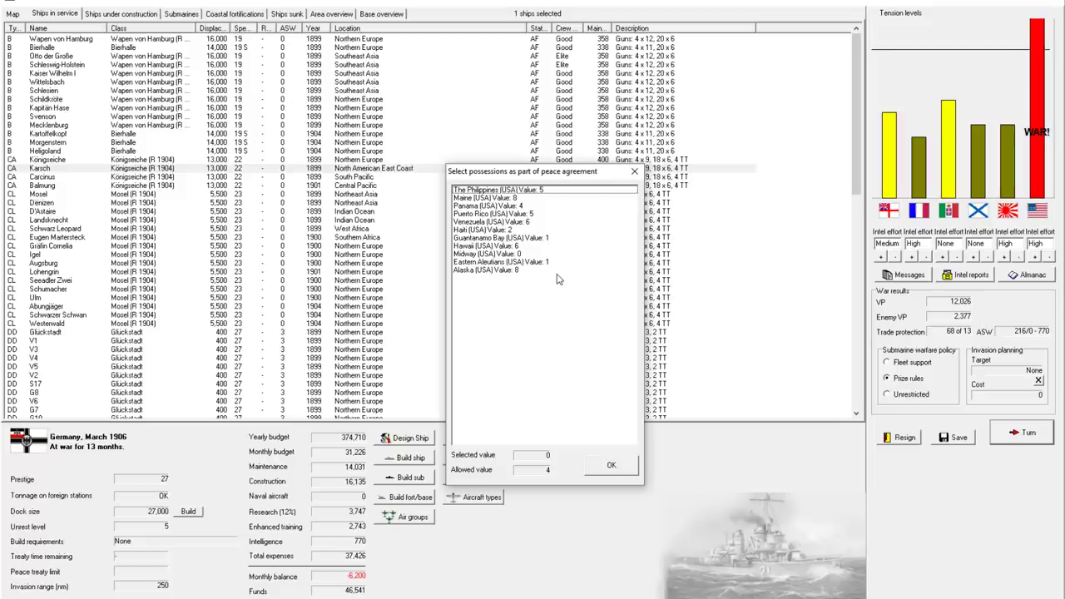
{"action": "mouse_move", "coordinate": [590, 240]}
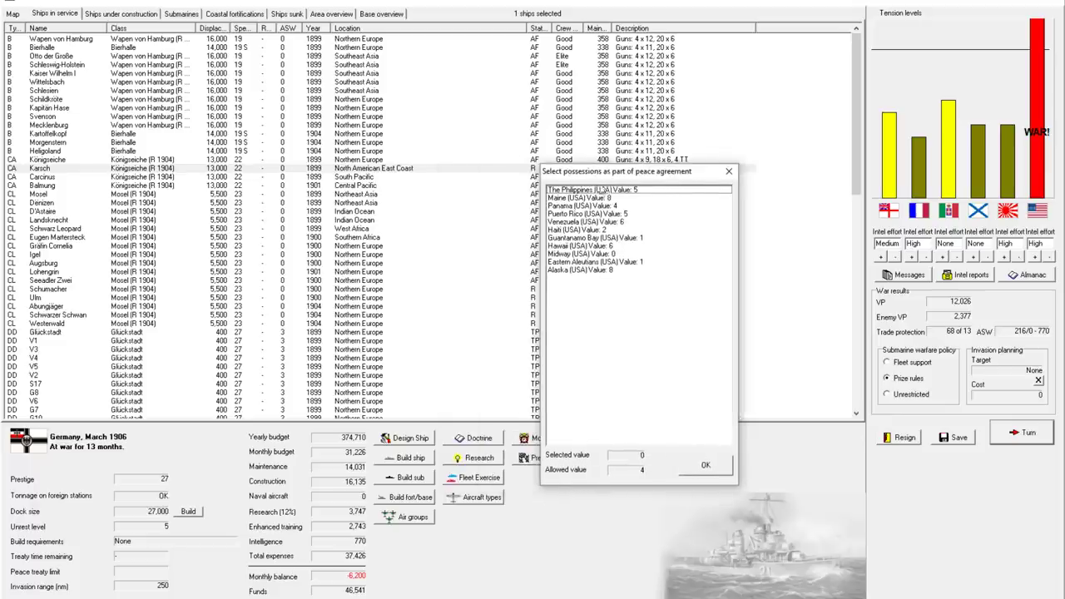
{"action": "mouse_move", "coordinate": [647, 254]}
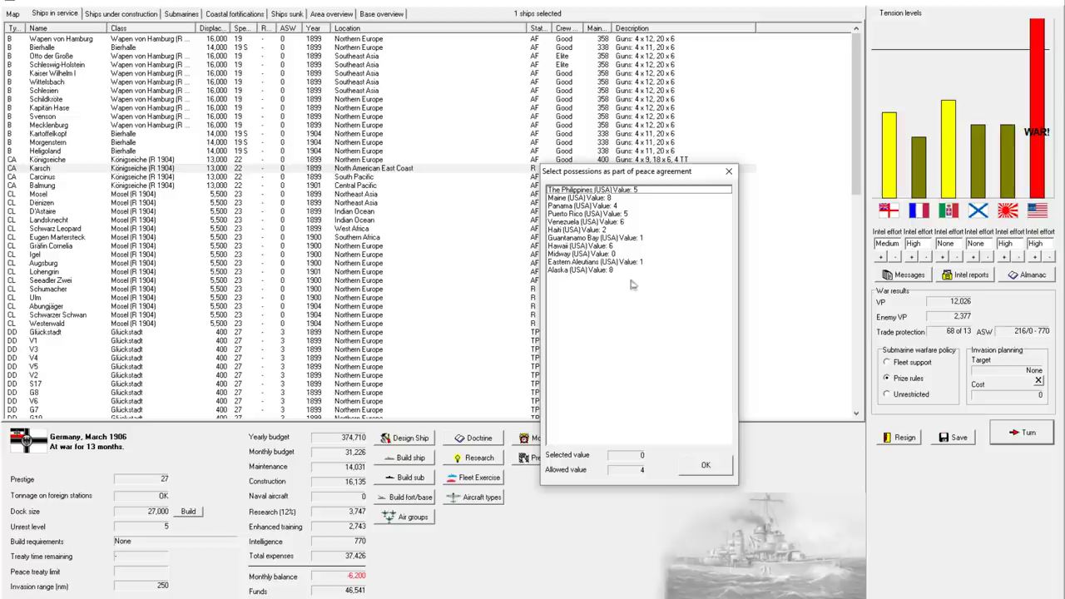
{"action": "left_click", "coordinate": [591, 237]}
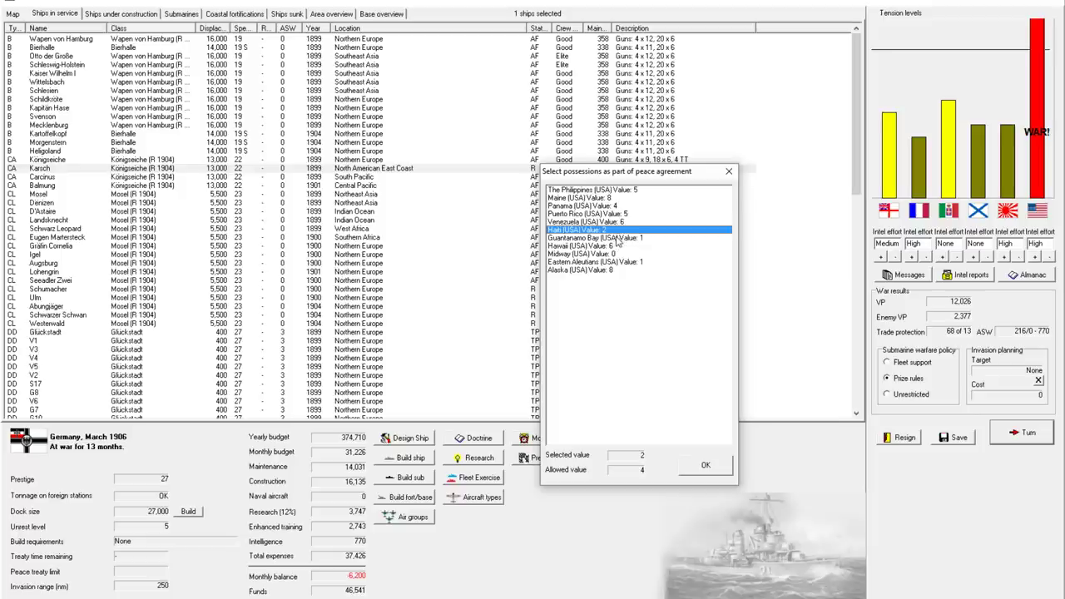
{"action": "left_click", "coordinate": [595, 240]}
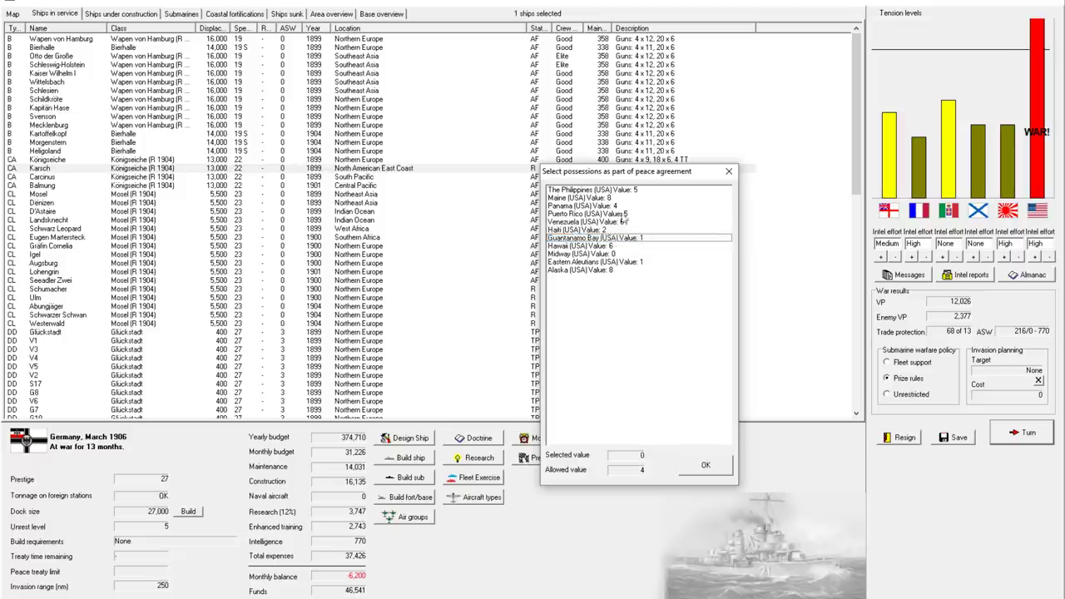
{"action": "left_click", "coordinate": [578, 206]}
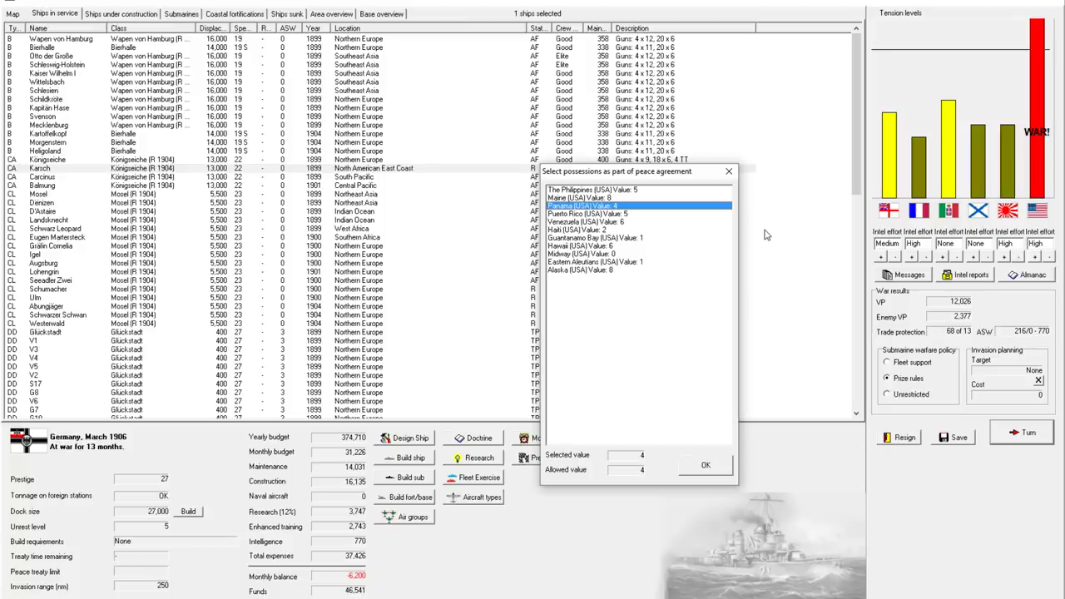
Accept Panama, send Britain a strong diplomatic note, and raise intelligence effort against Britain
{"action": "left_click", "coordinate": [705, 464]}
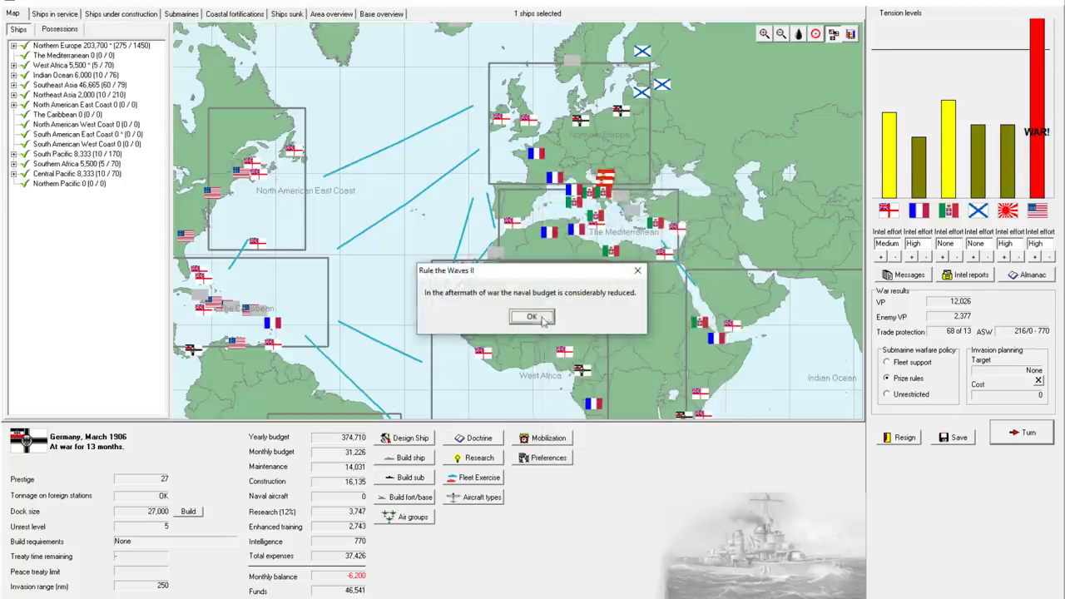
{"action": "left_click", "coordinate": [531, 317]}
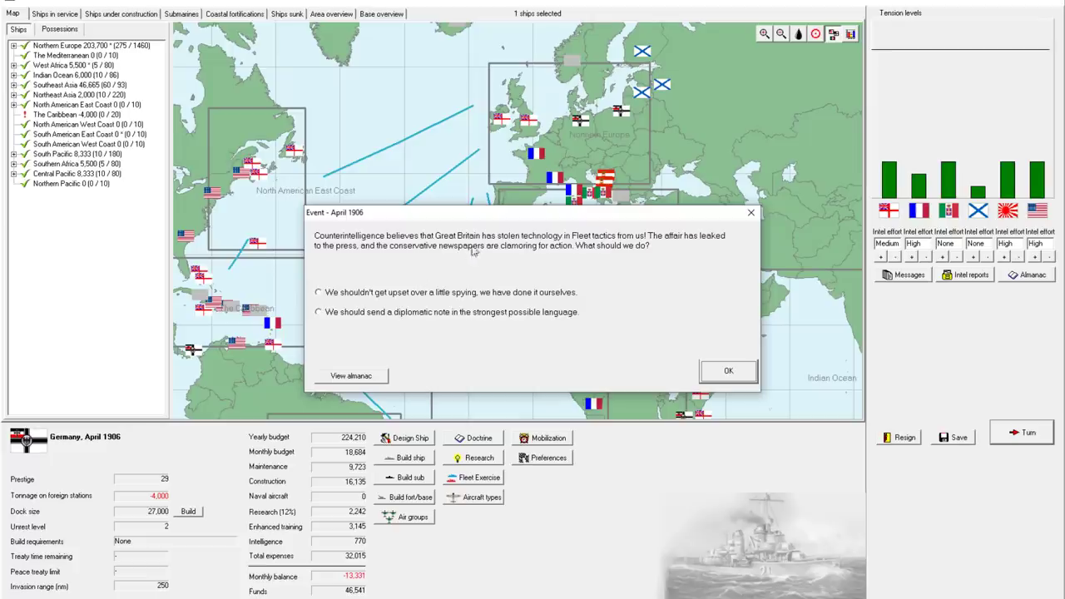
{"action": "mouse_move", "coordinate": [447, 316]}
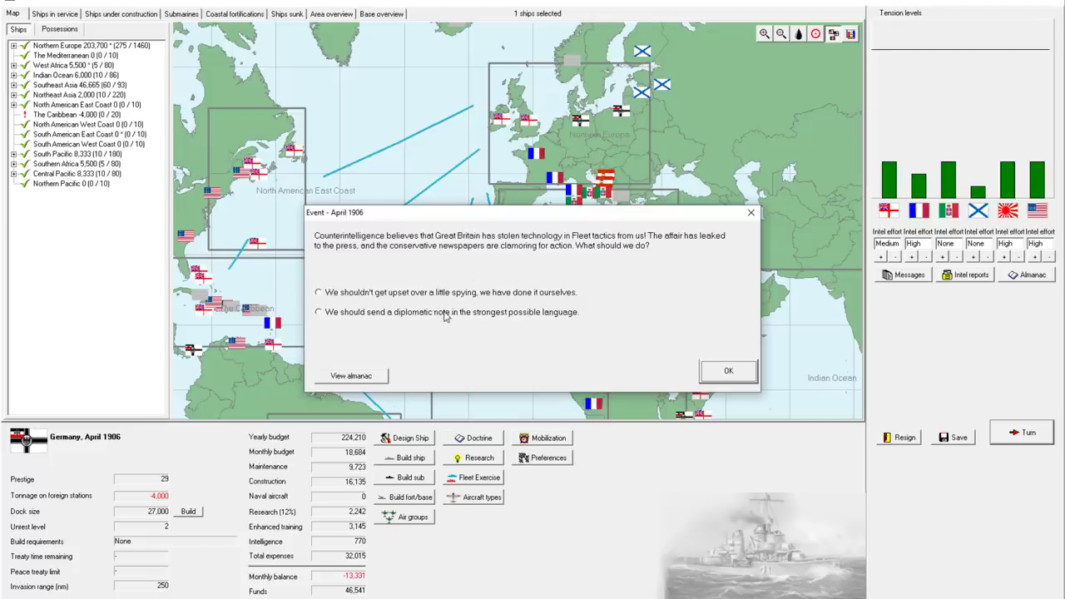
{"action": "left_click", "coordinate": [318, 312]}
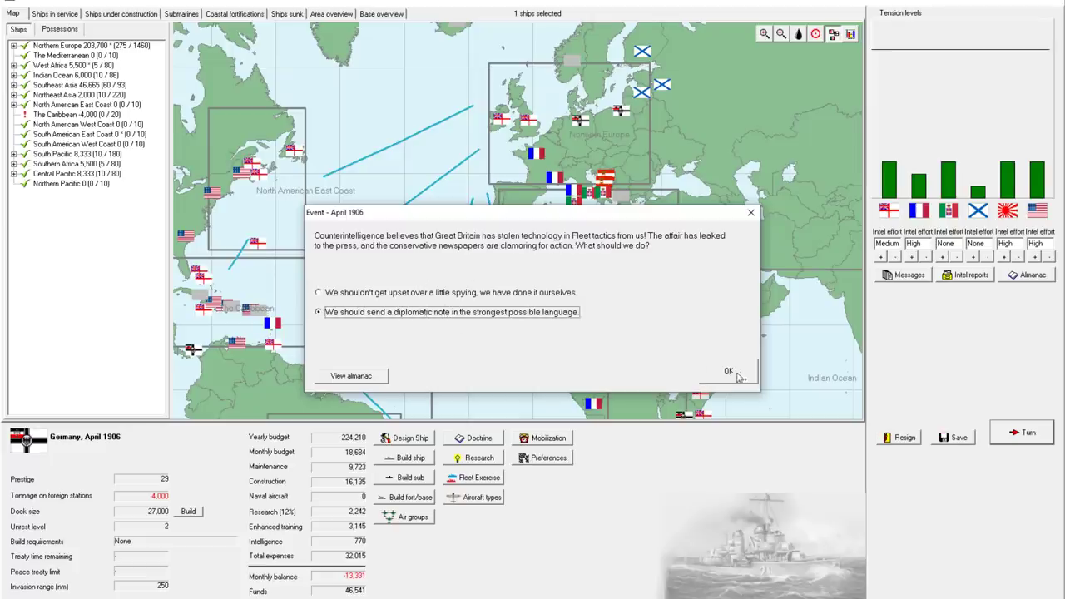
{"action": "left_click", "coordinate": [725, 371]}
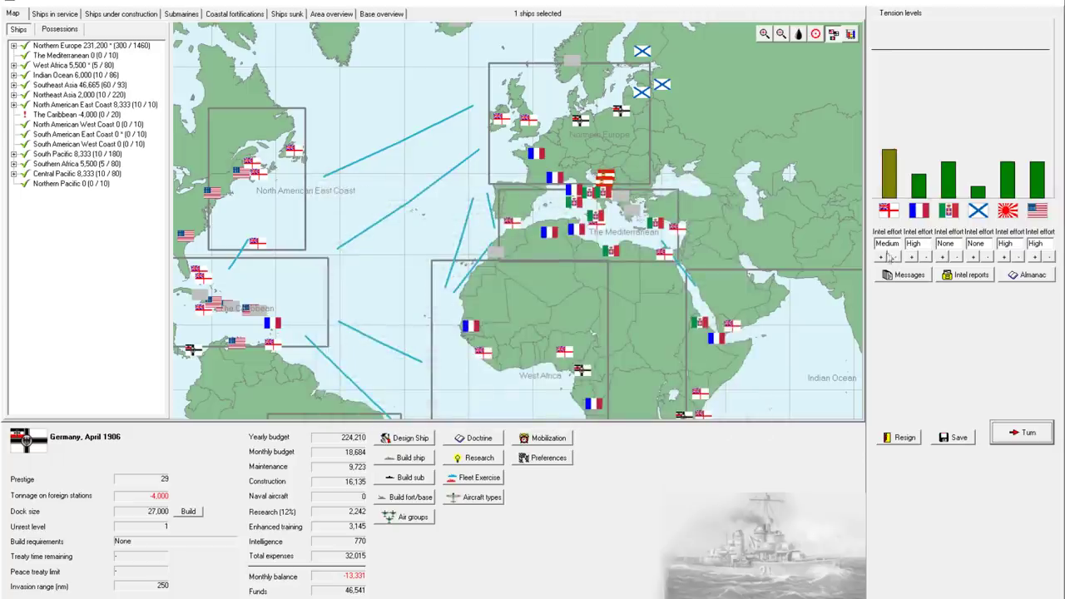
{"action": "left_click", "coordinate": [879, 257]}
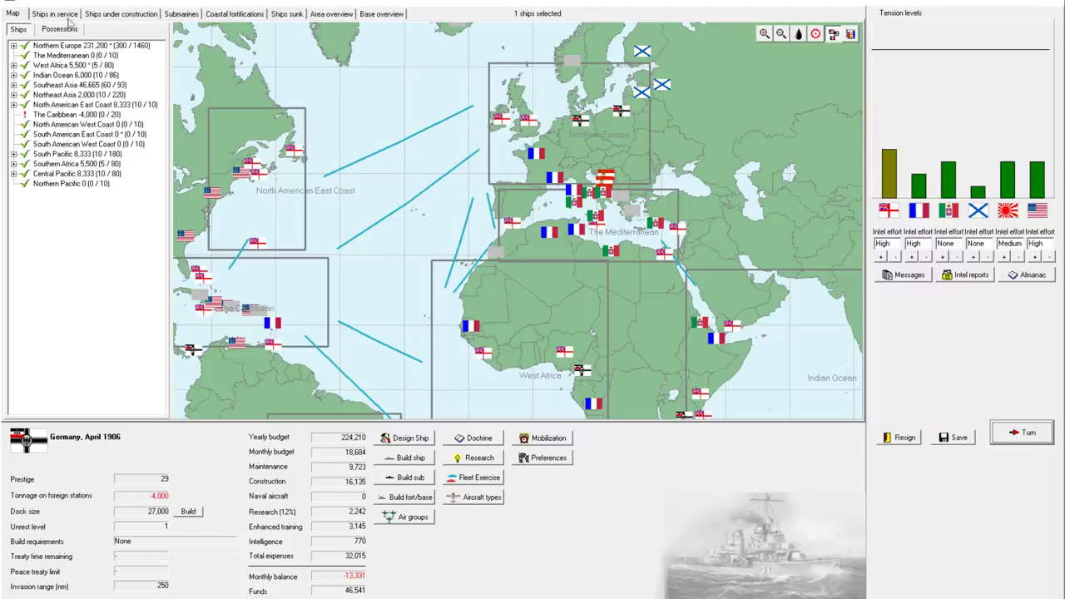
{"action": "left_click", "coordinate": [55, 14]}
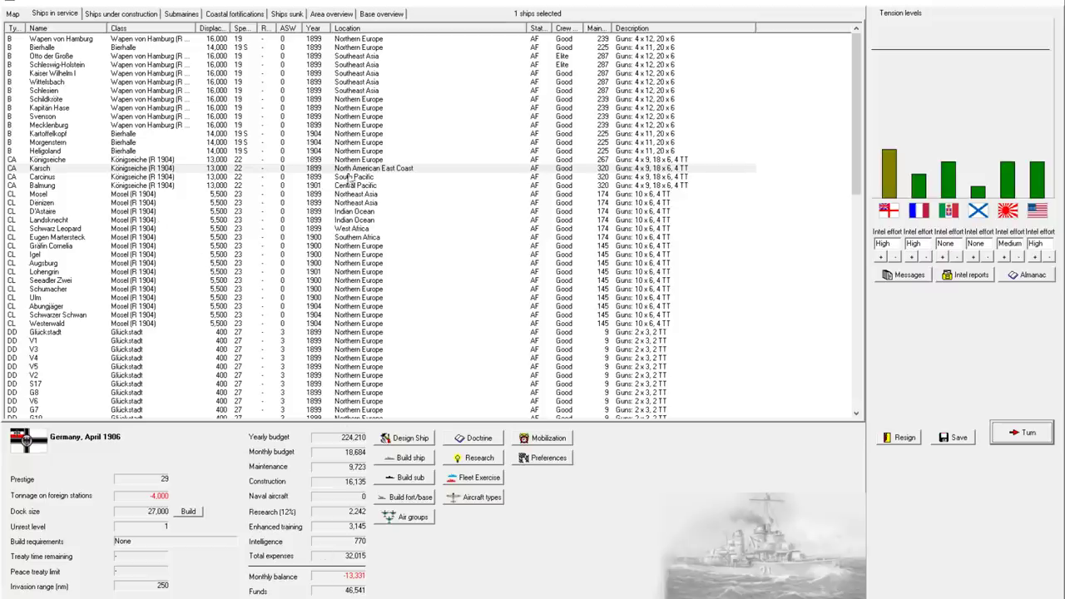
Halt construction of two Hohenzollern-class battleships, cutting construction spending to 11,839
{"action": "left_click", "coordinate": [120, 12]}
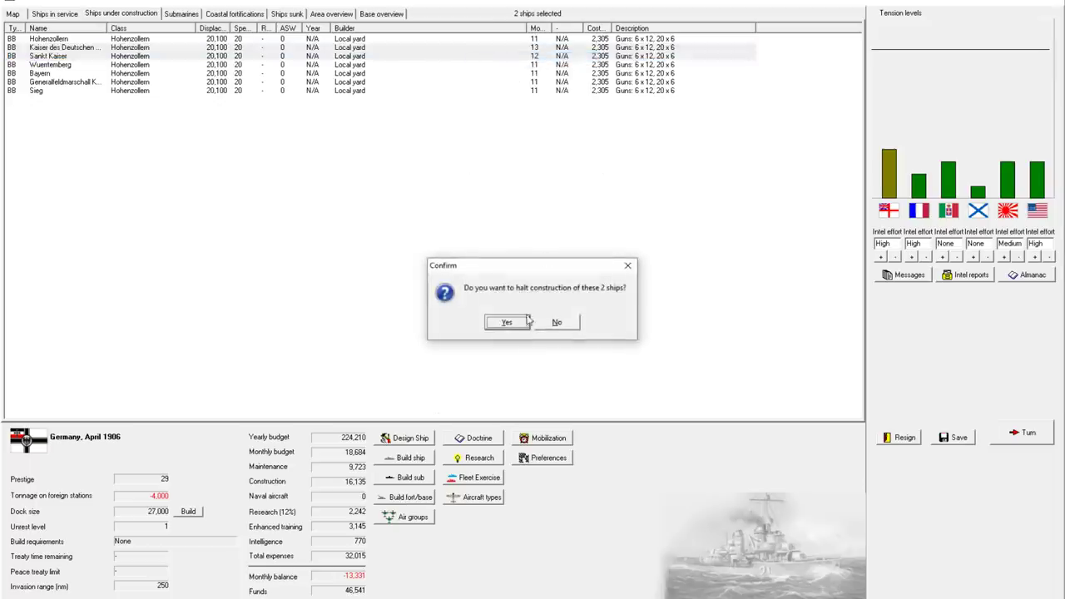
{"action": "left_click", "coordinate": [505, 322]}
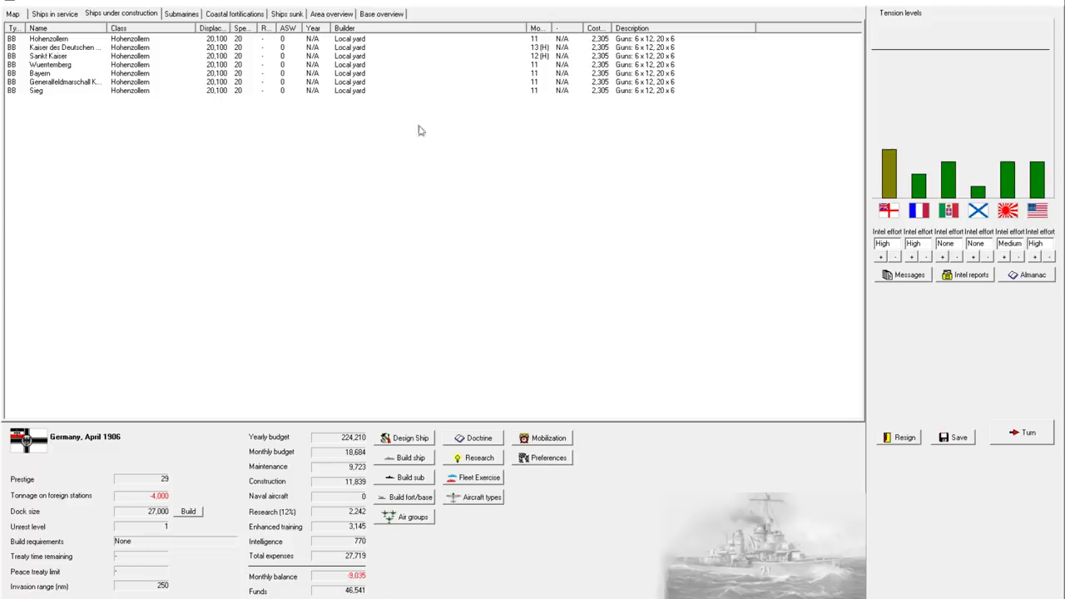
{"action": "left_click", "coordinate": [54, 14]}
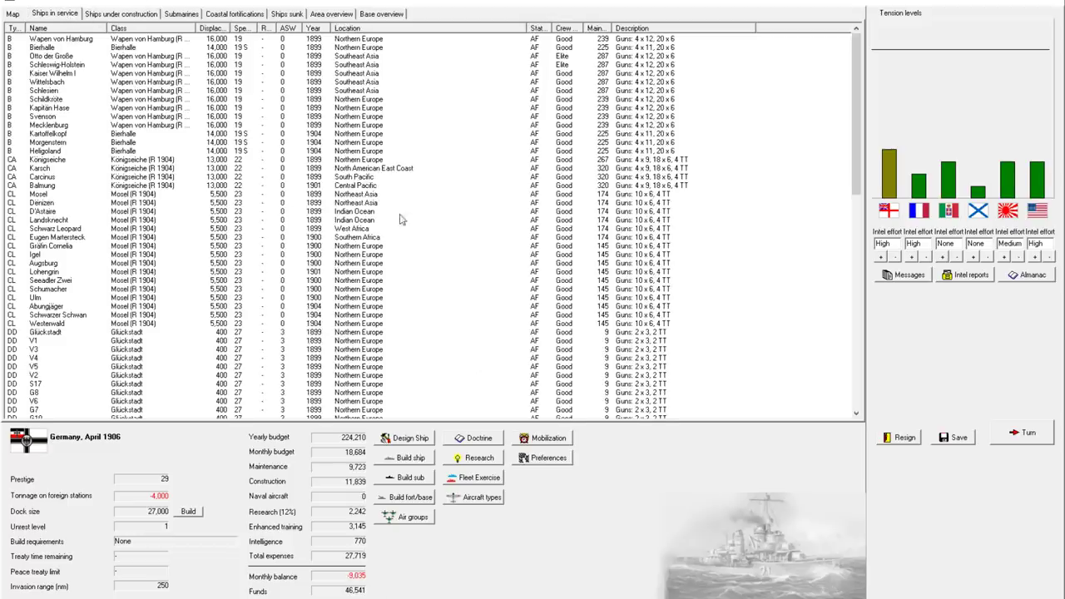
{"action": "mouse_move", "coordinate": [275, 99]}
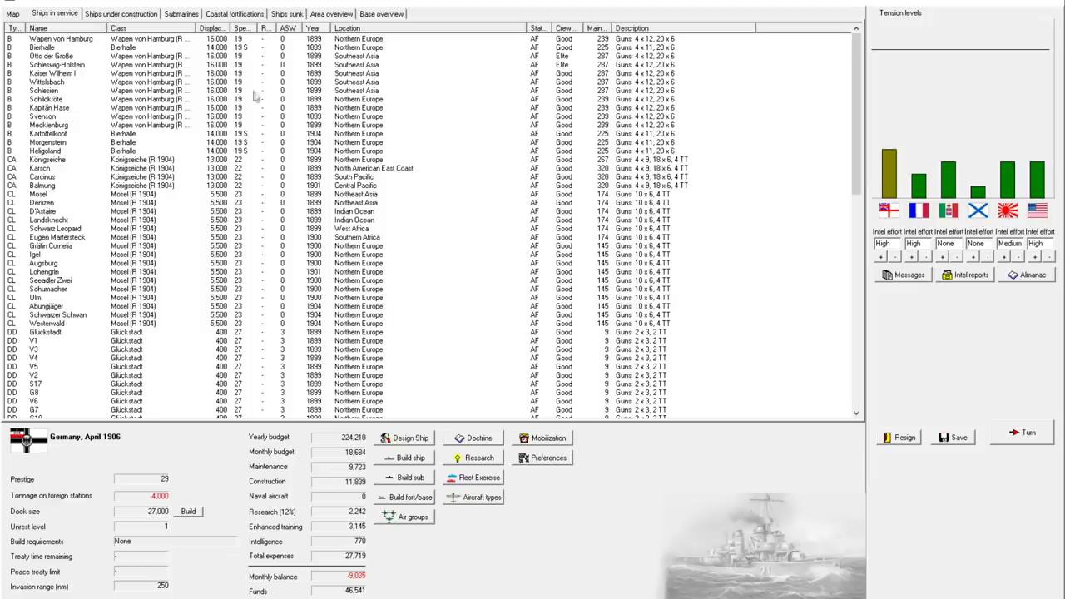
{"action": "left_click", "coordinate": [59, 39]}
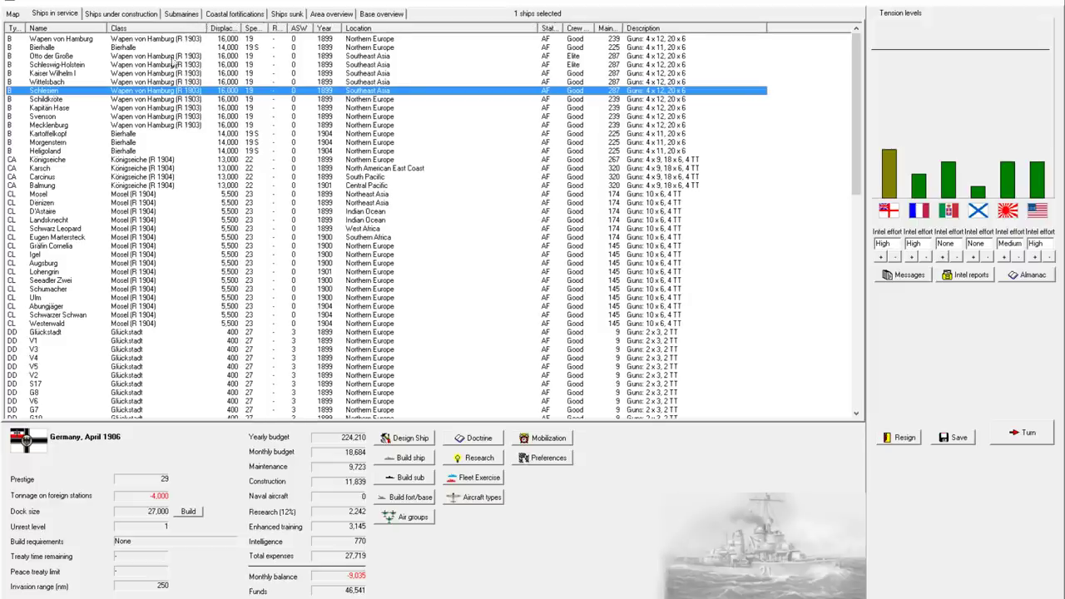
{"action": "left_click", "coordinate": [62, 39]}
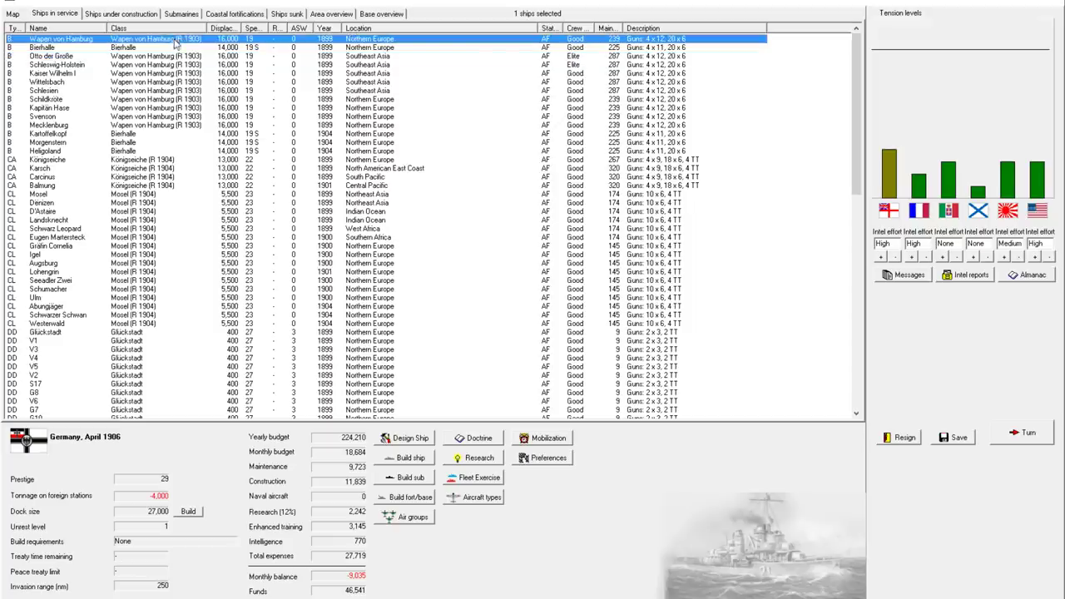
{"action": "left_click", "coordinate": [50, 59]}
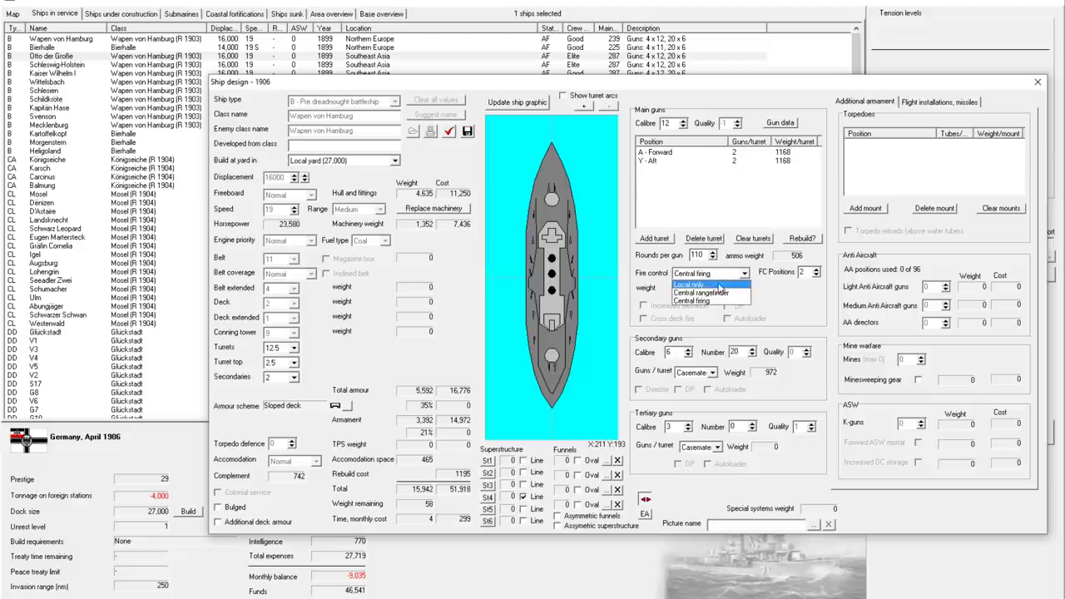
{"action": "left_click", "coordinate": [691, 301]}
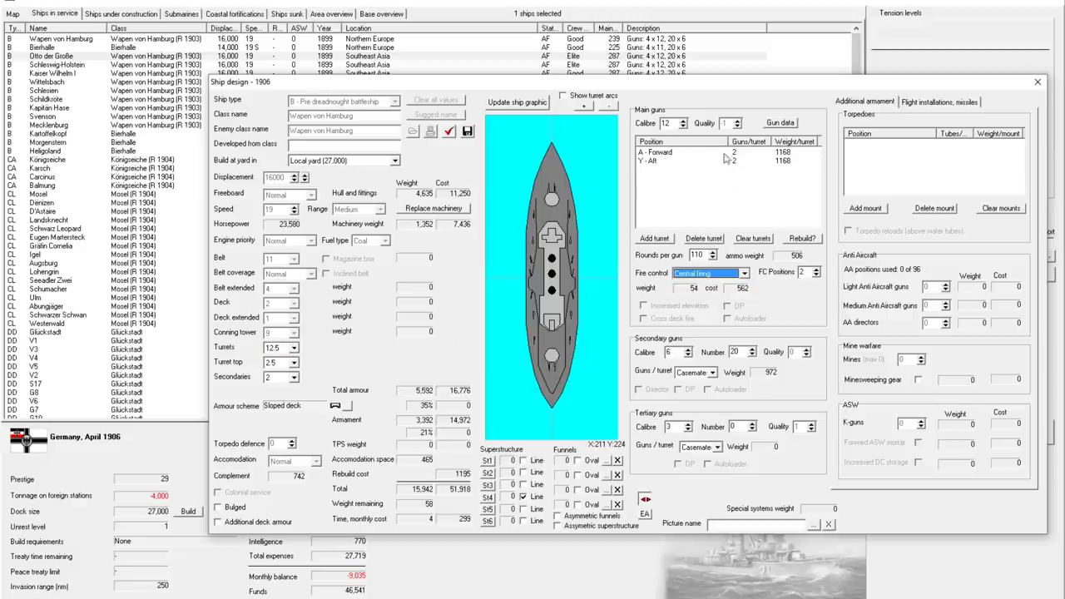
{"action": "left_click", "coordinate": [683, 126]}
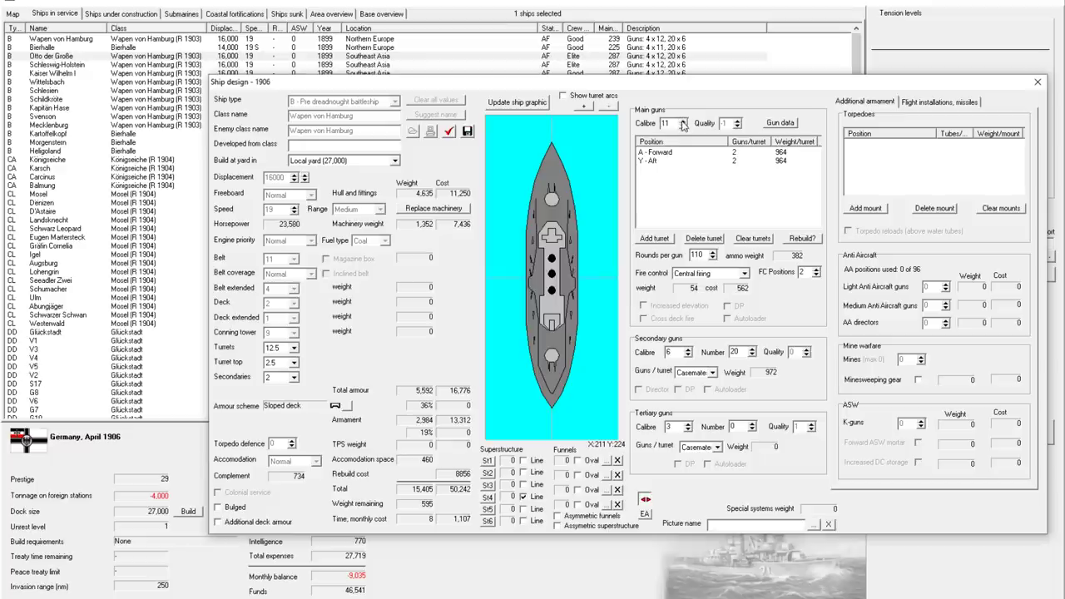
{"action": "left_click", "coordinate": [676, 119]}
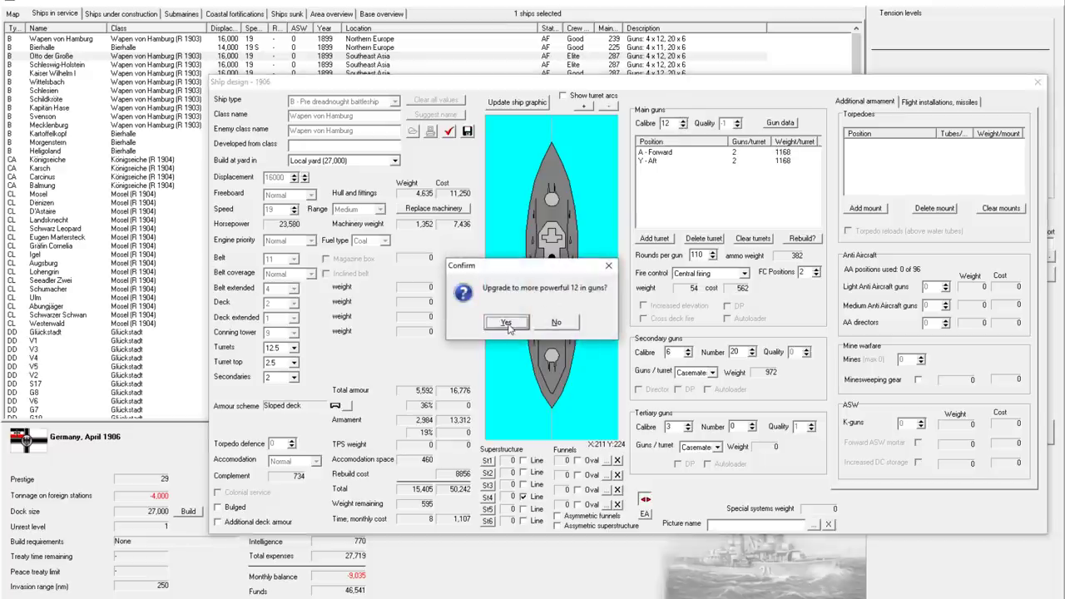
{"action": "left_click", "coordinate": [506, 322]}
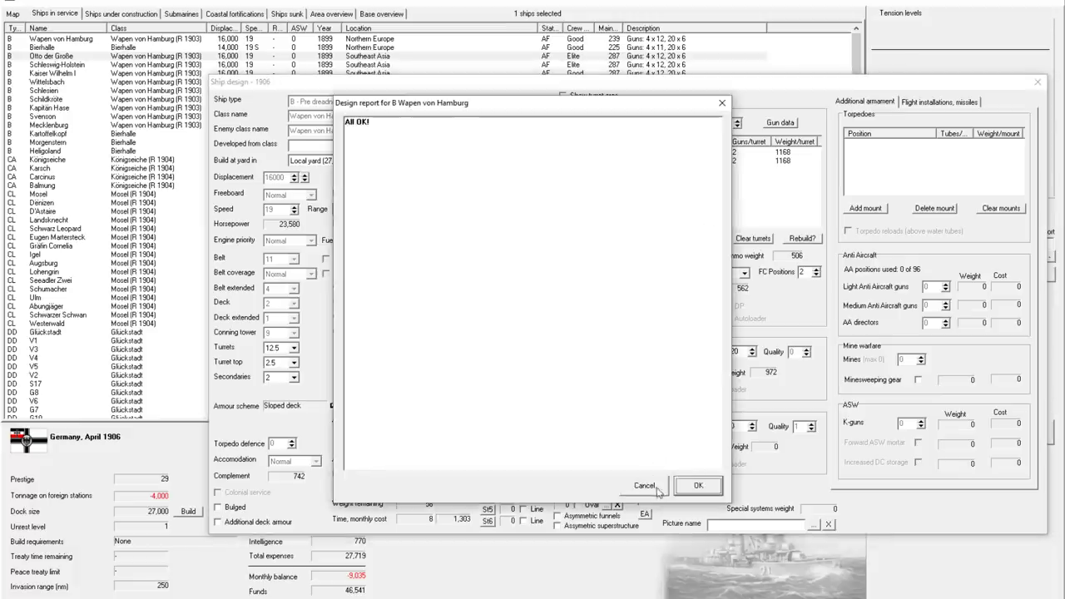
{"action": "left_click", "coordinate": [698, 485]}
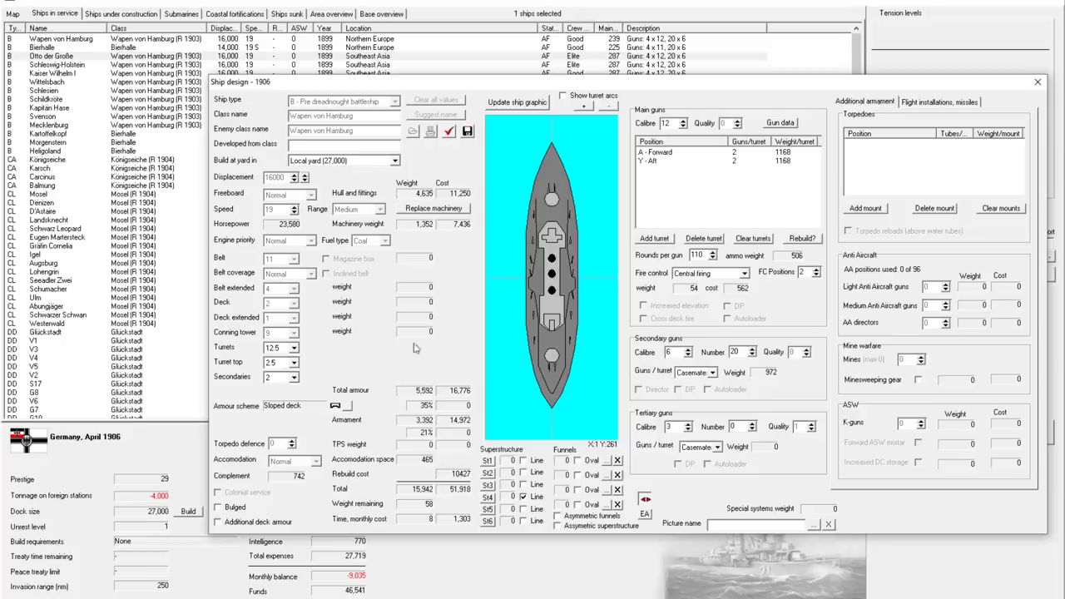
{"action": "left_click", "coordinate": [1035, 82]}
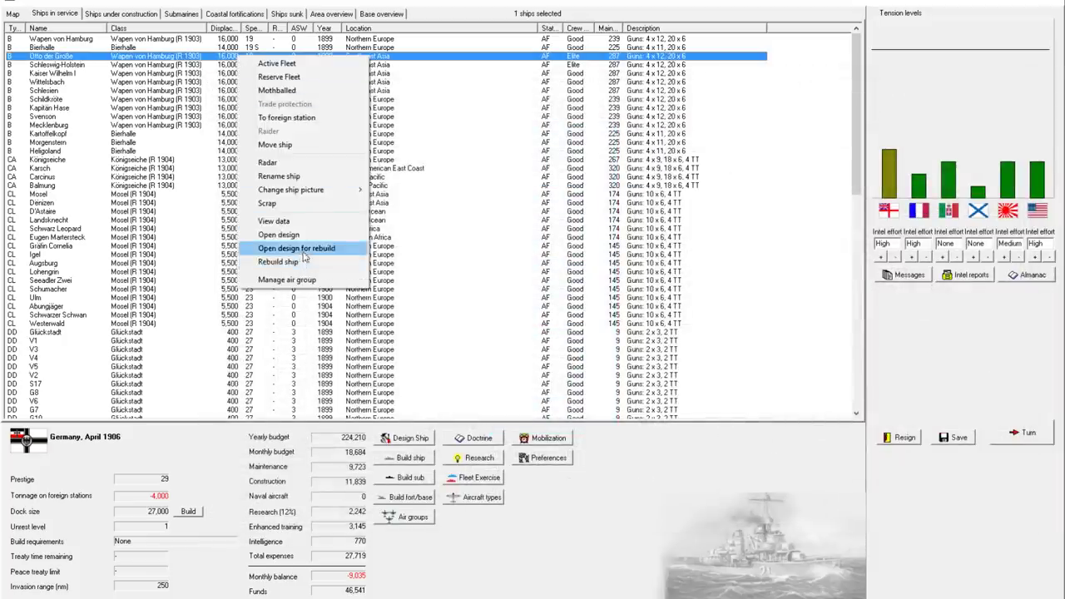
{"action": "left_click", "coordinate": [288, 248]}
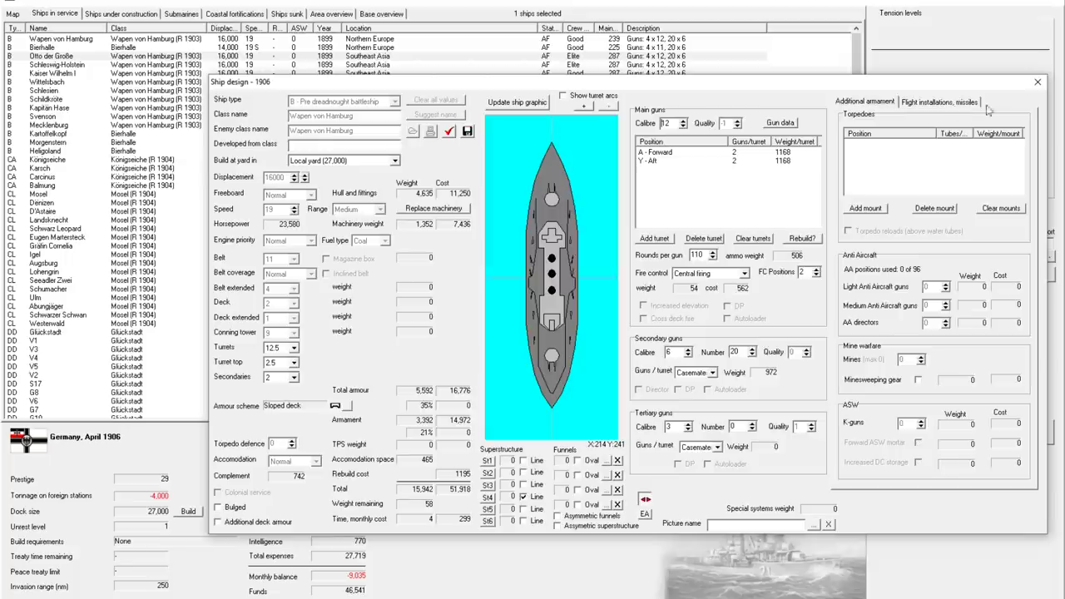
{"action": "left_click", "coordinate": [1034, 81]}
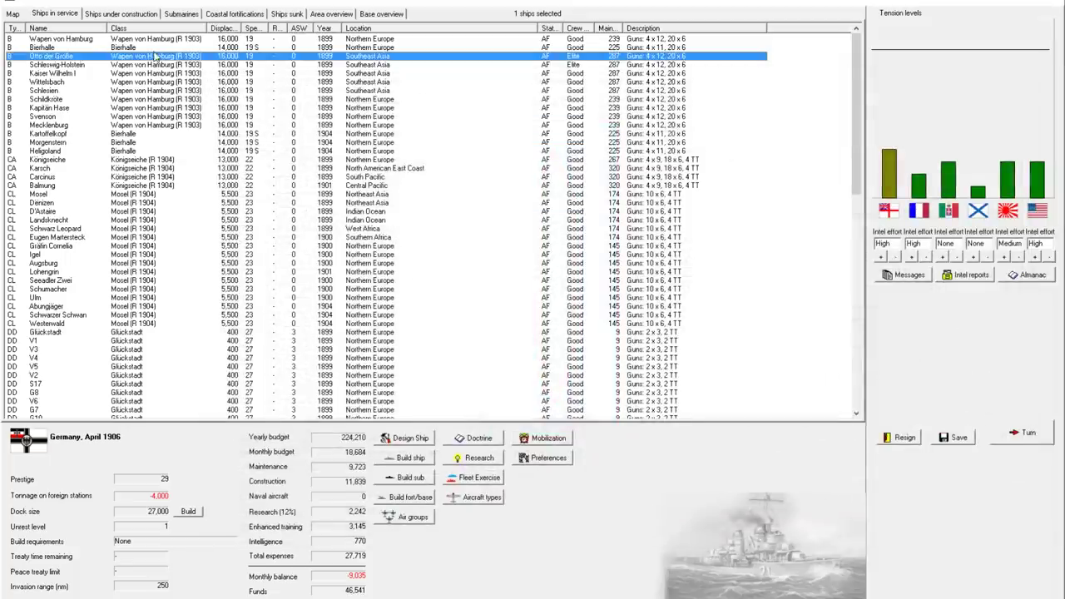
{"action": "mouse_move", "coordinate": [123, 150]}
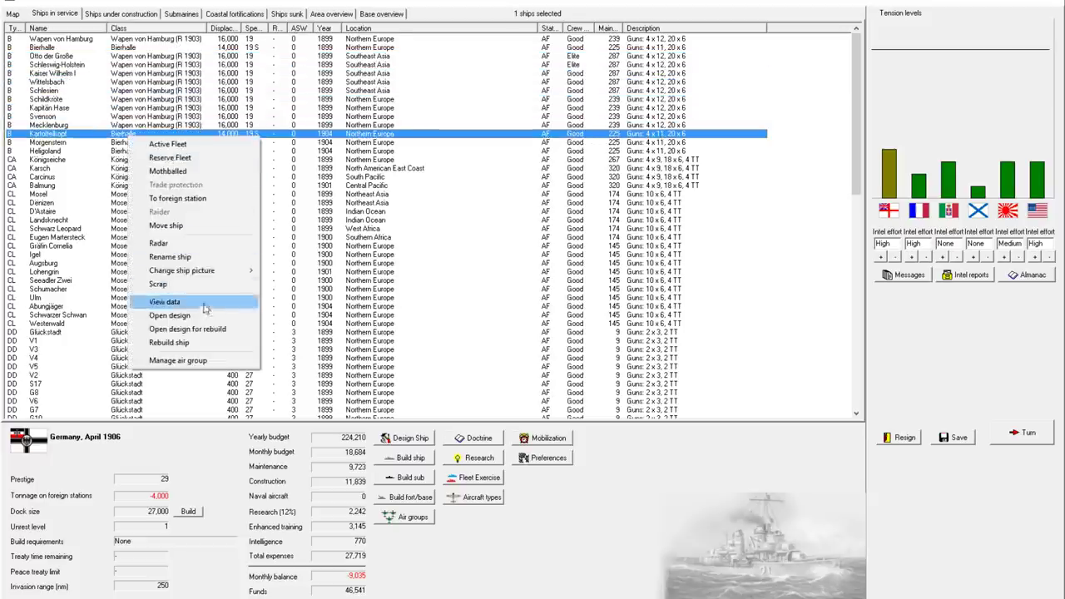
{"action": "left_click", "coordinate": [170, 315]}
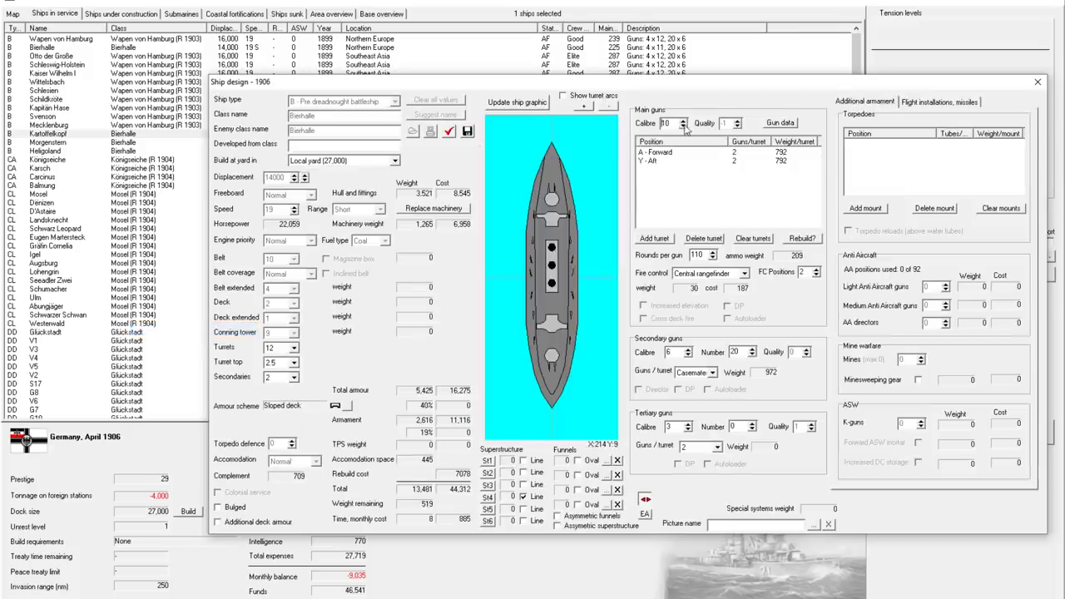
{"action": "left_click", "coordinate": [1034, 81]}
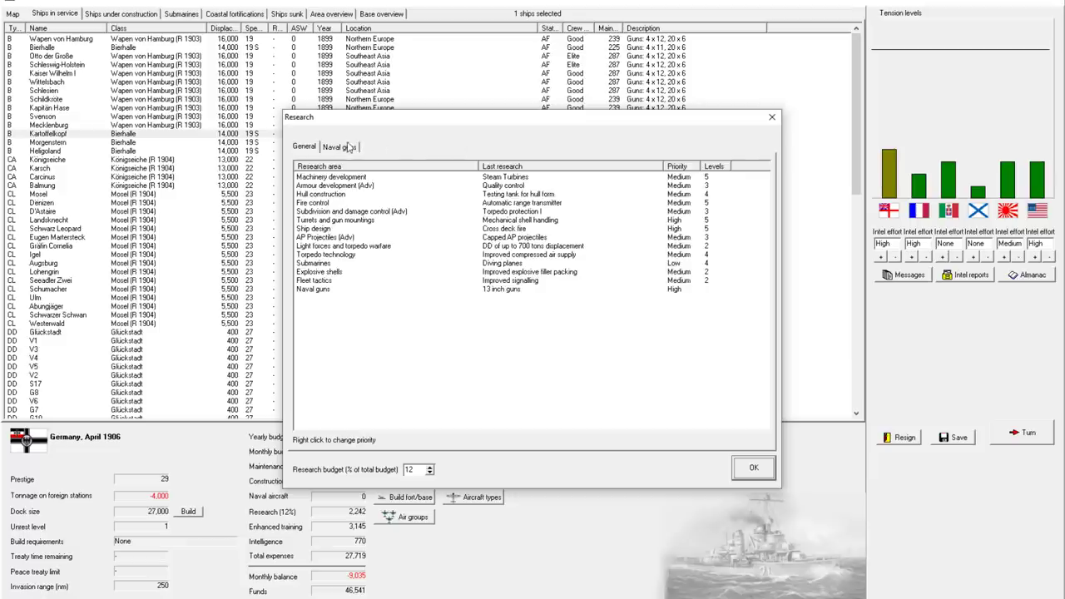
{"action": "left_click", "coordinate": [339, 146]}
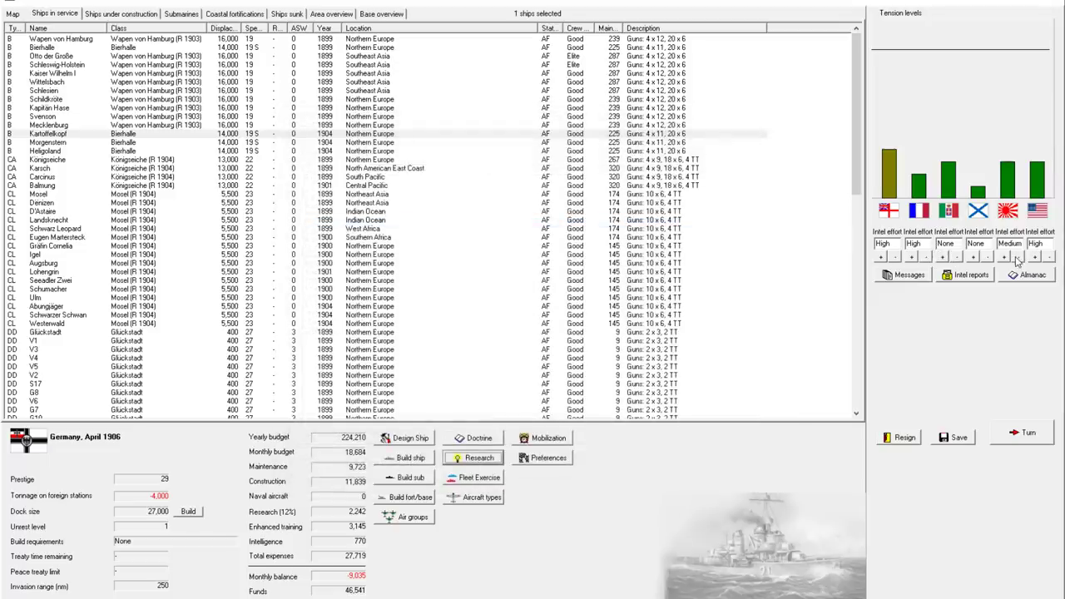
Move the world map across the Caribbean, Southeast Asia, the Baltic coast and Korea
{"action": "left_click", "coordinate": [9, 11]}
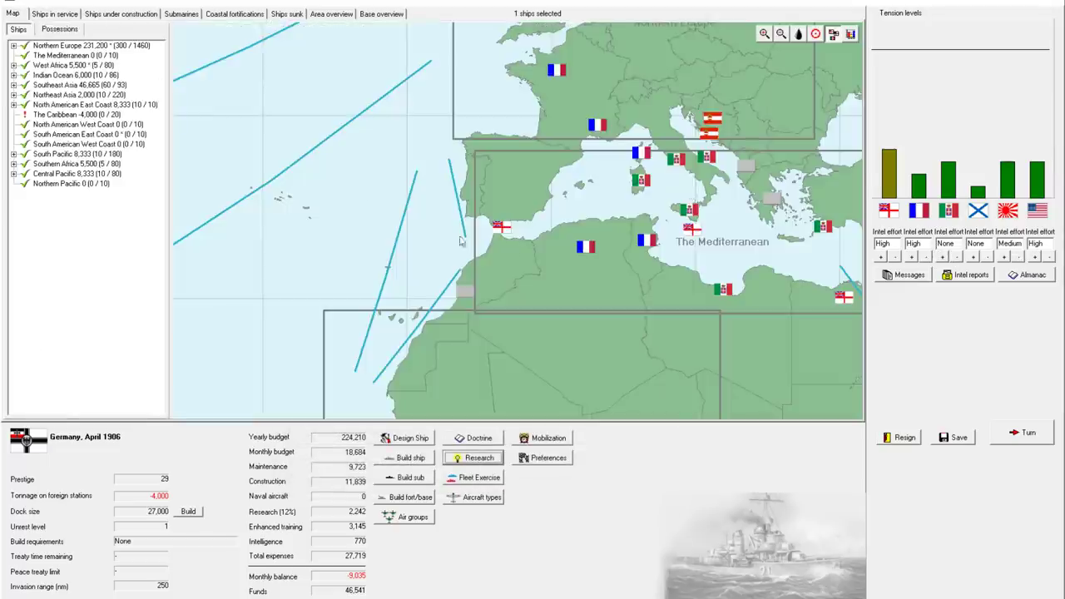
{"action": "left_click", "coordinate": [777, 35]}
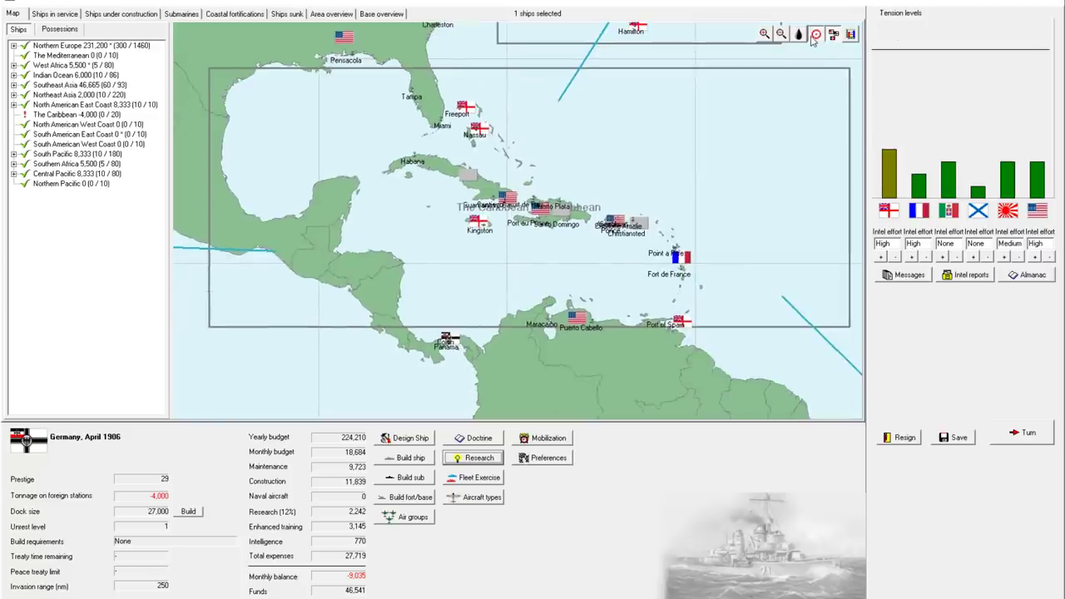
{"action": "left_click", "coordinate": [818, 33]}
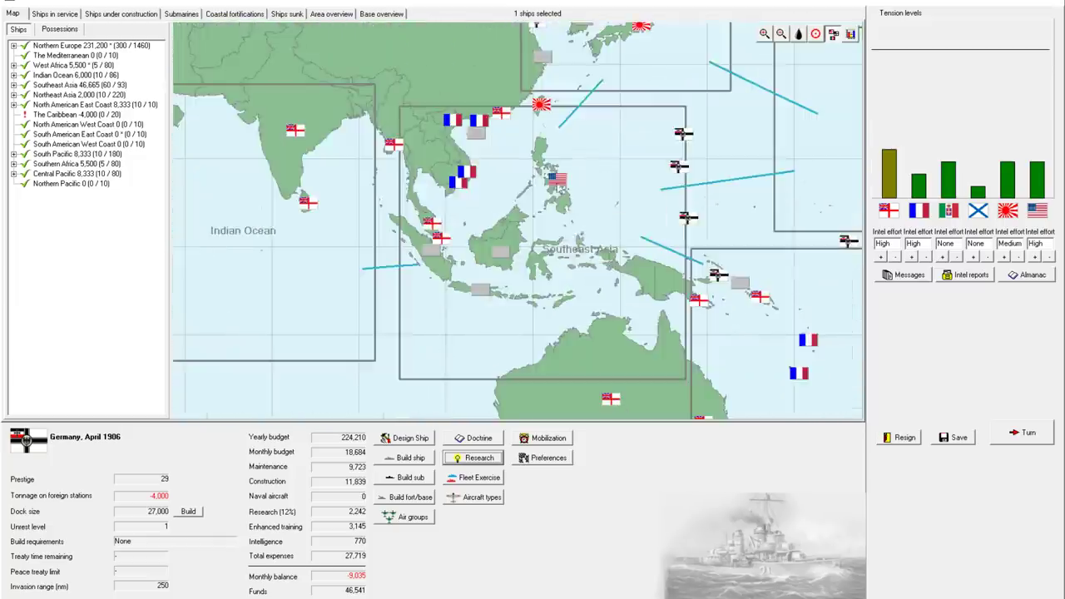
{"action": "left_click", "coordinate": [817, 34]}
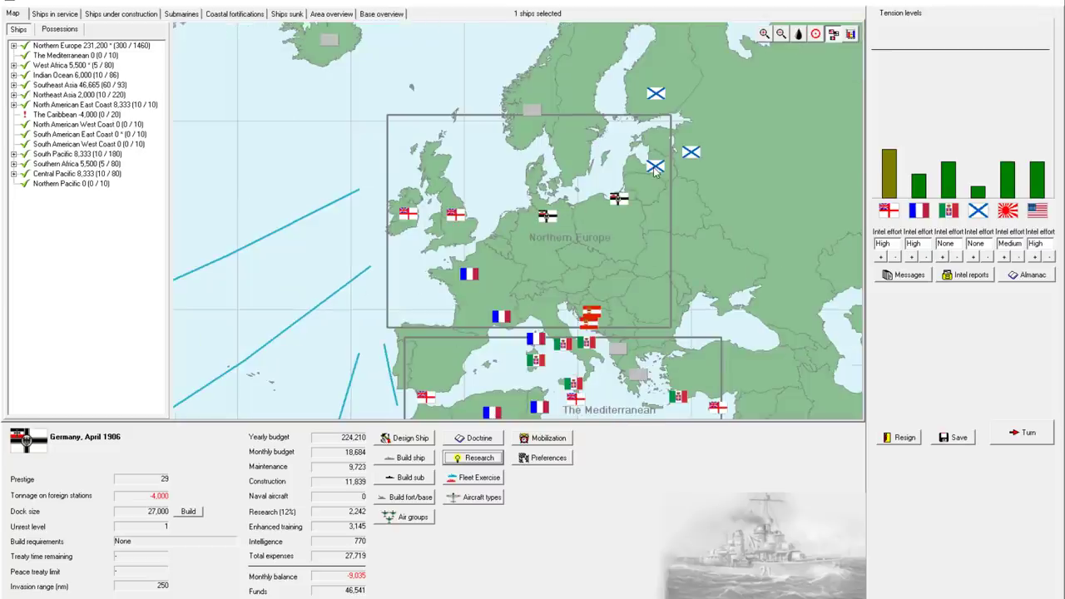
{"action": "left_click", "coordinate": [654, 162]}
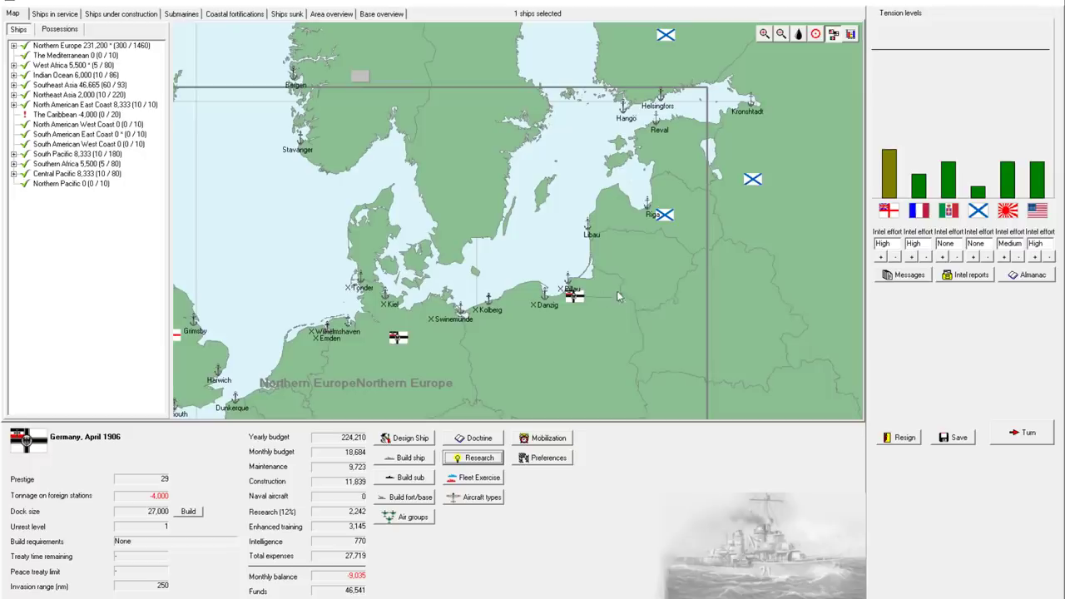
{"action": "left_click", "coordinate": [816, 33]}
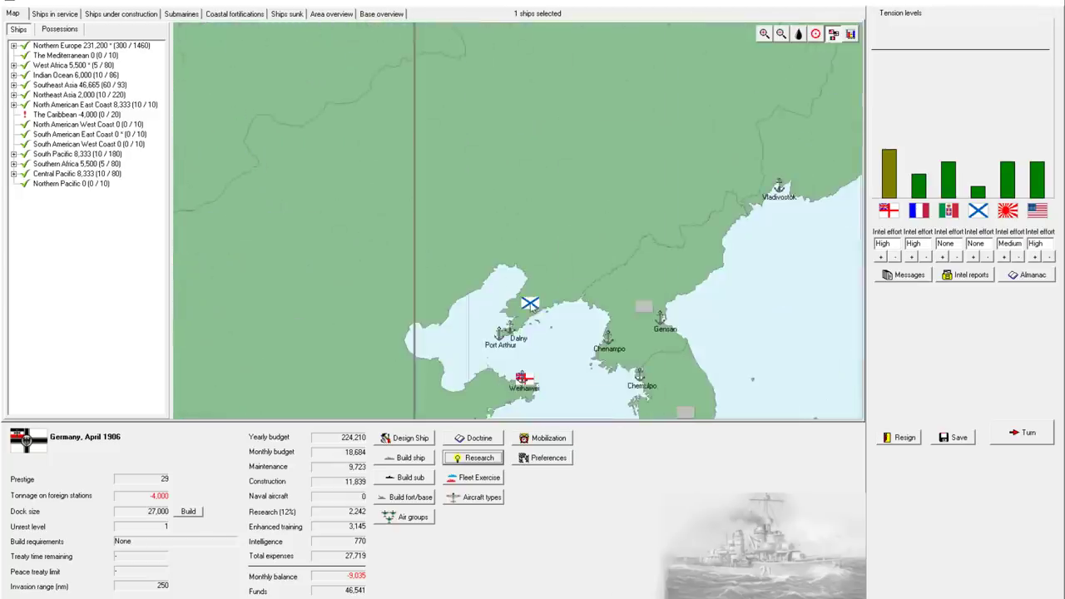
View and close the Liaotung Peninsula details, zoom out, and list ships in service
{"action": "left_click", "coordinate": [529, 323]}
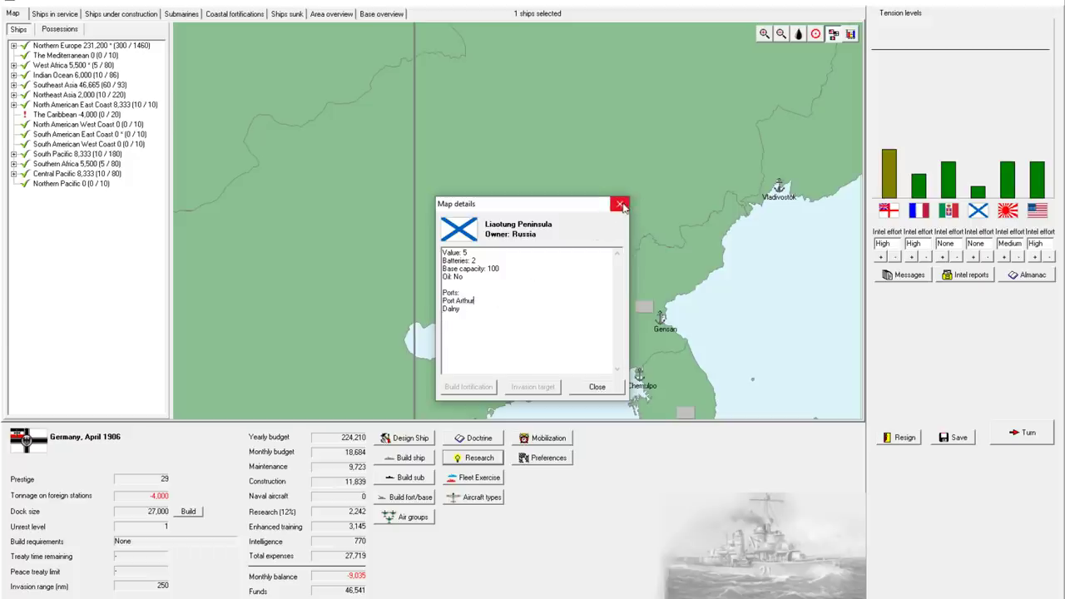
{"action": "mouse_move", "coordinate": [620, 205]}
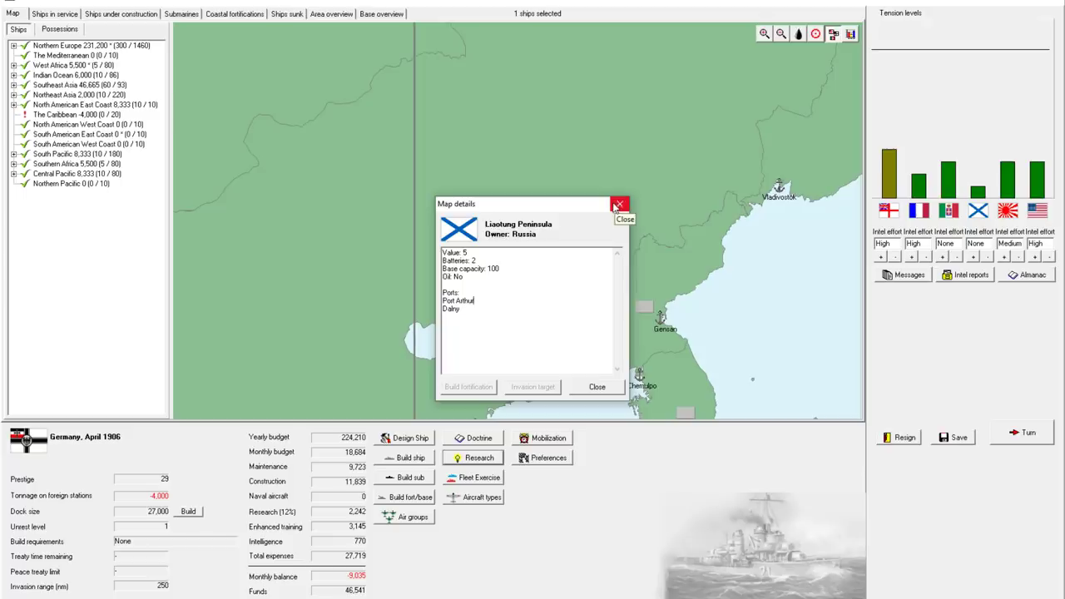
{"action": "left_click", "coordinate": [618, 206]}
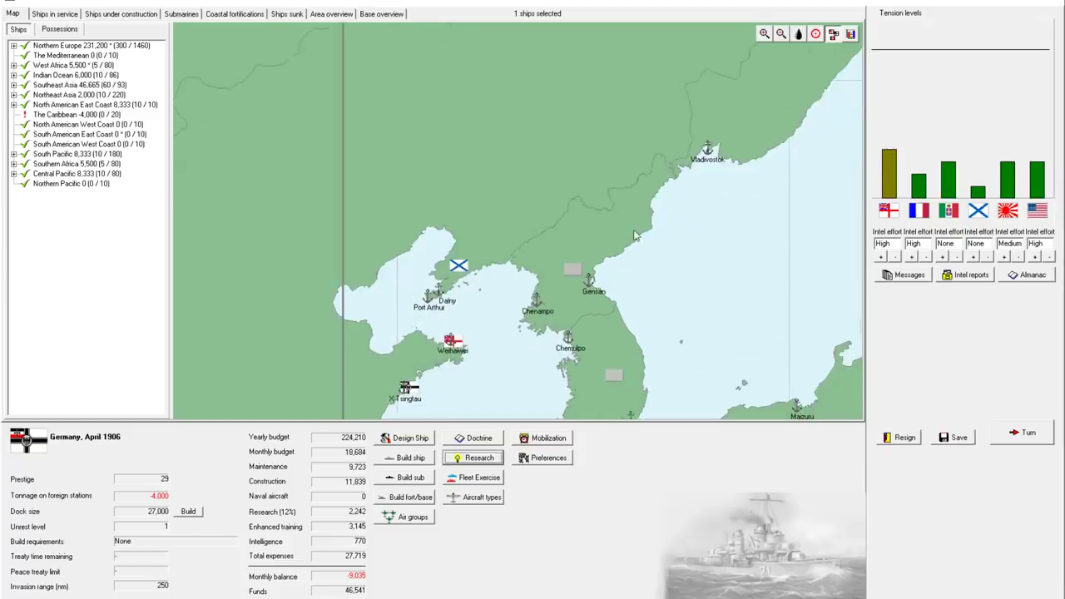
{"action": "left_click", "coordinate": [767, 34]}
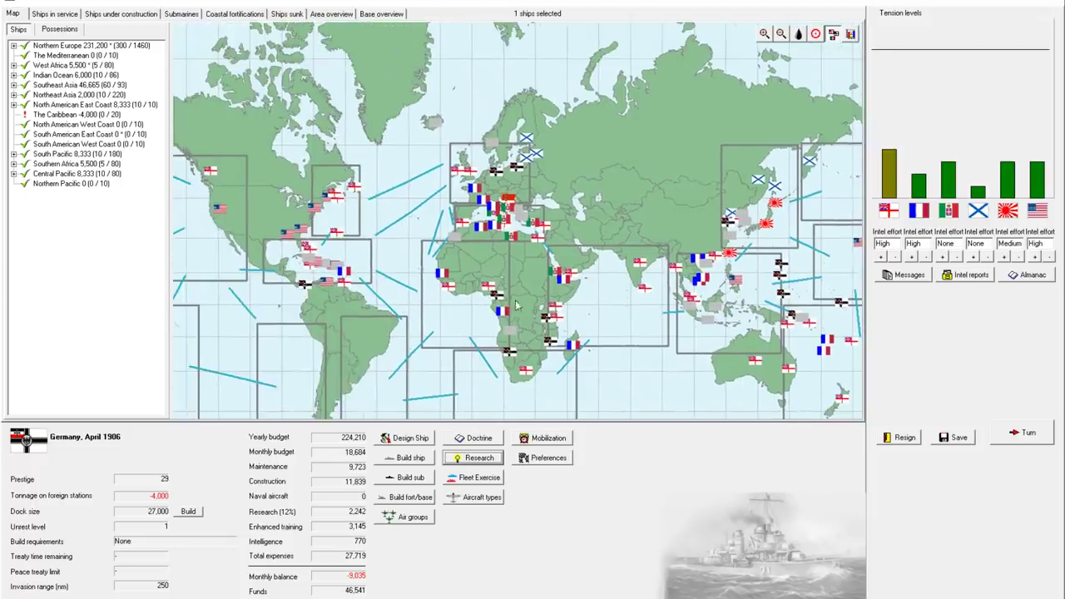
{"action": "mouse_move", "coordinate": [753, 292]}
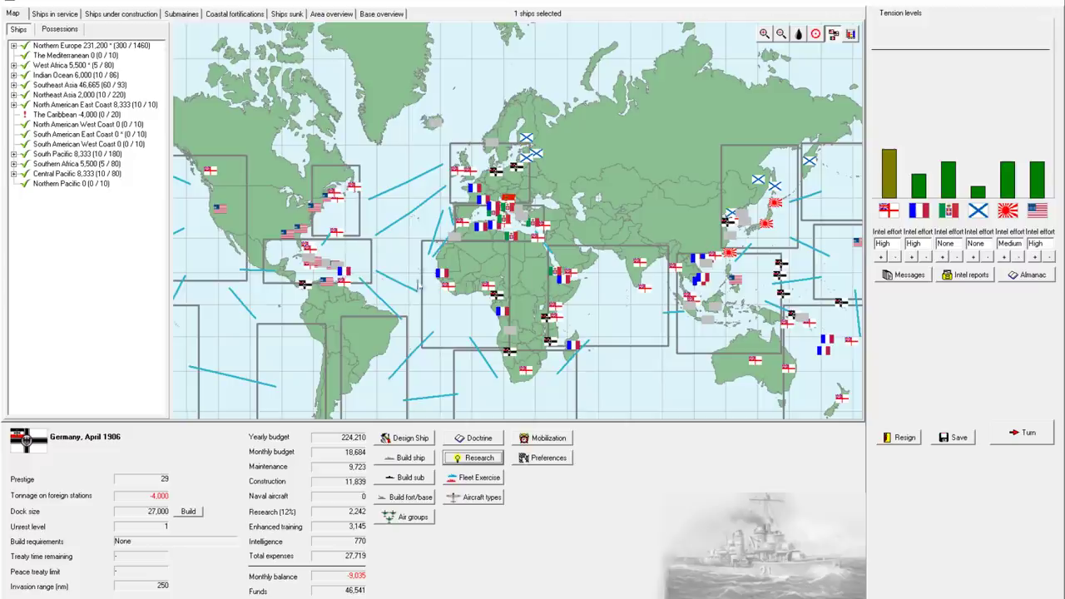
{"action": "mouse_move", "coordinate": [330, 291]}
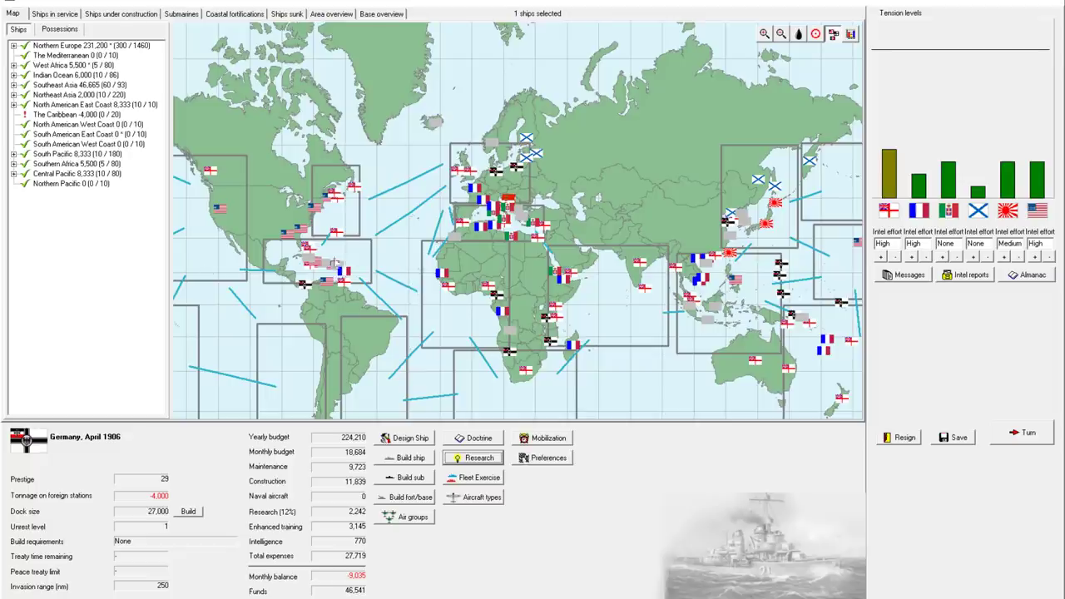
{"action": "mouse_move", "coordinate": [418, 262]}
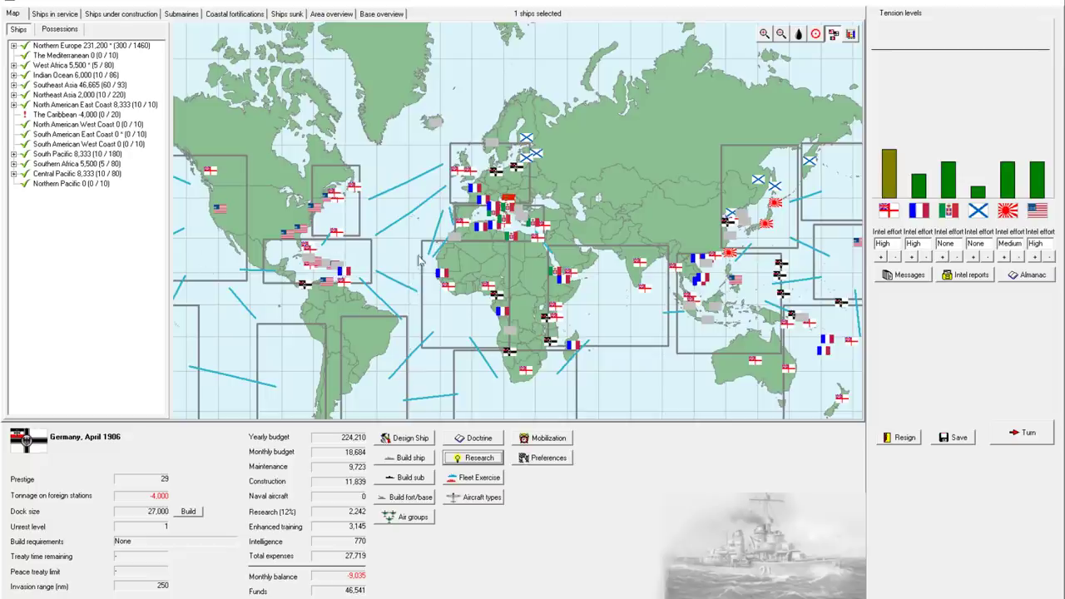
{"action": "left_click", "coordinate": [55, 11]}
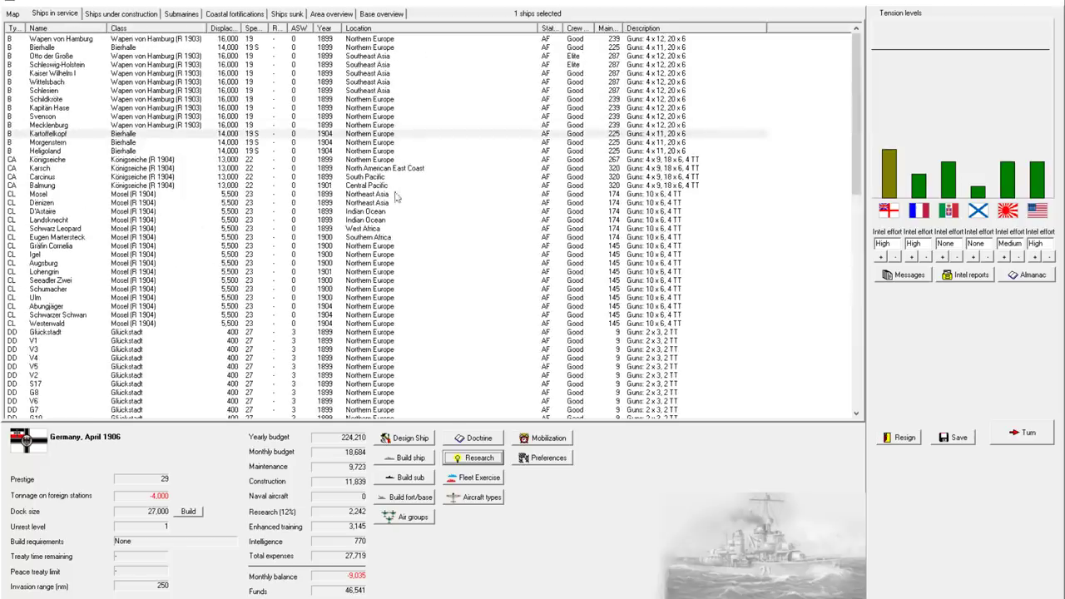
Put light cruiser Gräfin Cornelia on foreign station and send her to The Caribbean
{"action": "left_click", "coordinate": [50, 248]}
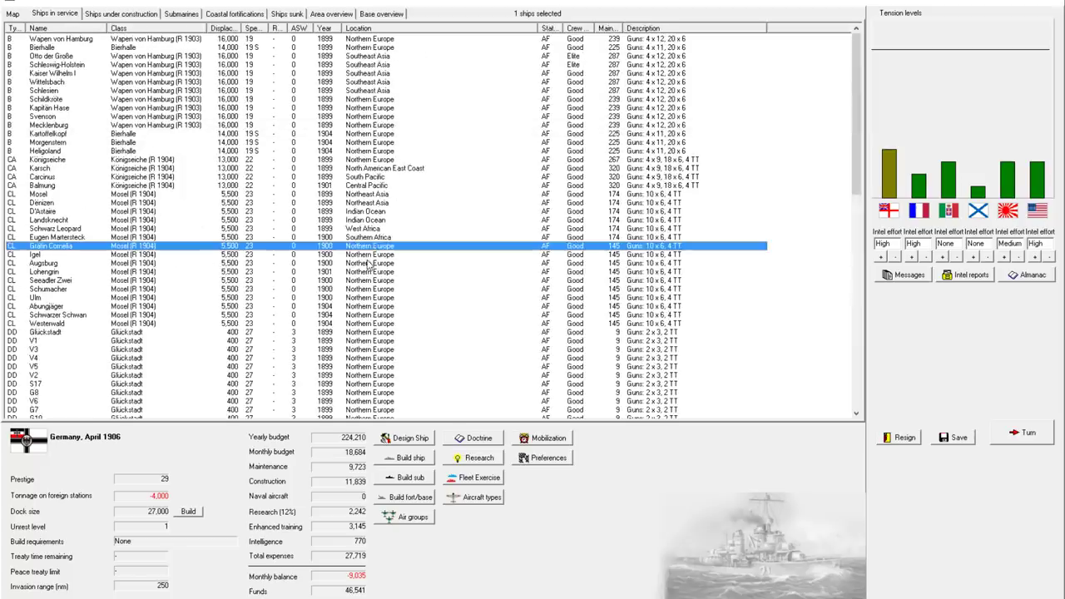
{"action": "right_click", "coordinate": [366, 254]}
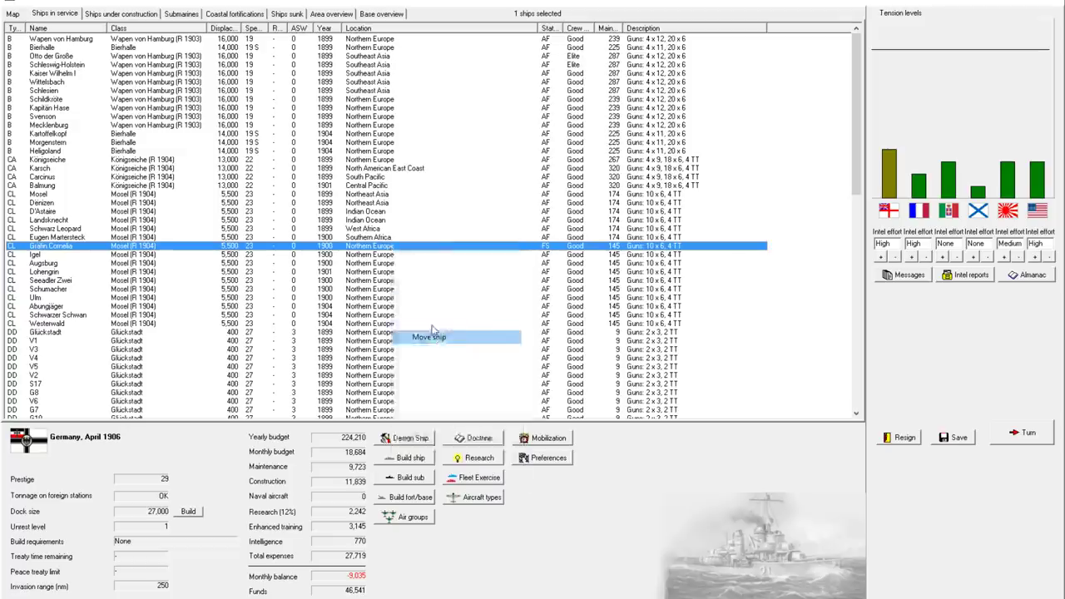
{"action": "left_click", "coordinate": [426, 336]}
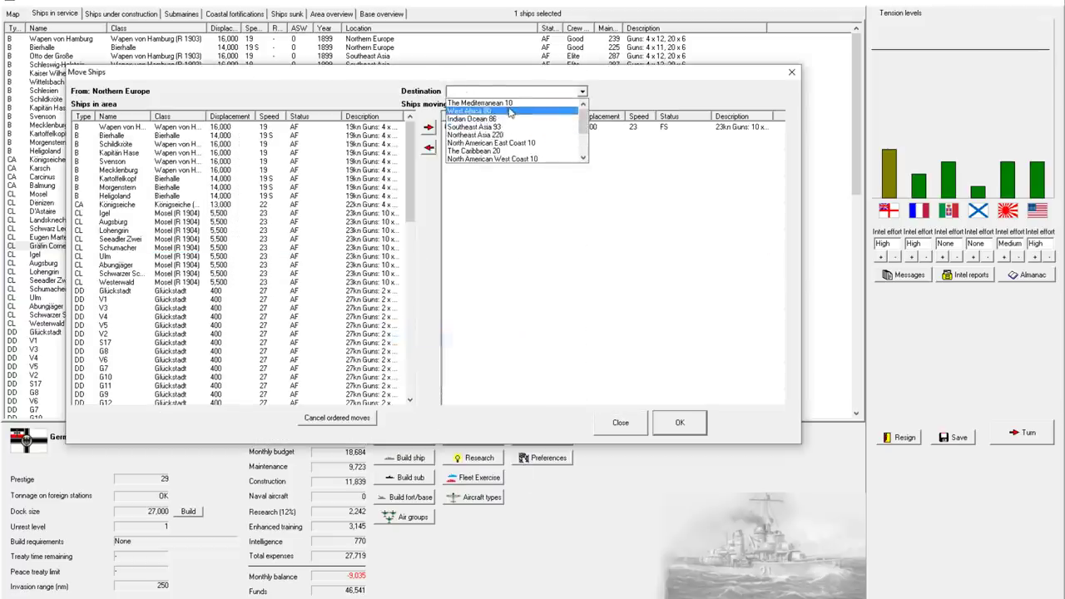
{"action": "left_click", "coordinate": [679, 422]}
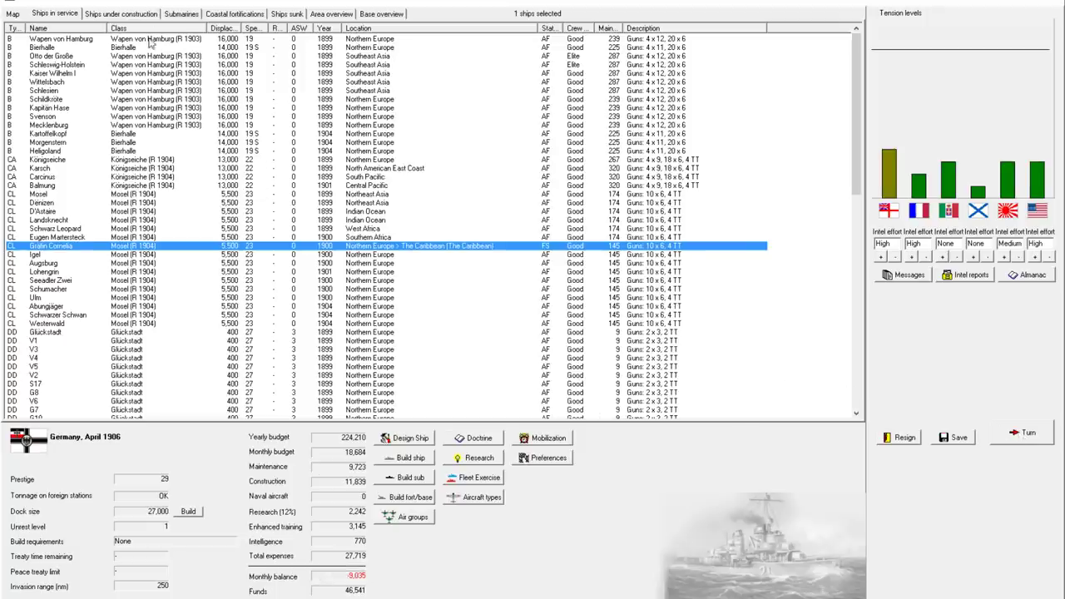
{"action": "left_click", "coordinate": [75, 55]}
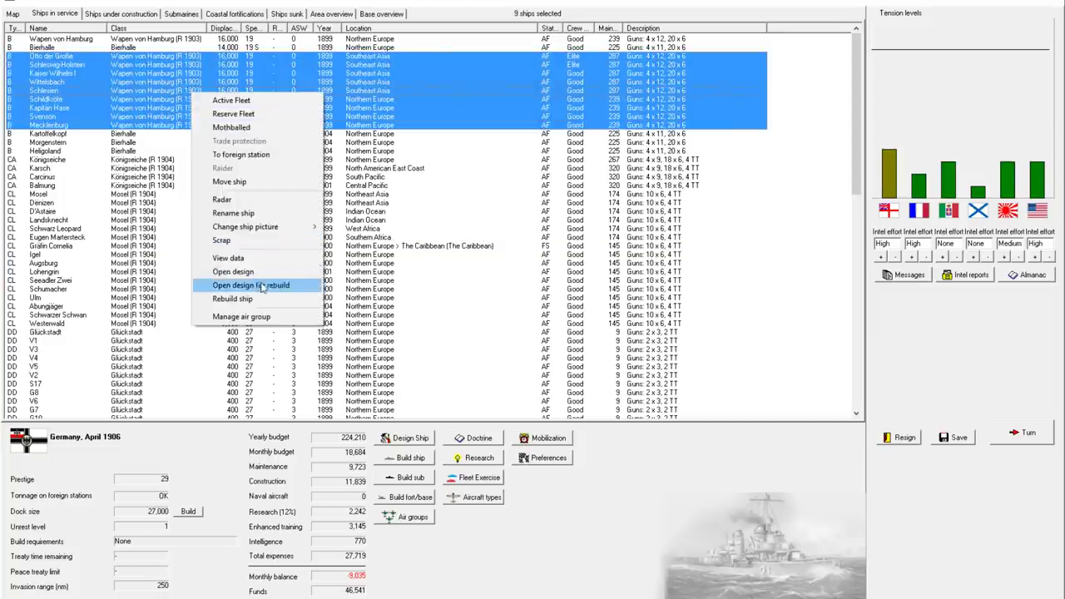
{"action": "left_click", "coordinate": [250, 286]}
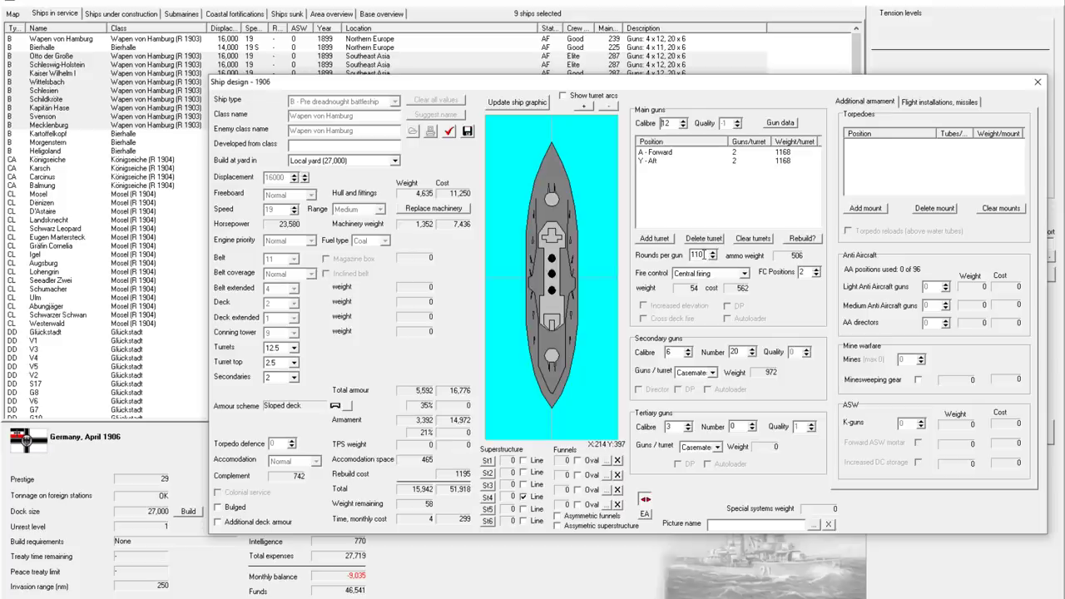
{"action": "mouse_move", "coordinate": [1027, 90]}
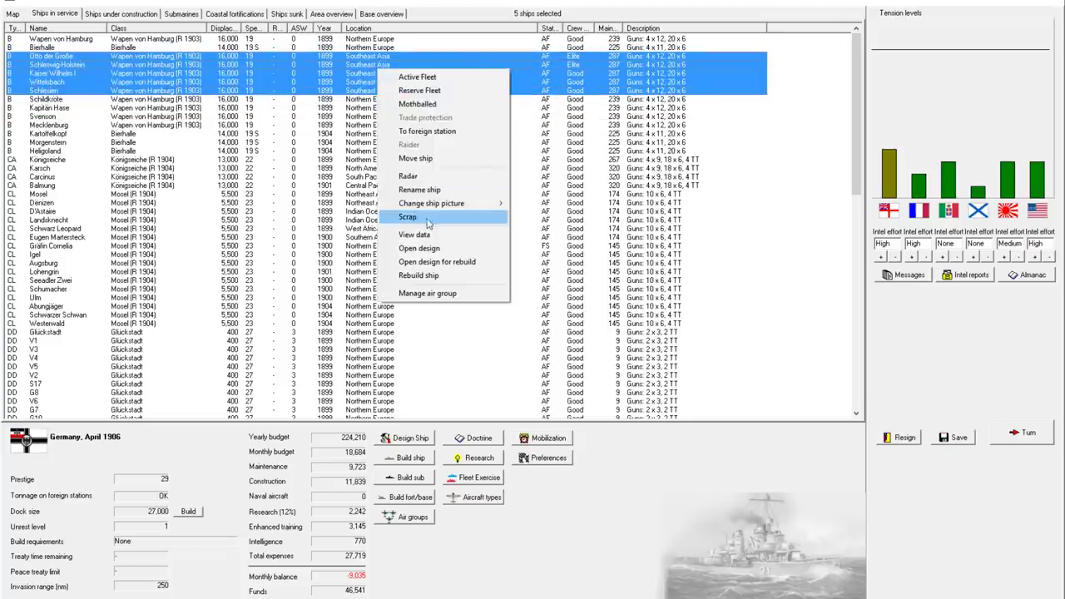
Order the five Southeast Asia battleships to sail home to Northern Europe
{"action": "left_click", "coordinate": [415, 158]}
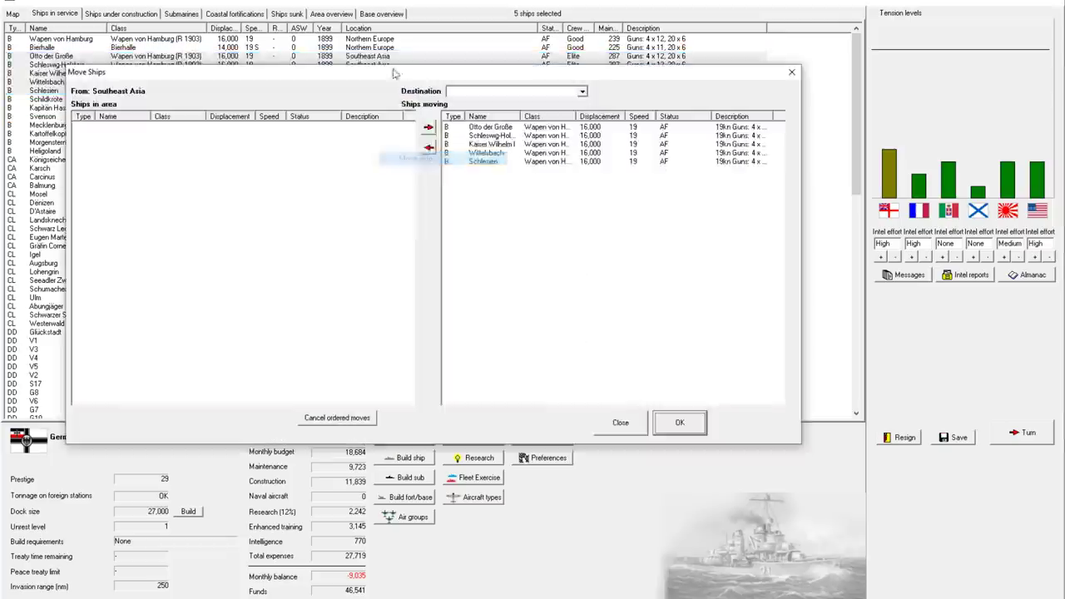
{"action": "left_click", "coordinate": [573, 91]}
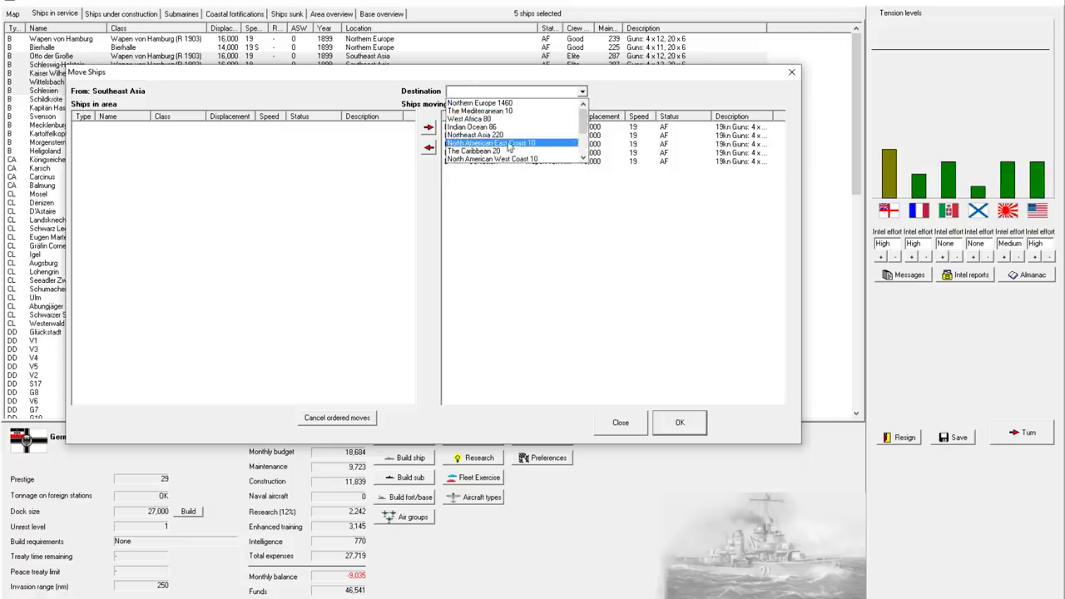
{"action": "left_click", "coordinate": [487, 103]}
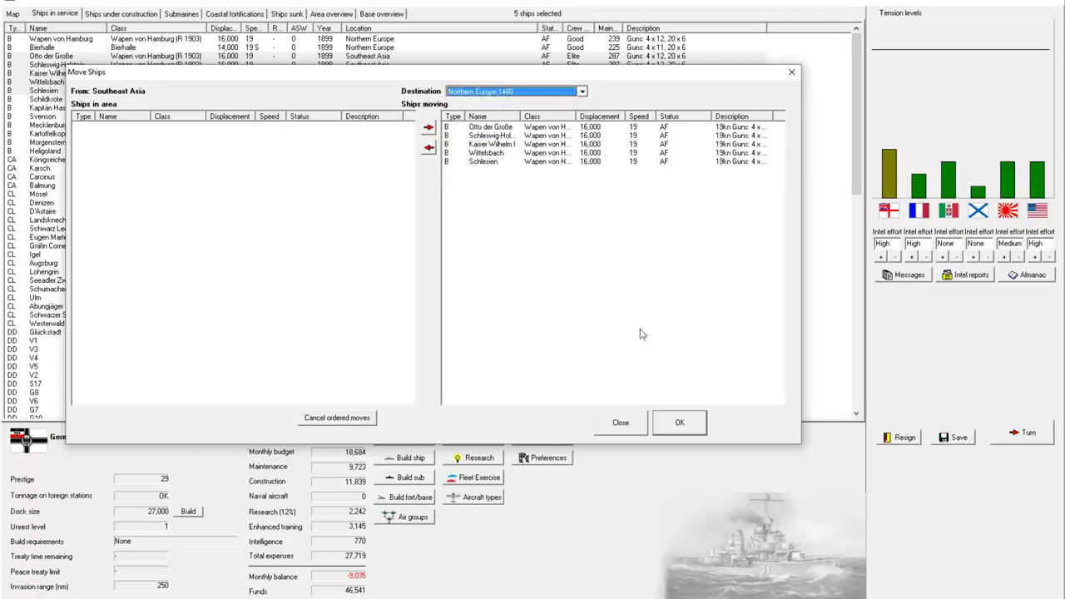
{"action": "left_click", "coordinate": [679, 422]}
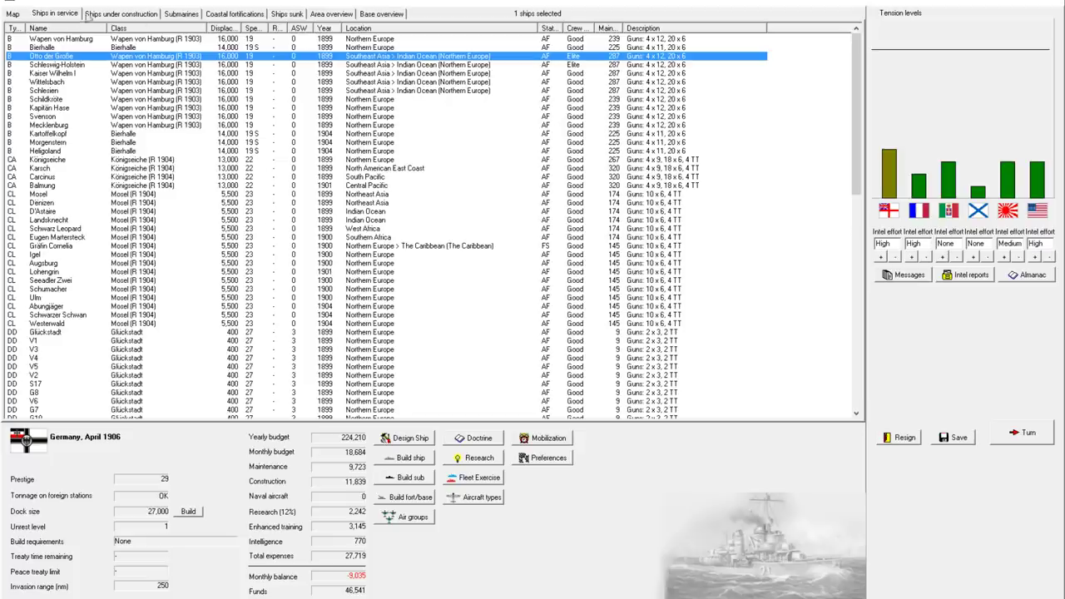
Review Southeast Asia, Northeast Asia, South Pacific and Southern Africa area details on the world map
{"action": "left_click", "coordinate": [9, 15]}
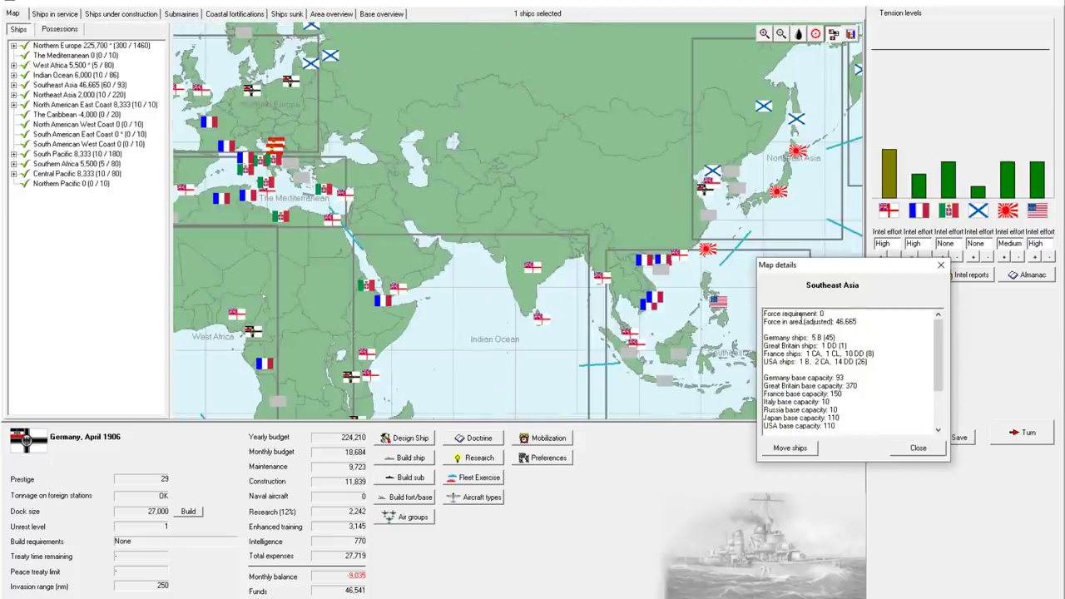
{"action": "left_click", "coordinate": [916, 448]}
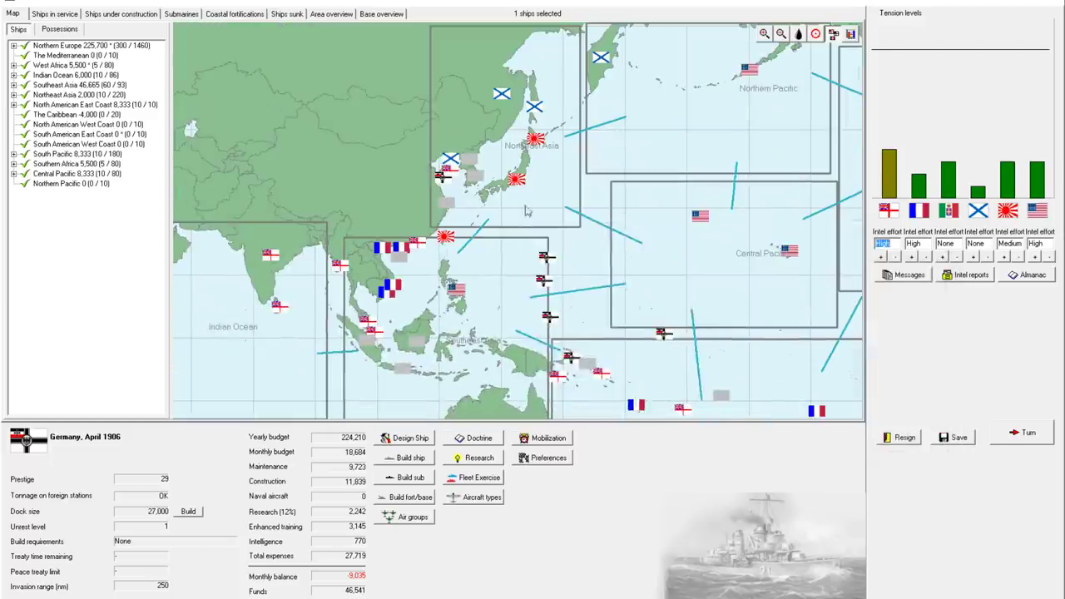
{"action": "left_click", "coordinate": [533, 137]}
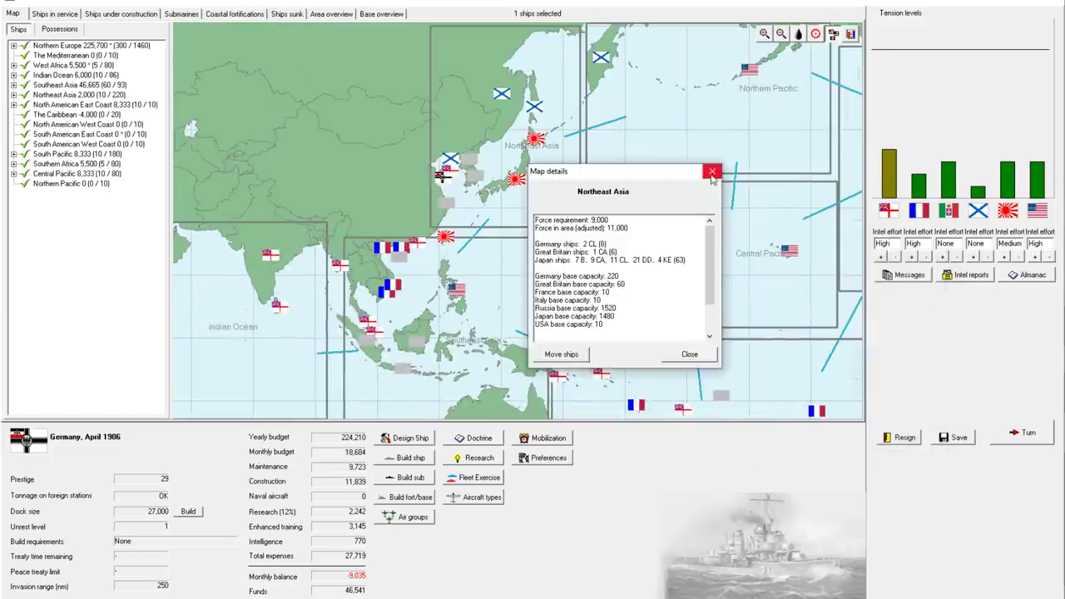
{"action": "left_click", "coordinate": [710, 171]}
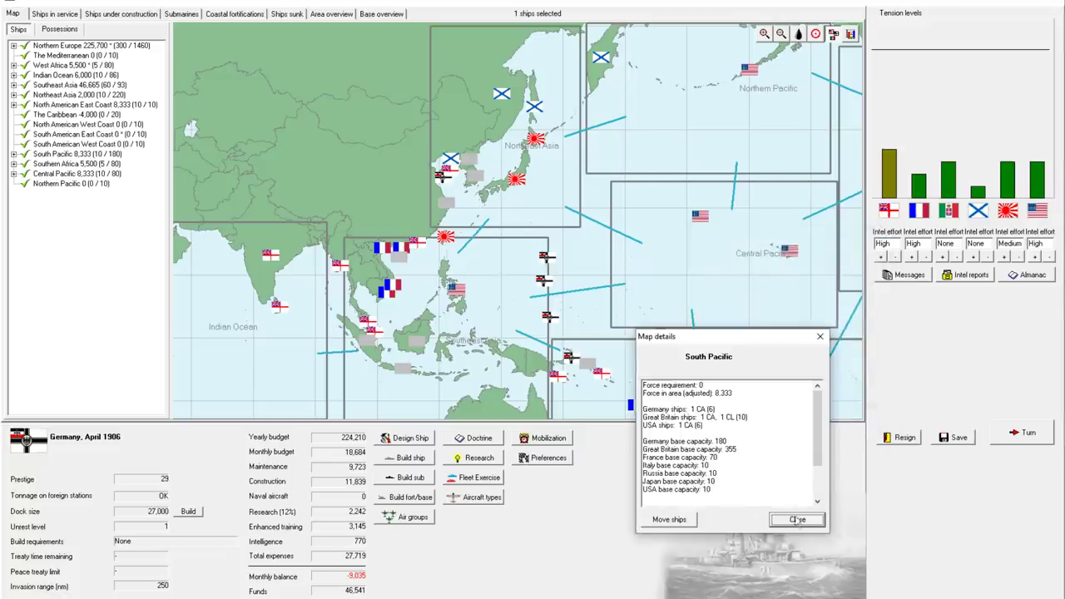
{"action": "left_click", "coordinate": [797, 519]}
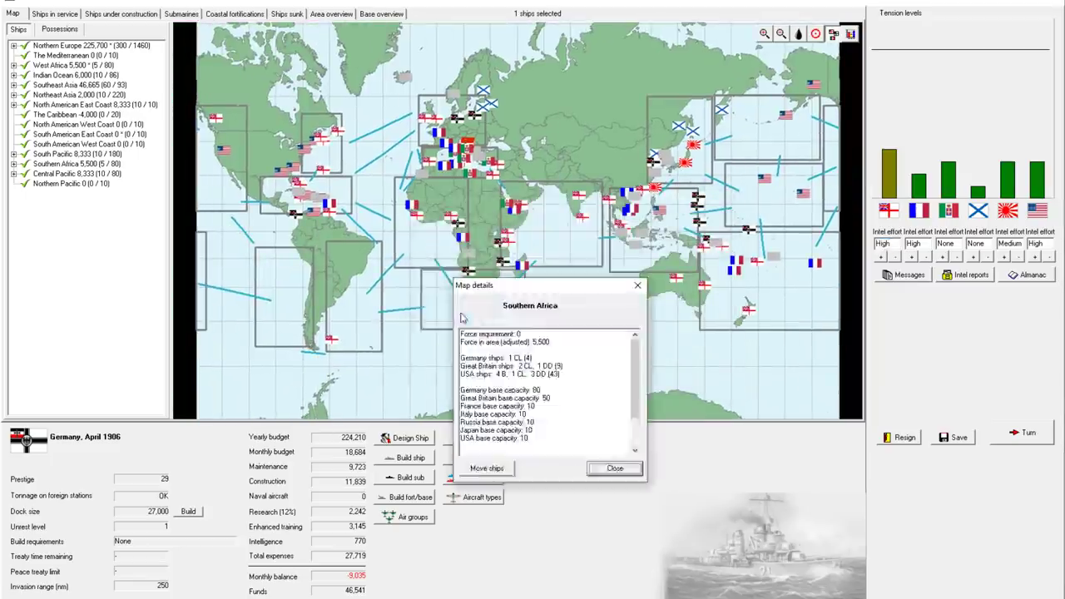
{"action": "left_click", "coordinate": [614, 468]}
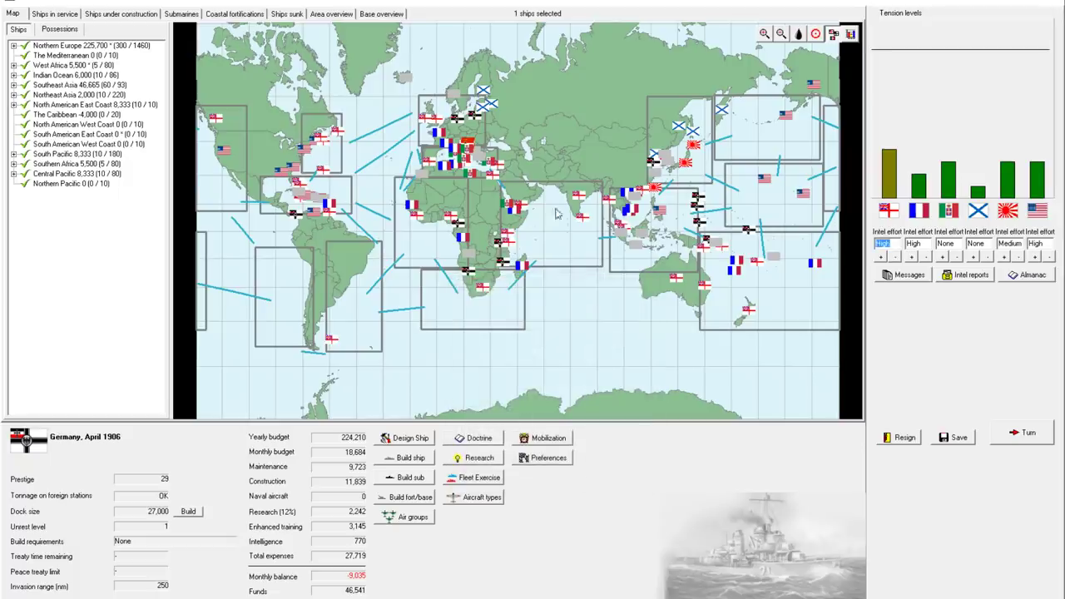
{"action": "left_click", "coordinate": [53, 11]}
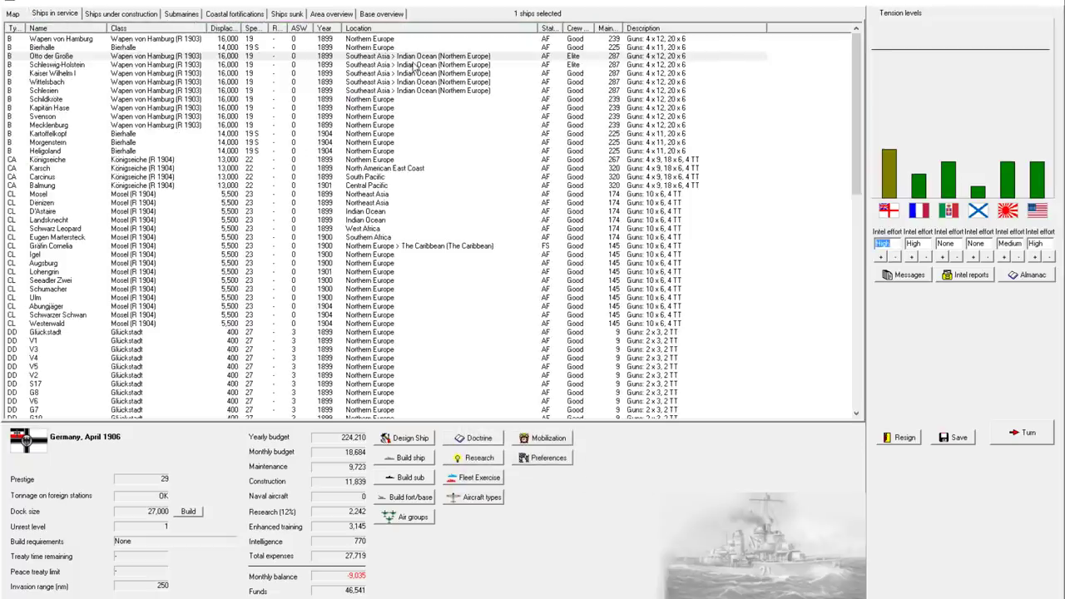
{"action": "mouse_move", "coordinate": [409, 127]}
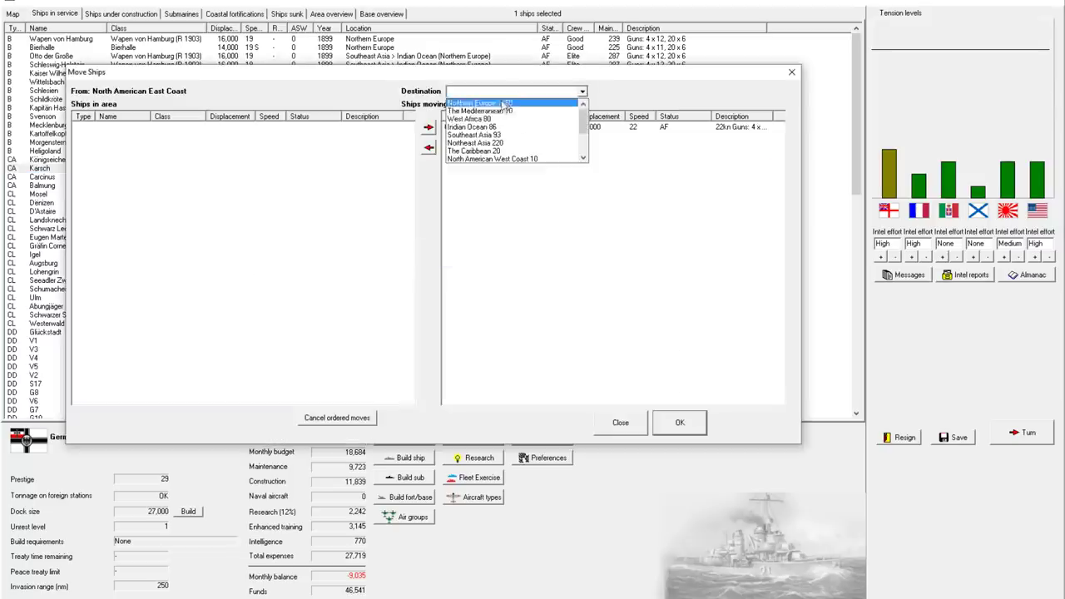
Send Karsch home to Northern Europe and order Carcinus and Balmung to Southeast Asia
{"action": "left_click", "coordinate": [679, 423]}
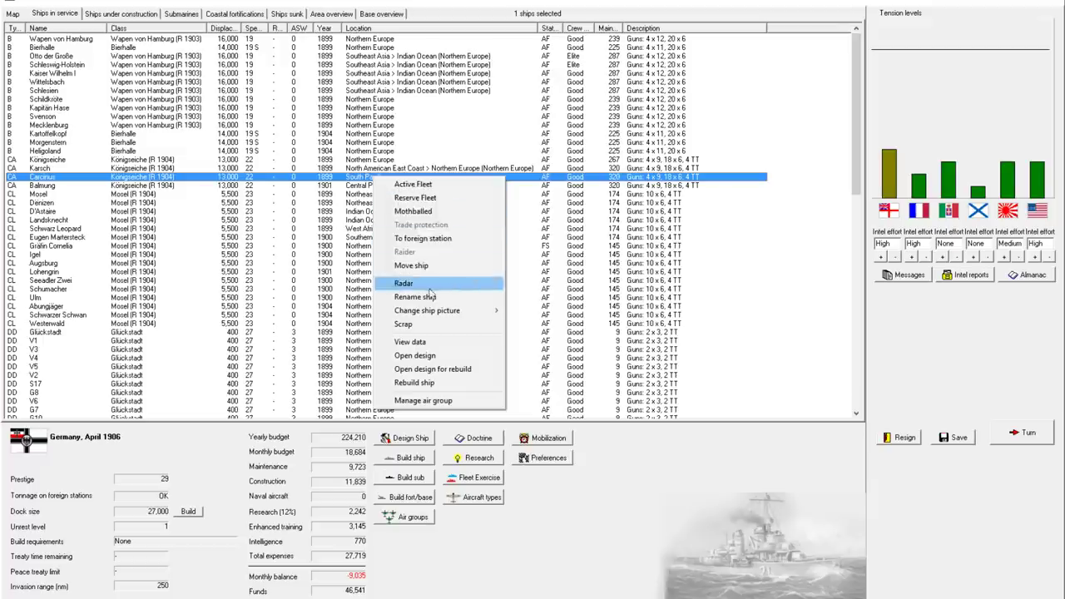
{"action": "left_click", "coordinate": [411, 265]}
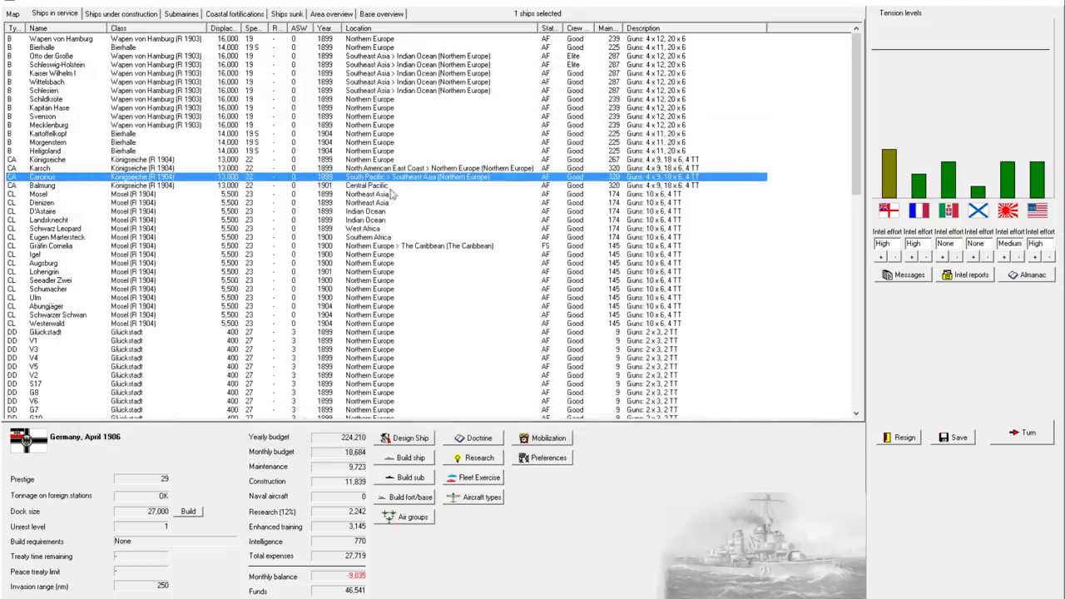
{"action": "right_click", "coordinate": [41, 184]}
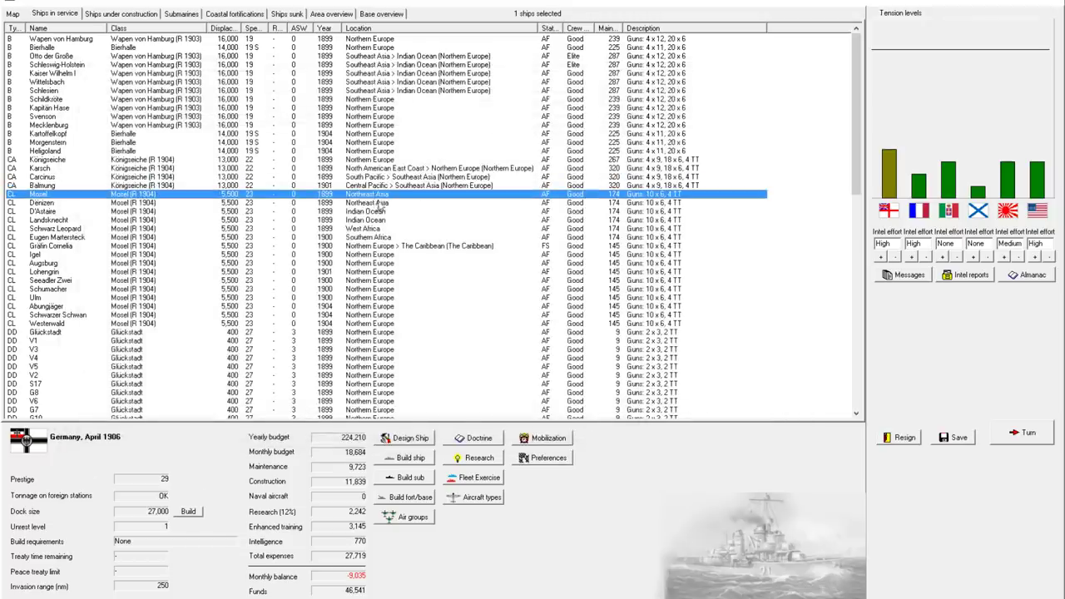
{"action": "left_click", "coordinate": [375, 228]}
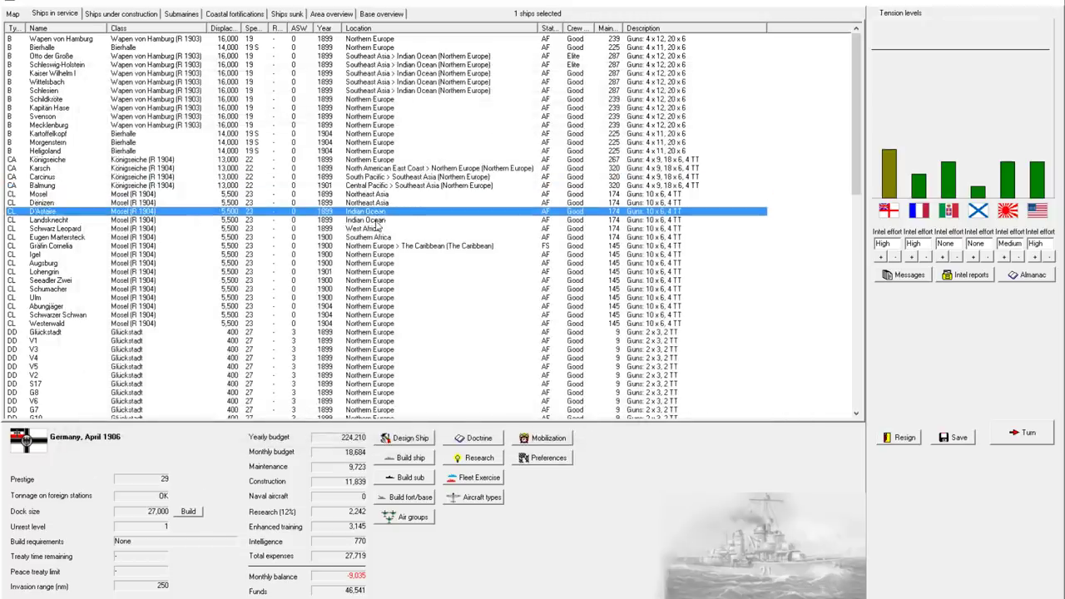
{"action": "left_click", "coordinate": [9, 15]}
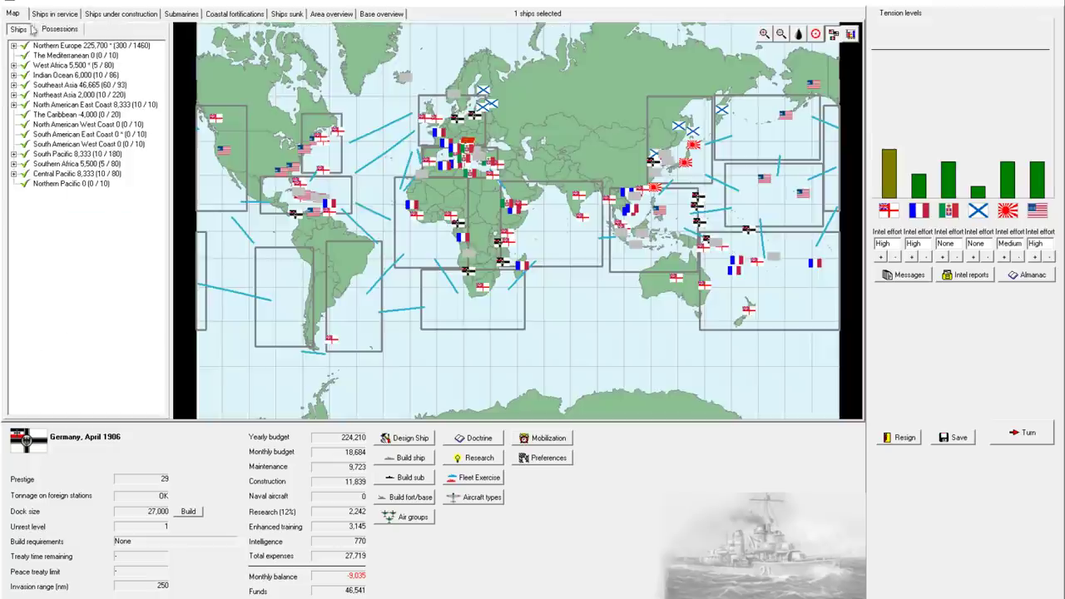
{"action": "mouse_move", "coordinate": [528, 250]}
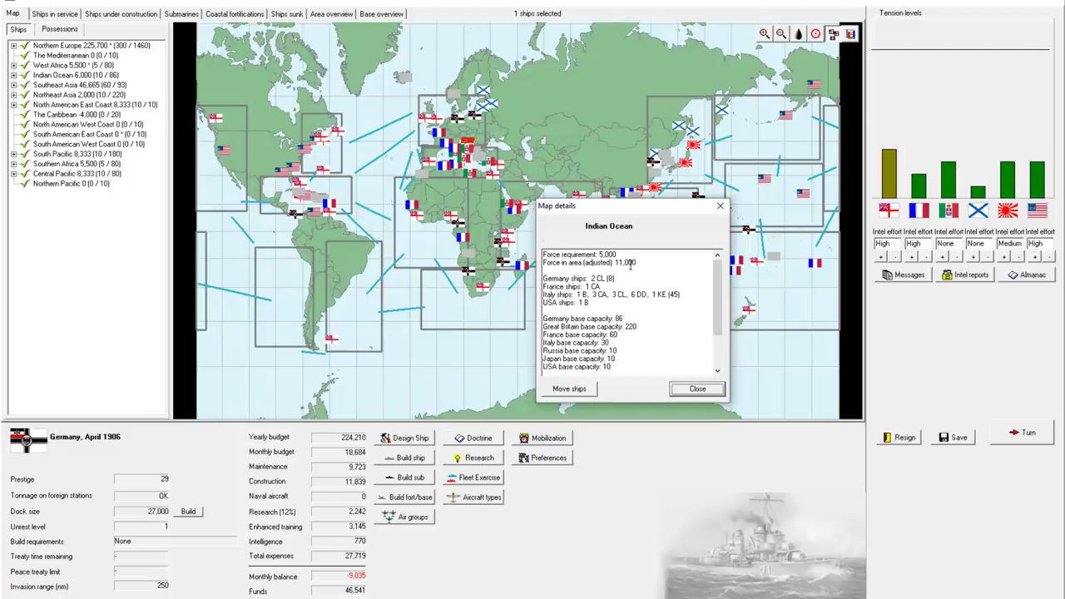
{"action": "mouse_move", "coordinate": [719, 205]}
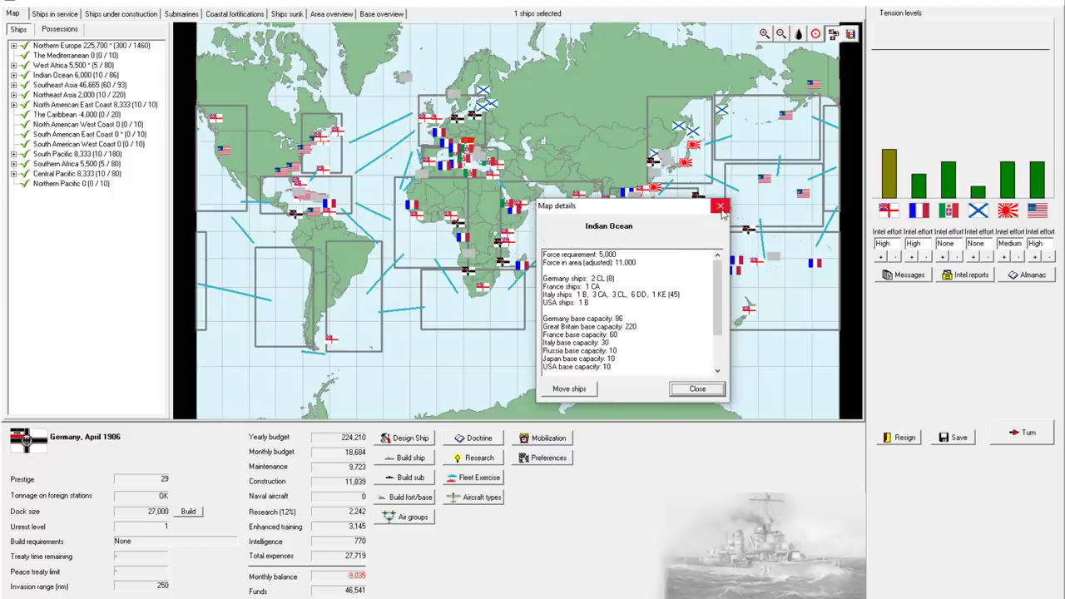
{"action": "mouse_move", "coordinate": [717, 206]}
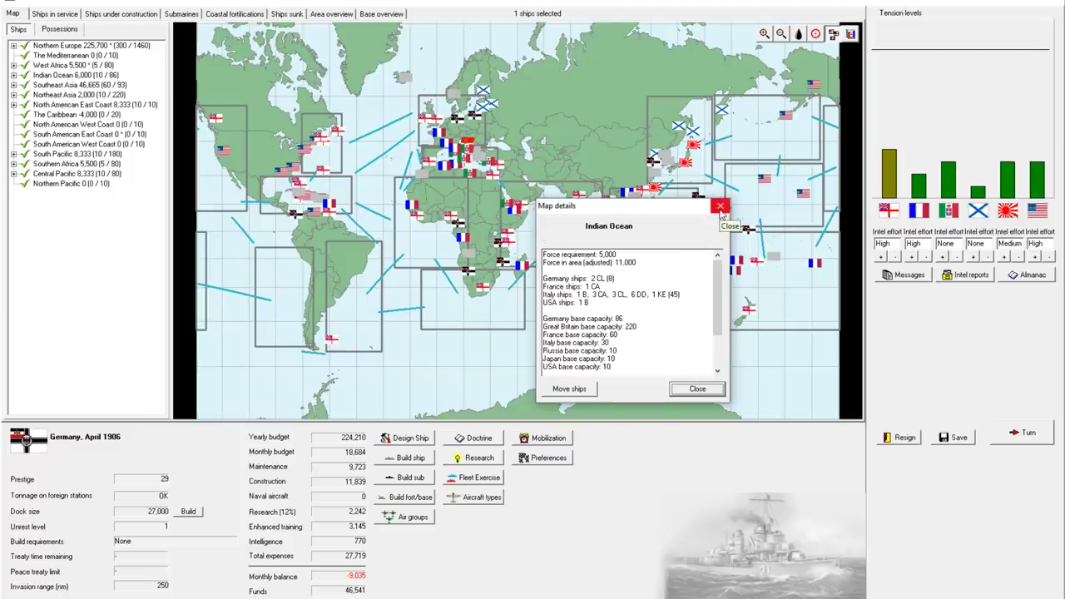
Order Landsknecht, Schwarz Leopard and Eugen Martensteck to sail home to Northern Europe
{"action": "left_click", "coordinate": [55, 14]}
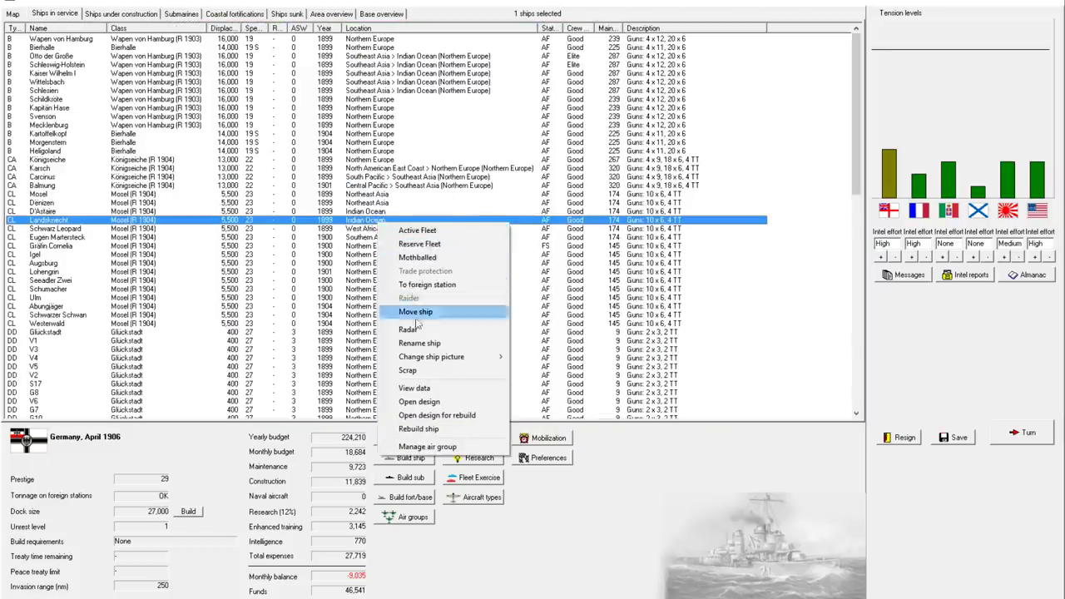
{"action": "left_click", "coordinate": [415, 311]}
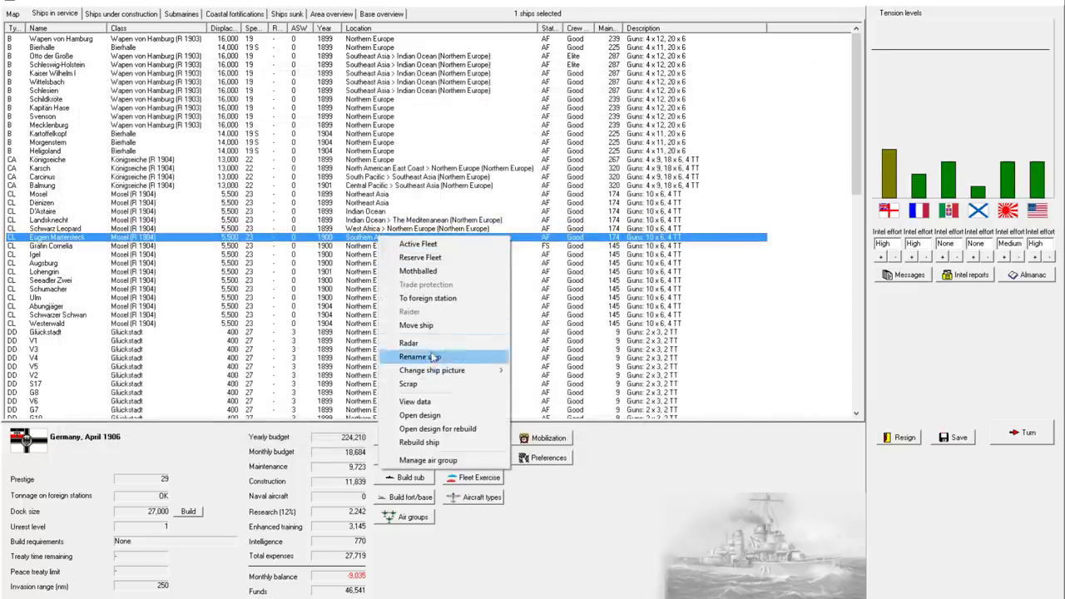
{"action": "left_click", "coordinate": [416, 325]}
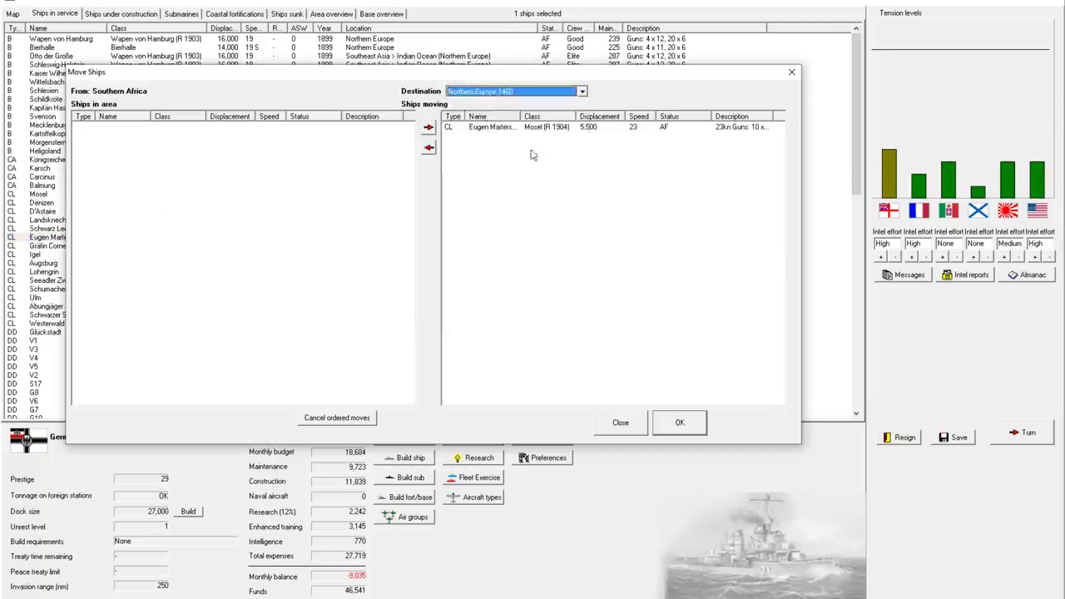
{"action": "left_click", "coordinate": [679, 422]}
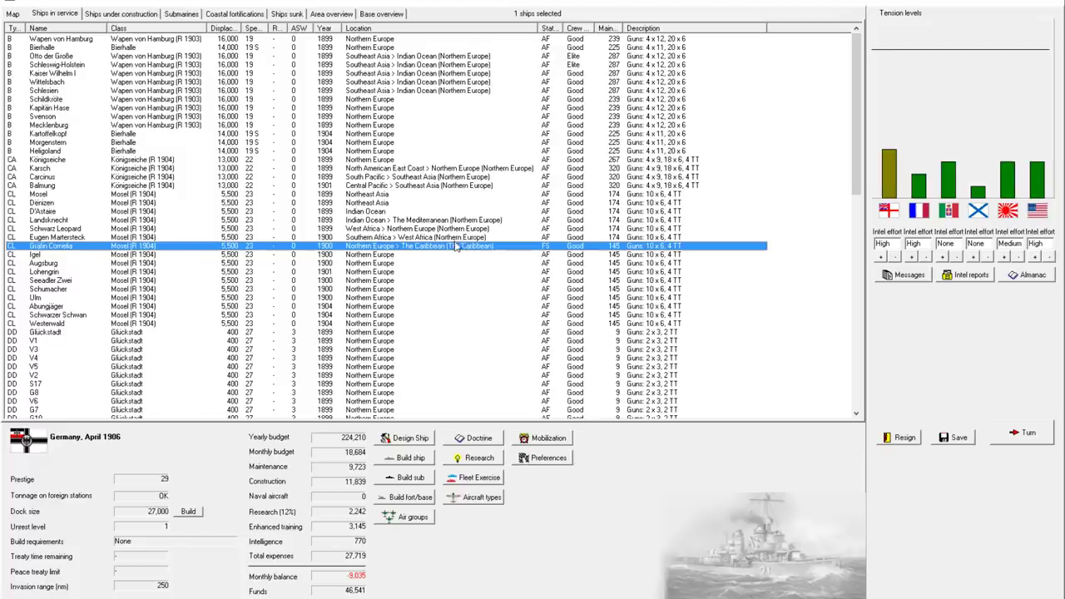
{"action": "mouse_move", "coordinate": [298, 327]}
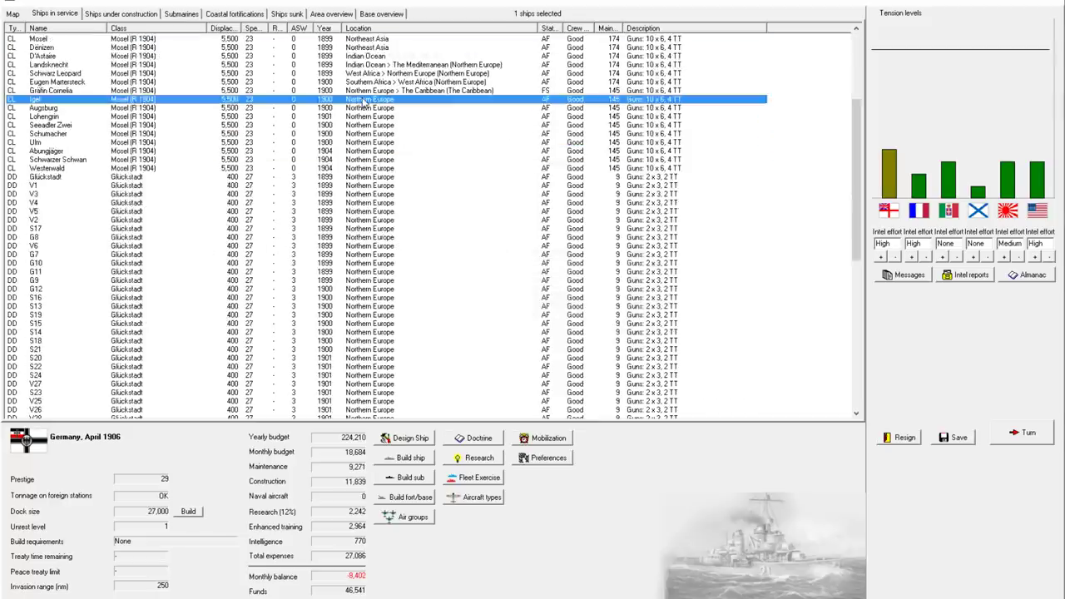
Put the Northern Europe destroyers and light cruisers into the reserve fleet
{"action": "scroll", "scroll_direction": "down", "scroll_amount": 3}
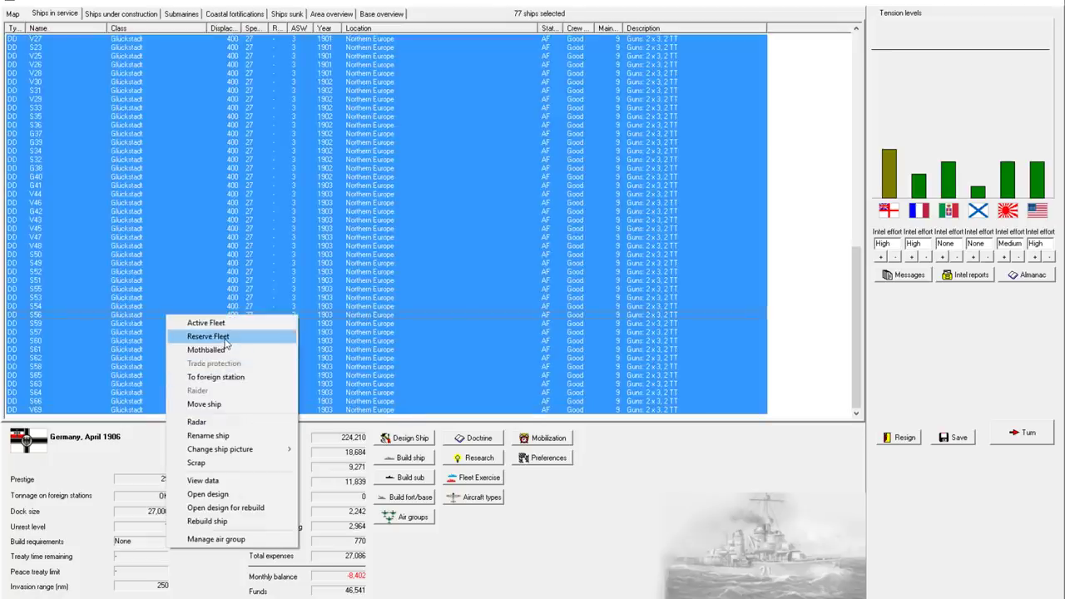
{"action": "left_click", "coordinate": [208, 336]}
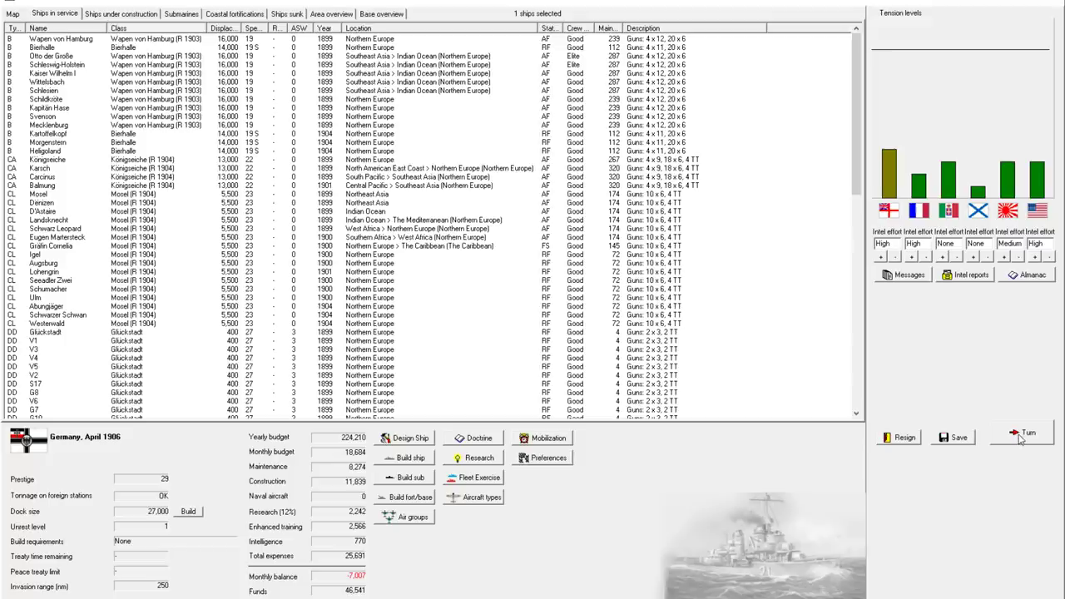
Advance to May 1906 and put Wapen von Hamburg and Schildkröte into reserve
{"action": "left_click", "coordinate": [1026, 436]}
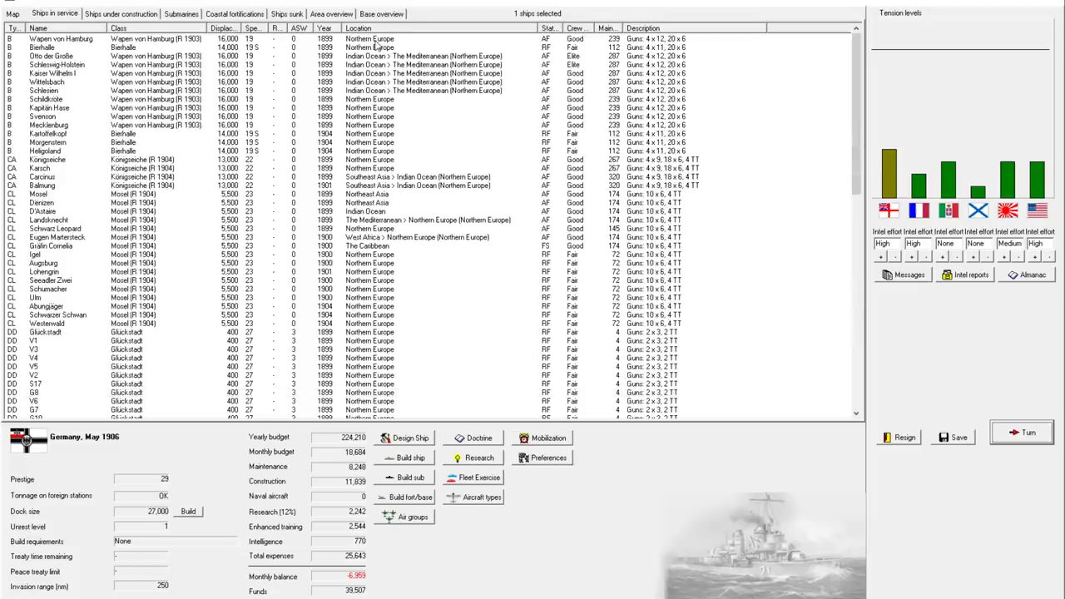
{"action": "left_click", "coordinate": [58, 39]}
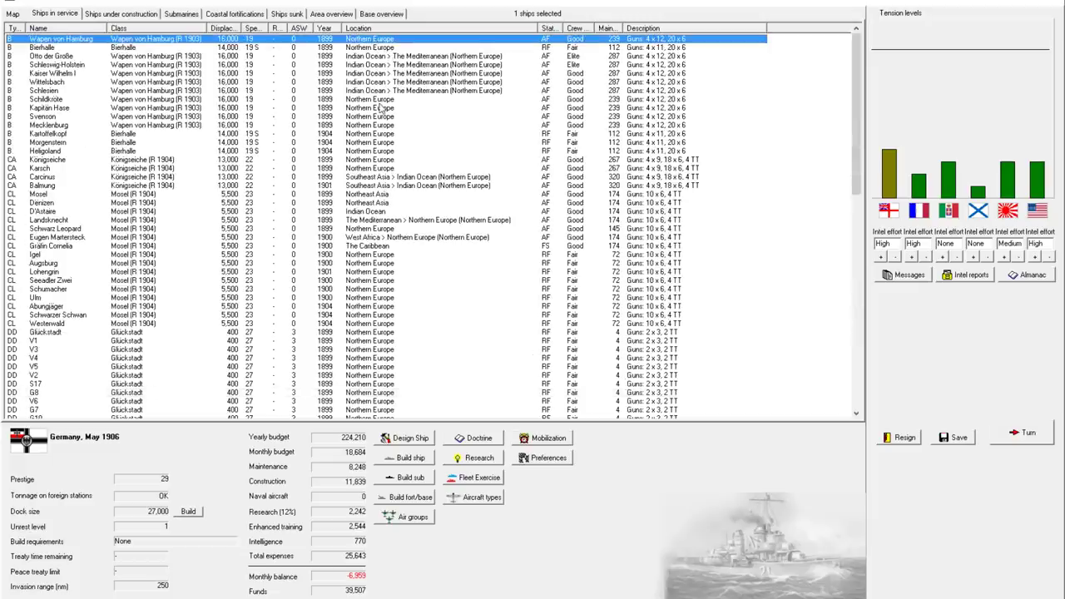
{"action": "left_click", "coordinate": [44, 98]}
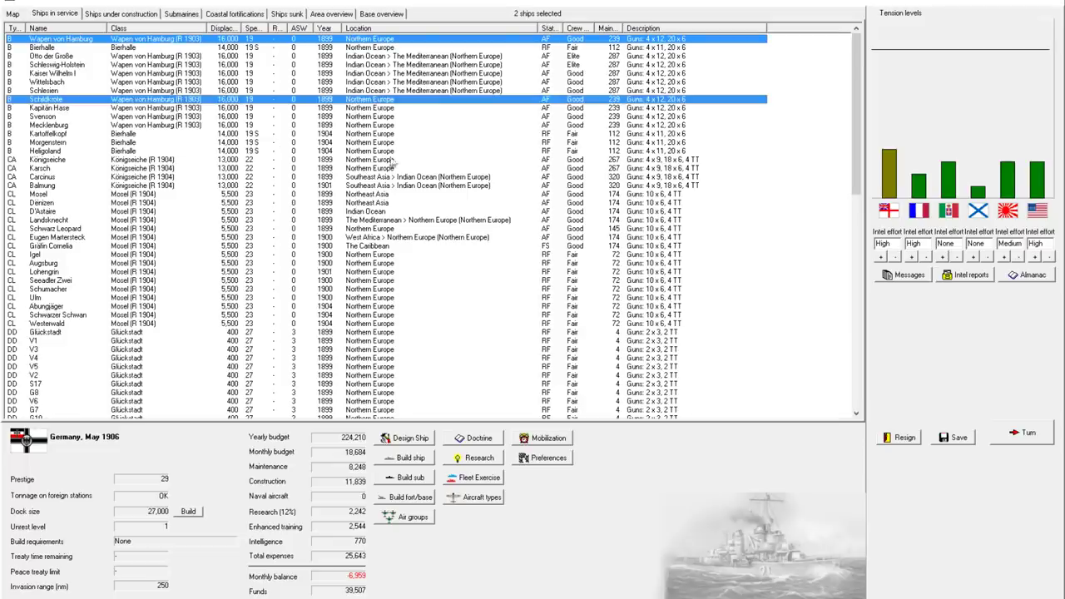
{"action": "left_click", "coordinate": [121, 13]}
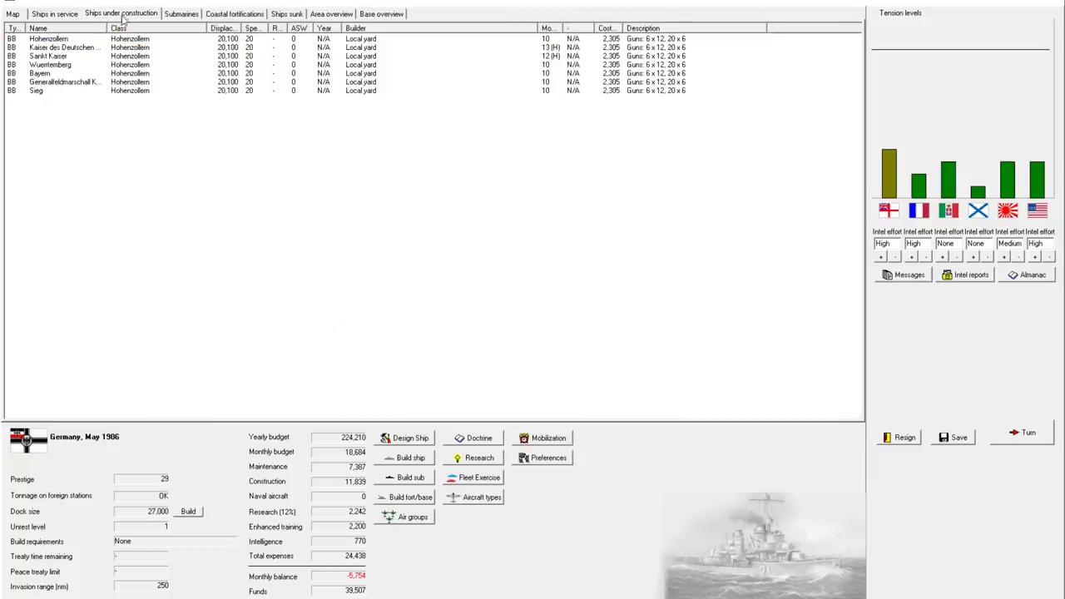
{"action": "left_click", "coordinate": [54, 11]}
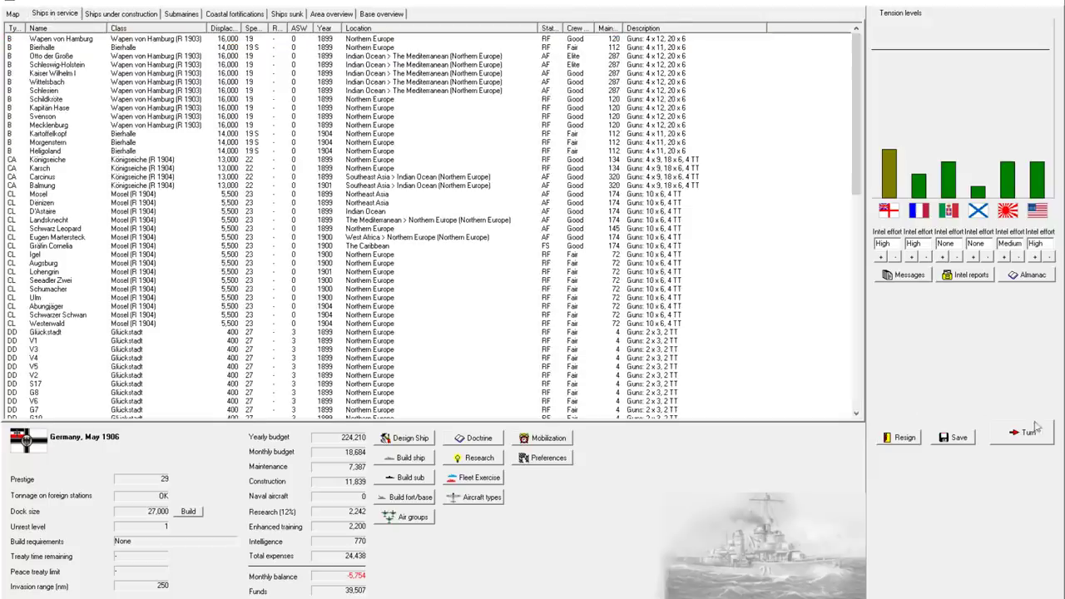
{"action": "mouse_move", "coordinate": [963, 403]}
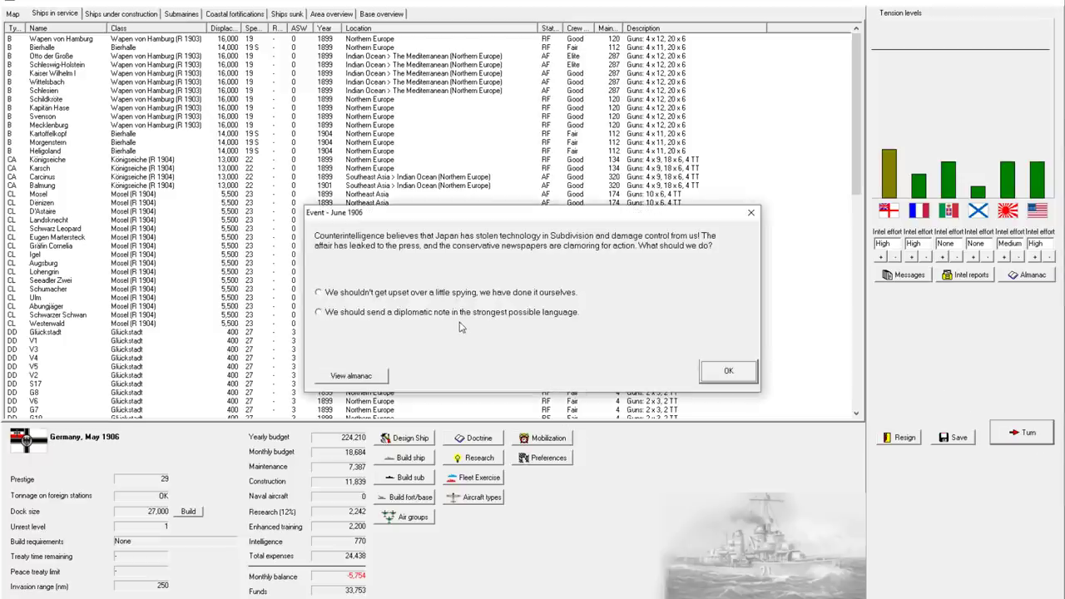
{"action": "mouse_move", "coordinate": [423, 320]}
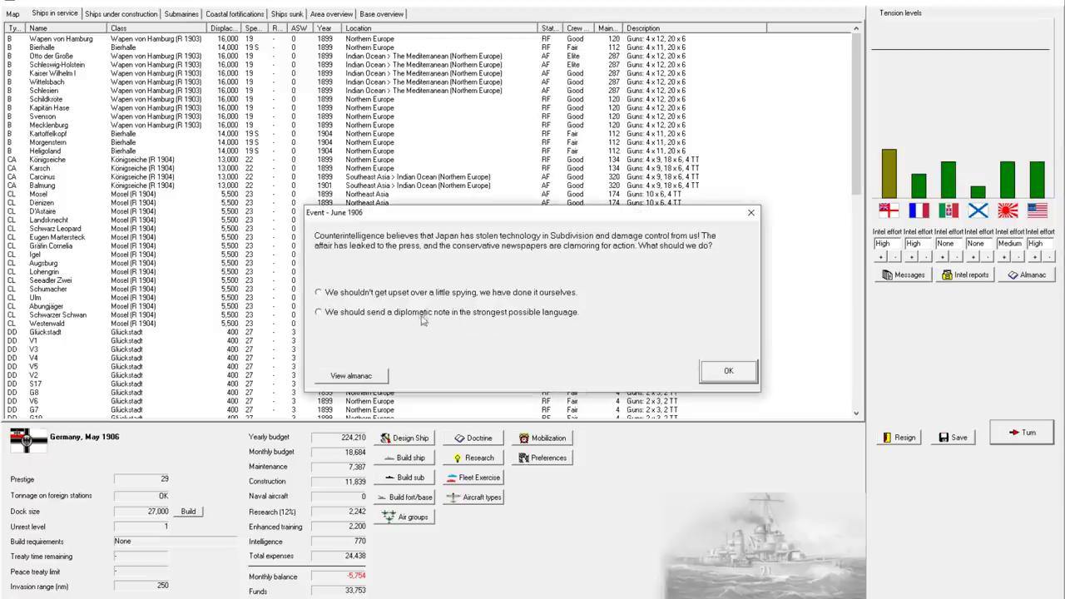
Send a strong diplomatic note and decline automatic air units for Dar es Salaam
{"action": "left_click", "coordinate": [728, 370]}
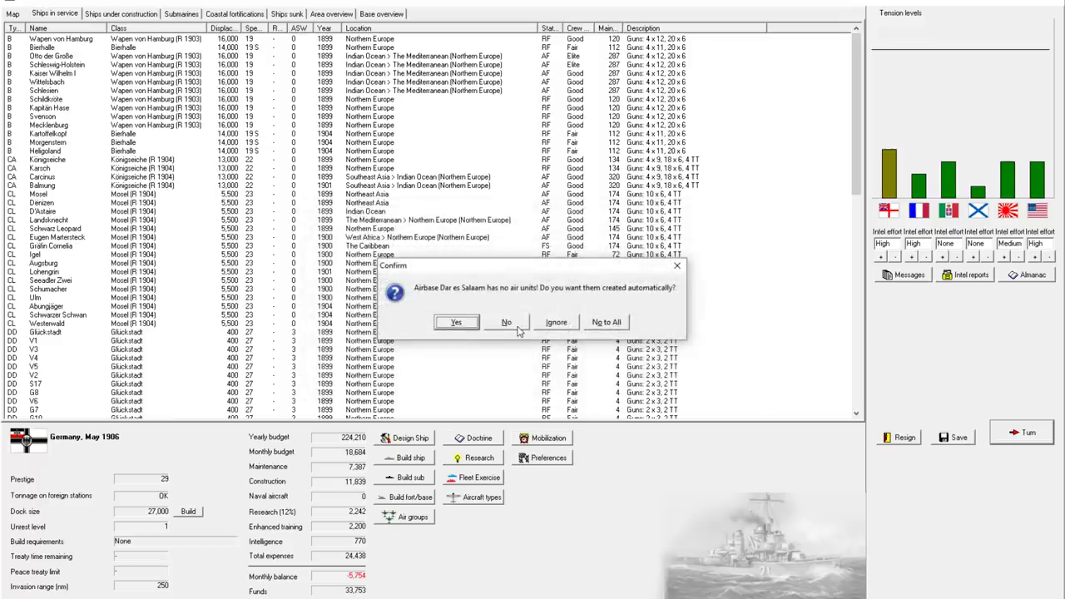
{"action": "left_click", "coordinate": [506, 322]}
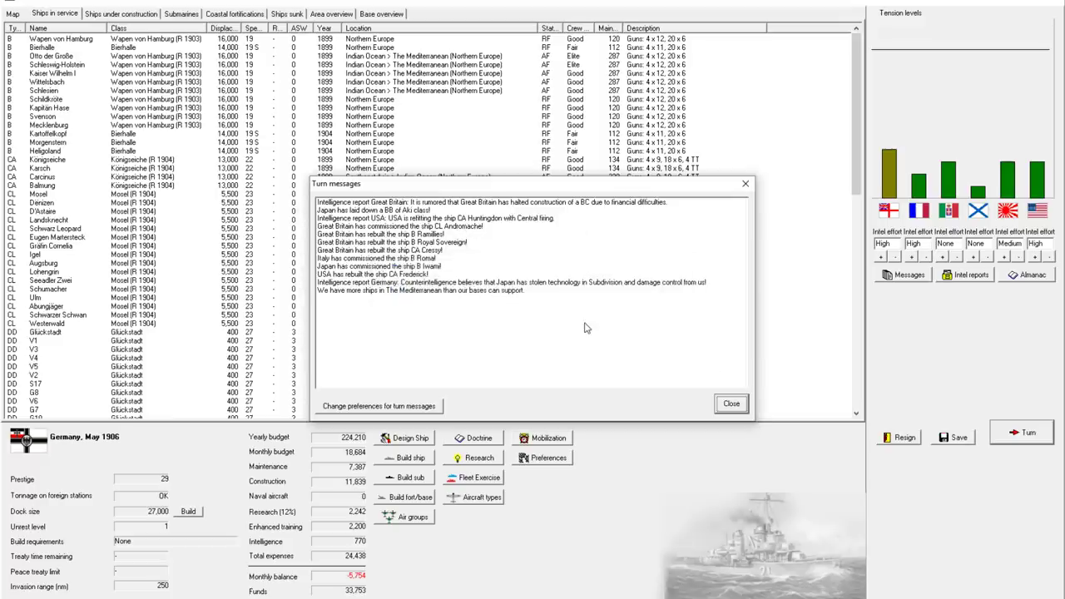
{"action": "left_click", "coordinate": [730, 403]}
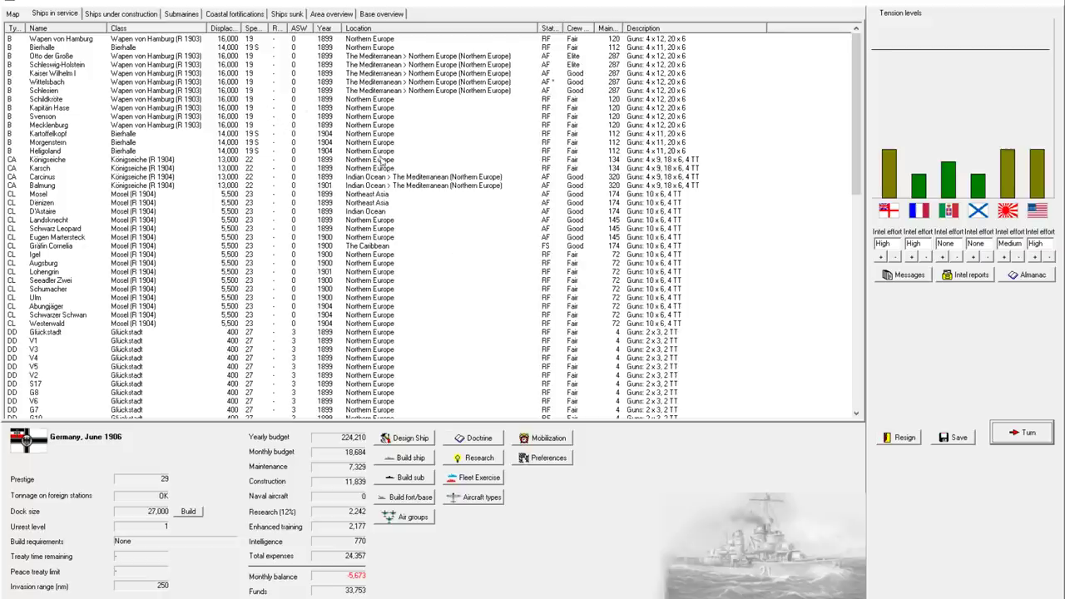
{"action": "mouse_move", "coordinate": [474, 103]}
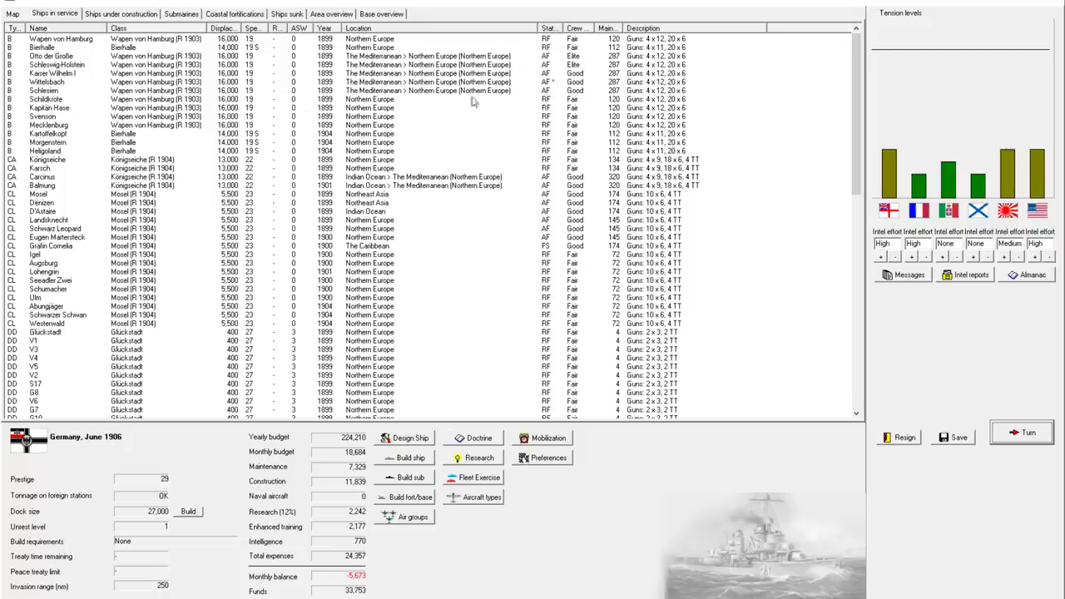
{"action": "right_click", "coordinate": [49, 248]}
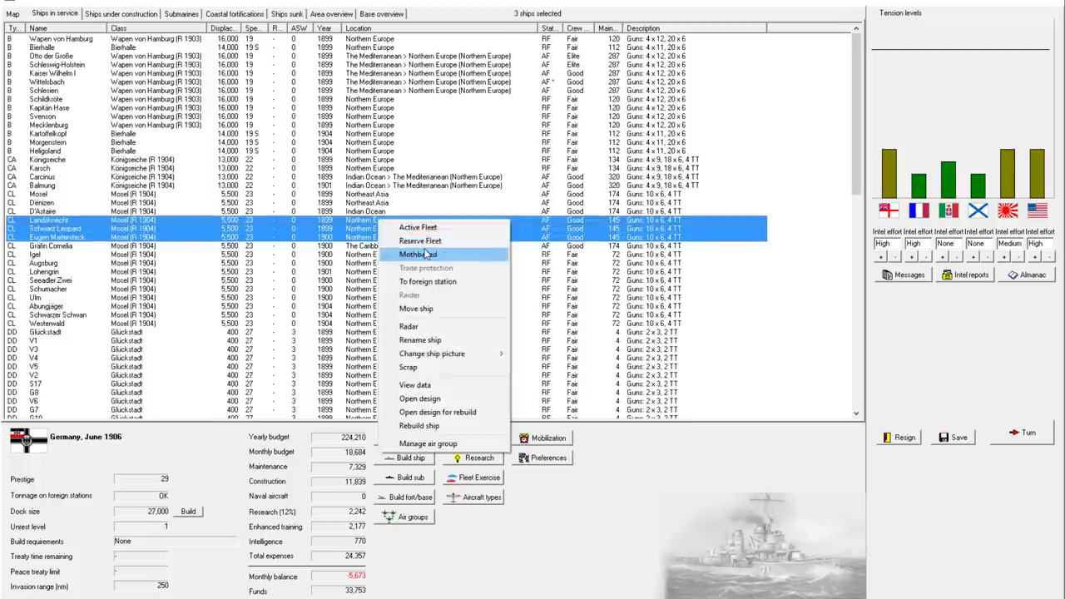
{"action": "left_click", "coordinate": [419, 254]}
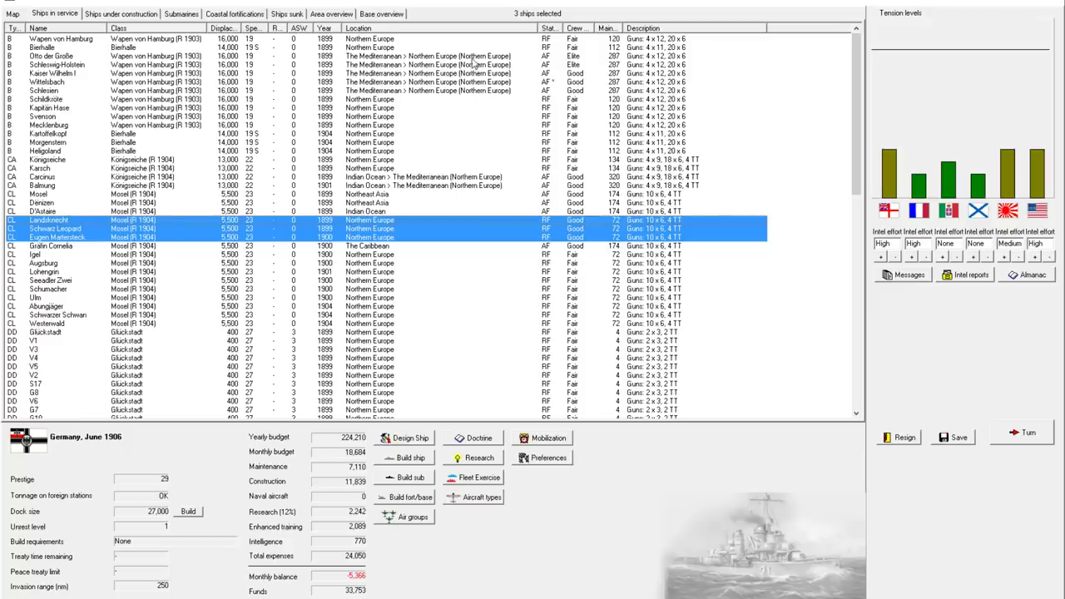
{"action": "left_click", "coordinate": [1025, 433]}
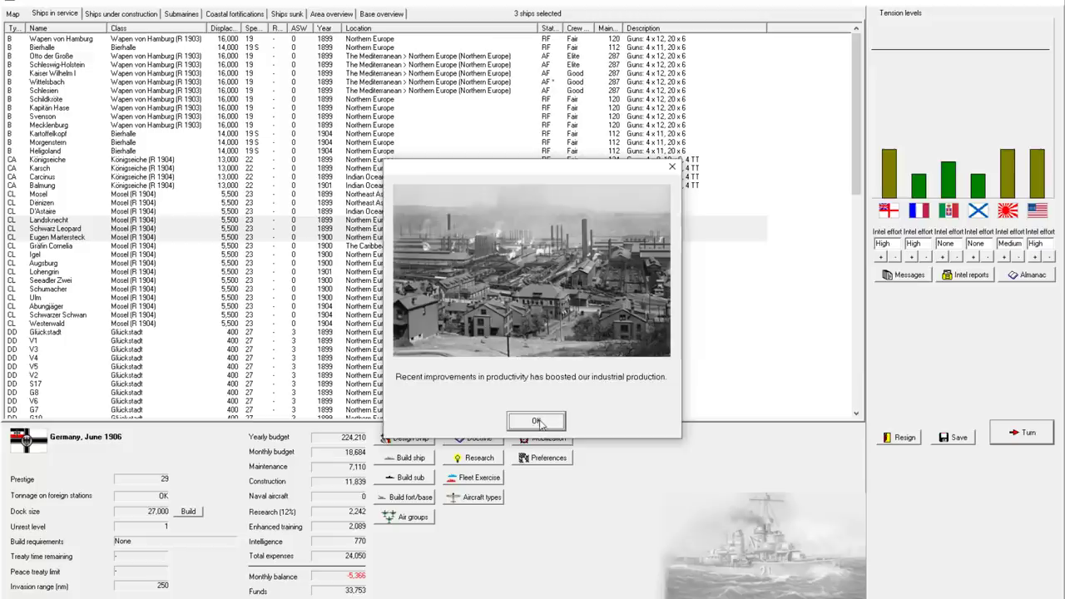
{"action": "left_click", "coordinate": [535, 421]}
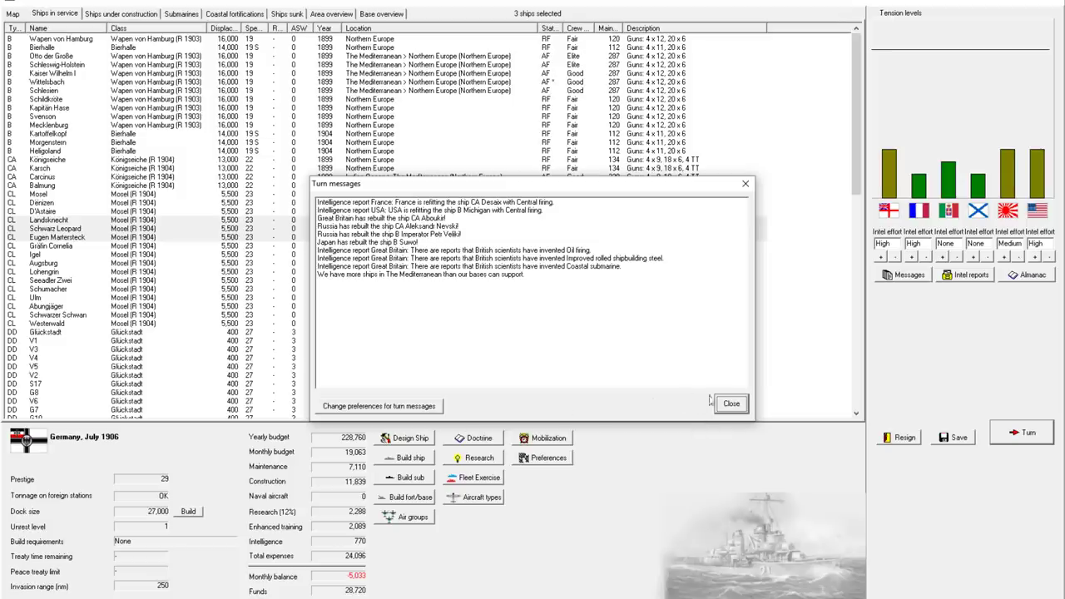
{"action": "left_click", "coordinate": [730, 403]}
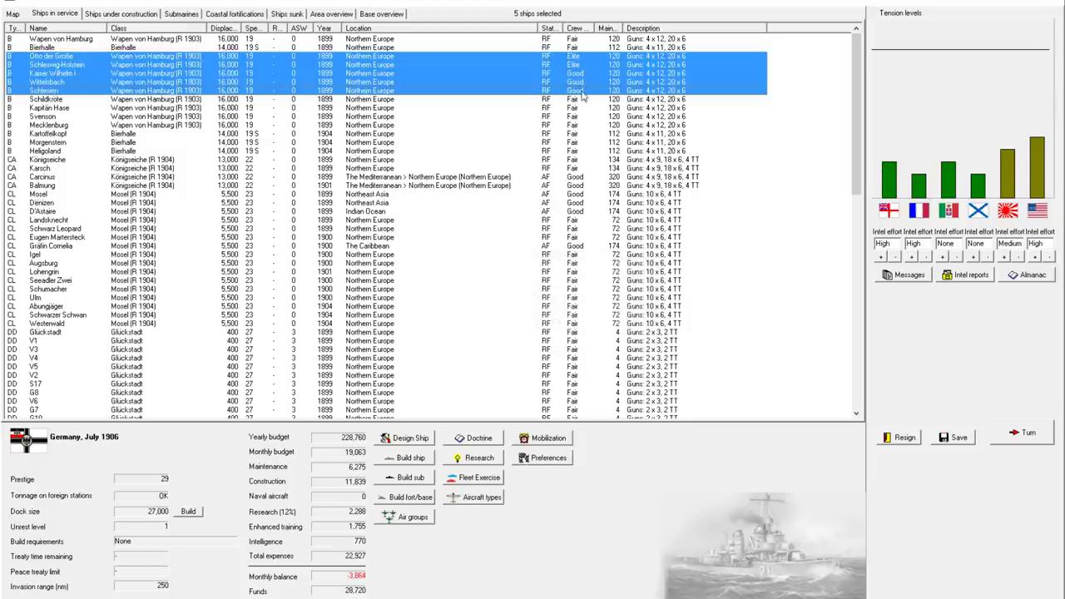
{"action": "left_click", "coordinate": [50, 177]}
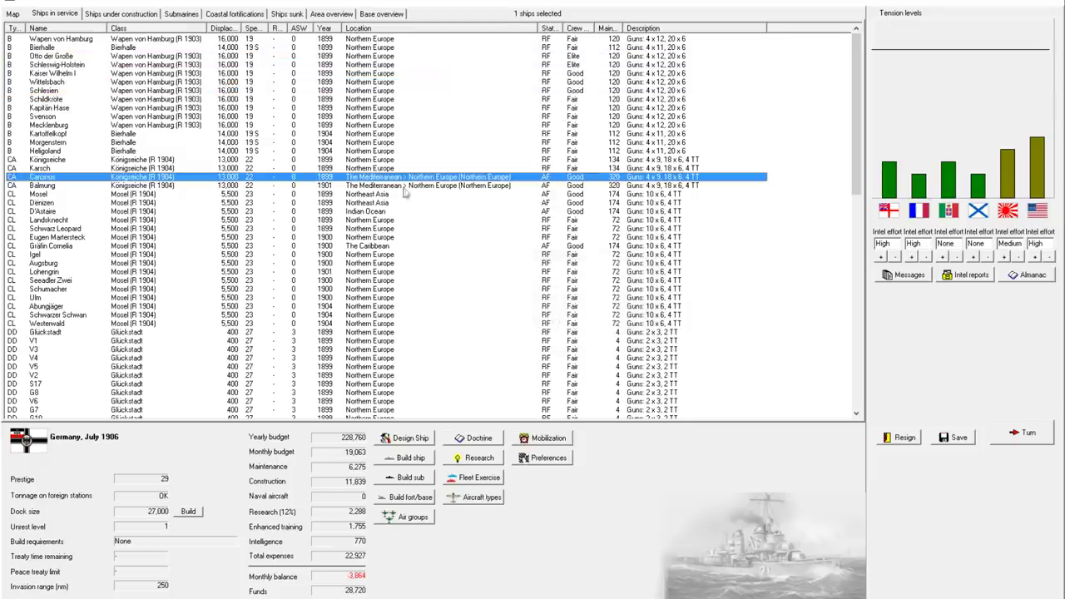
{"action": "mouse_move", "coordinate": [401, 224]}
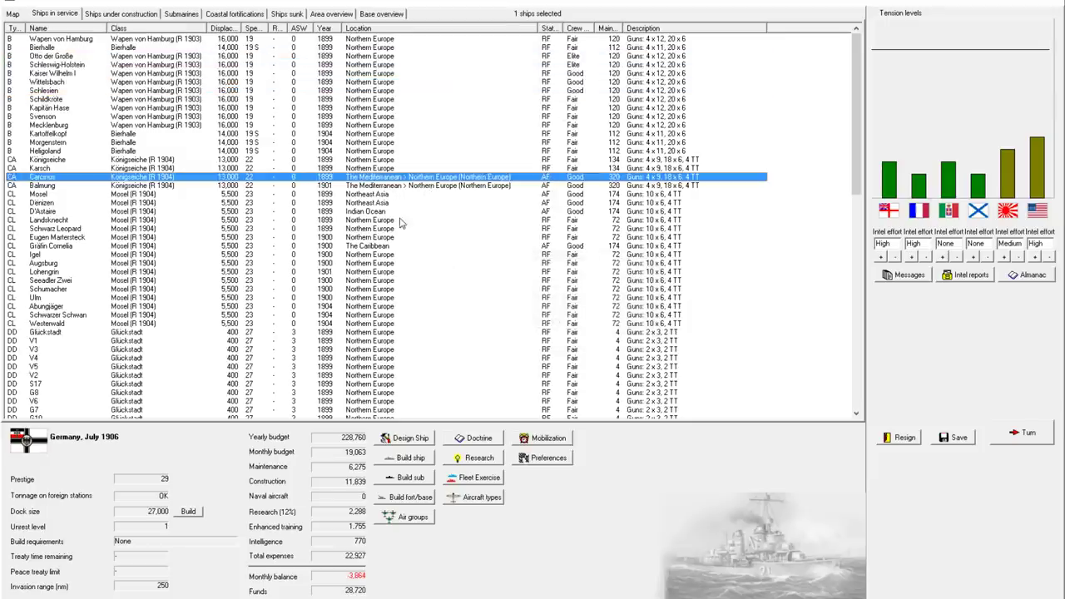
{"action": "left_click", "coordinate": [374, 202]}
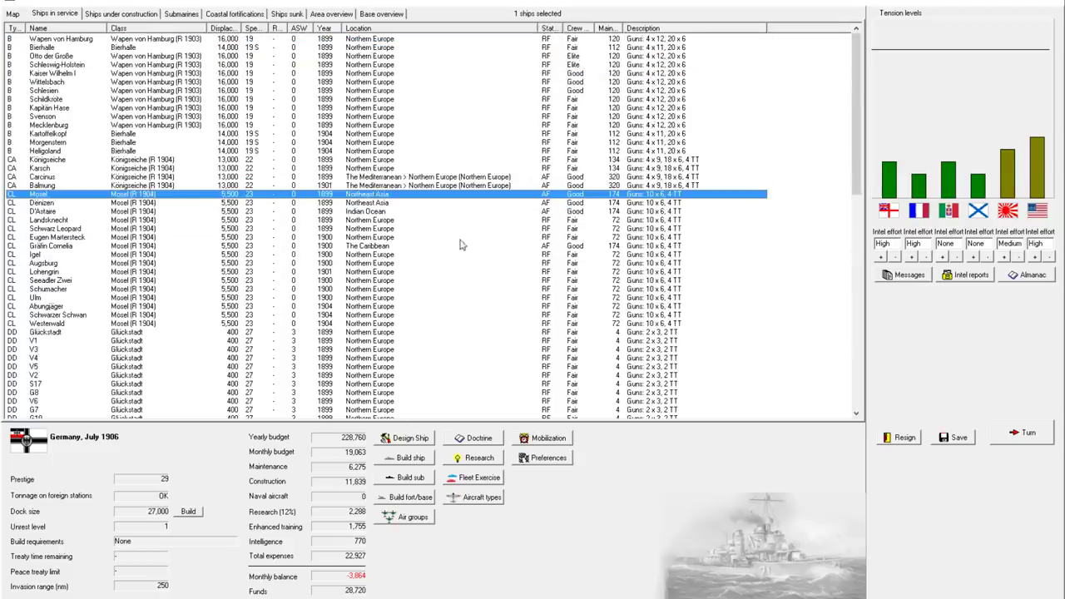
{"action": "mouse_move", "coordinate": [1030, 437]}
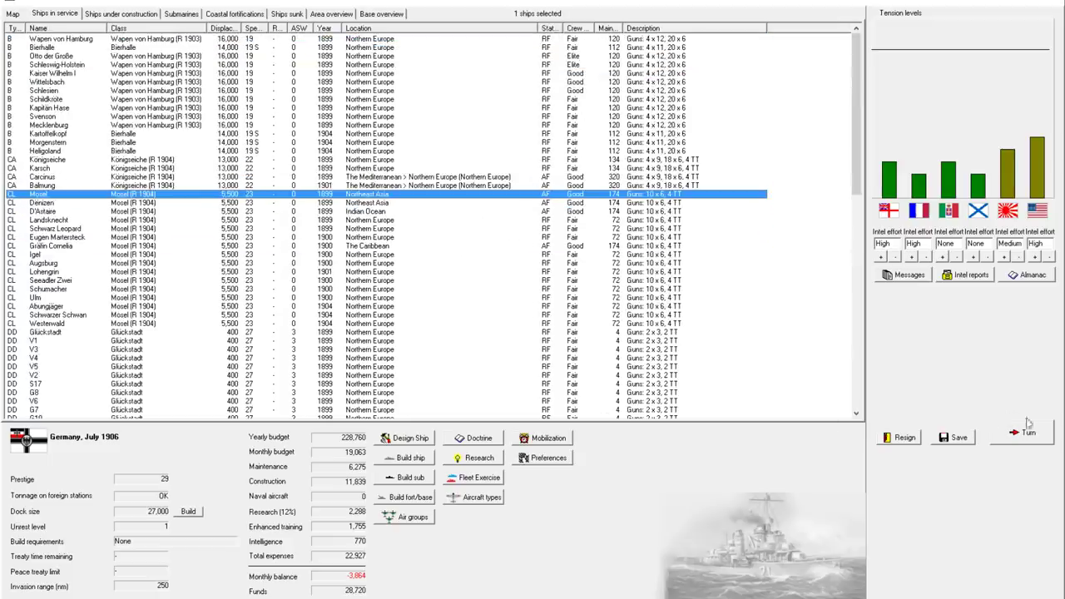
Advance to August 1906 and acknowledge the turrets and gun mountings breakthrough
{"action": "left_click", "coordinate": [1021, 432]}
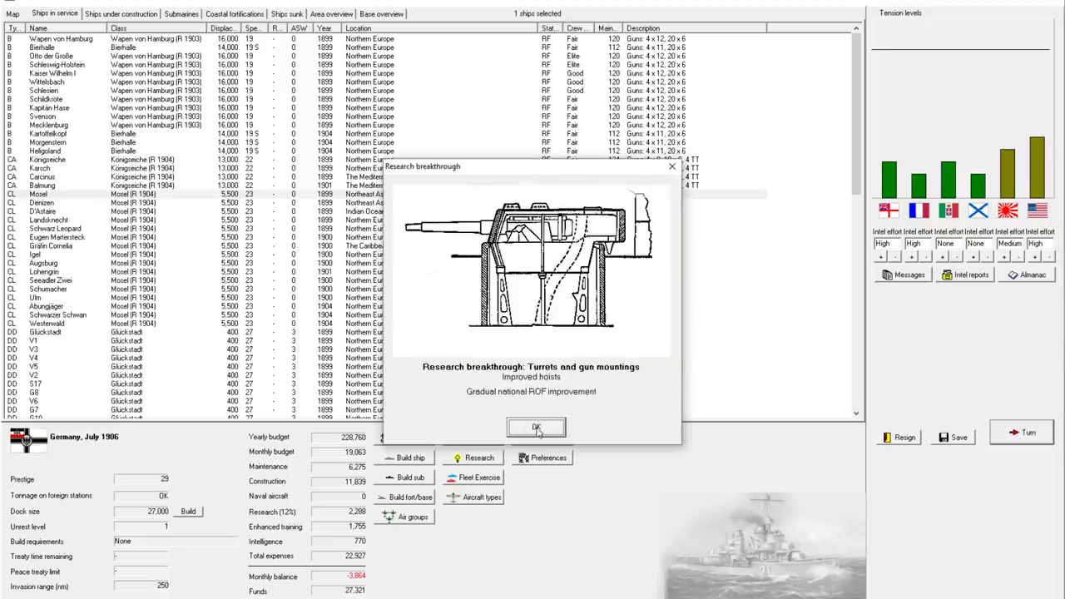
{"action": "mouse_move", "coordinate": [566, 416]}
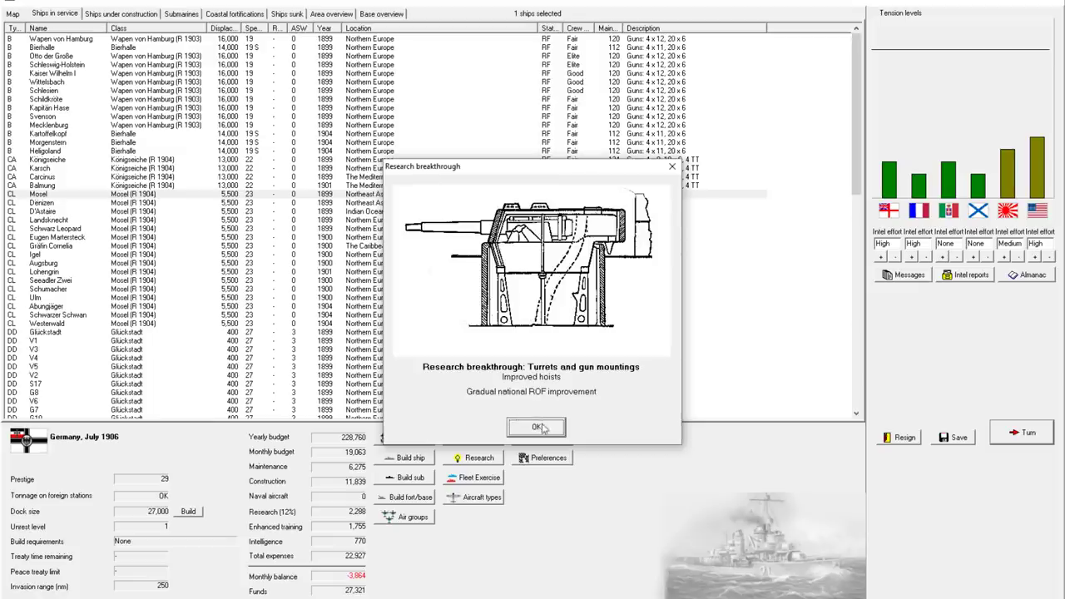
{"action": "left_click", "coordinate": [535, 427]}
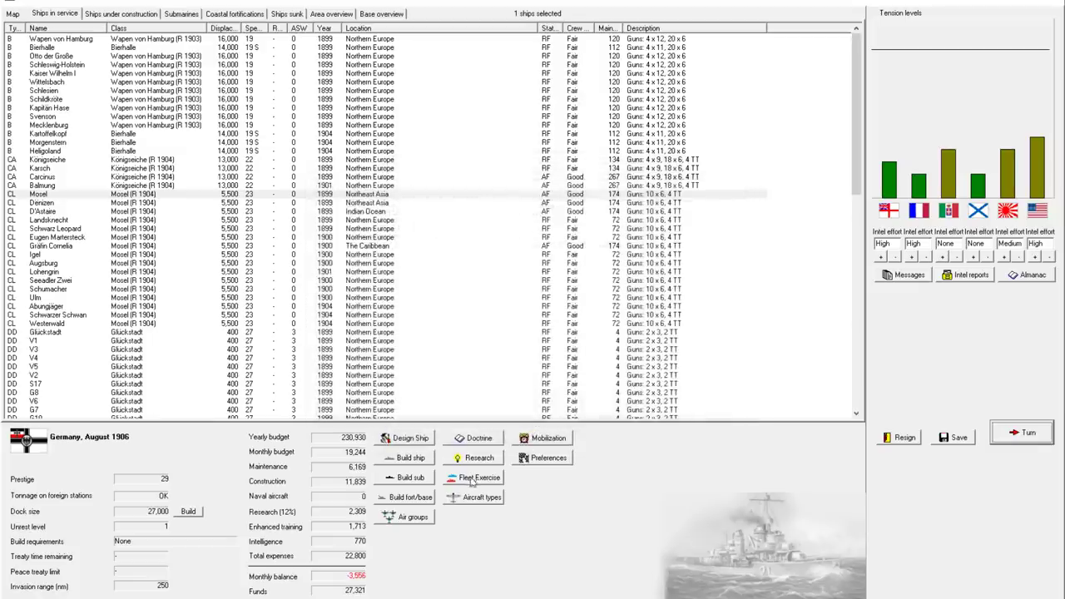
{"action": "left_click", "coordinate": [480, 458]}
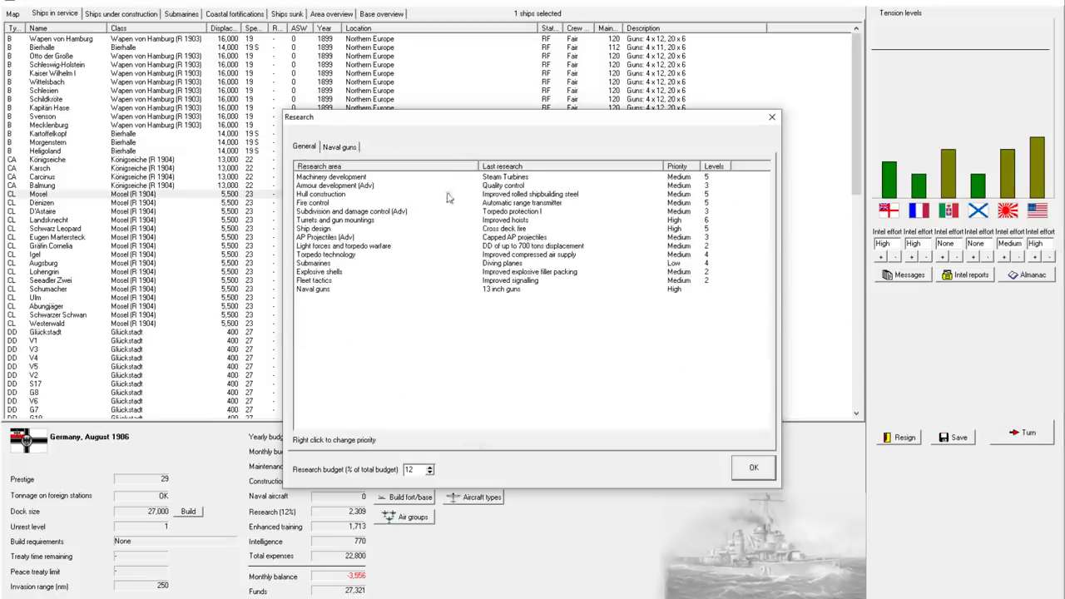
{"action": "left_click", "coordinate": [315, 289]}
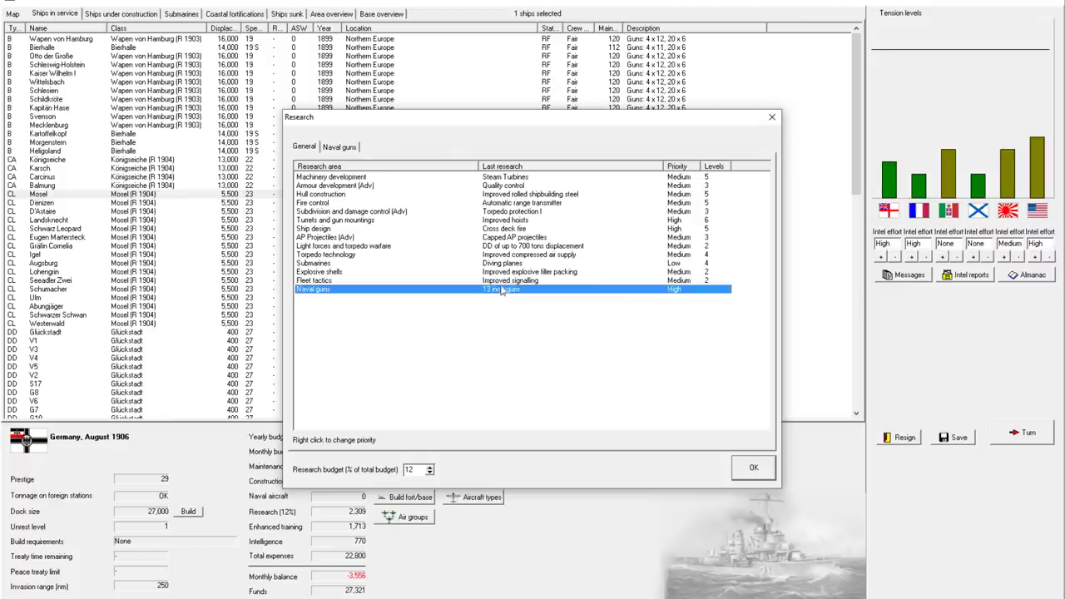
{"action": "left_click", "coordinate": [324, 228]}
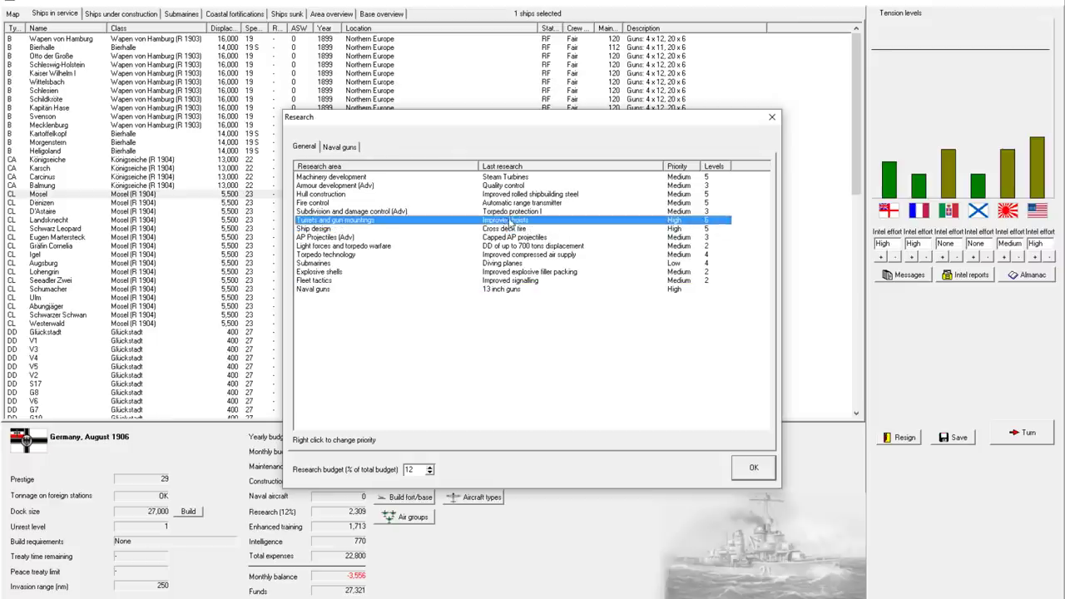
{"action": "mouse_move", "coordinate": [509, 229]}
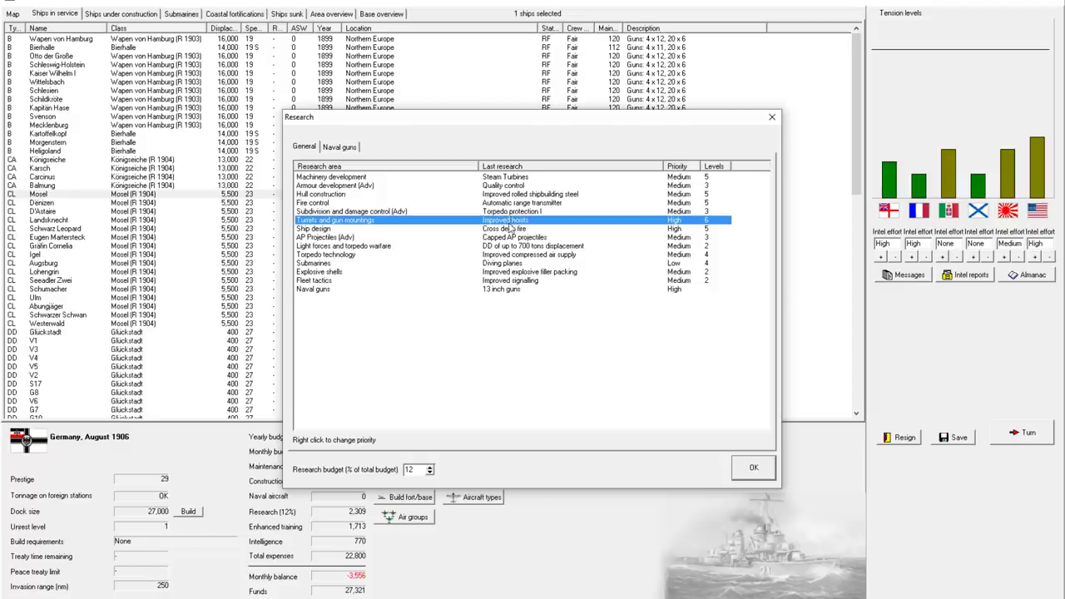
{"action": "left_click", "coordinate": [374, 211]}
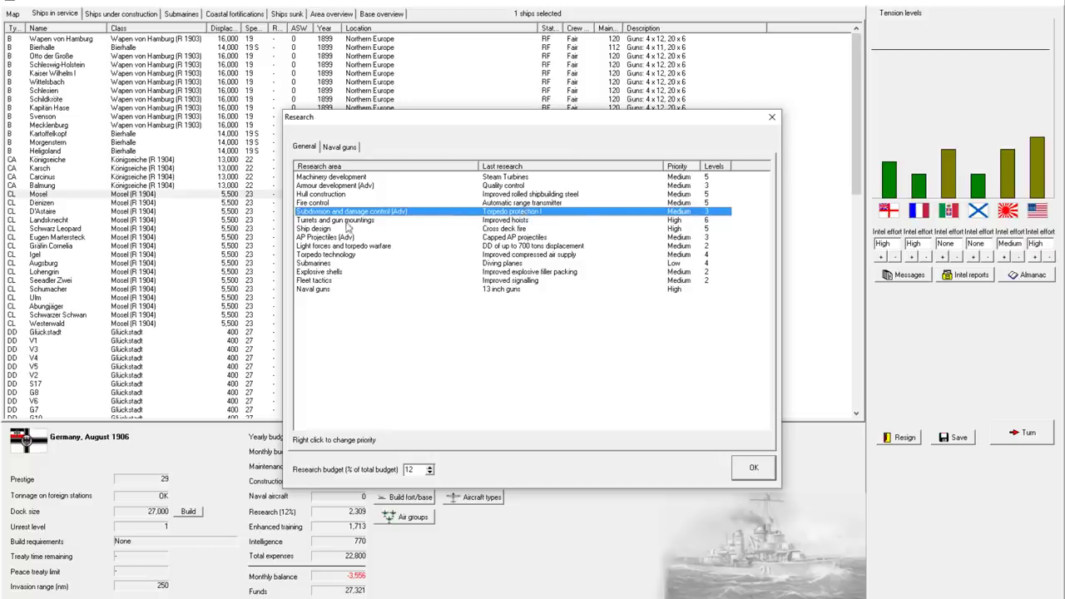
{"action": "mouse_move", "coordinate": [516, 179]}
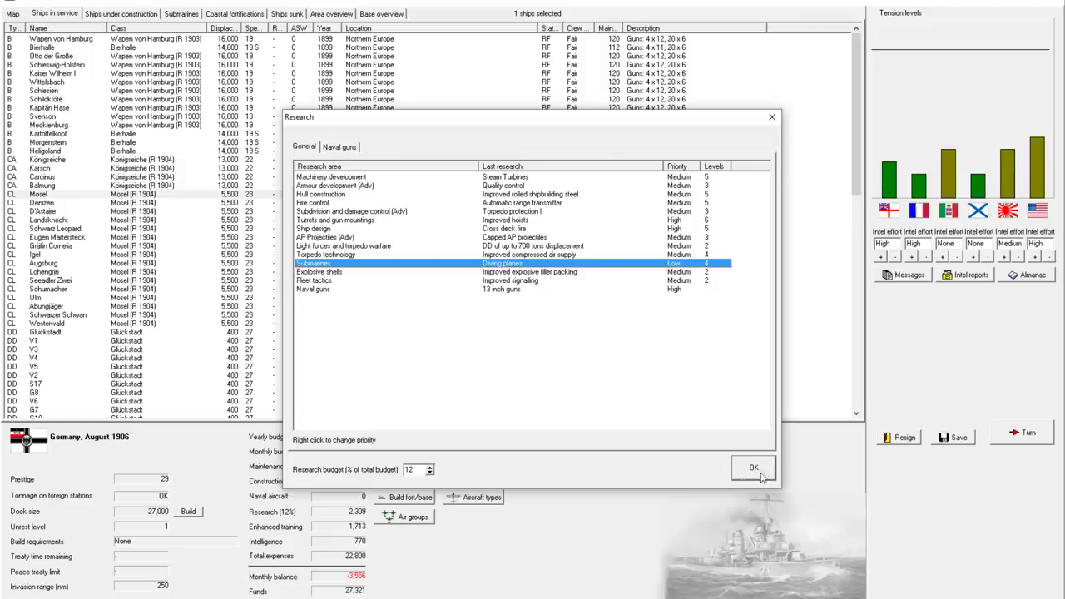
{"action": "left_click", "coordinate": [753, 467]}
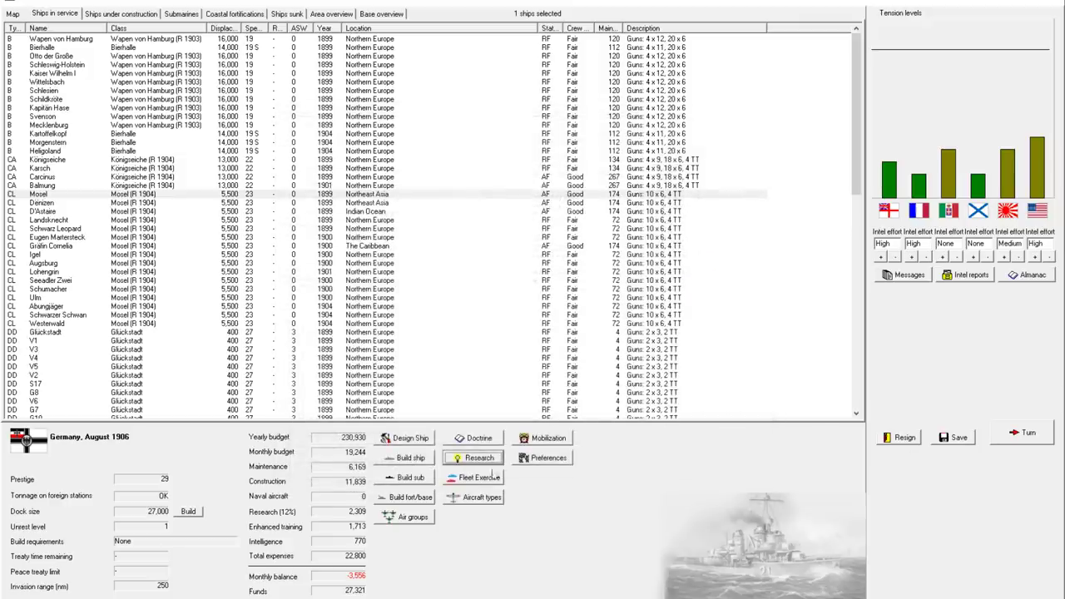
Advance to October 1906, answering Britain's spying with a strong note, and list ships under construction
{"action": "left_click", "coordinate": [1028, 437]}
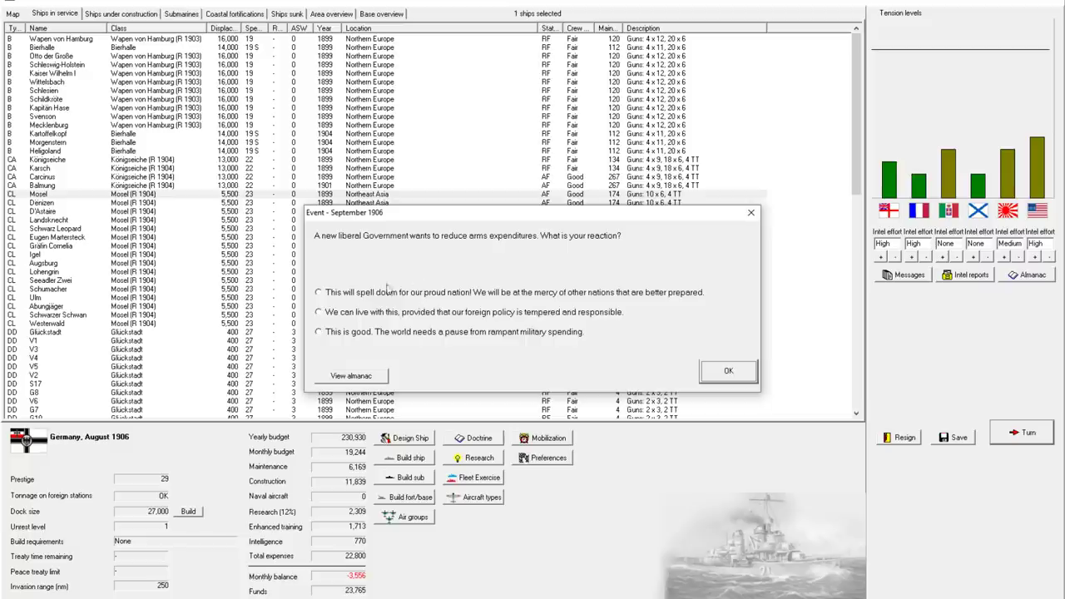
{"action": "mouse_move", "coordinate": [393, 297]}
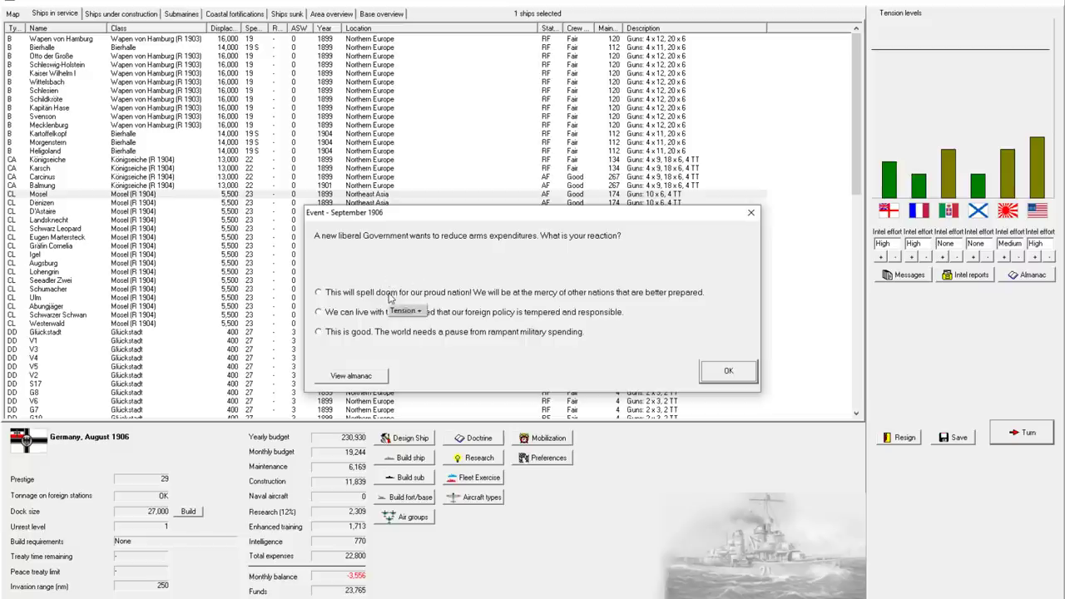
{"action": "mouse_move", "coordinate": [390, 317]}
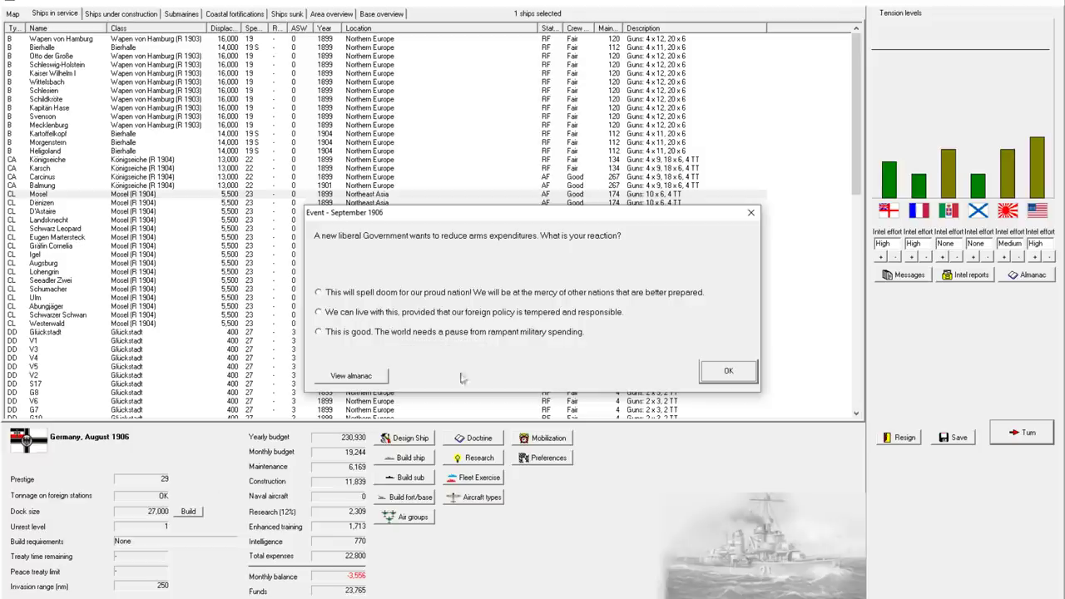
{"action": "left_click", "coordinate": [728, 371]}
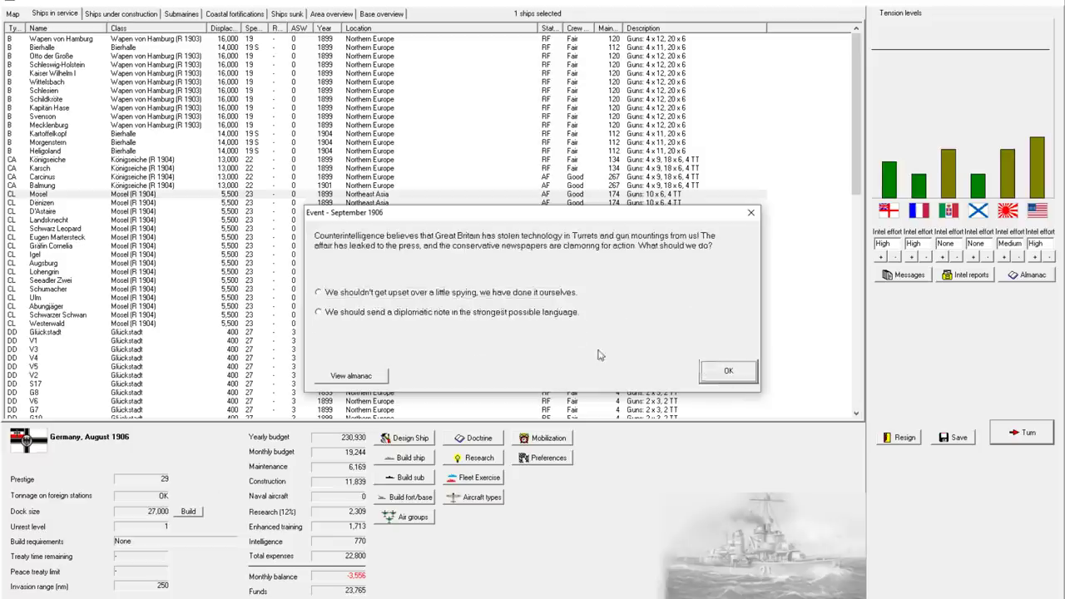
{"action": "left_click", "coordinate": [317, 312]}
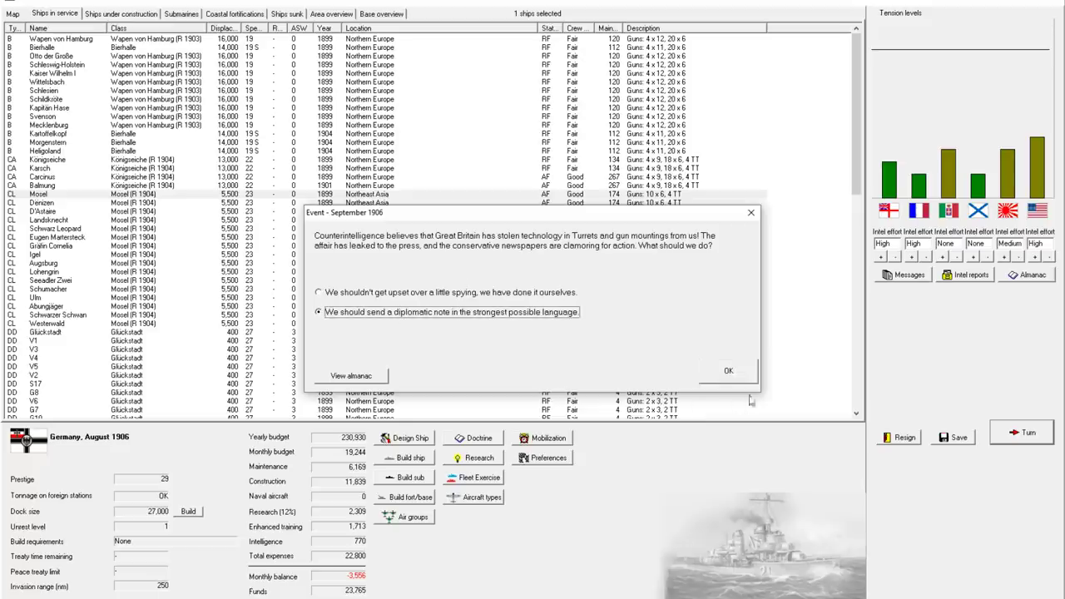
{"action": "left_click", "coordinate": [728, 370]}
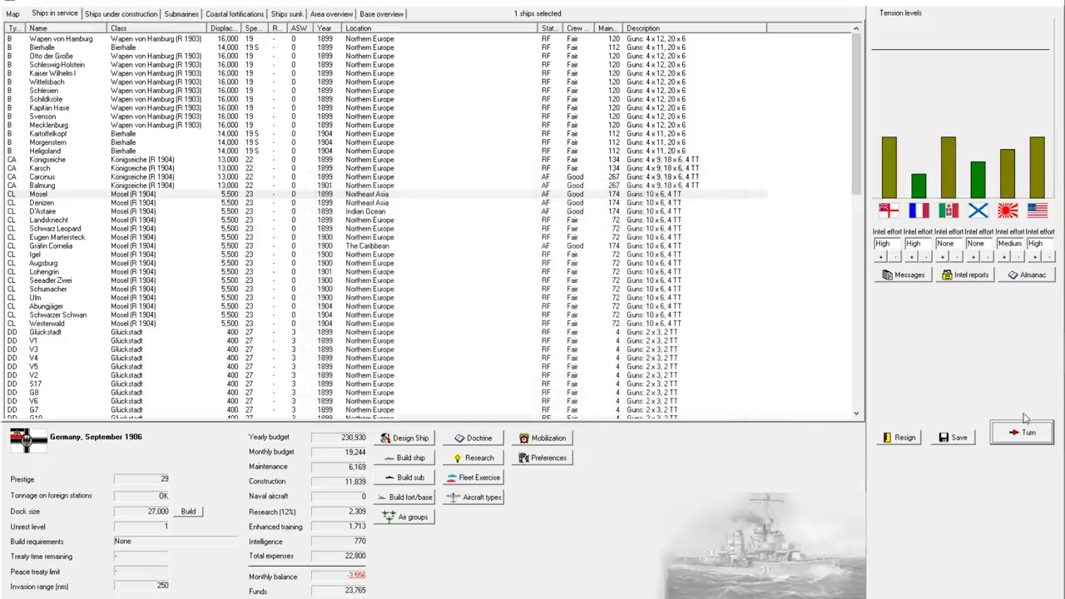
{"action": "left_click", "coordinate": [1021, 432]}
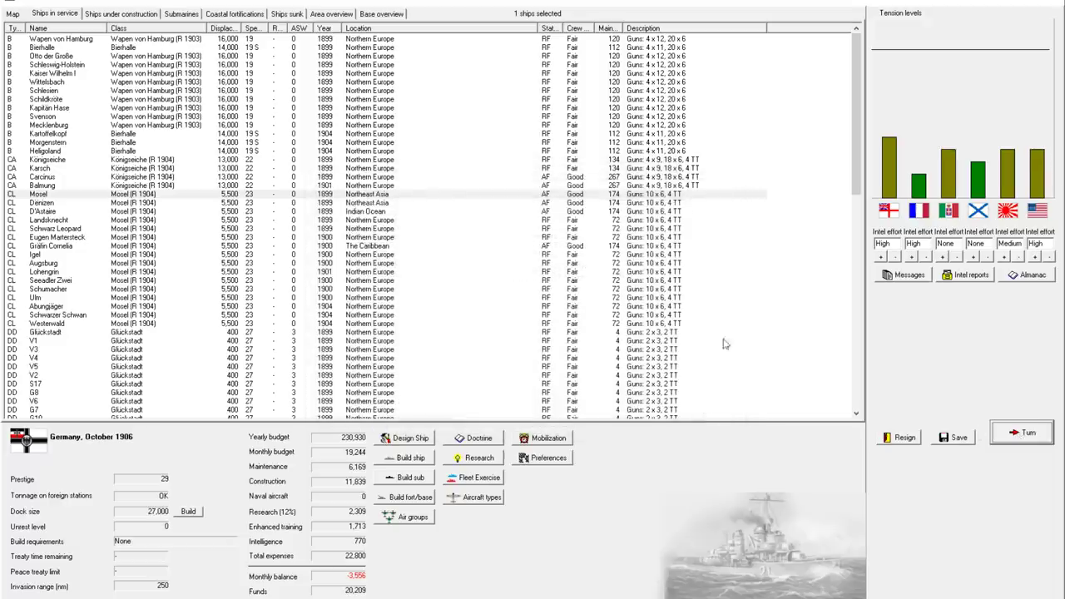
{"action": "left_click", "coordinate": [120, 18]}
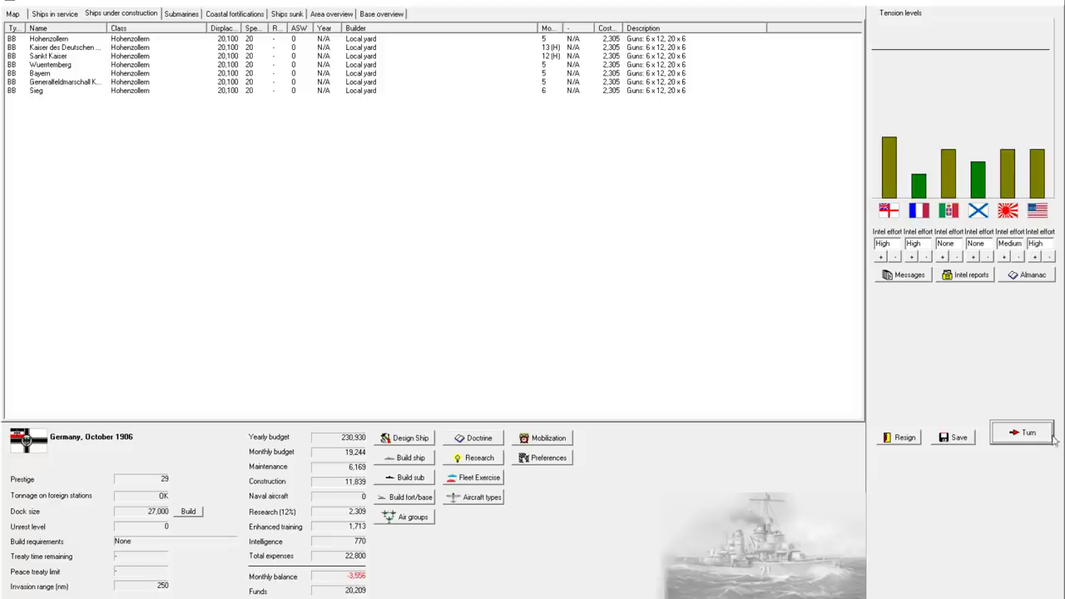
Advance to December 1906, selling Power rammers rights to Japan and clearing the notices
{"action": "left_click", "coordinate": [1026, 433]}
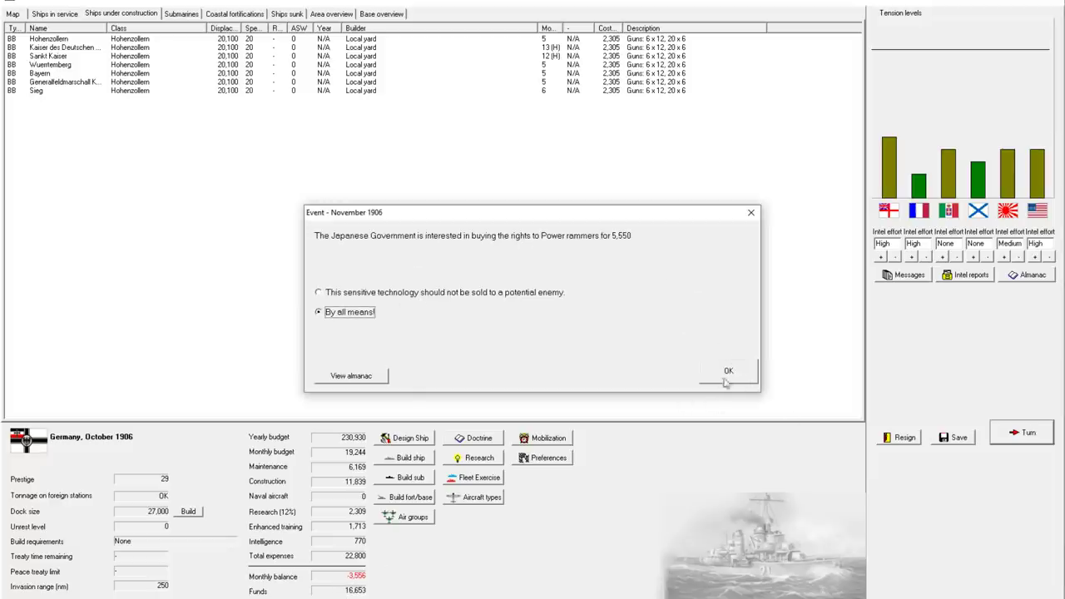
{"action": "left_click", "coordinate": [727, 370]}
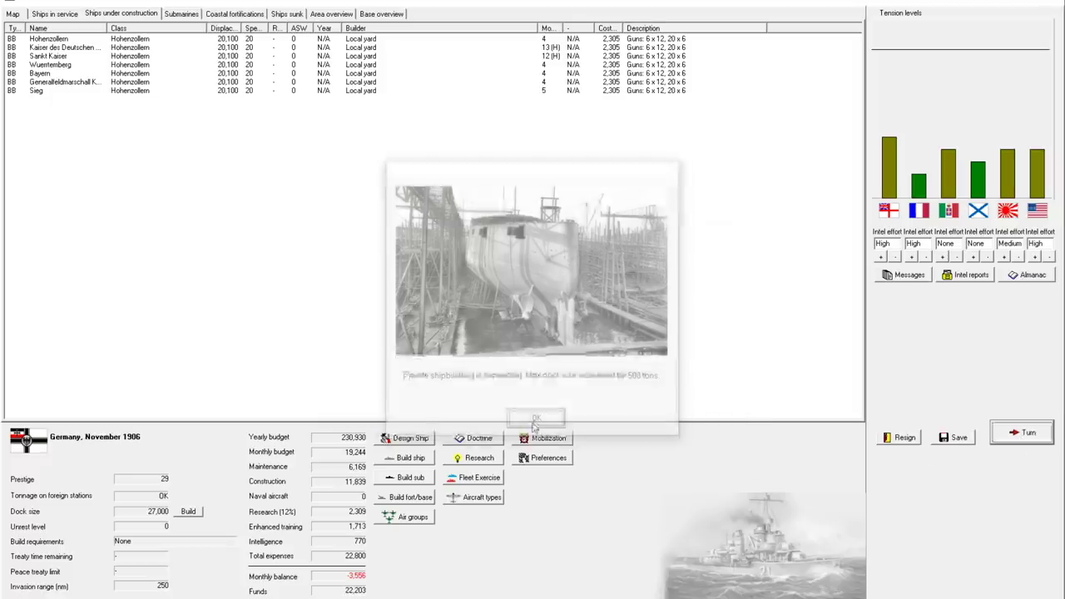
{"action": "left_click", "coordinate": [535, 416]}
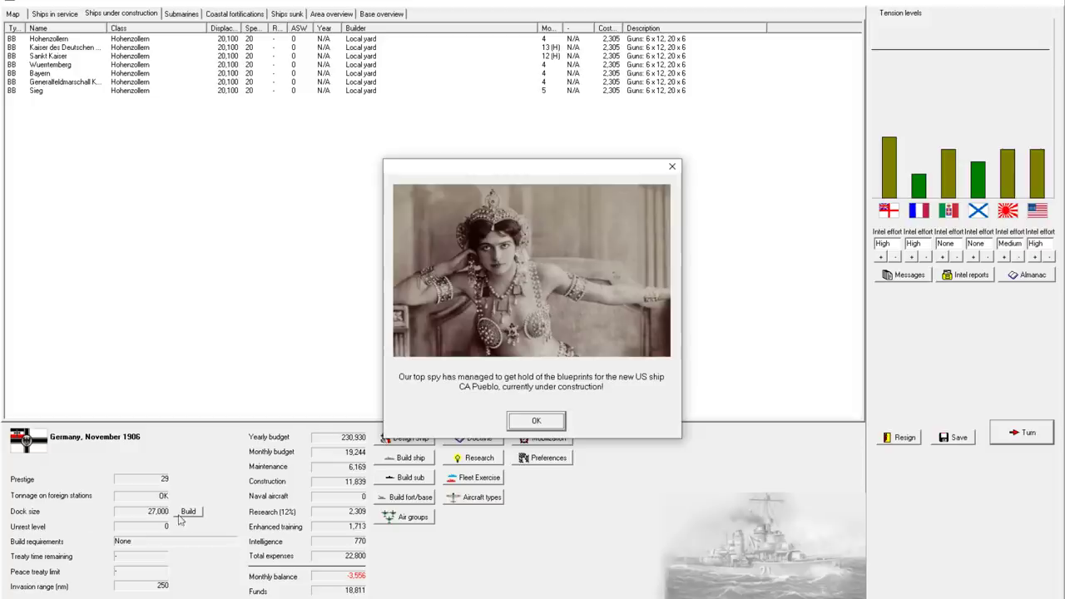
{"action": "left_click", "coordinate": [536, 420]}
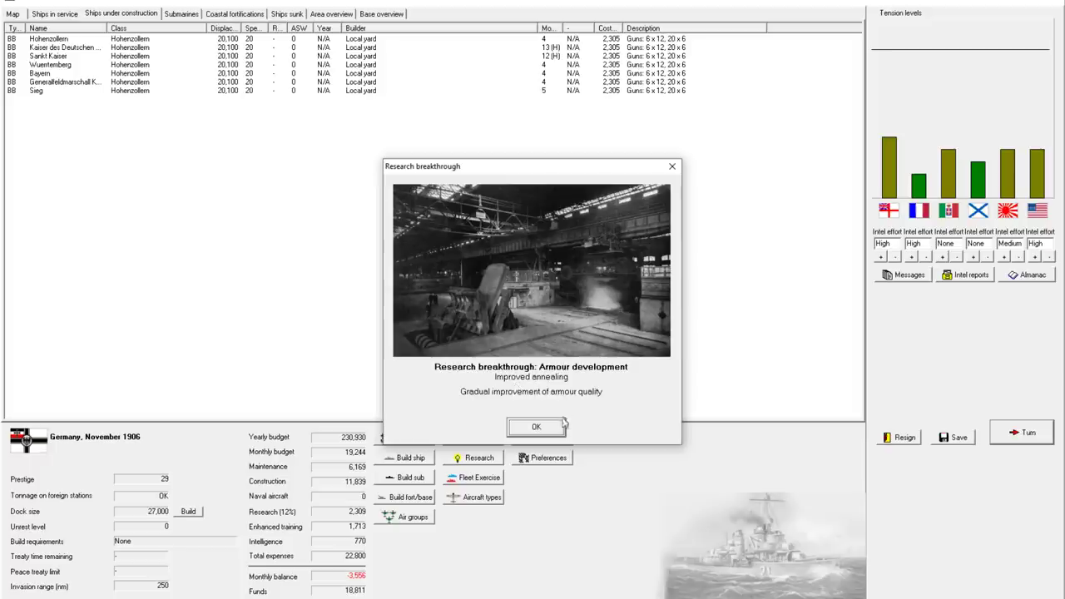
{"action": "mouse_move", "coordinate": [566, 431]}
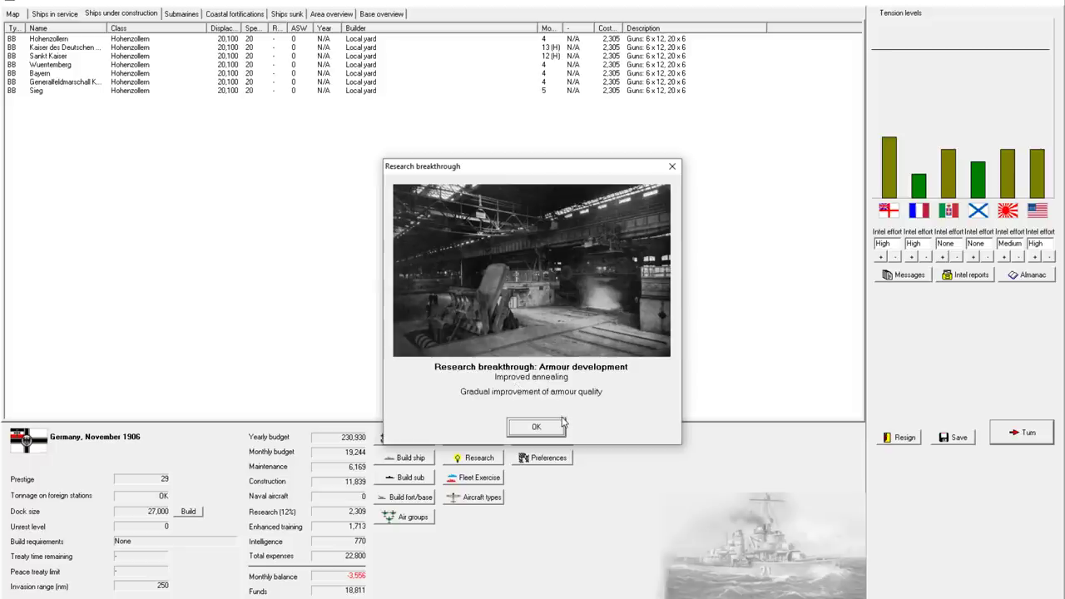
{"action": "mouse_move", "coordinate": [563, 430]}
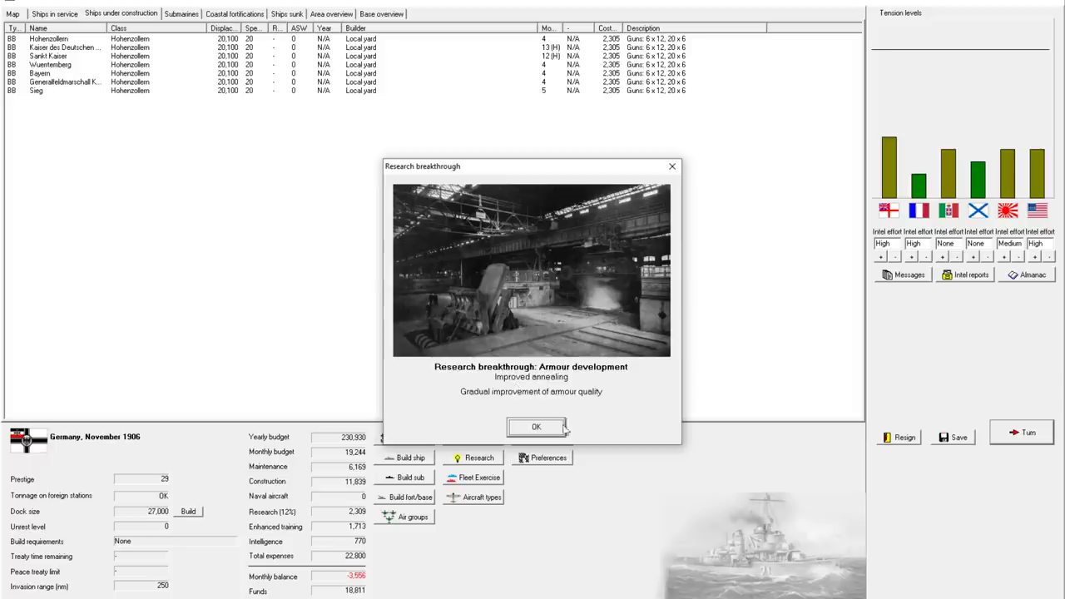
{"action": "mouse_move", "coordinate": [586, 427]}
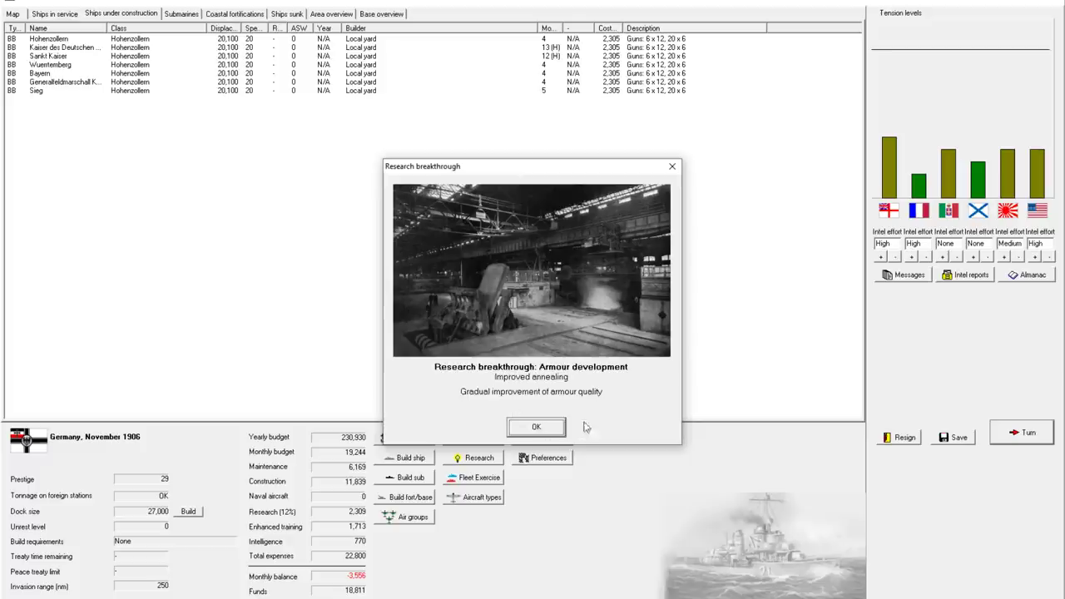
{"action": "mouse_move", "coordinate": [547, 427]}
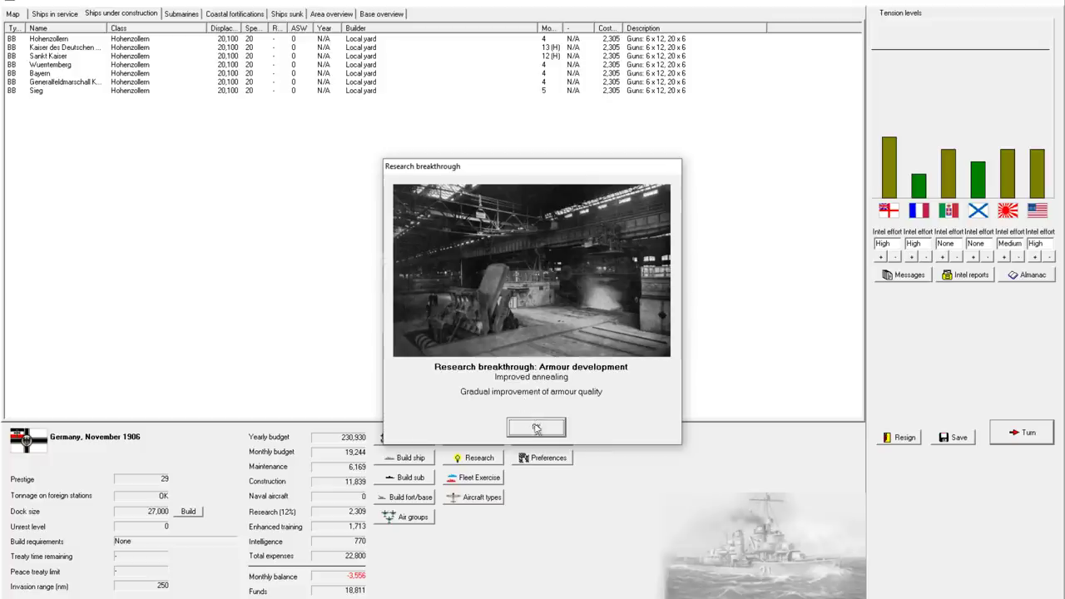
{"action": "left_click", "coordinate": [535, 427]}
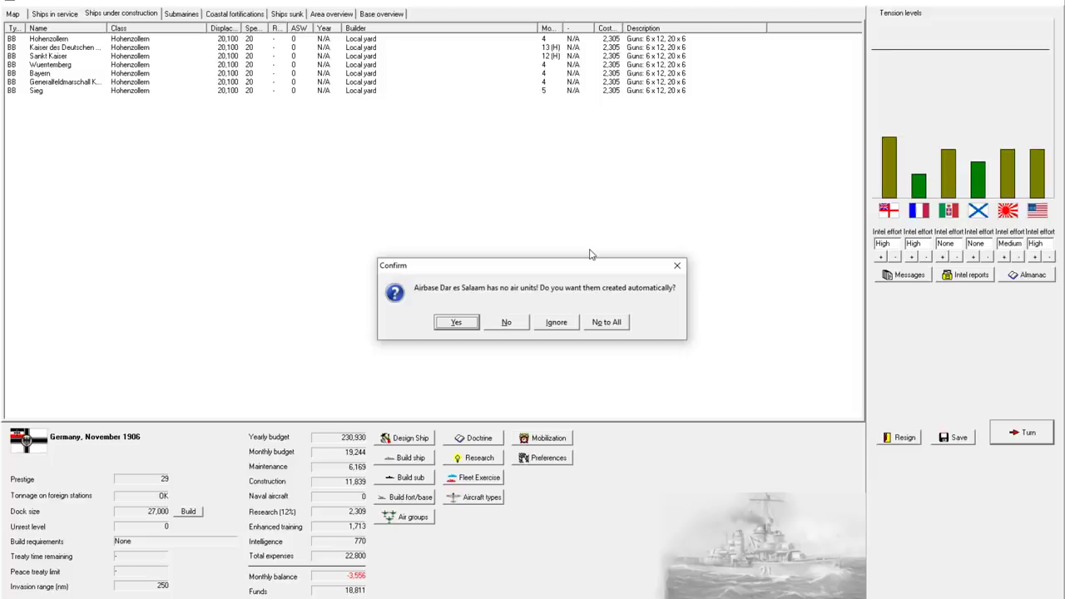
{"action": "mouse_move", "coordinate": [472, 289]}
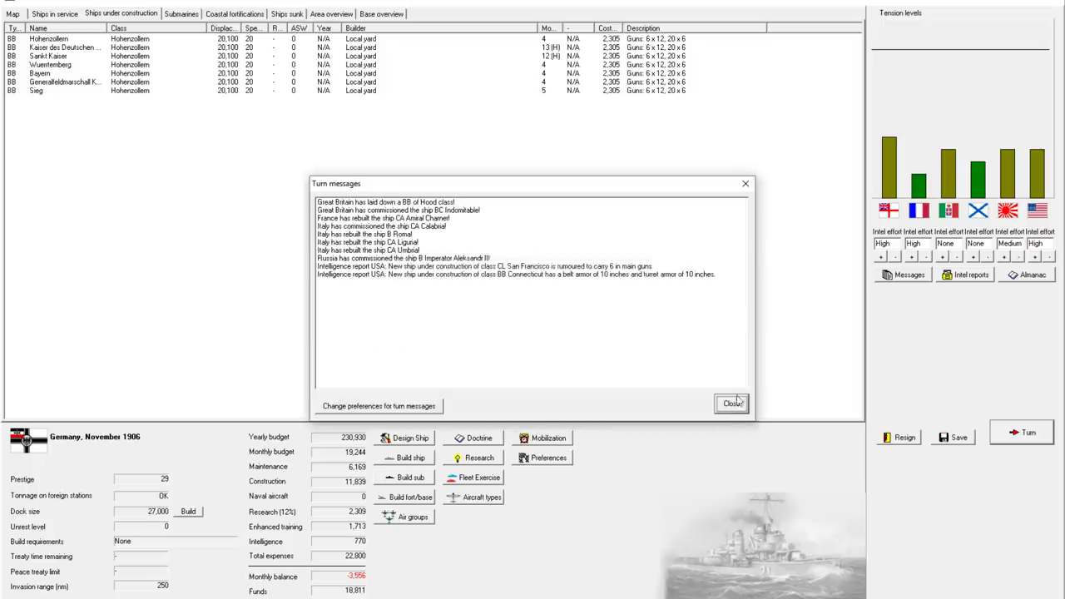
{"action": "left_click", "coordinate": [731, 403]}
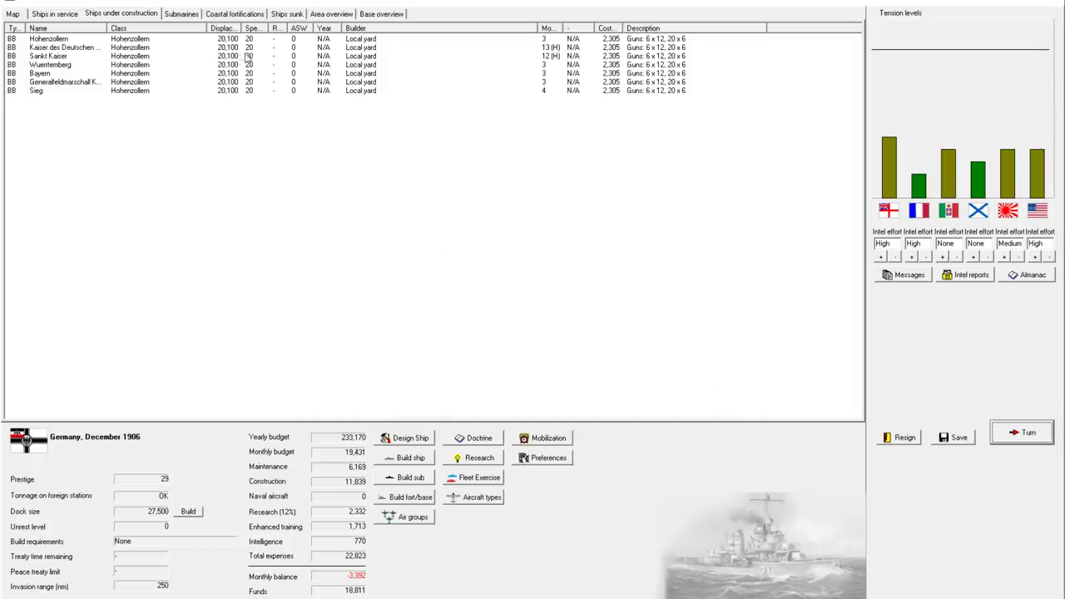
Advance to February 1907, dismissing the British dreadnought report and December and January messages
{"action": "left_click", "coordinate": [1025, 433]}
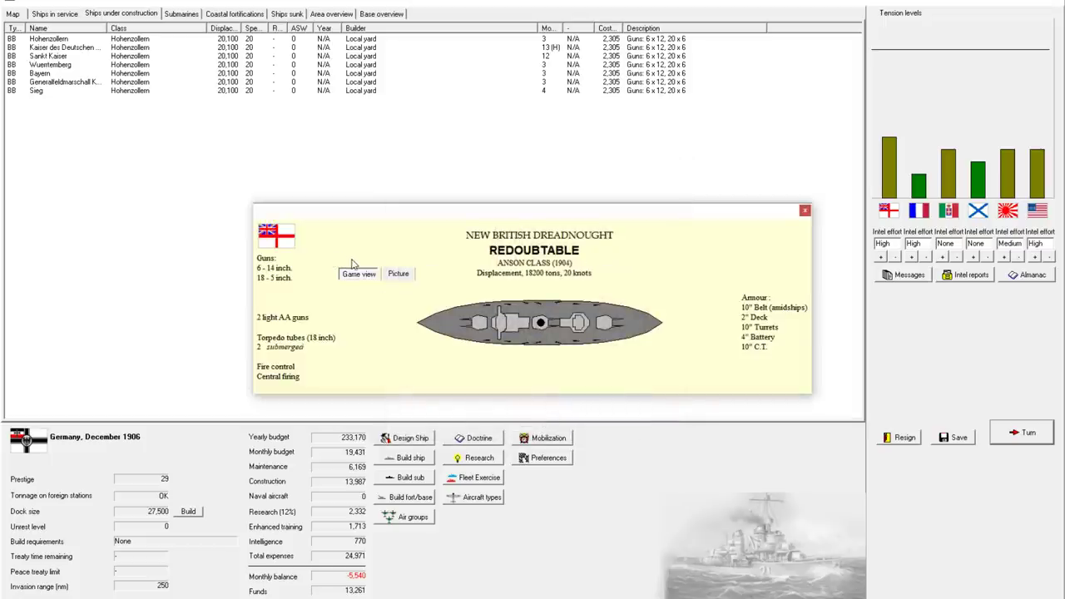
{"action": "left_click", "coordinate": [1022, 433]}
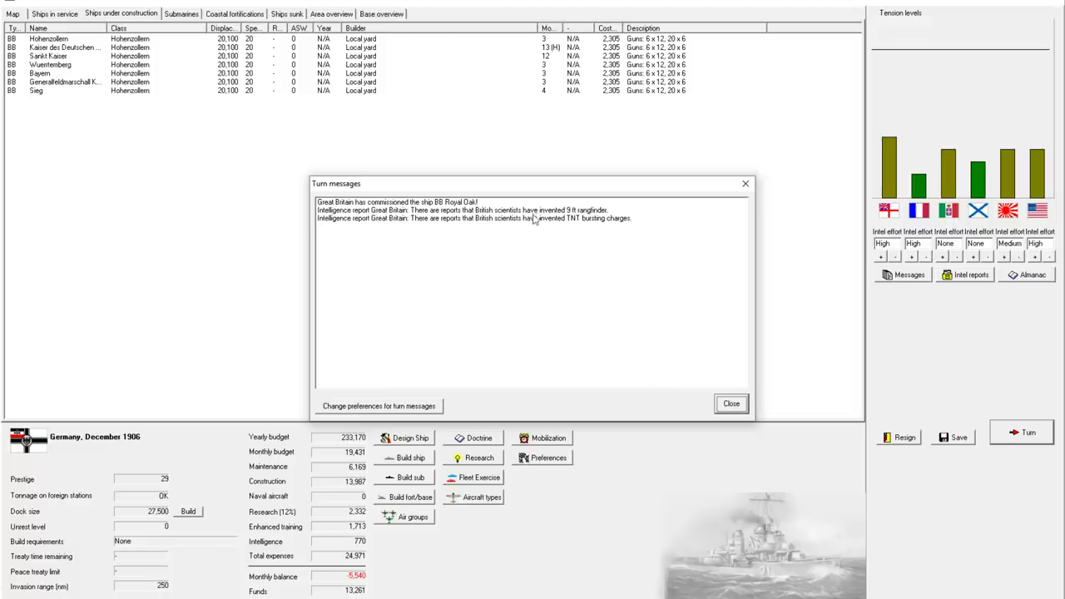
{"action": "left_click", "coordinate": [1028, 432]}
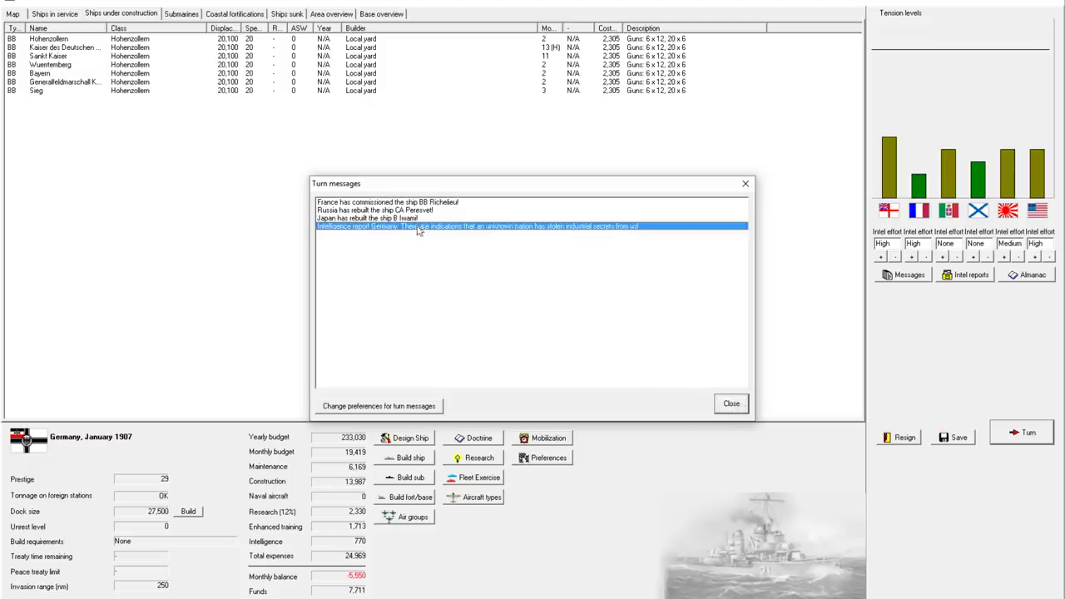
{"action": "left_click", "coordinate": [731, 403]}
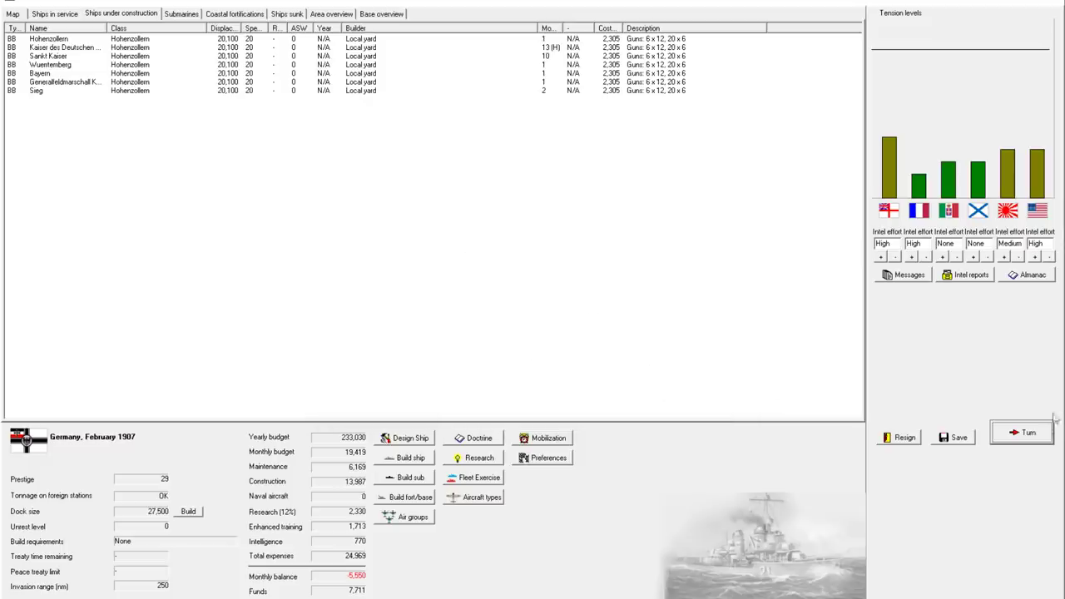
Advance to March 1907, acknowledging Generalfeldmarschall Keith and Hohenzollern commissioning and 4 centreline turrets
{"action": "left_click", "coordinate": [1024, 436]}
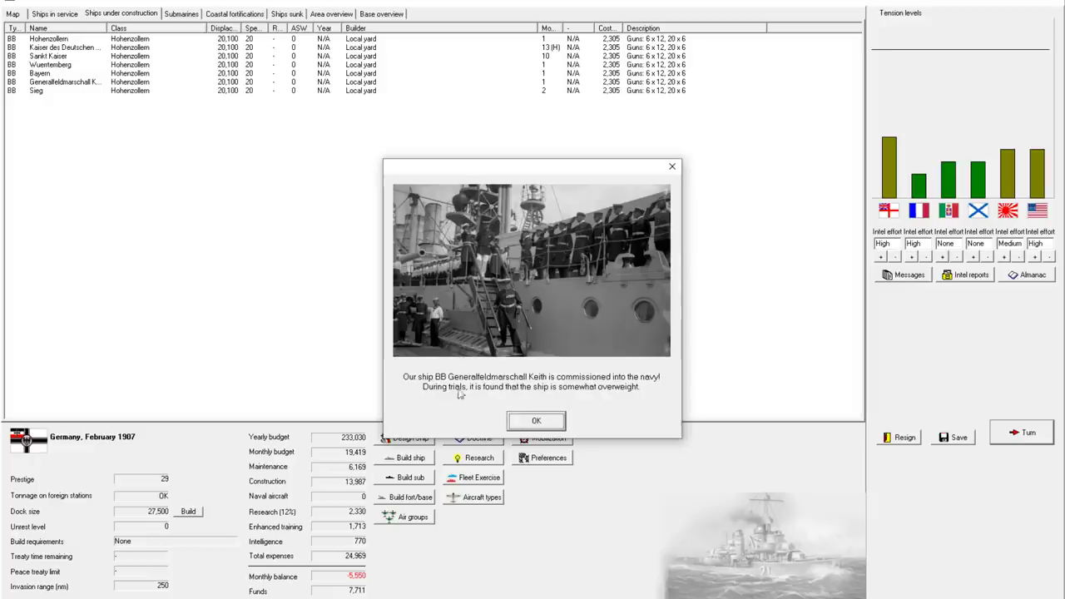
{"action": "mouse_move", "coordinate": [423, 390]}
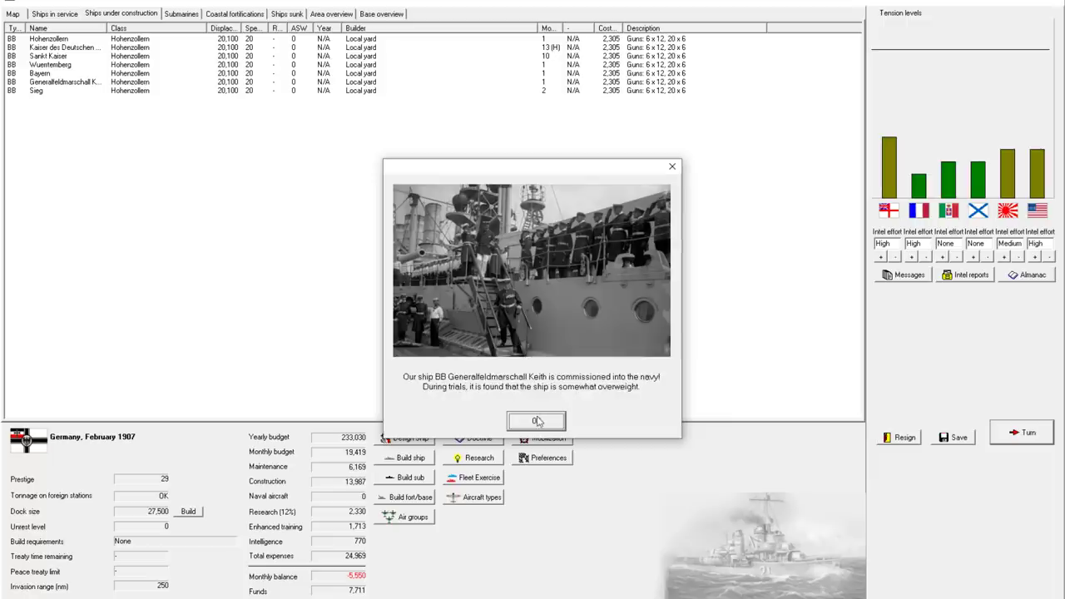
{"action": "left_click", "coordinate": [535, 420]}
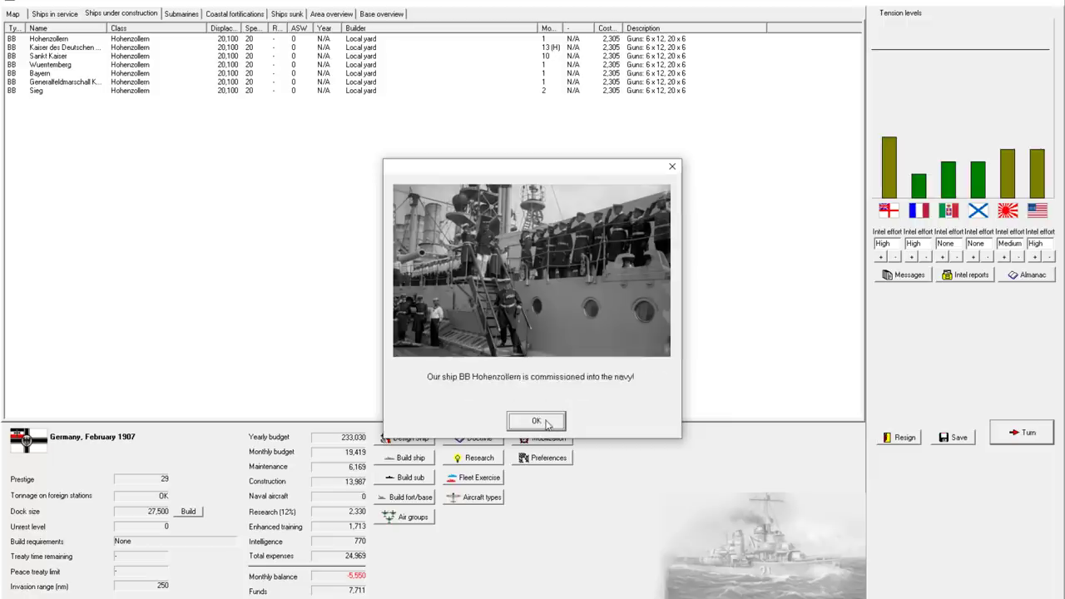
{"action": "left_click", "coordinate": [535, 420]}
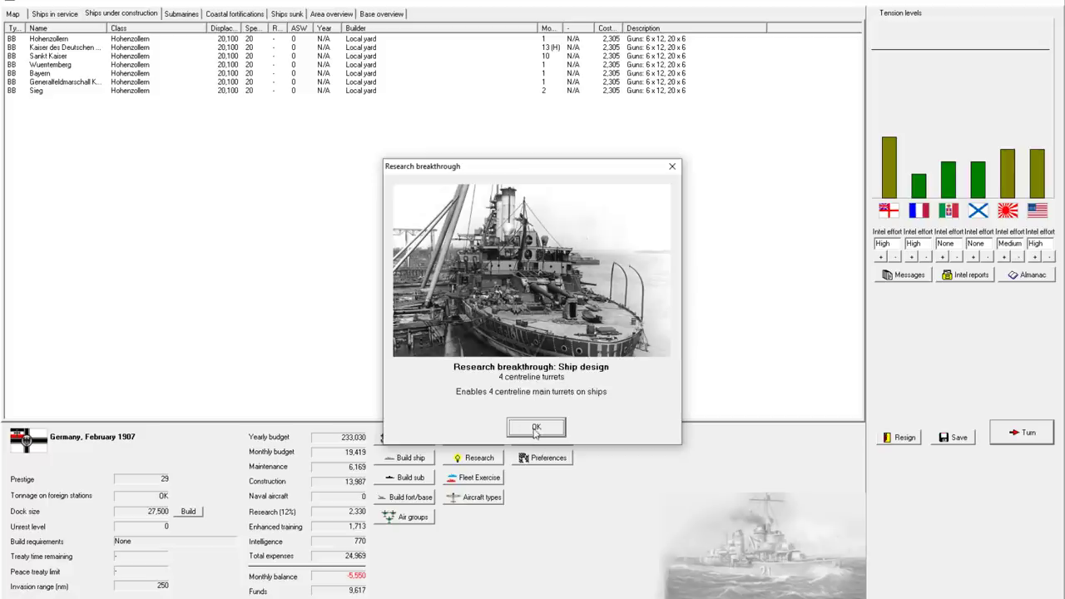
{"action": "left_click", "coordinate": [535, 426]}
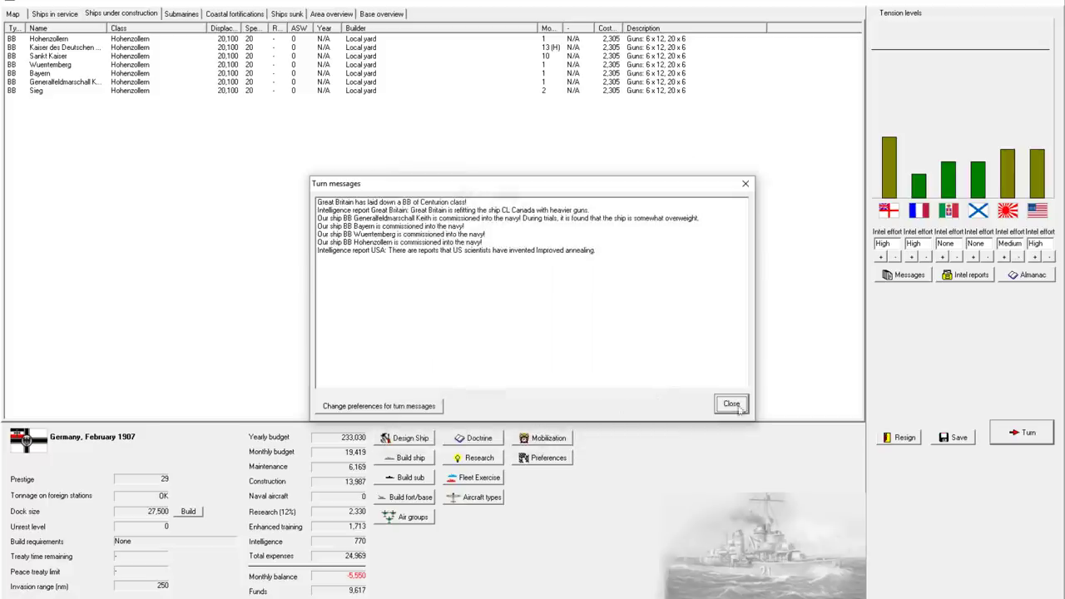
{"action": "left_click", "coordinate": [731, 404]}
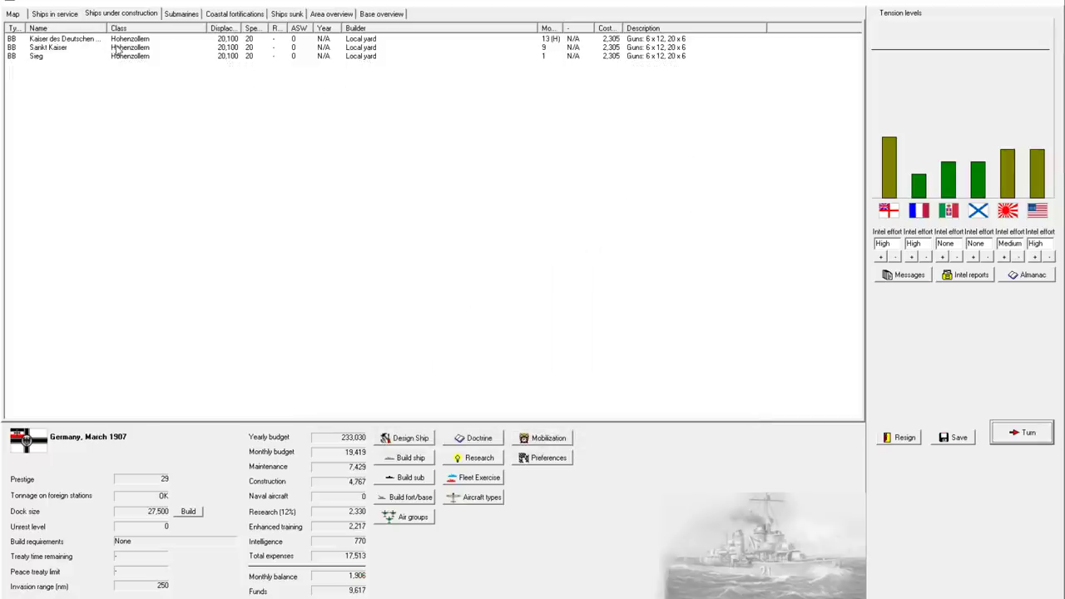
List Germany's ships in service and select the battleships Bayern and Wuerttemberg
{"action": "left_click", "coordinate": [56, 13]}
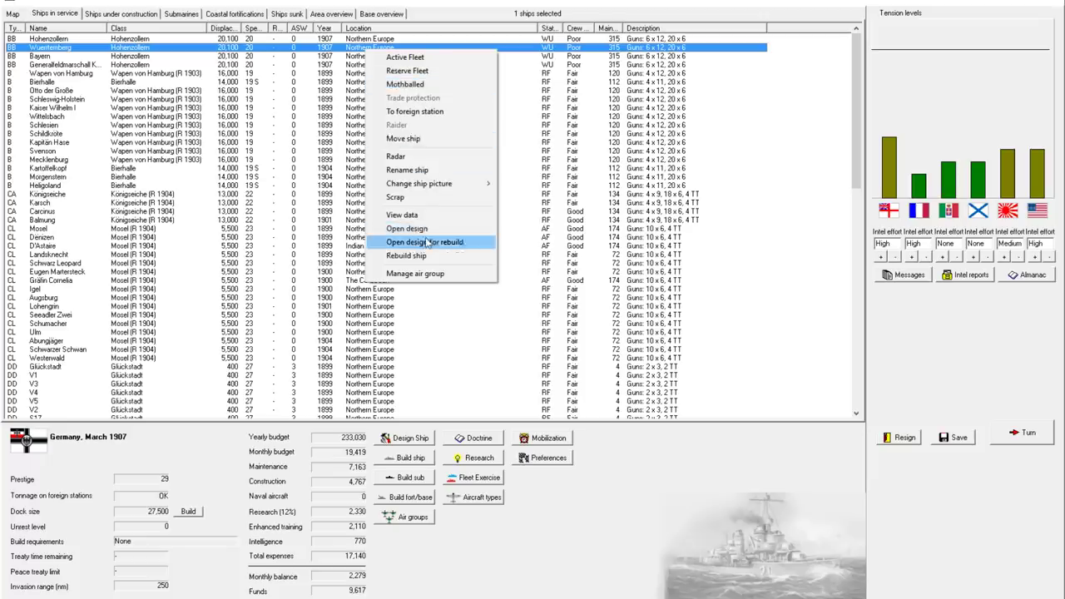
{"action": "left_click", "coordinate": [414, 243]}
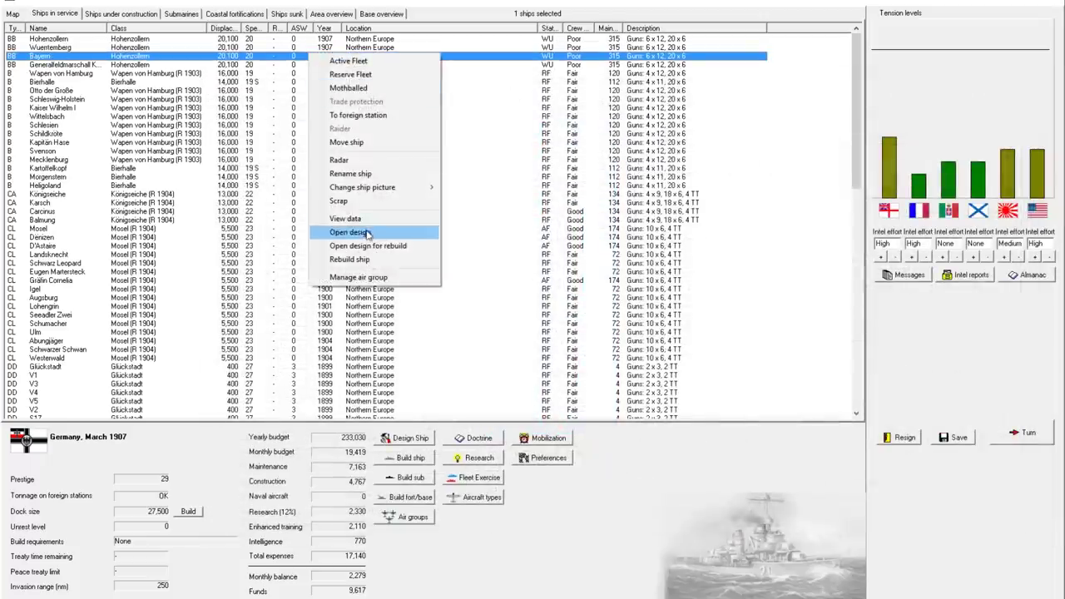
{"action": "left_click", "coordinate": [352, 233]}
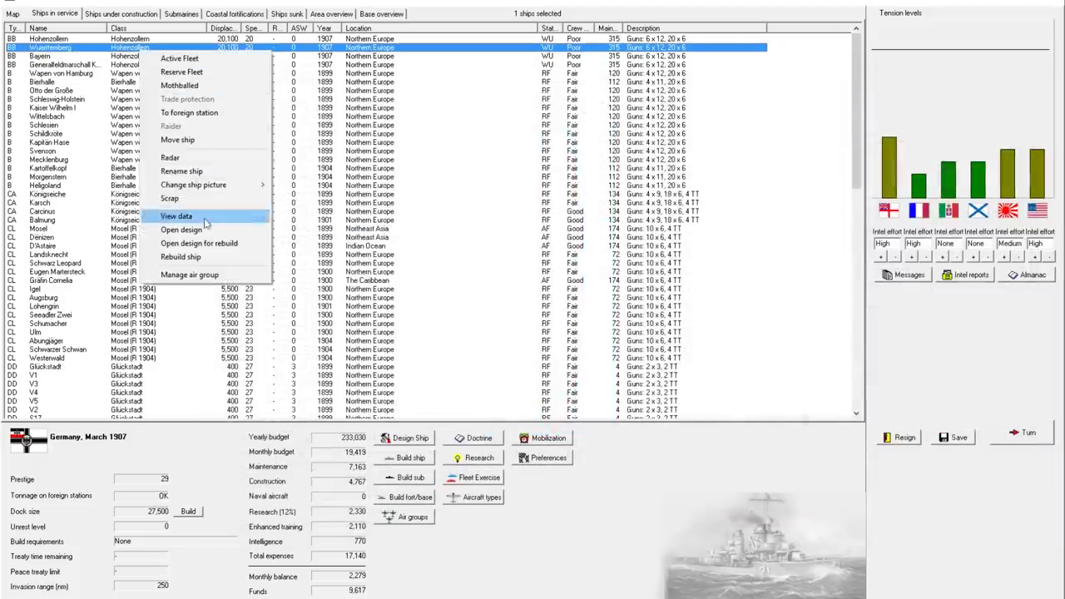
{"action": "left_click", "coordinate": [175, 215]}
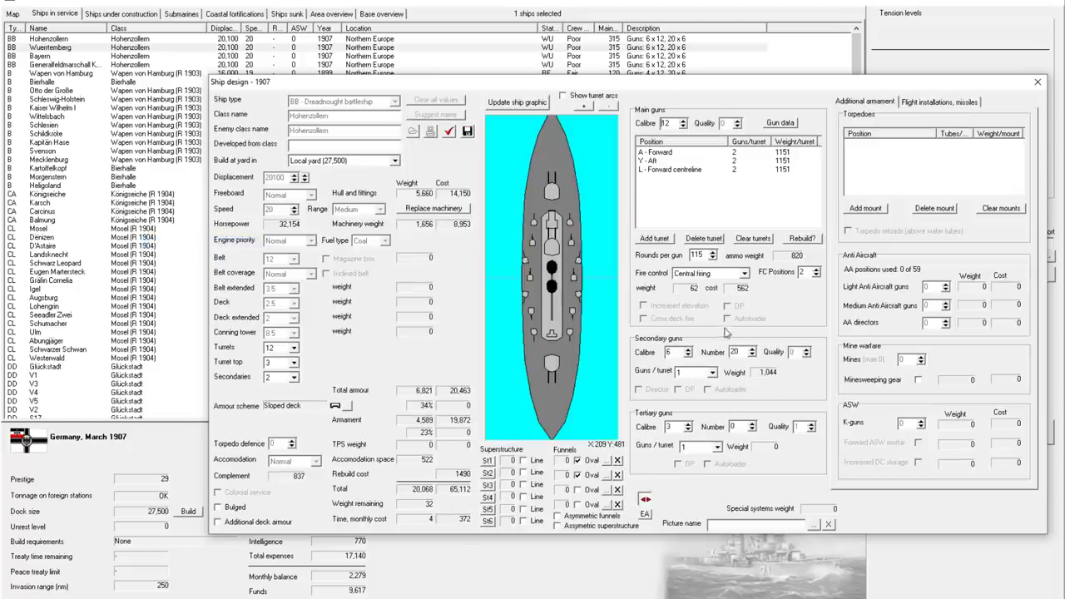
{"action": "mouse_move", "coordinate": [705, 273]}
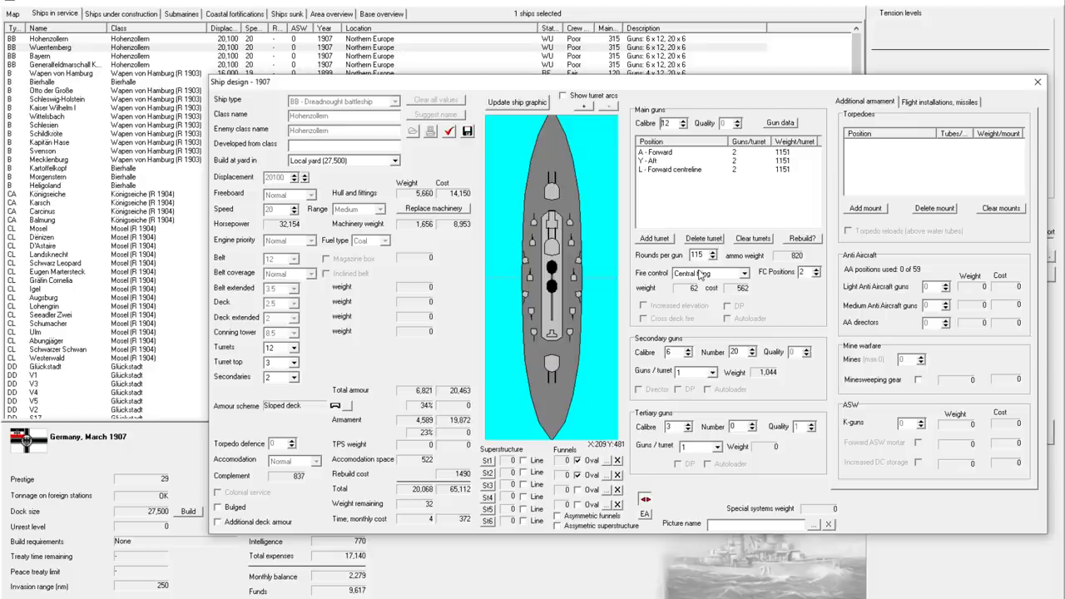
{"action": "mouse_move", "coordinate": [696, 126]}
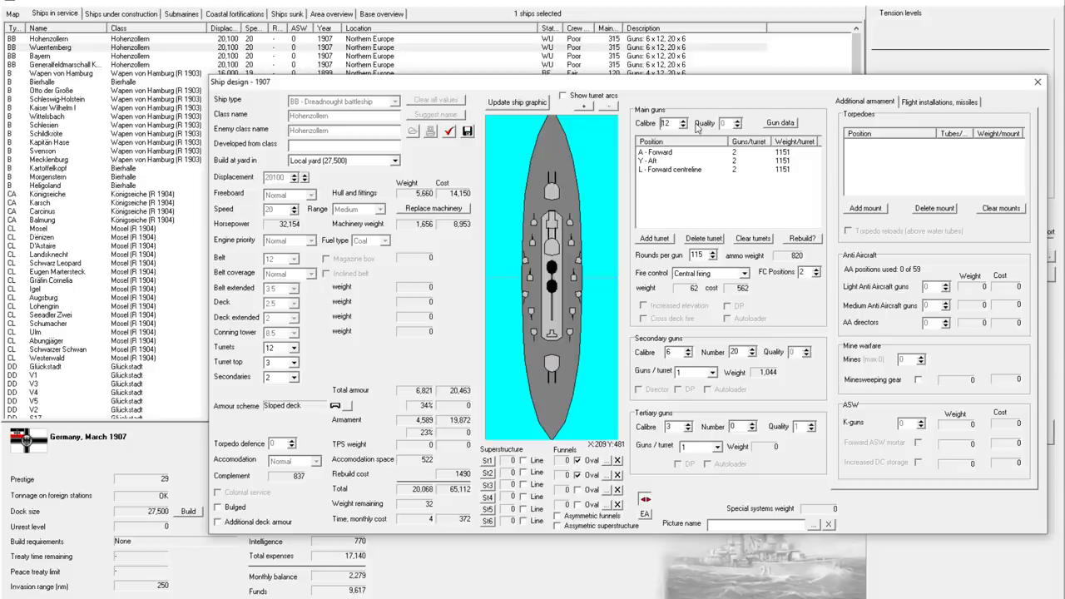
{"action": "mouse_move", "coordinate": [553, 266]}
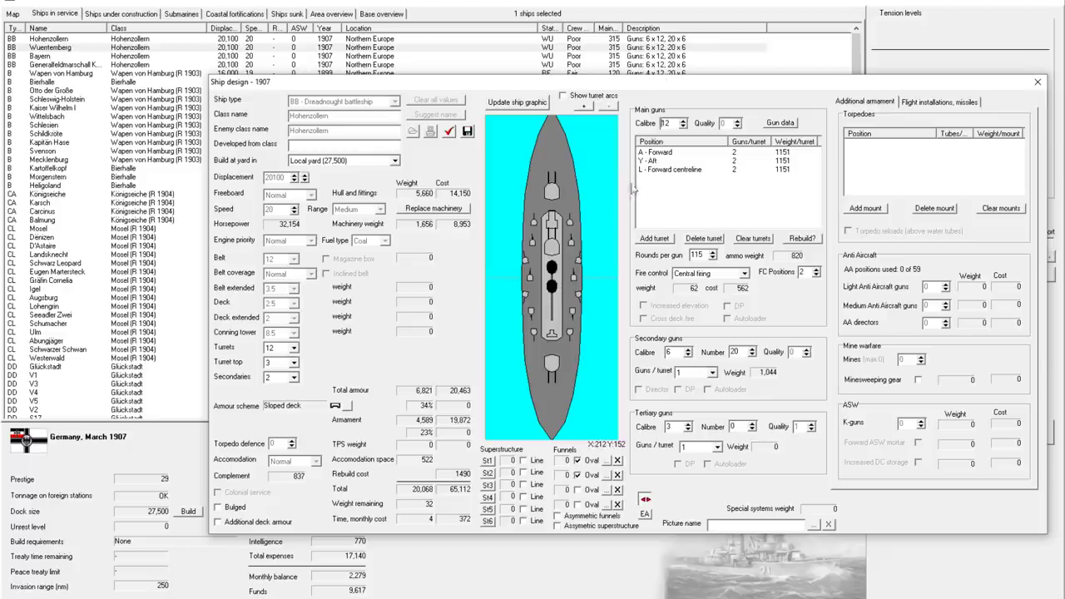
{"action": "mouse_move", "coordinate": [624, 171]}
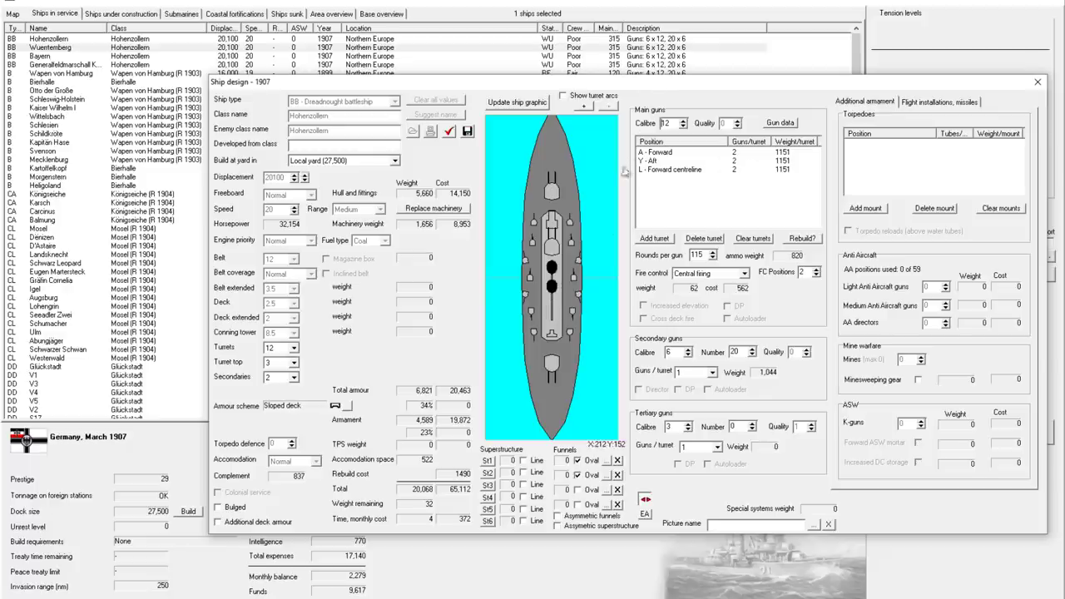
{"action": "mouse_move", "coordinate": [661, 154]}
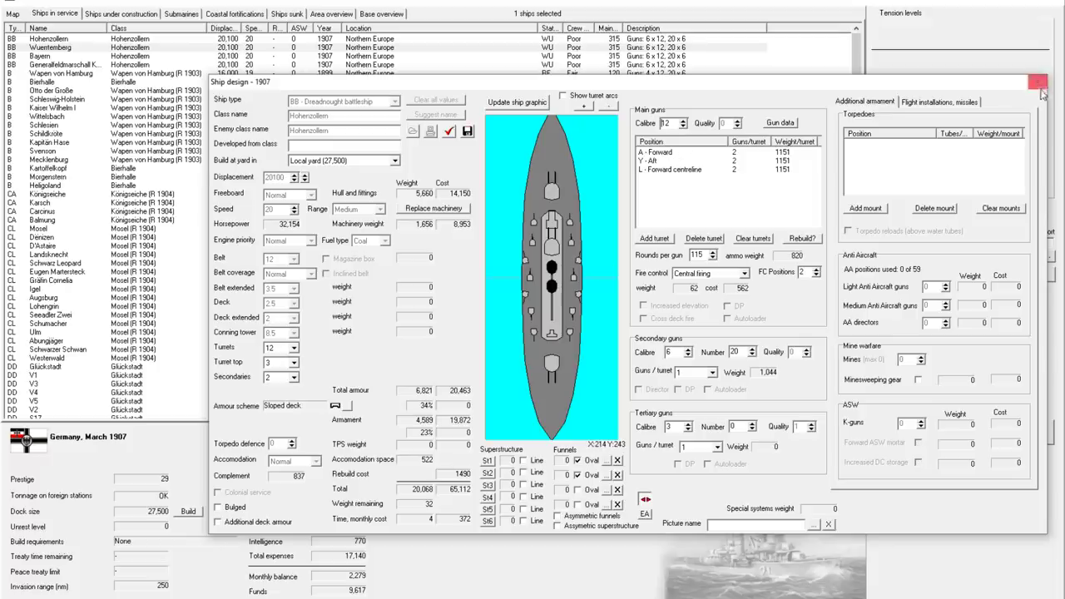
{"action": "left_click", "coordinate": [1032, 80]}
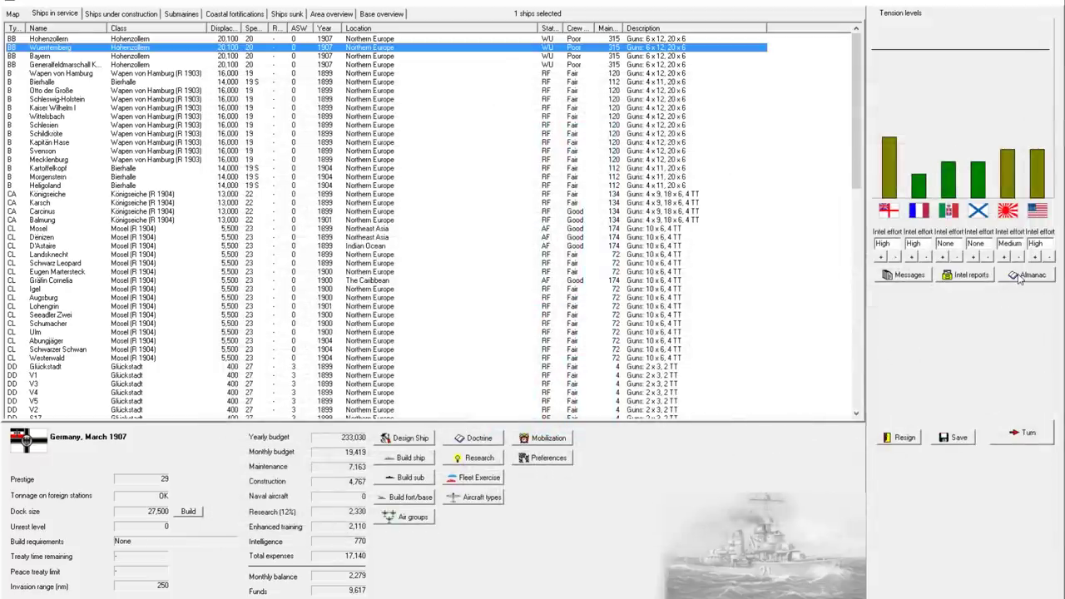
Open the All-nations data table and compare battleships in service across the seven powers
{"action": "left_click", "coordinate": [1031, 274]}
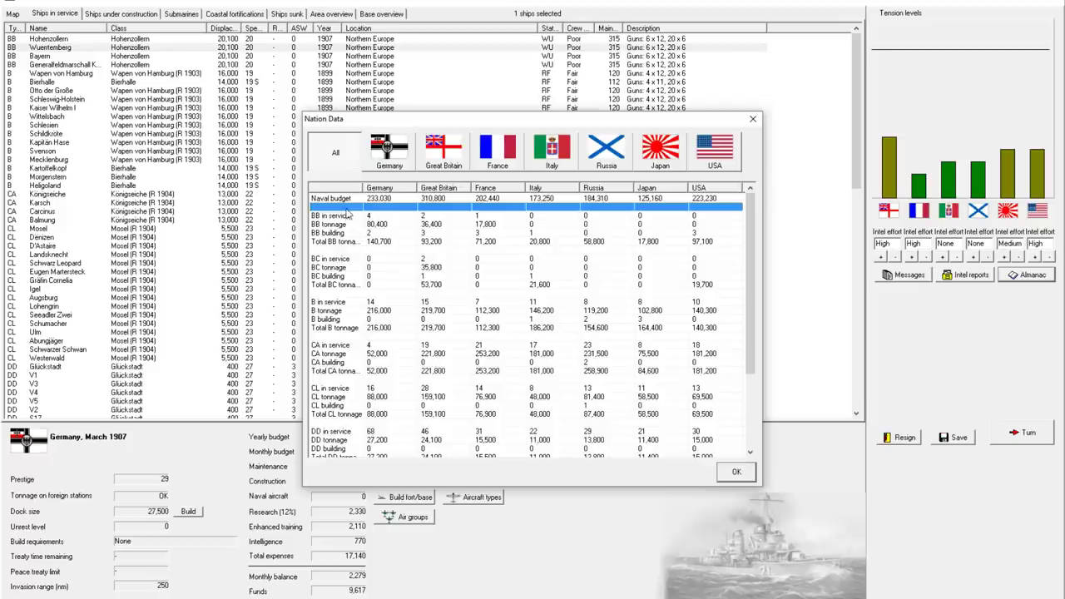
{"action": "left_click", "coordinate": [349, 215]}
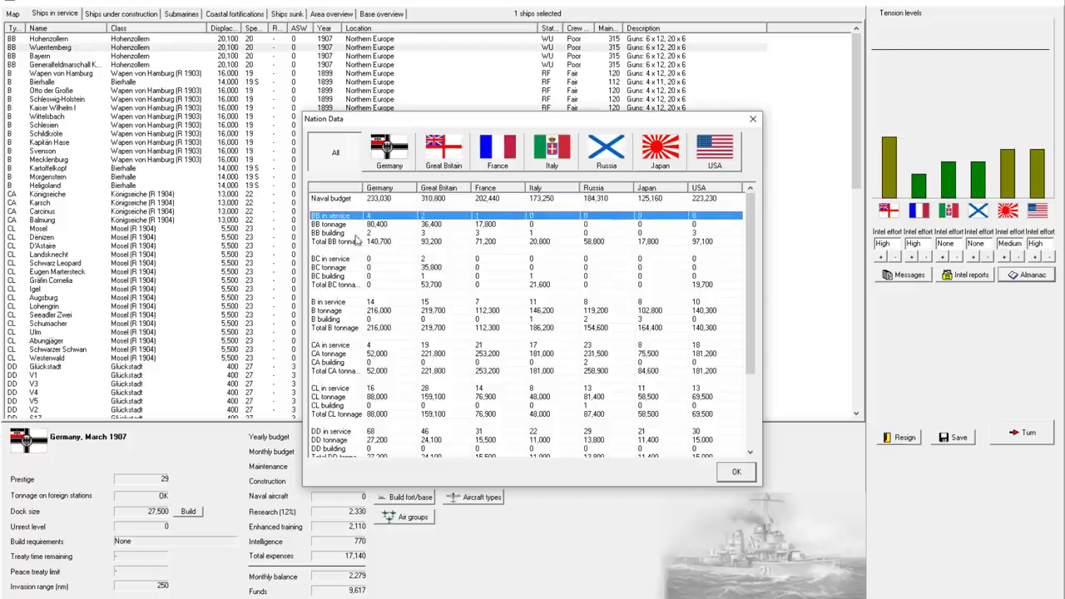
{"action": "left_click", "coordinate": [350, 241]}
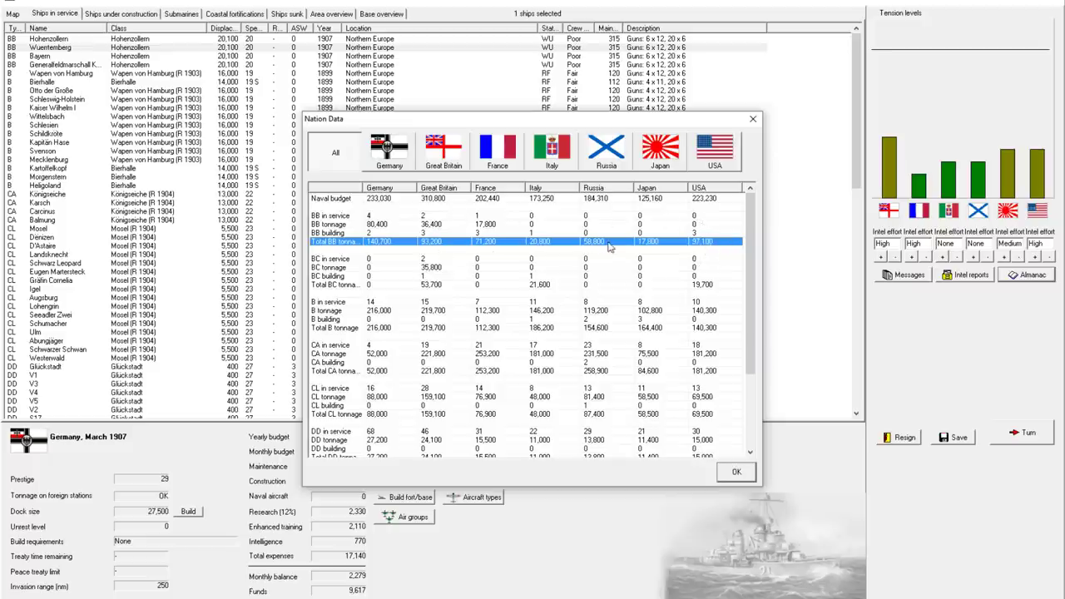
{"action": "mouse_move", "coordinate": [595, 242]}
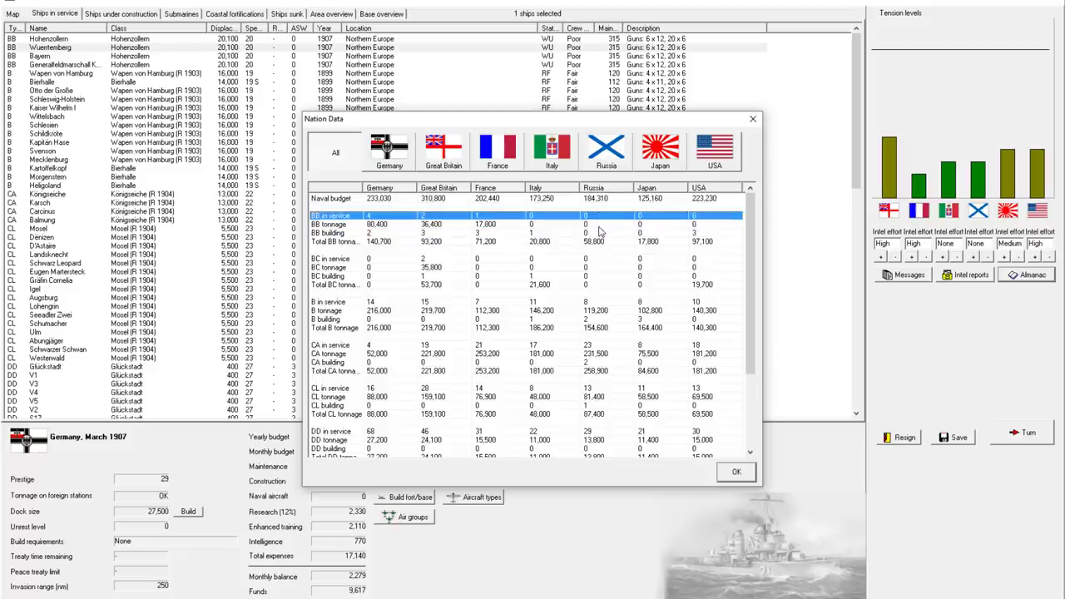
{"action": "mouse_move", "coordinate": [658, 236]}
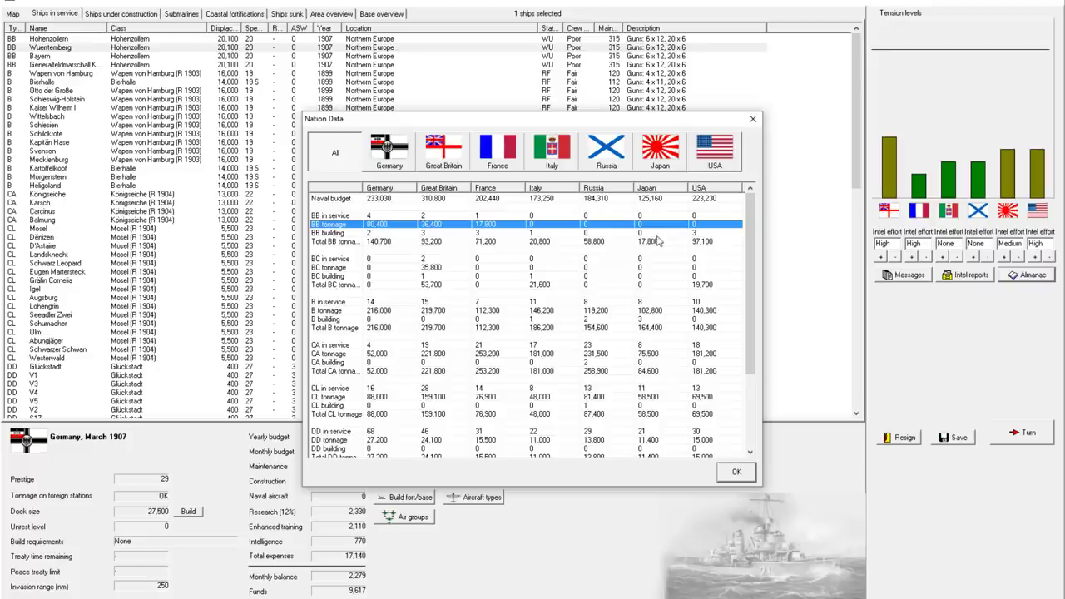
{"action": "mouse_move", "coordinate": [393, 256]}
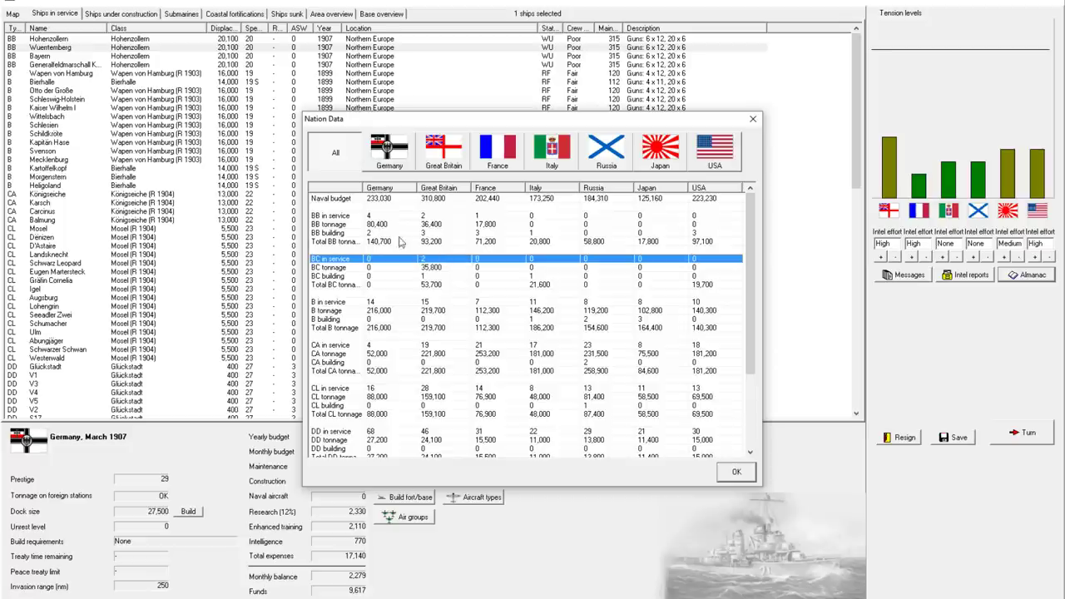
{"action": "left_click", "coordinate": [349, 215]}
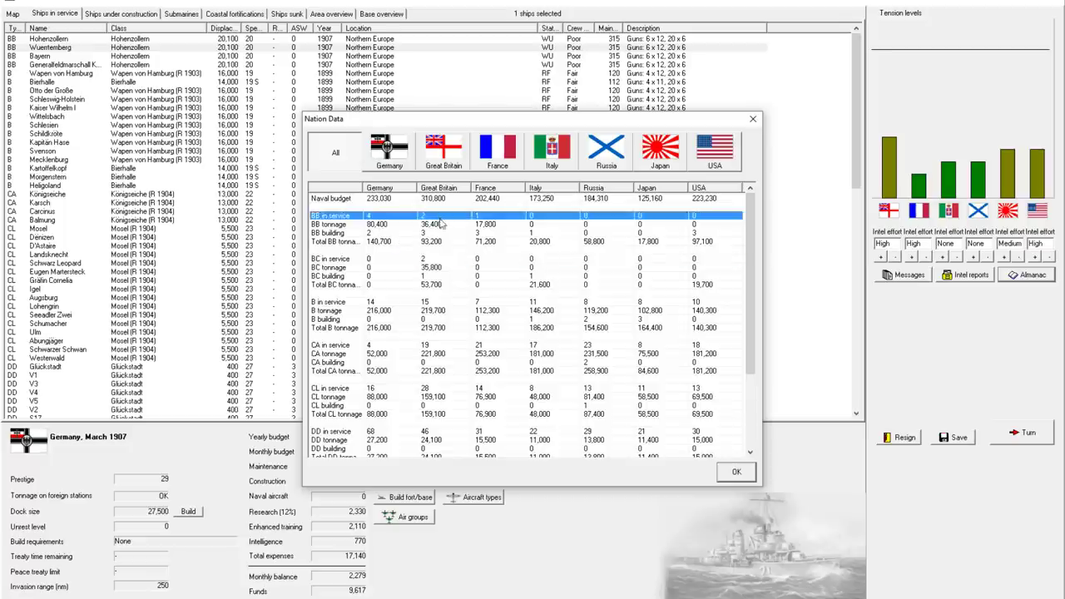
{"action": "mouse_move", "coordinate": [453, 230]}
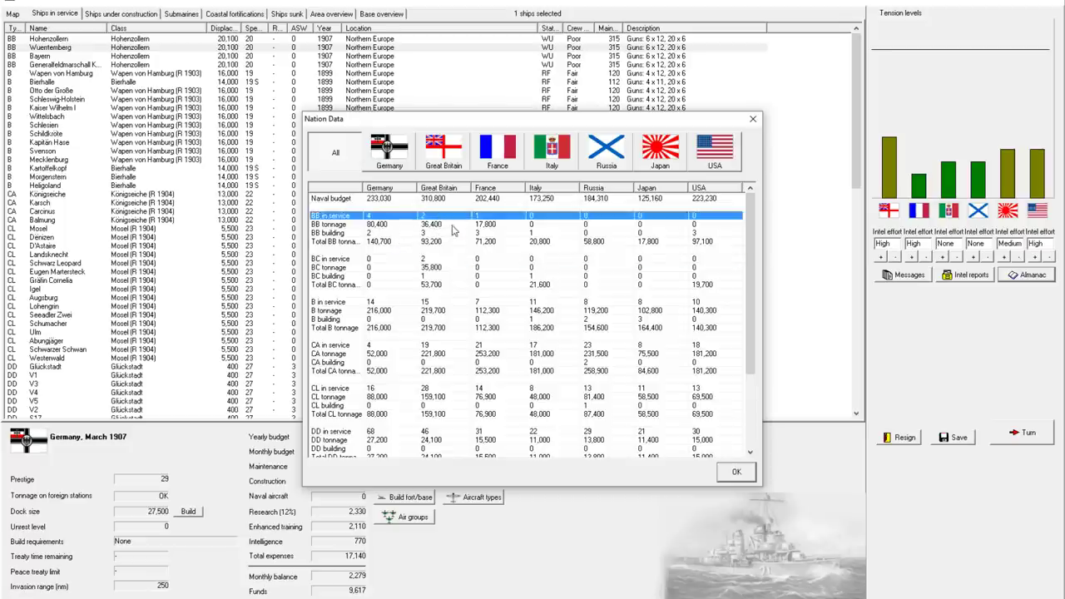
{"action": "mouse_move", "coordinate": [753, 122]}
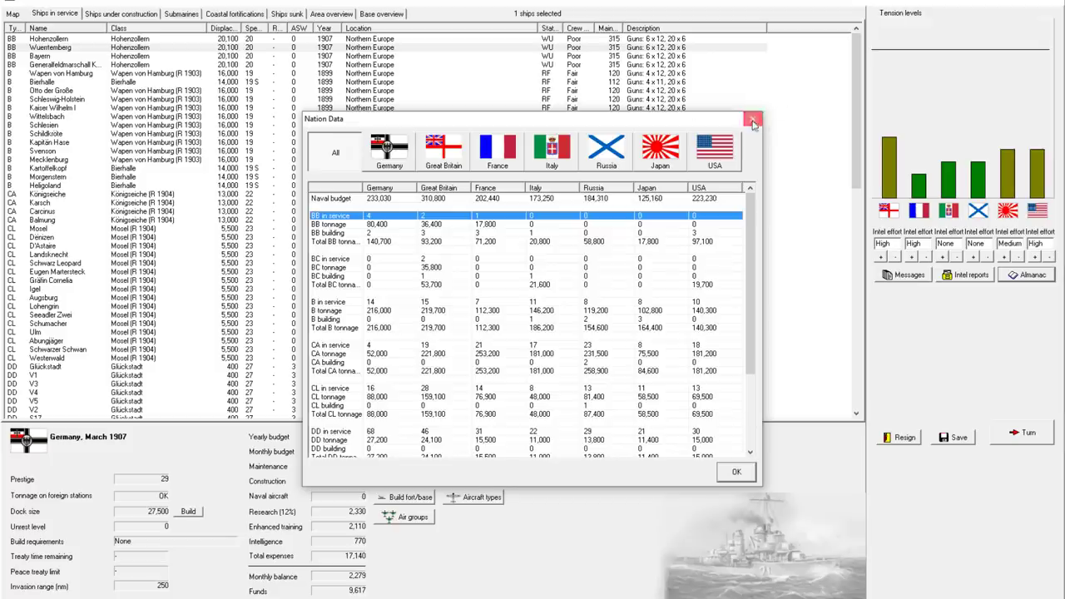
Browse ship lists for Germany, Britain, Italy, France, Russia and the USA, then close Nation Data
{"action": "left_click", "coordinate": [389, 150]}
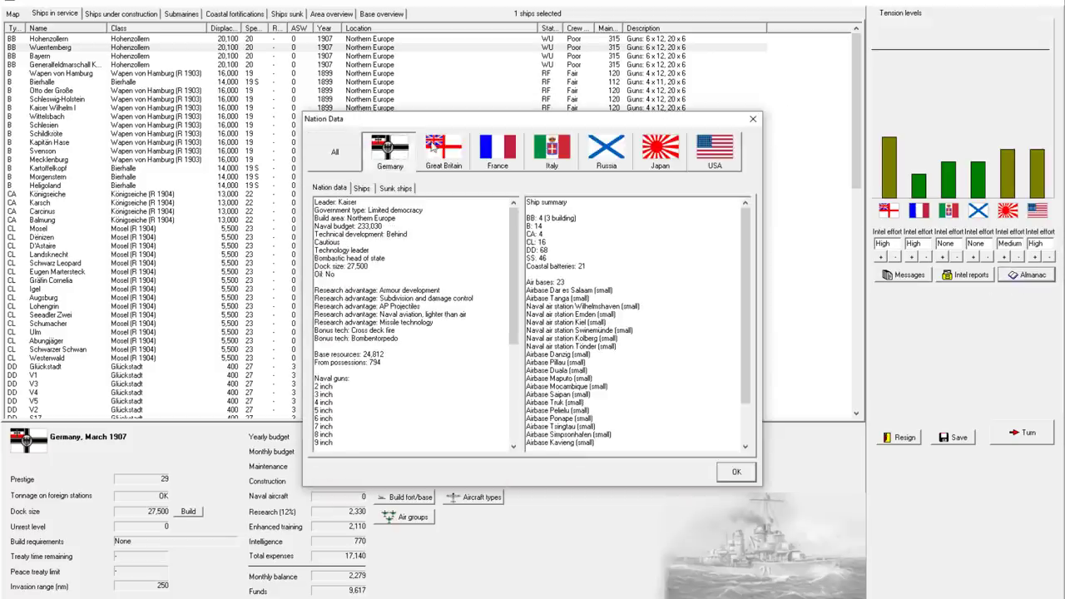
{"action": "left_click", "coordinate": [362, 187]}
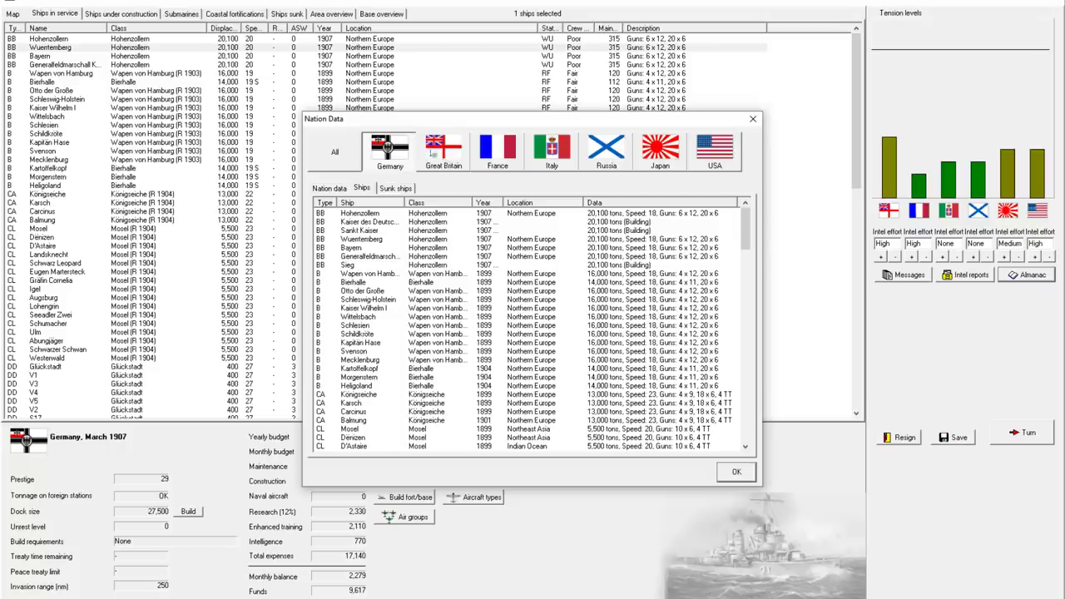
{"action": "mouse_move", "coordinate": [472, 193]}
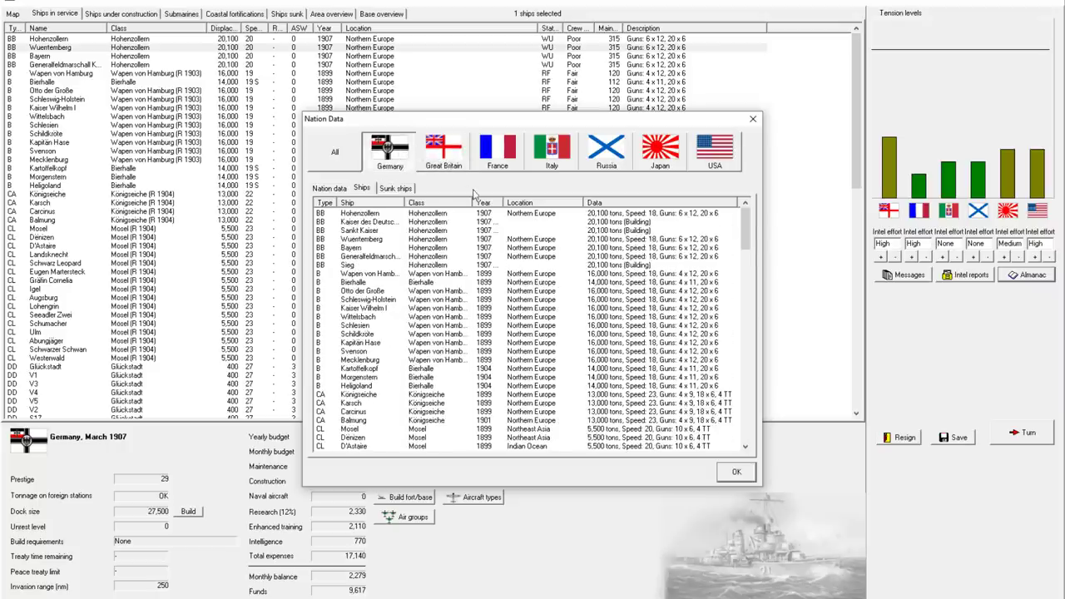
{"action": "mouse_move", "coordinate": [445, 170]}
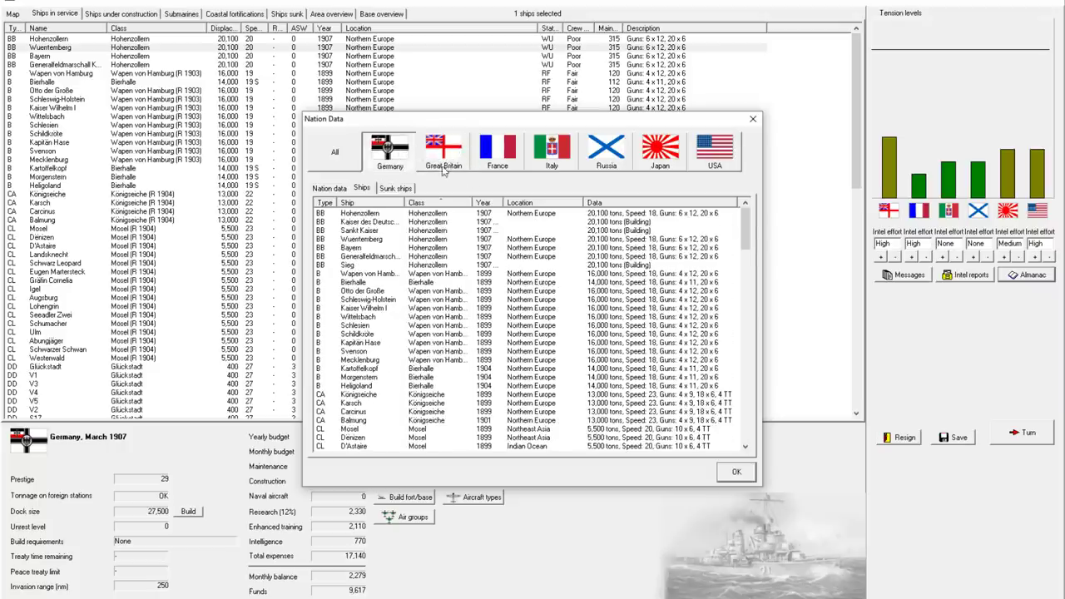
{"action": "left_click", "coordinate": [442, 148]}
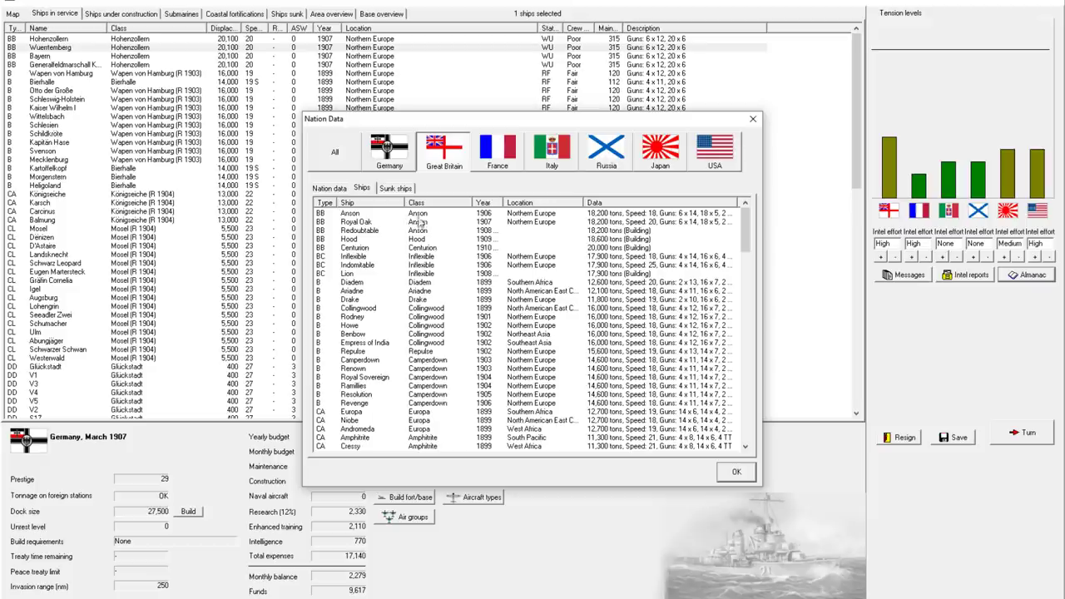
{"action": "mouse_move", "coordinate": [511, 175]}
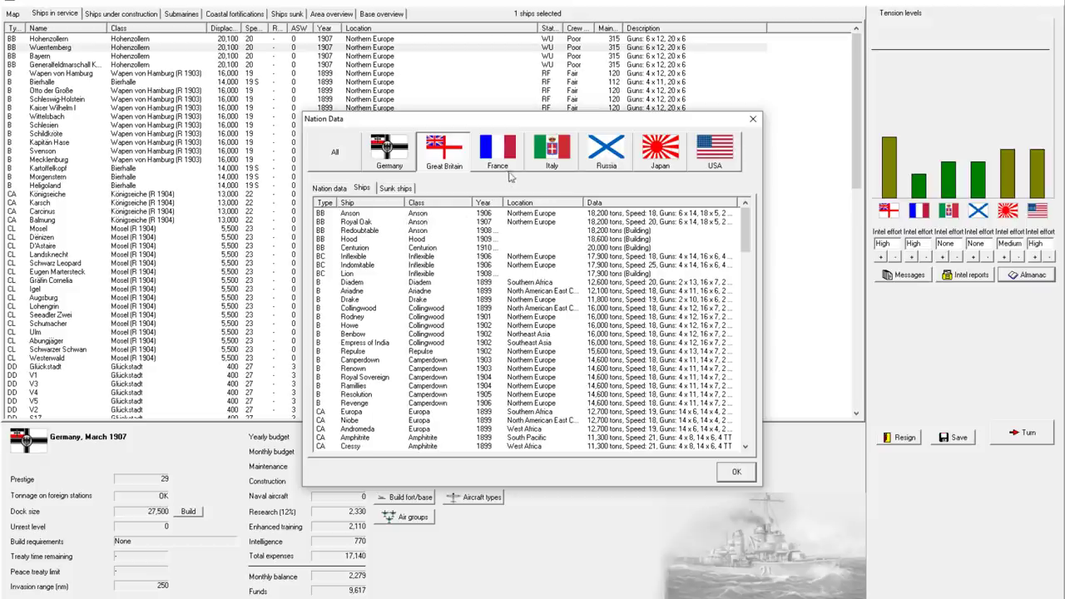
{"action": "left_click", "coordinate": [550, 151]}
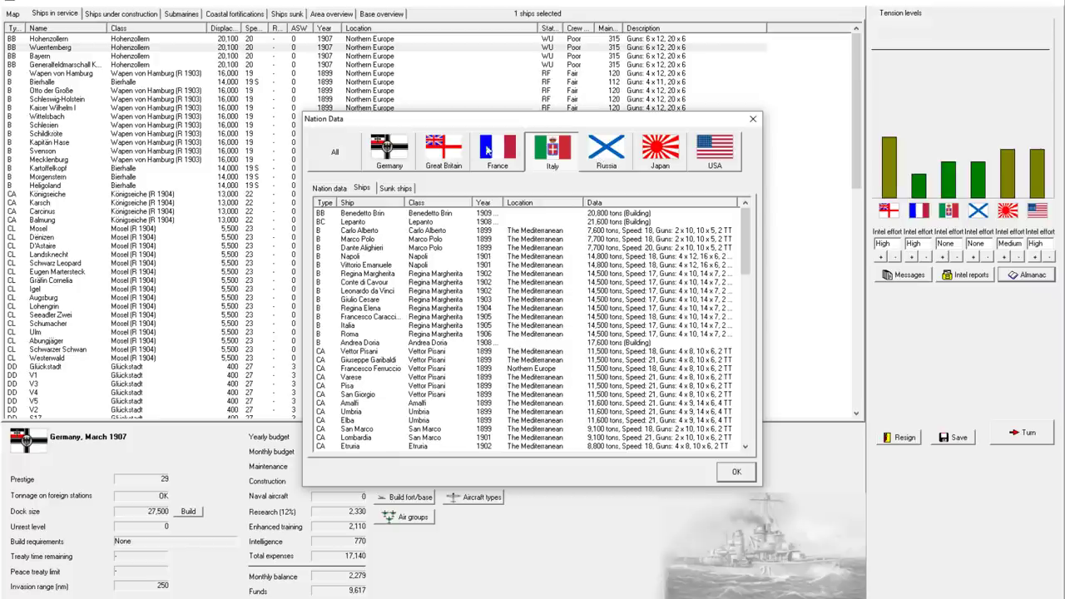
{"action": "left_click", "coordinate": [498, 150]}
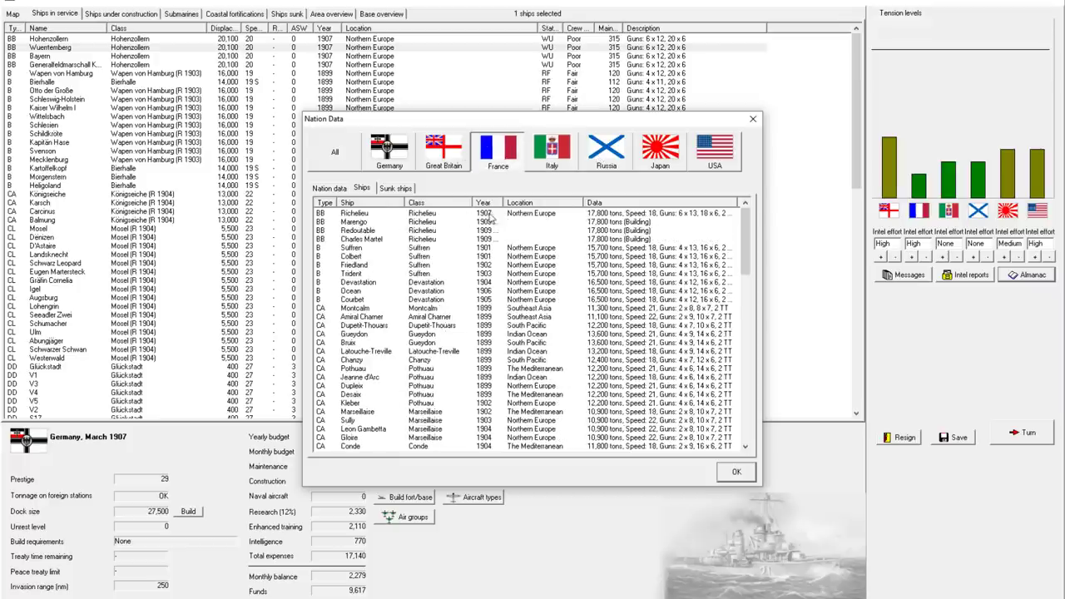
{"action": "left_click", "coordinate": [551, 150]}
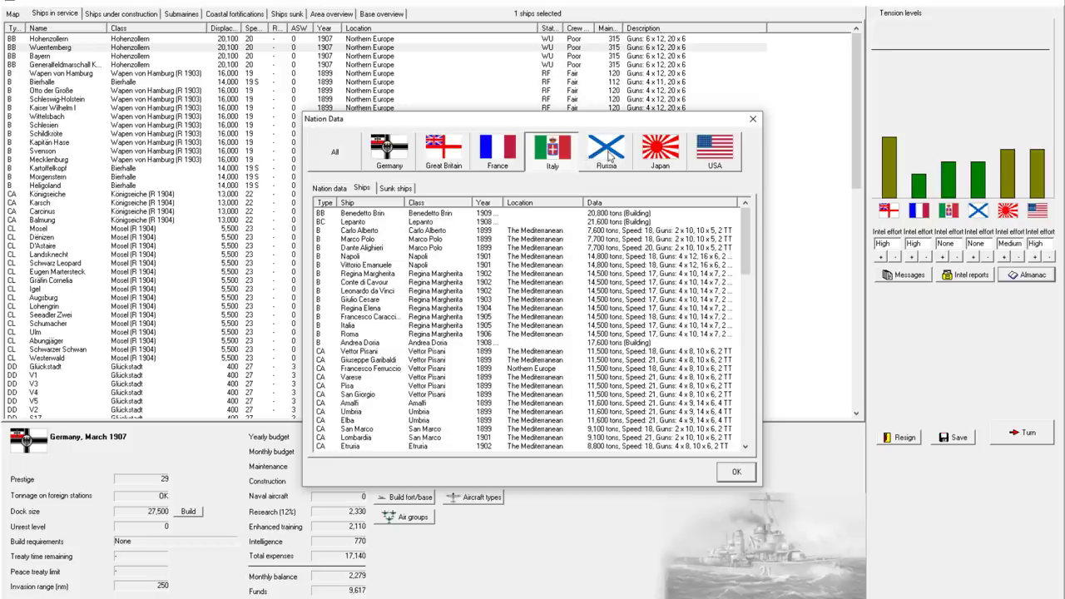
{"action": "left_click", "coordinate": [606, 151]}
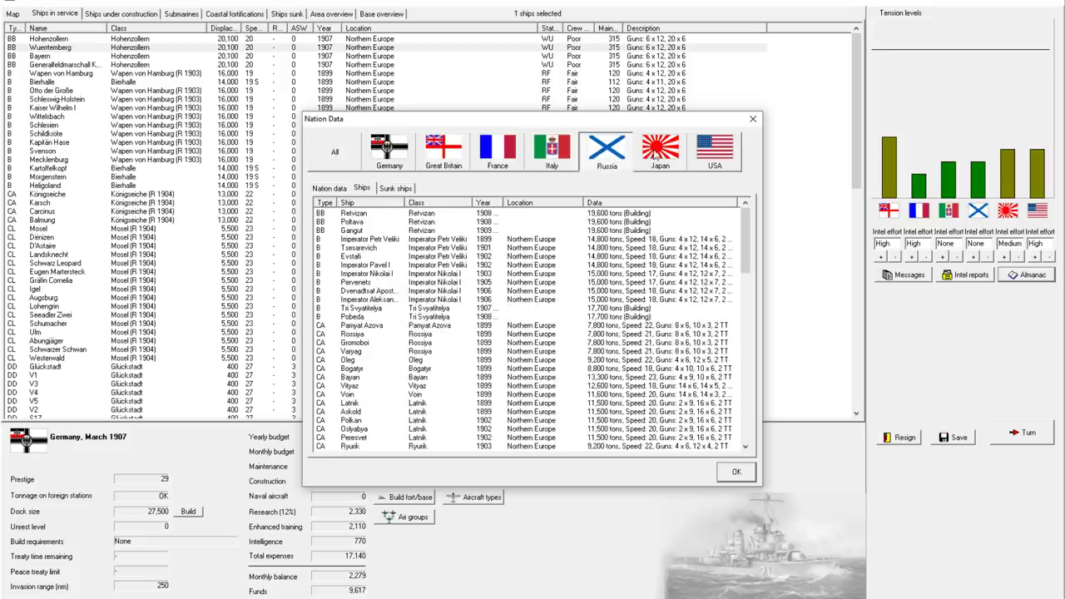
{"action": "left_click", "coordinate": [714, 150]}
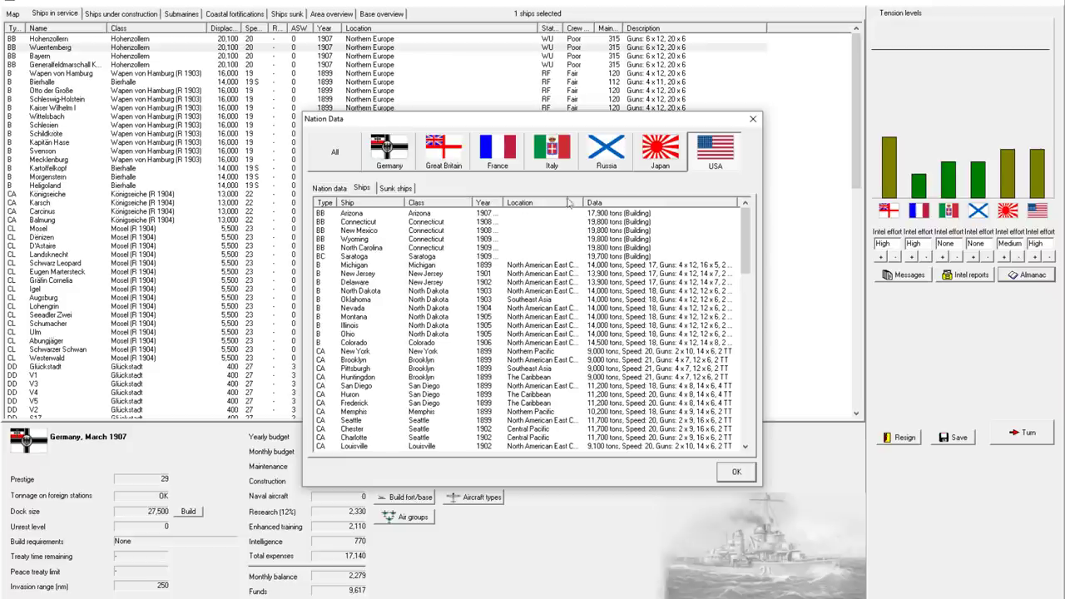
{"action": "mouse_move", "coordinate": [521, 229]}
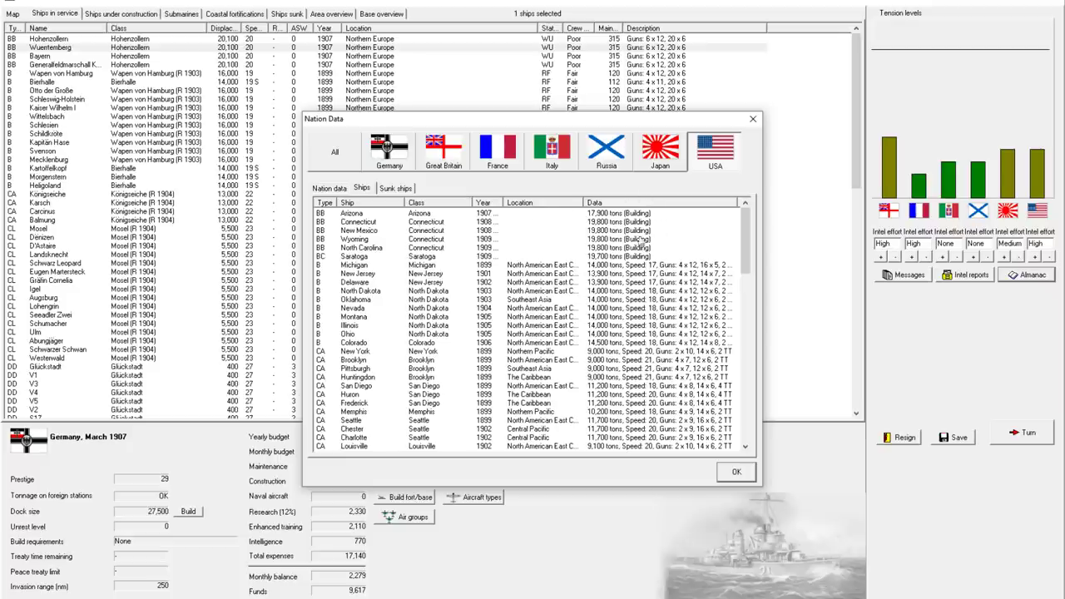
{"action": "mouse_move", "coordinate": [754, 126]}
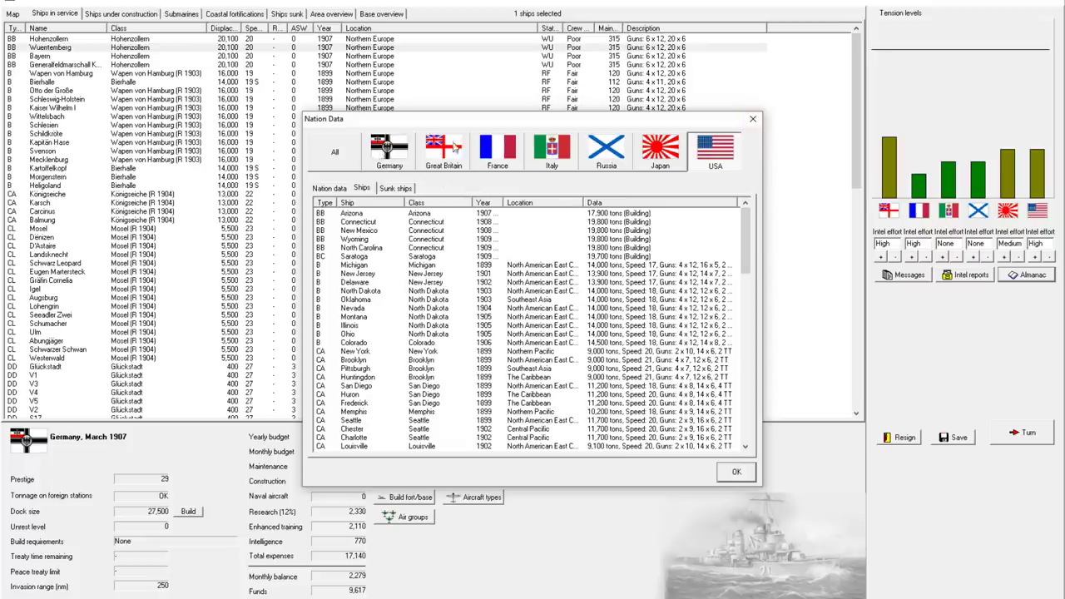
{"action": "left_click", "coordinate": [497, 150]}
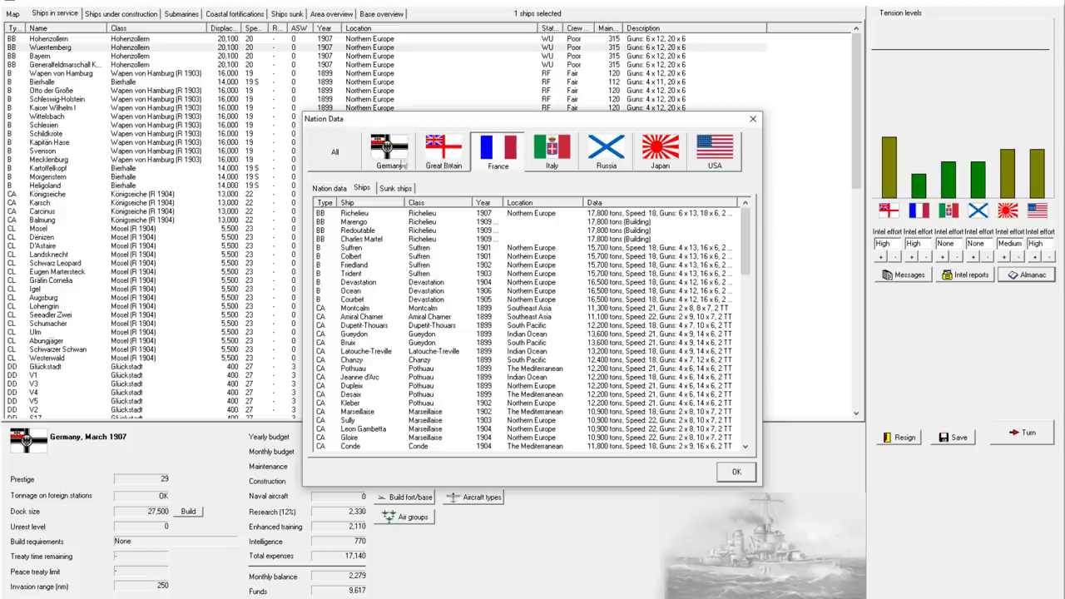
{"action": "mouse_move", "coordinate": [752, 168]}
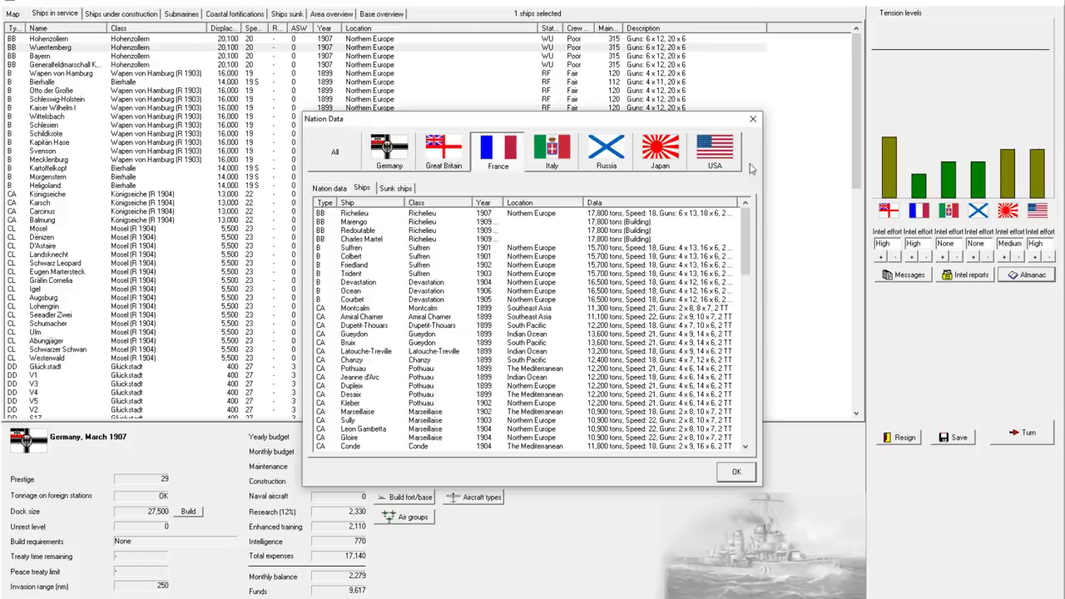
{"action": "left_click", "coordinate": [733, 472]}
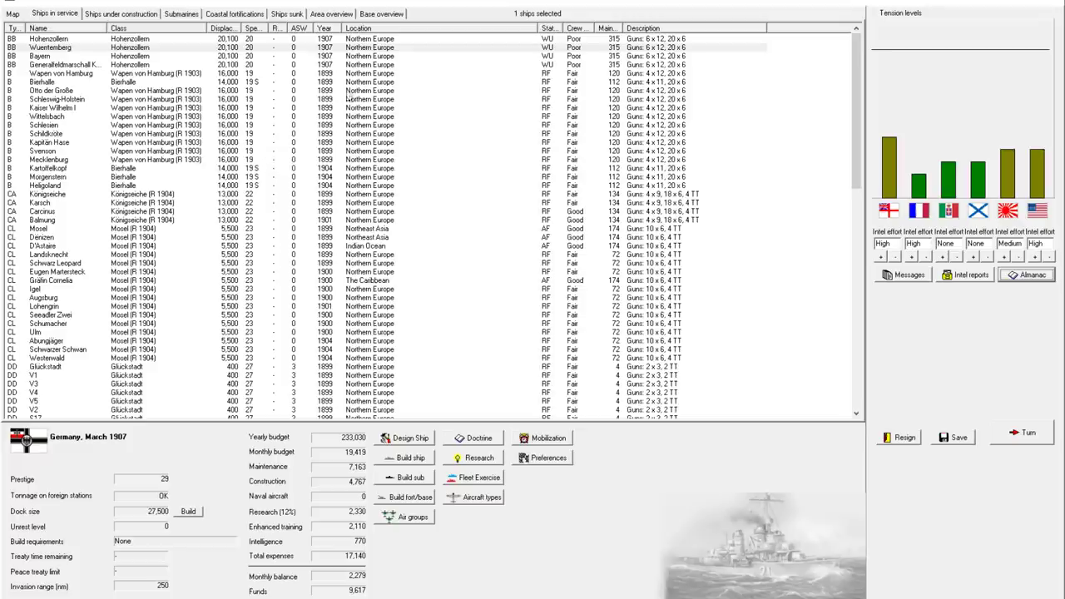
{"action": "left_click", "coordinate": [122, 13]}
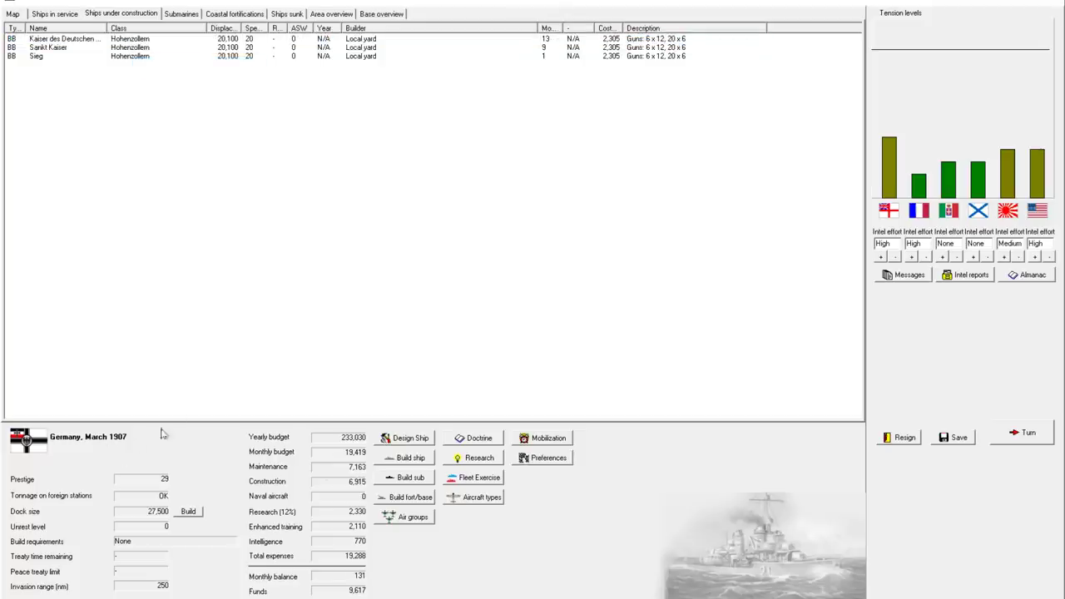
{"action": "mouse_move", "coordinate": [289, 176]}
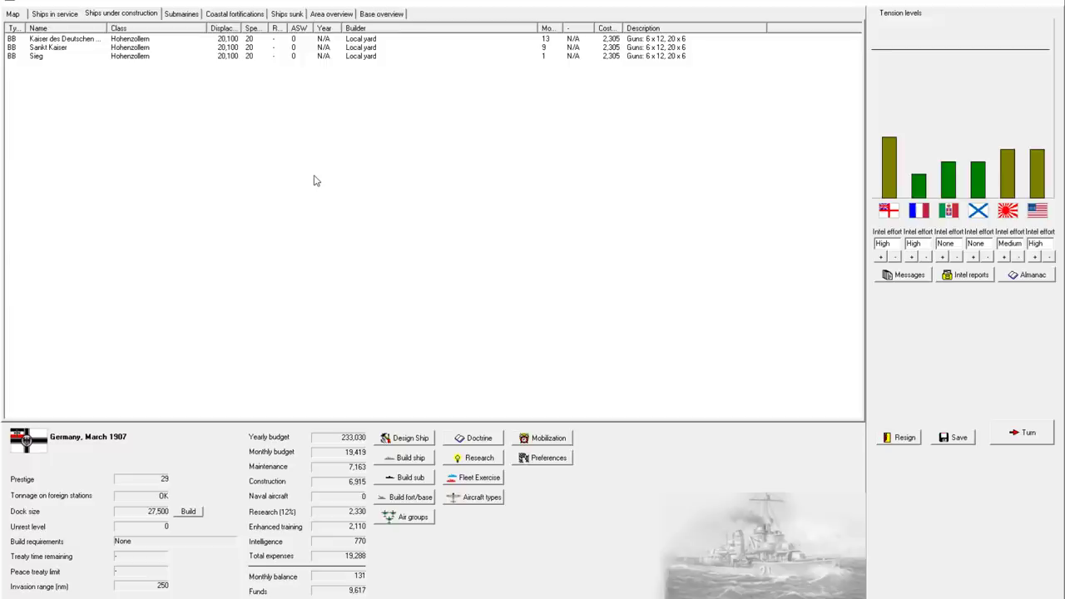
{"action": "mouse_move", "coordinate": [452, 191]}
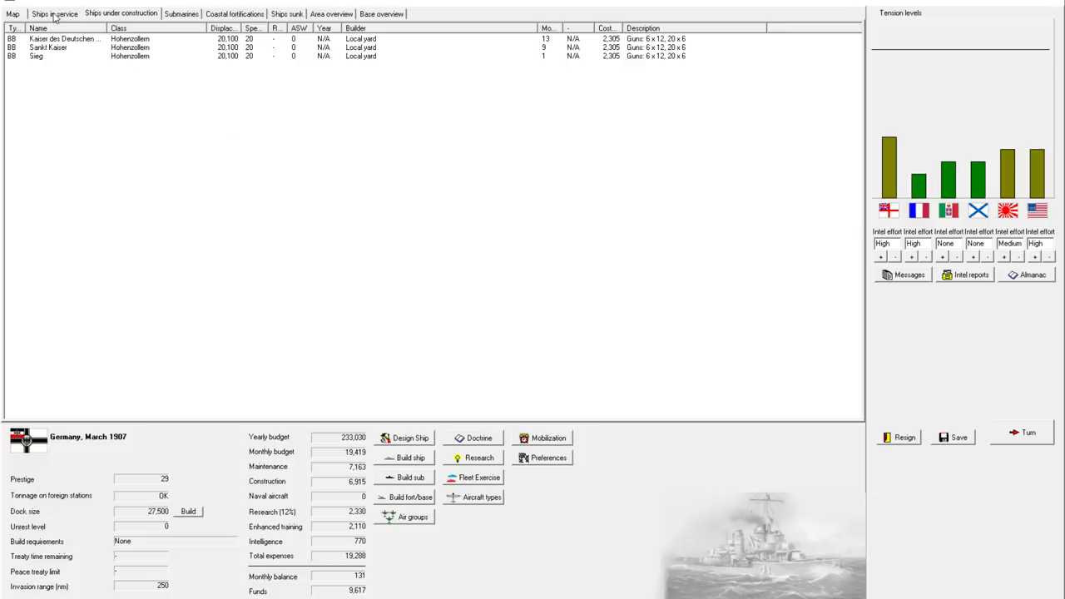
{"action": "left_click", "coordinate": [54, 13]}
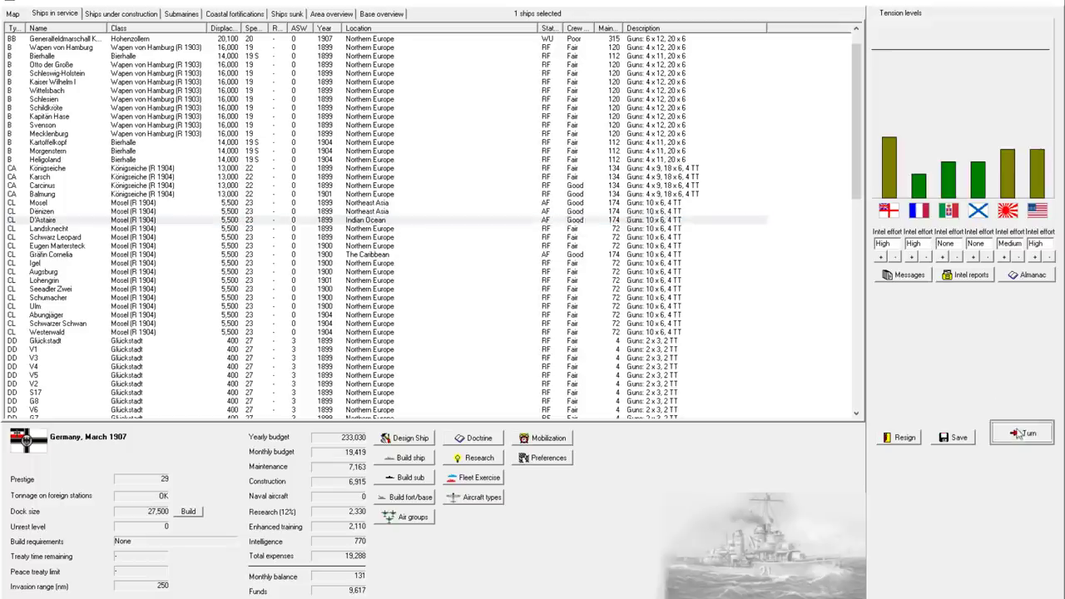
Advance the turn, clear the Sieg, regatta and shells notices, and send a force to Angola
{"action": "left_click", "coordinate": [1021, 432]}
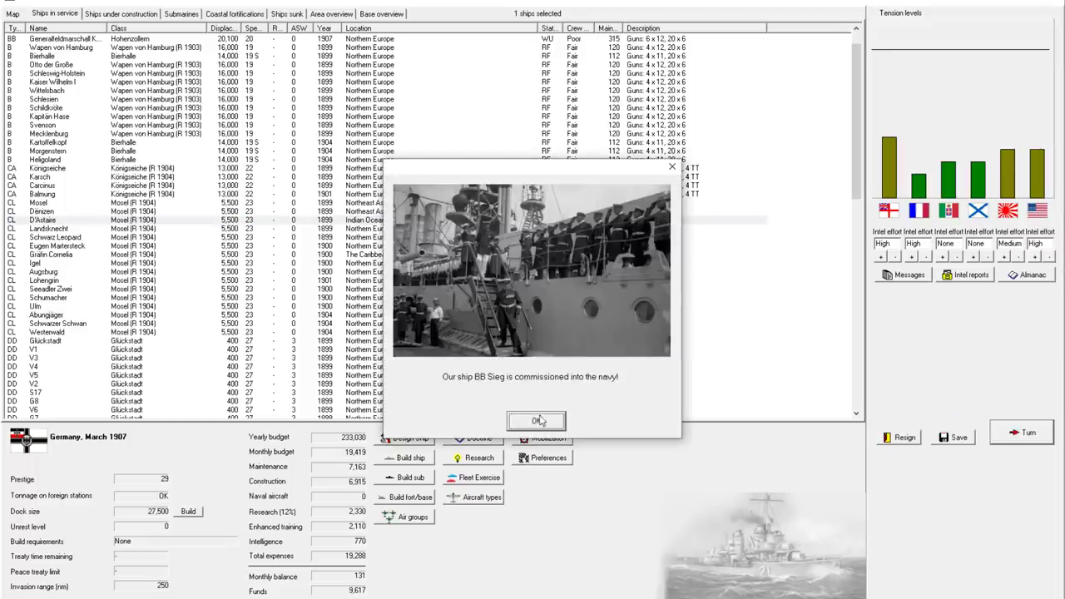
{"action": "left_click", "coordinate": [535, 421]}
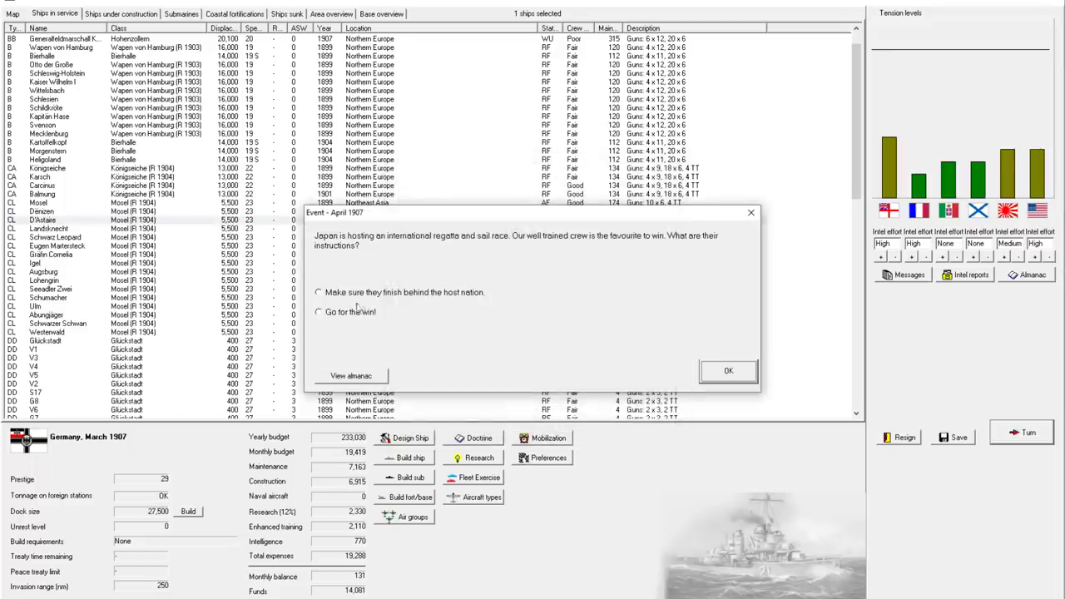
{"action": "left_click", "coordinate": [728, 371]}
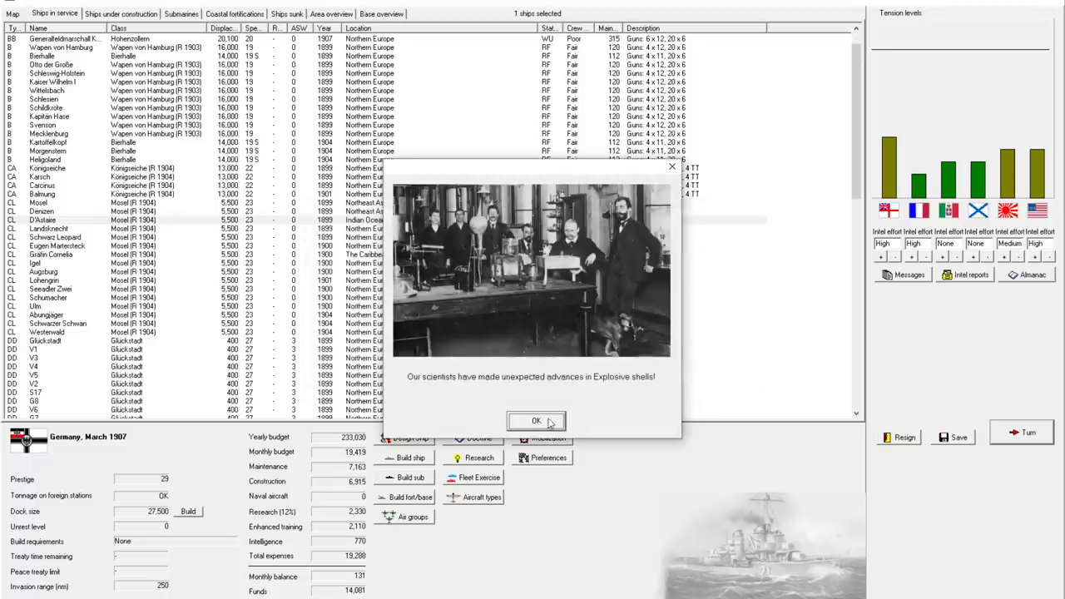
{"action": "left_click", "coordinate": [536, 421]}
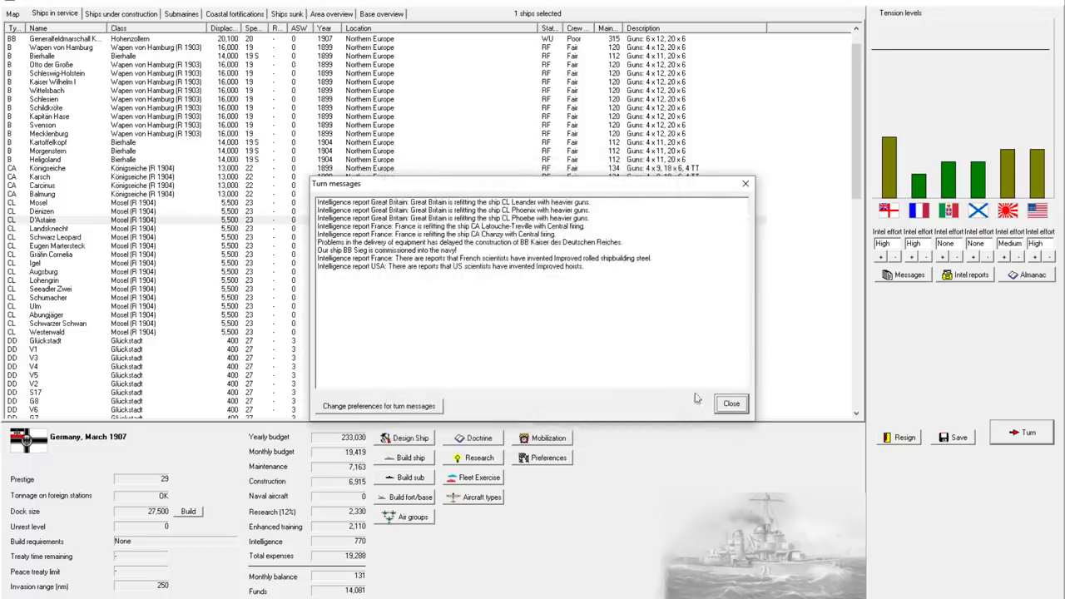
{"action": "left_click", "coordinate": [731, 403]}
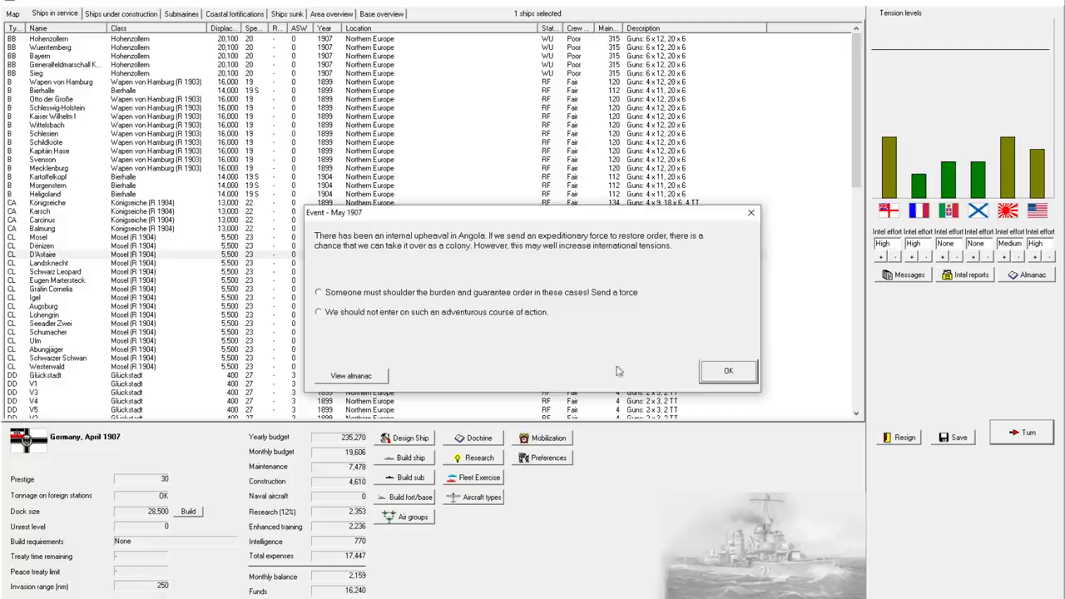
{"action": "left_click", "coordinate": [320, 292]}
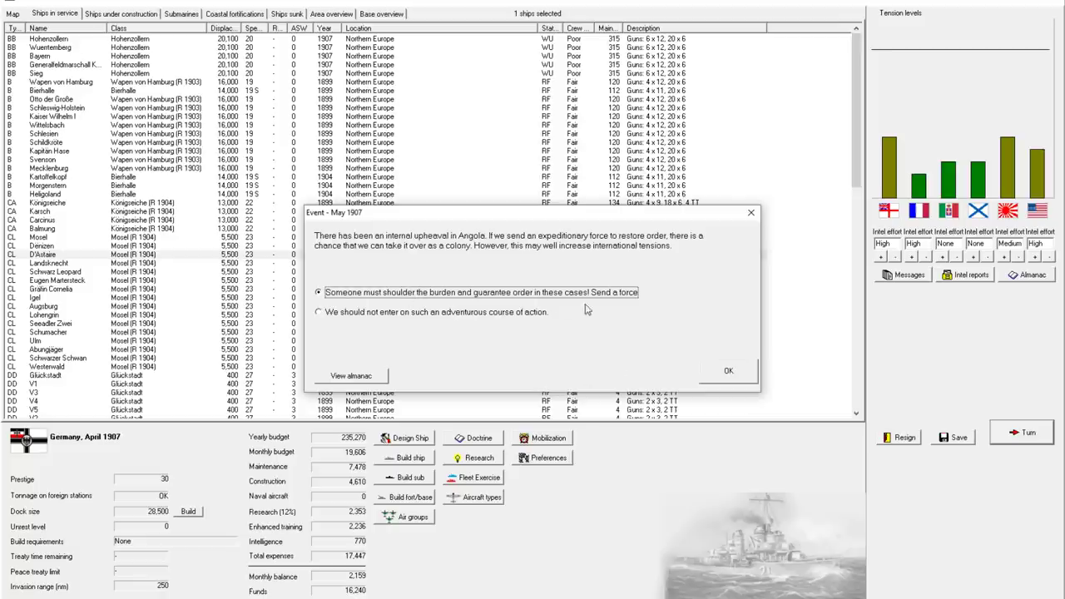
{"action": "mouse_move", "coordinate": [714, 345]}
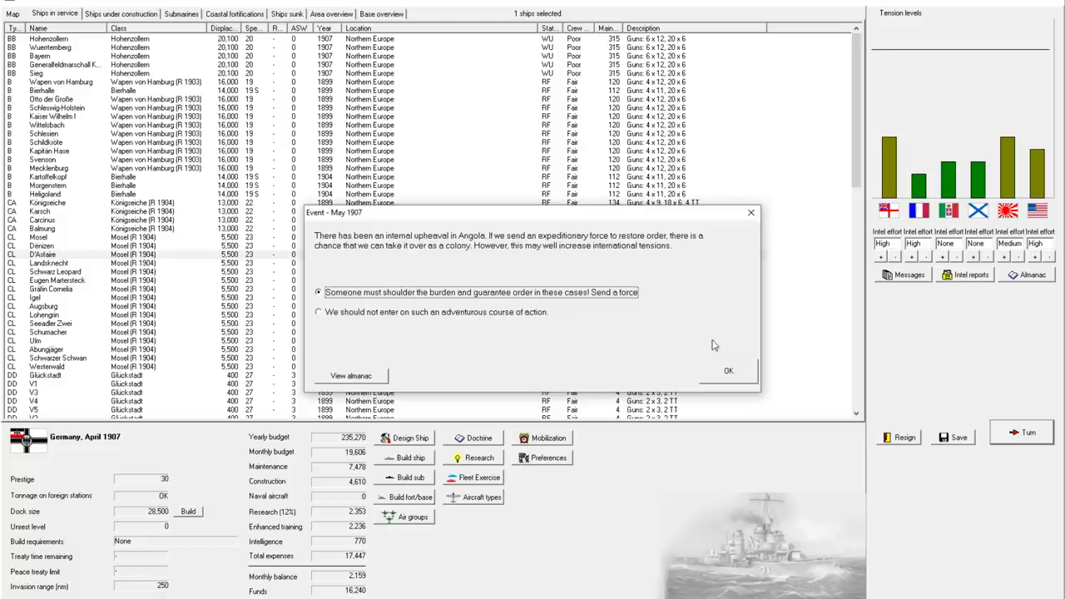
{"action": "mouse_move", "coordinate": [462, 236]}
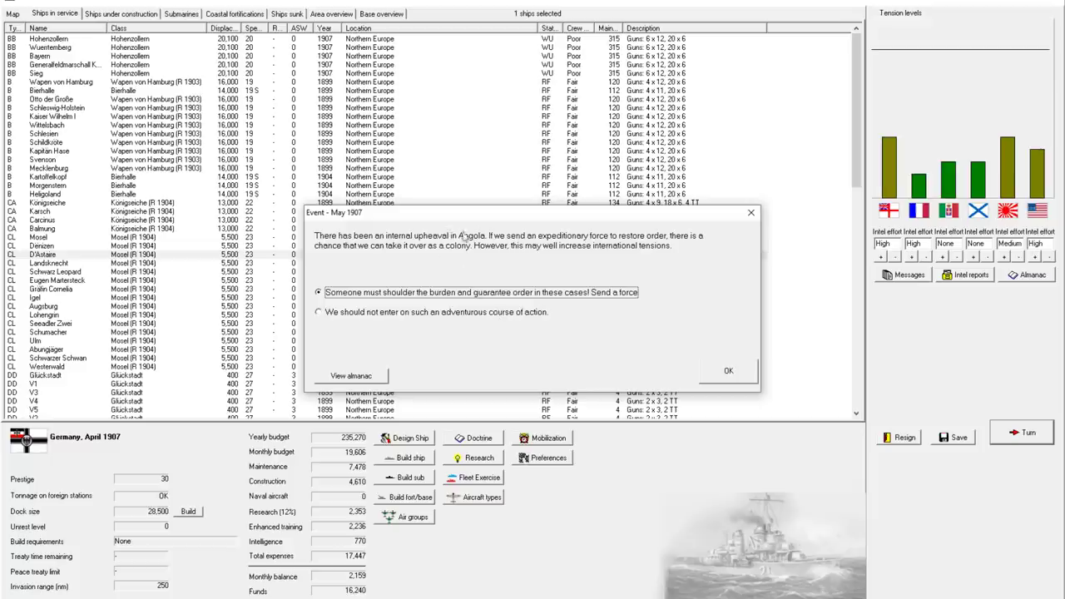
{"action": "left_click", "coordinate": [727, 371]}
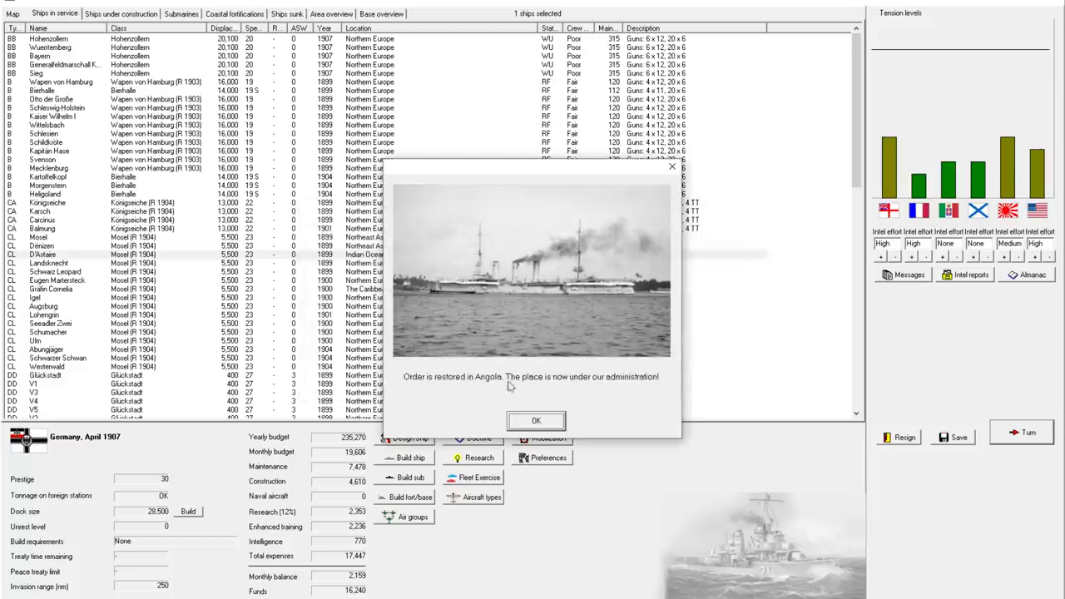
Dismiss the Angola, small tube boilers and ASW announcements, then view ASW technology in Research
{"action": "left_click", "coordinate": [536, 420]}
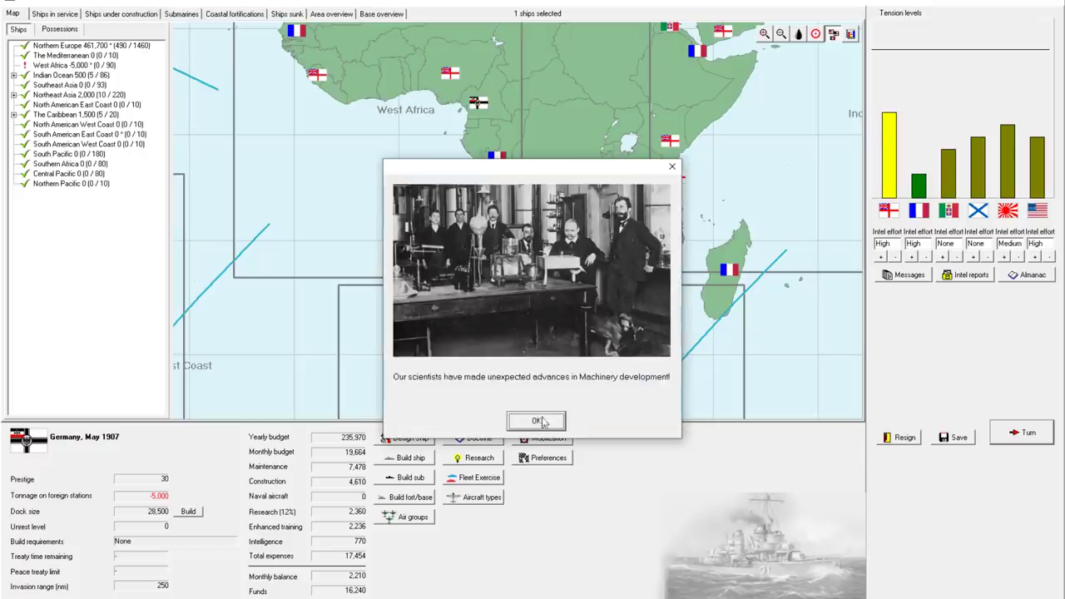
{"action": "left_click", "coordinate": [535, 422]}
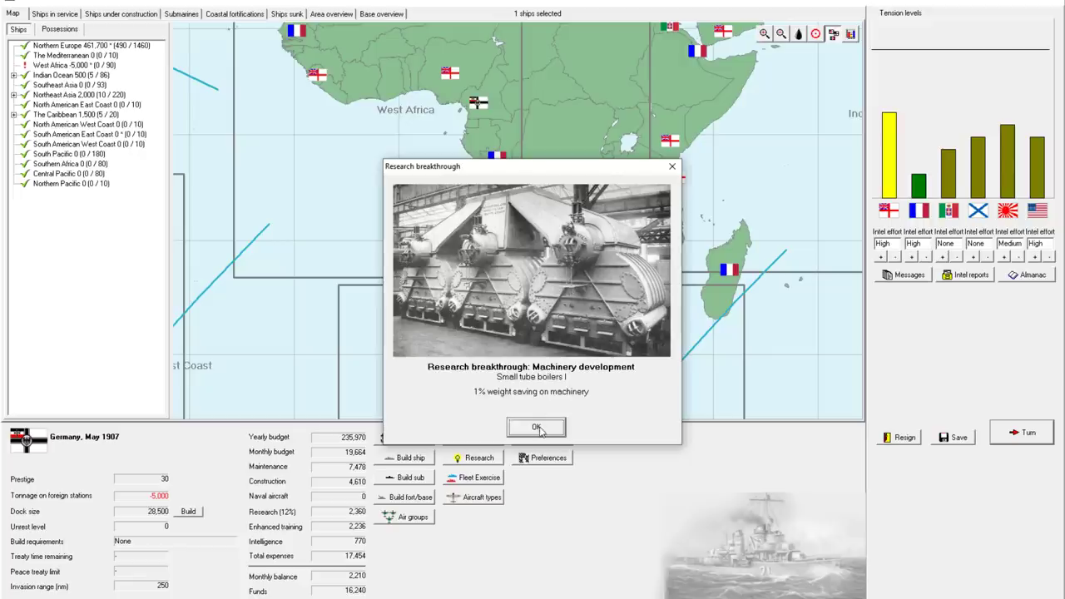
{"action": "left_click", "coordinate": [536, 428]}
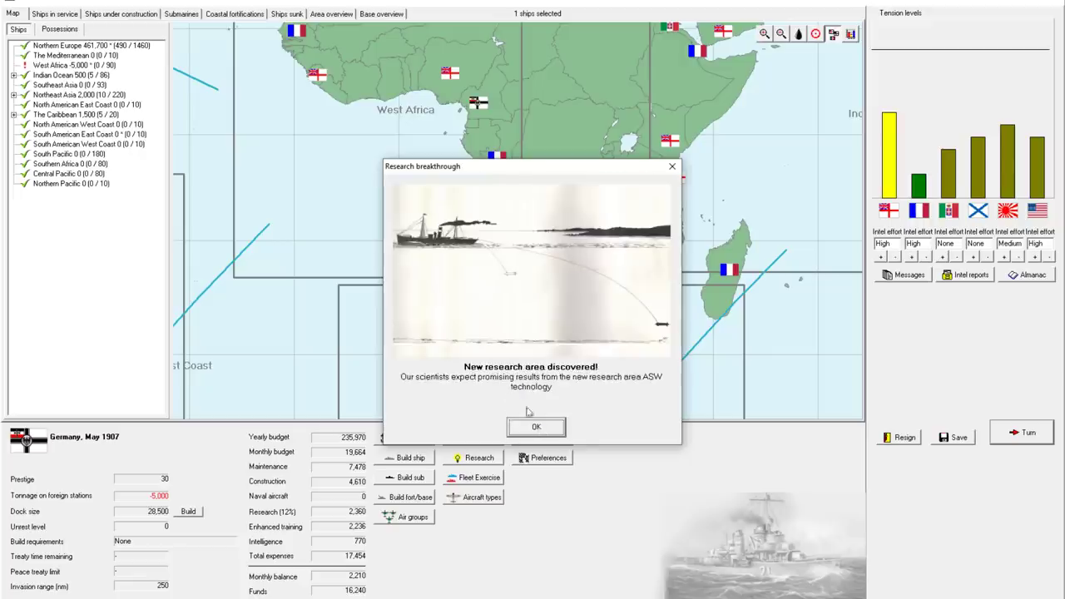
{"action": "left_click", "coordinate": [536, 427]}
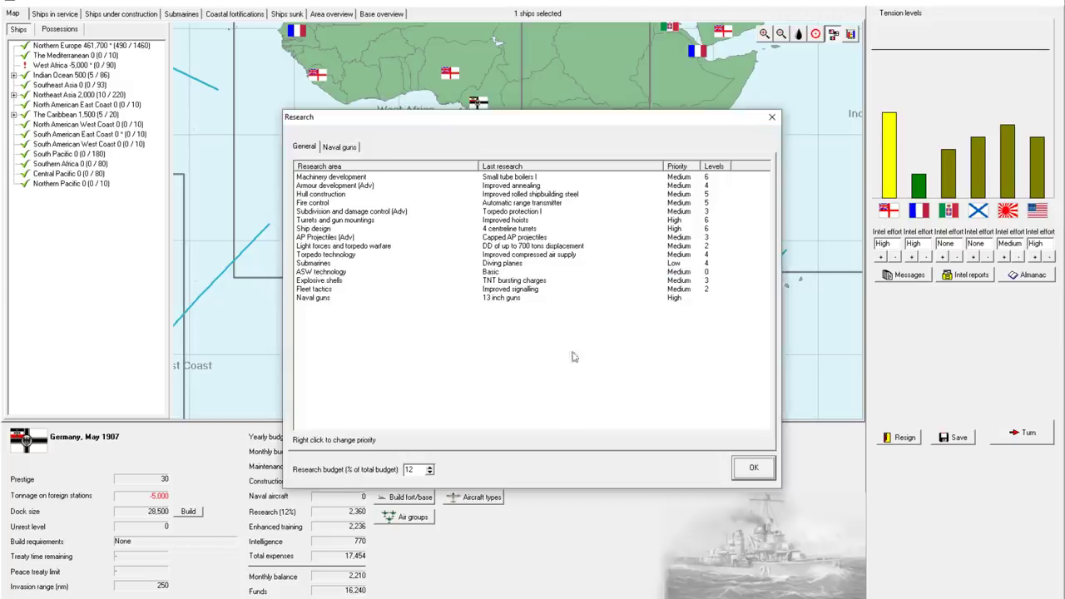
{"action": "left_click", "coordinate": [320, 272]}
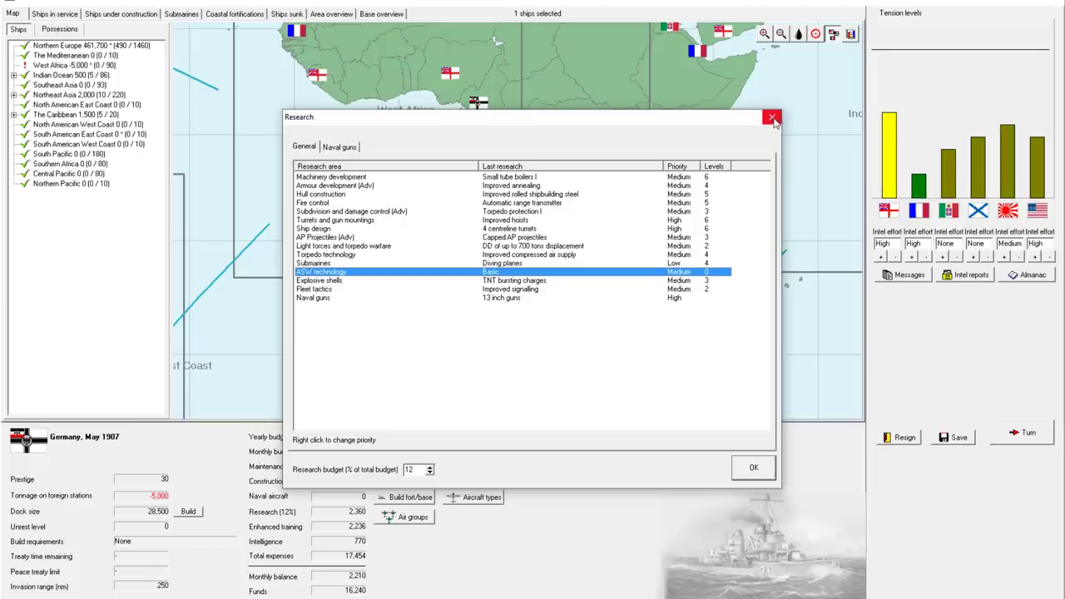
{"action": "left_click", "coordinate": [769, 118]}
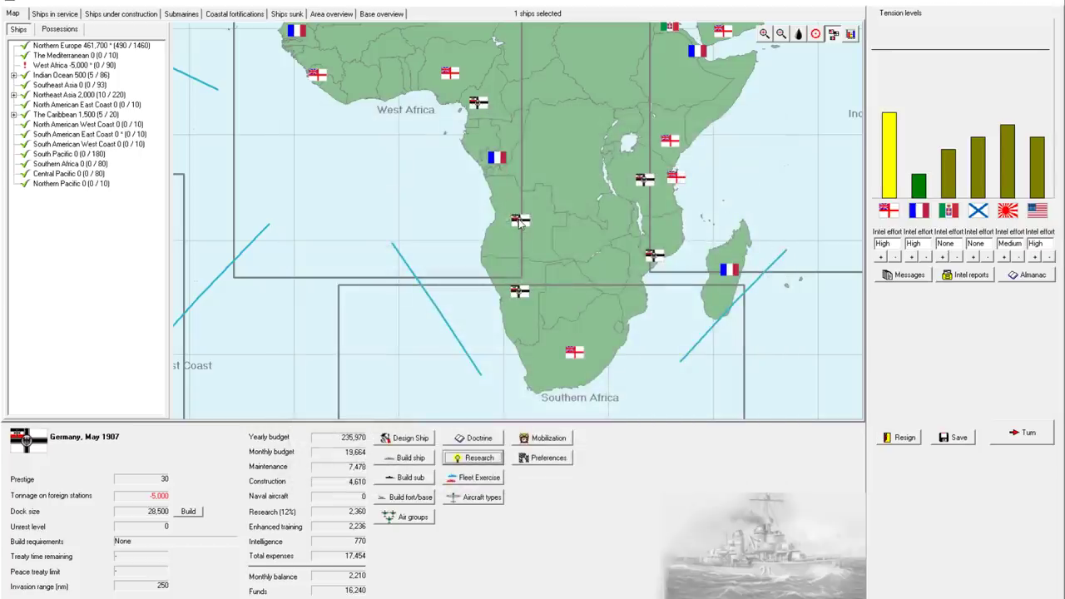
Improve Angola's base capacity and order two 6 in coastal batteries there, raising construction to 5,250
{"action": "left_click", "coordinate": [520, 223]}
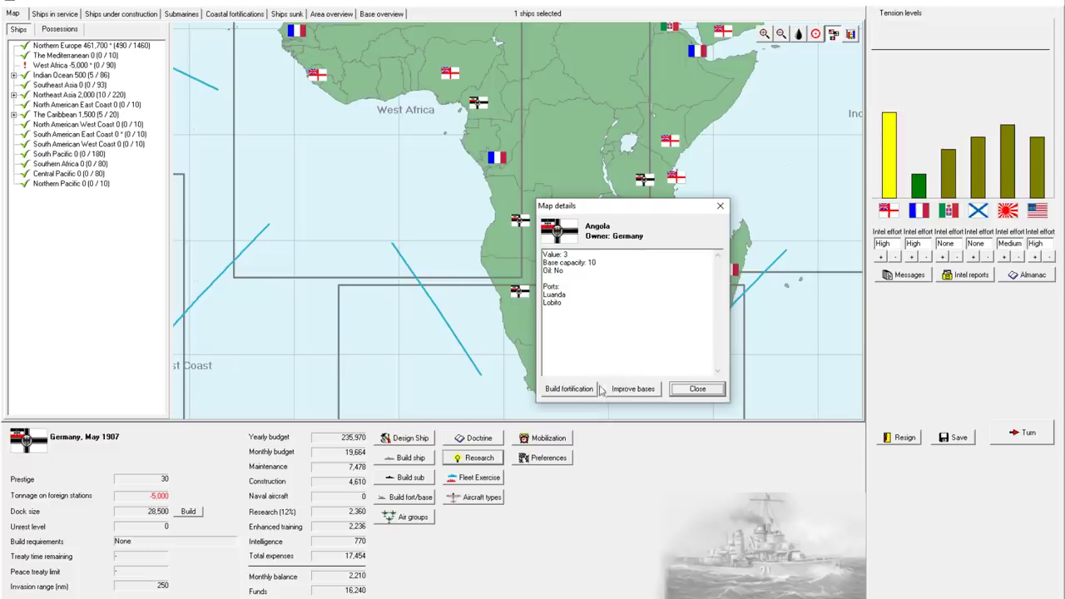
{"action": "mouse_move", "coordinate": [720, 353]}
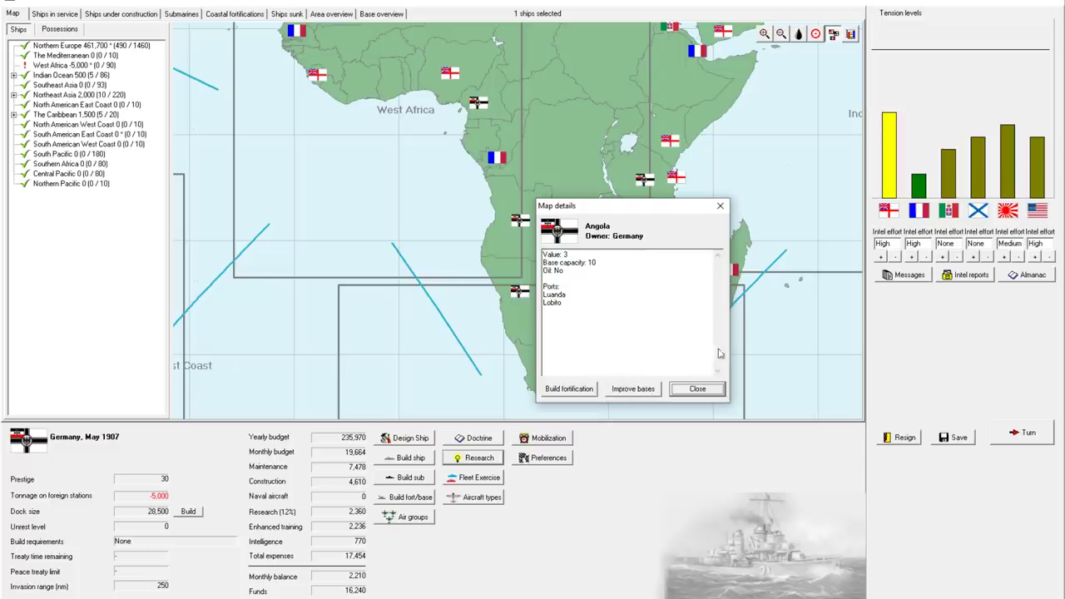
{"action": "left_click", "coordinate": [632, 389]}
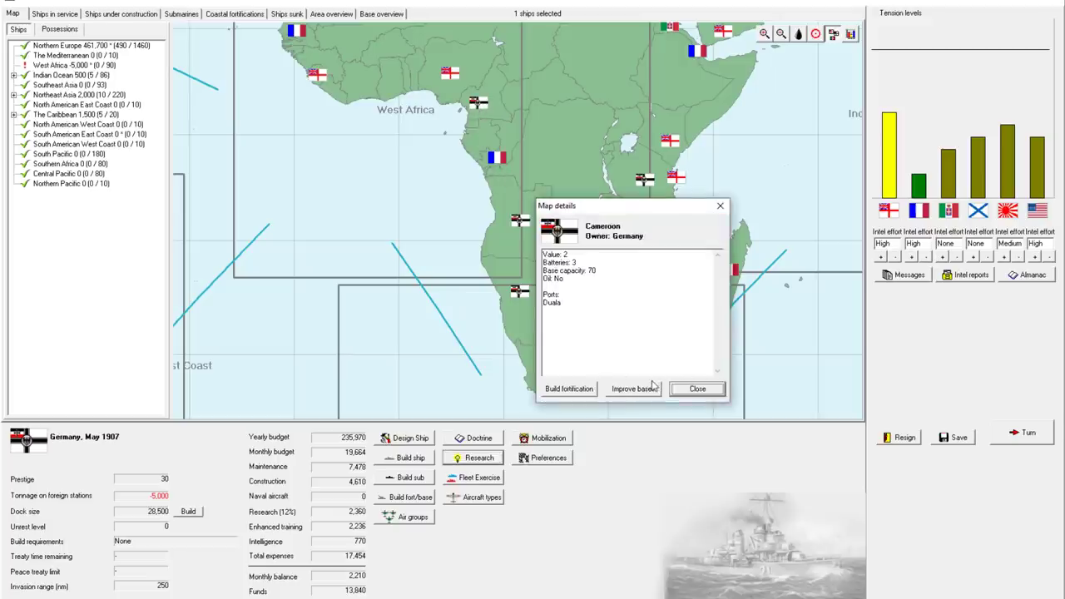
{"action": "mouse_move", "coordinate": [648, 370]}
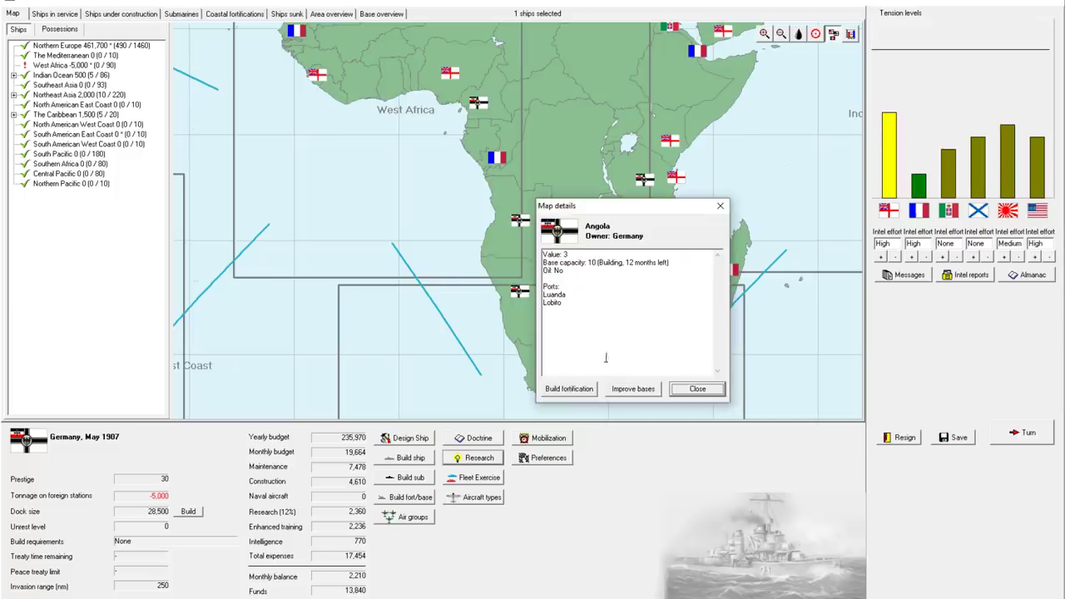
{"action": "left_click", "coordinate": [568, 389]}
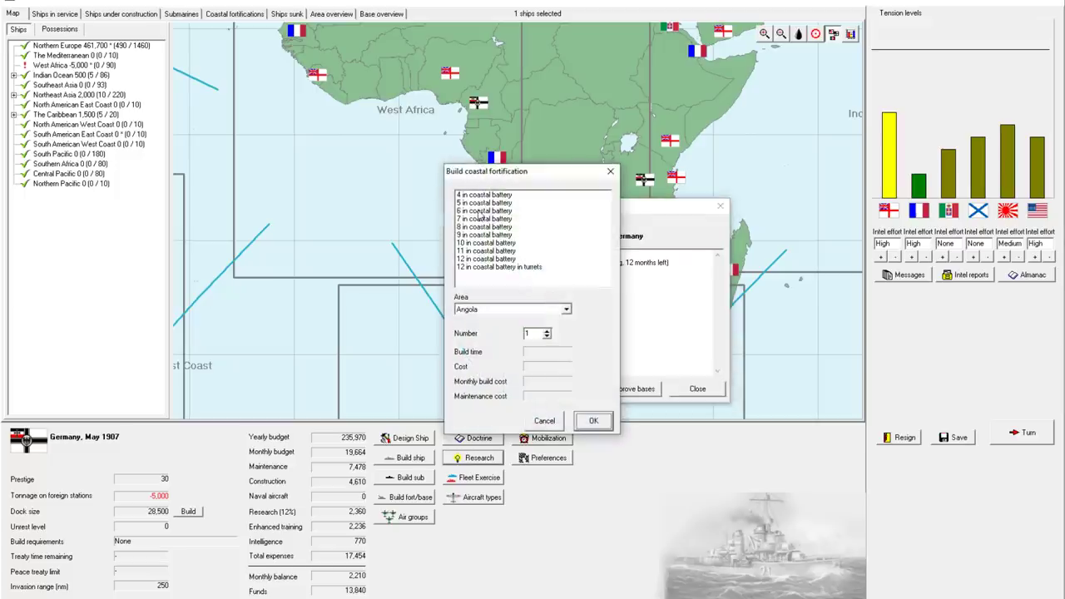
{"action": "left_click", "coordinate": [486, 211]}
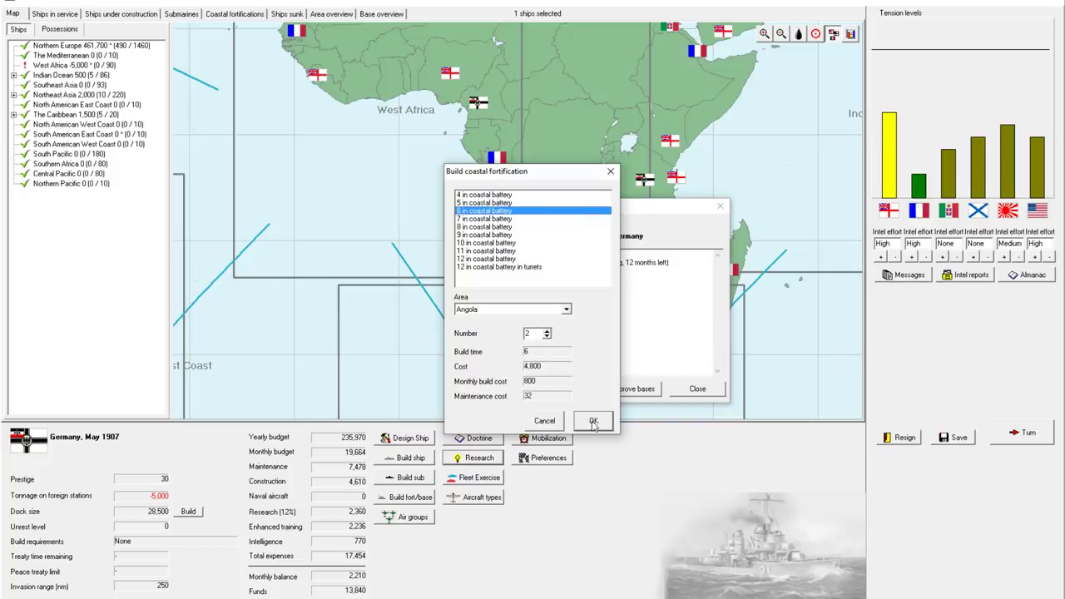
{"action": "left_click", "coordinate": [592, 421]}
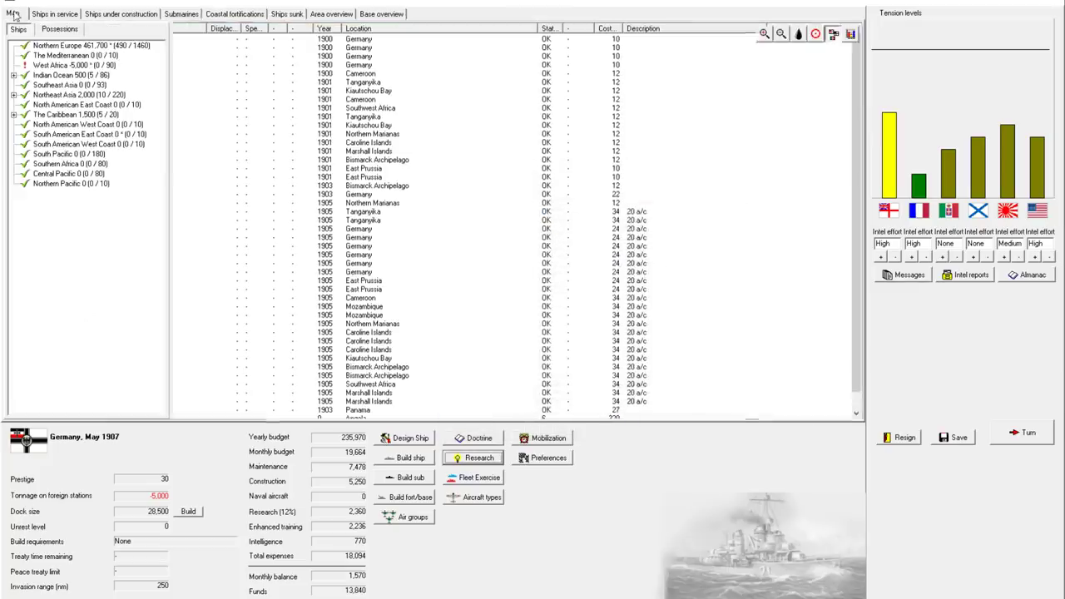
Order a 6 in coastal battery at Guam, close the area details, and list ships in service
{"action": "left_click", "coordinate": [11, 5]}
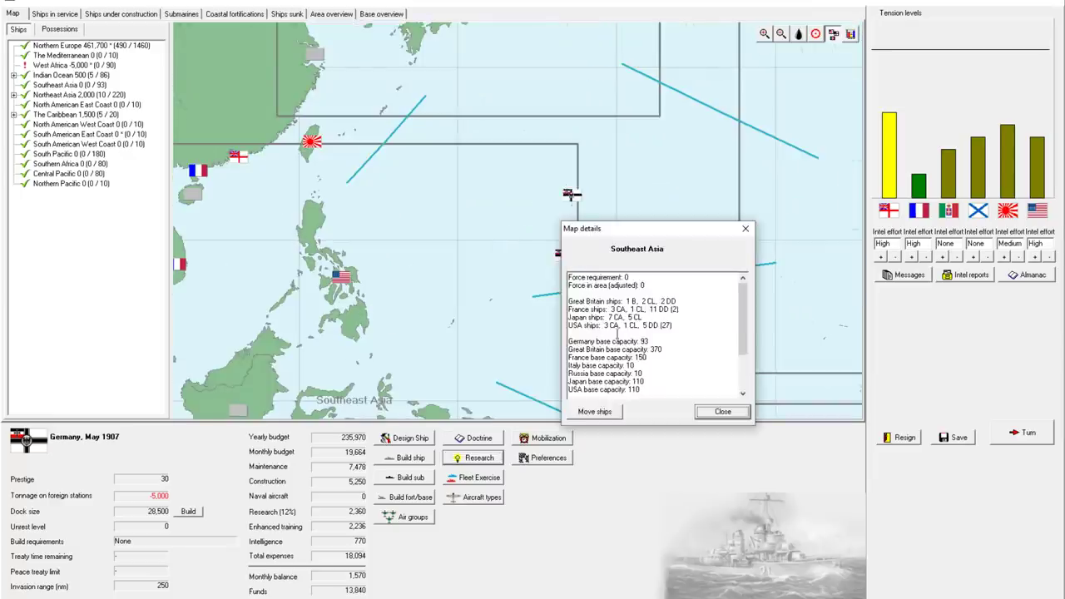
{"action": "left_click", "coordinate": [722, 411]}
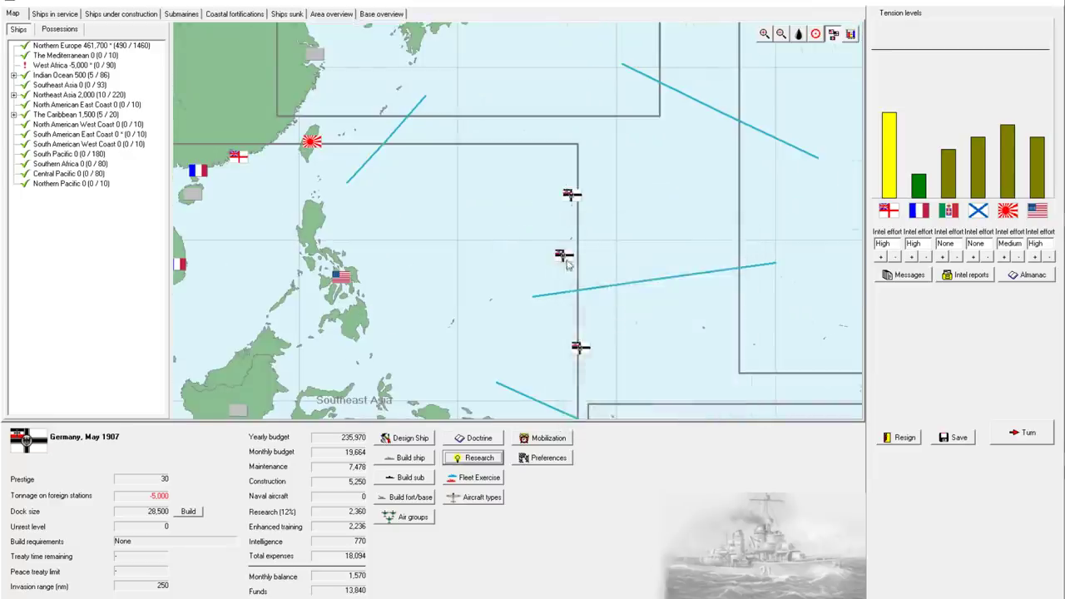
{"action": "left_click", "coordinate": [416, 498]}
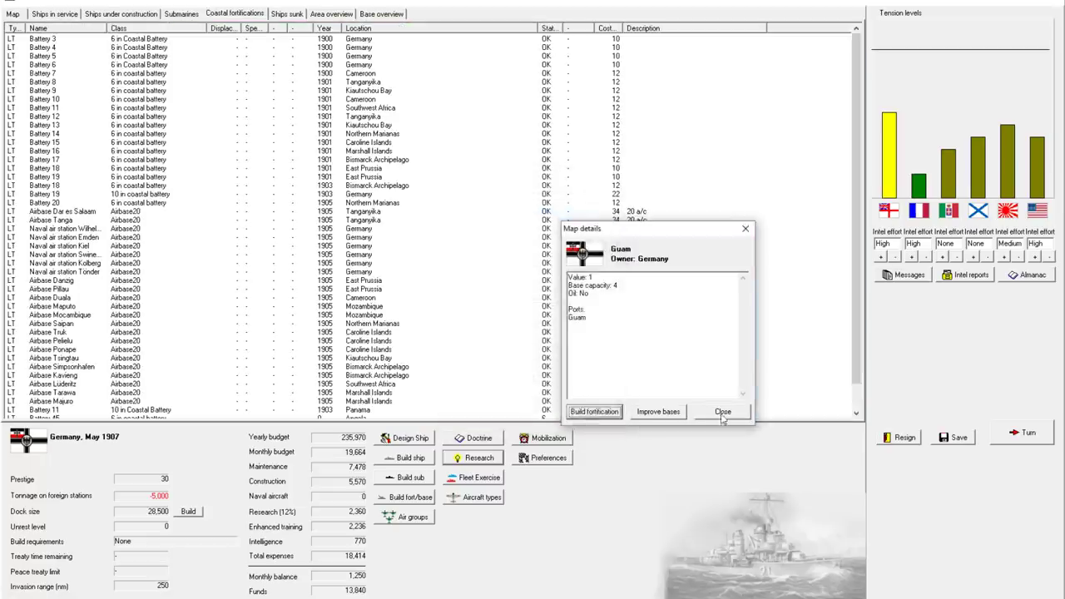
{"action": "left_click", "coordinate": [722, 411]}
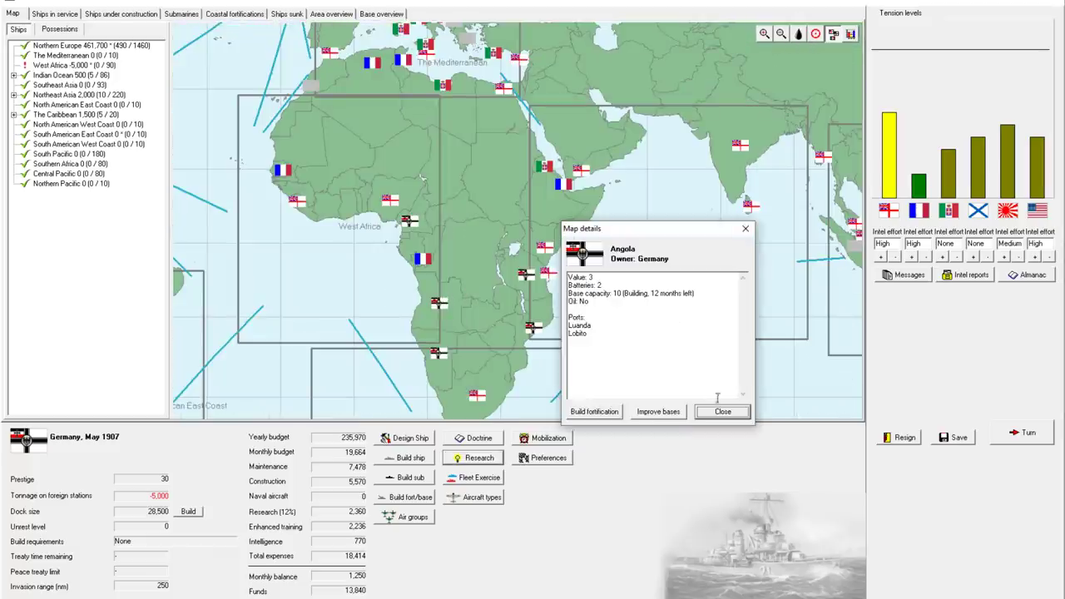
{"action": "left_click", "coordinate": [721, 411]}
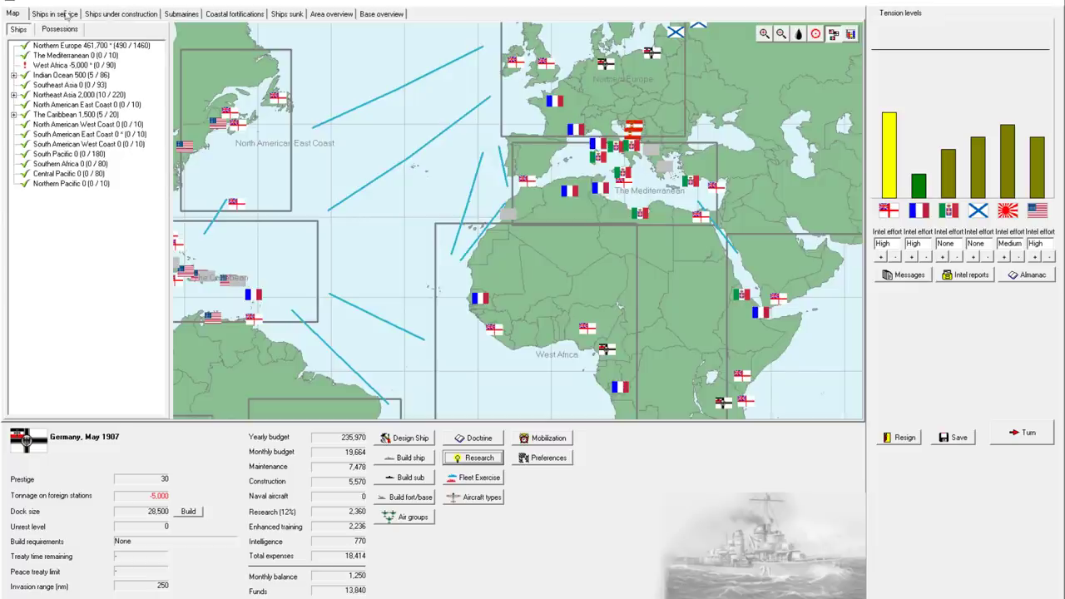
{"action": "left_click", "coordinate": [54, 14]}
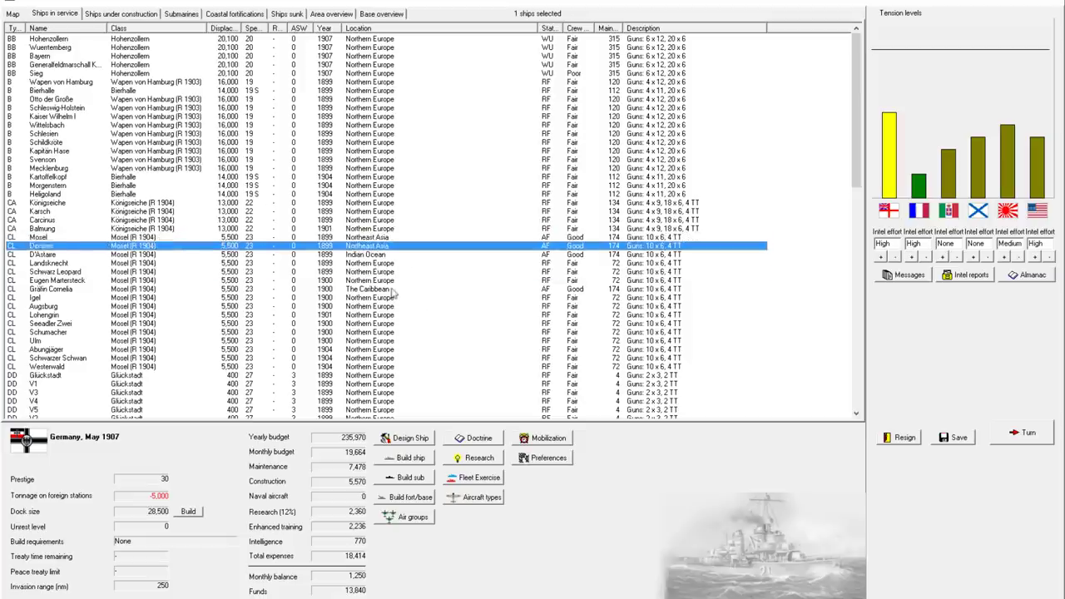
Move light cruiser Landsknecht to the West Africa station, keeping foreign station tonnage OK
{"action": "right_click", "coordinate": [50, 260]}
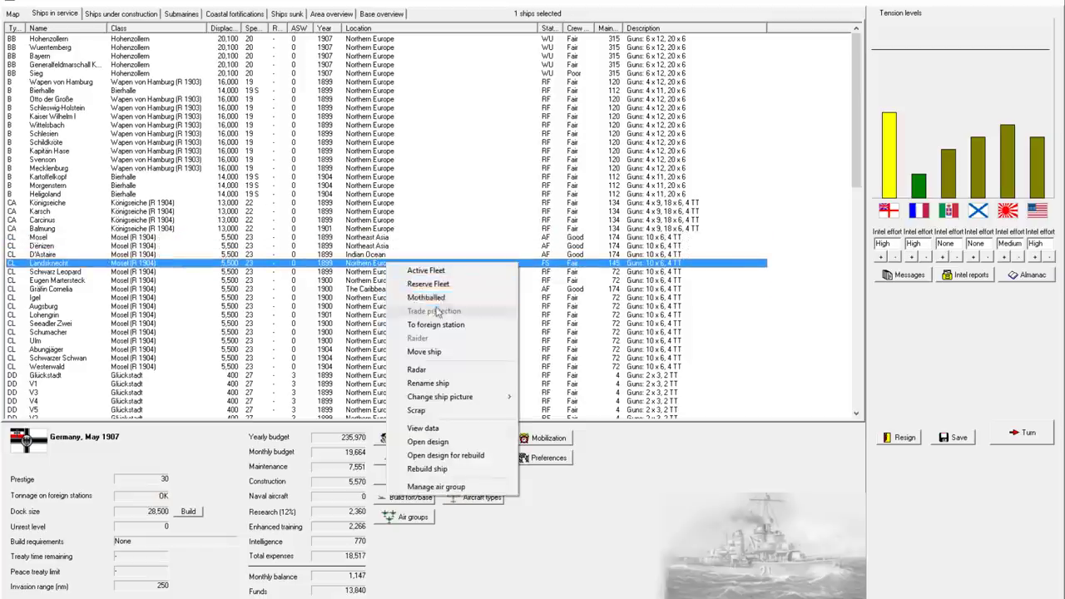
{"action": "left_click", "coordinate": [424, 352]}
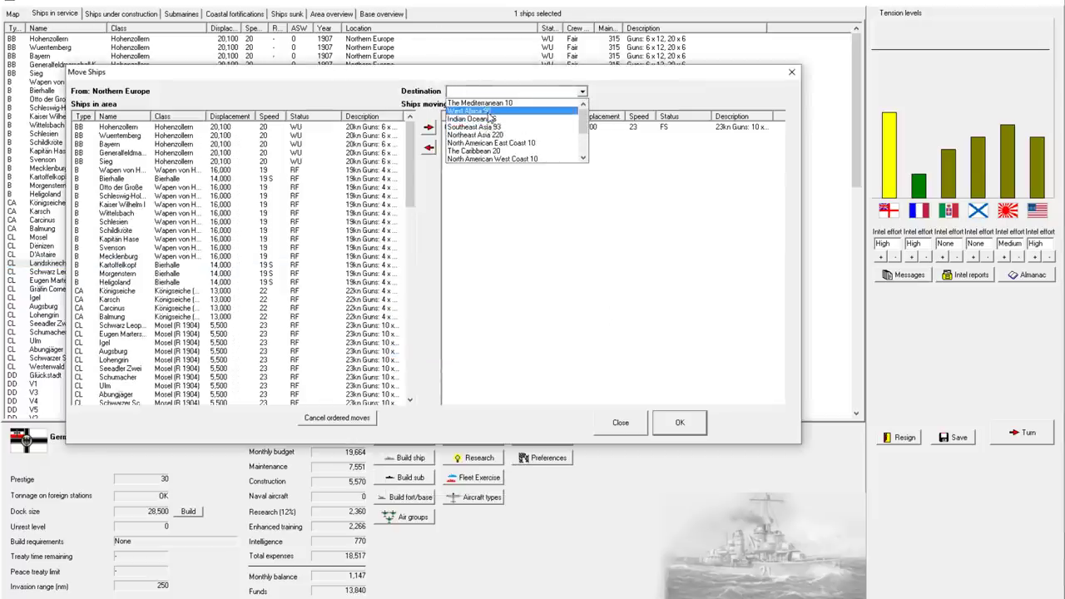
{"action": "left_click", "coordinate": [679, 422]}
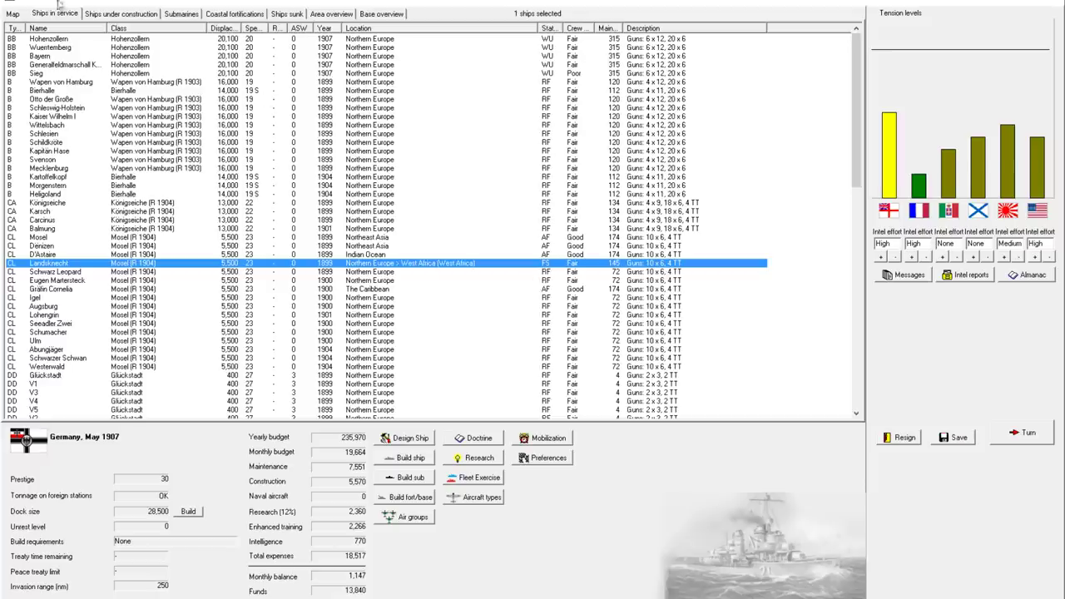
{"action": "left_click", "coordinate": [10, 17]}
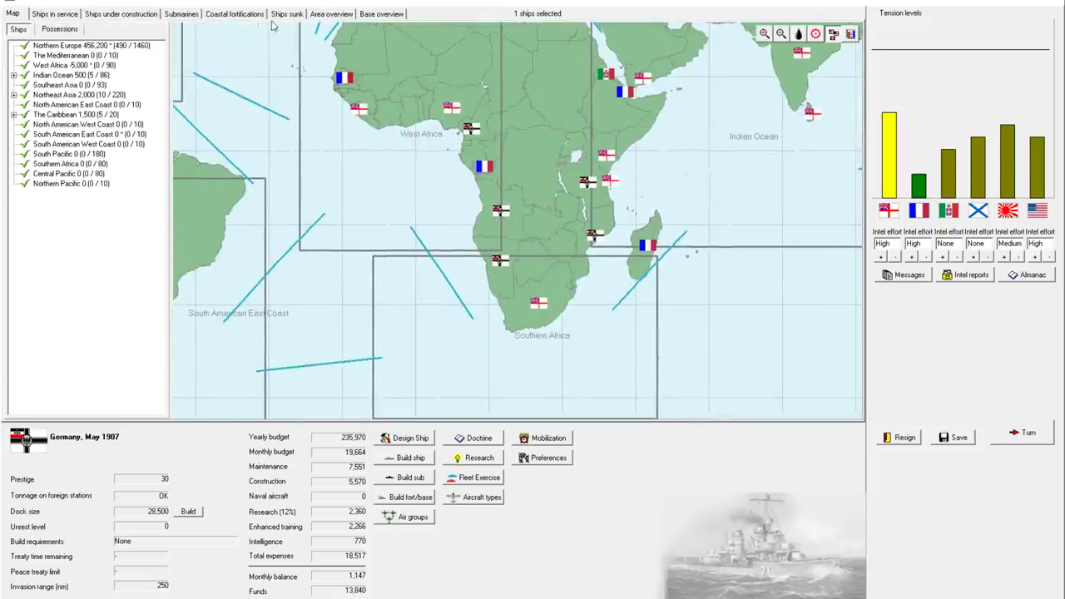
Halt and scrap Battery 46 from the coastal fortifications list, cutting construction to 5,250
{"action": "left_click", "coordinate": [235, 12]}
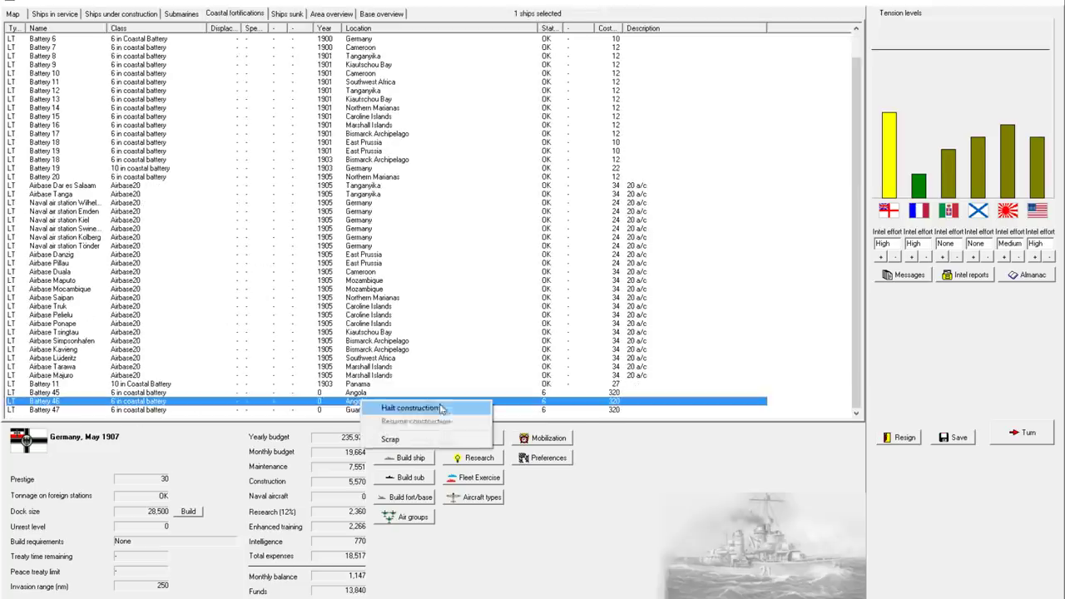
{"action": "left_click", "coordinate": [407, 408]}
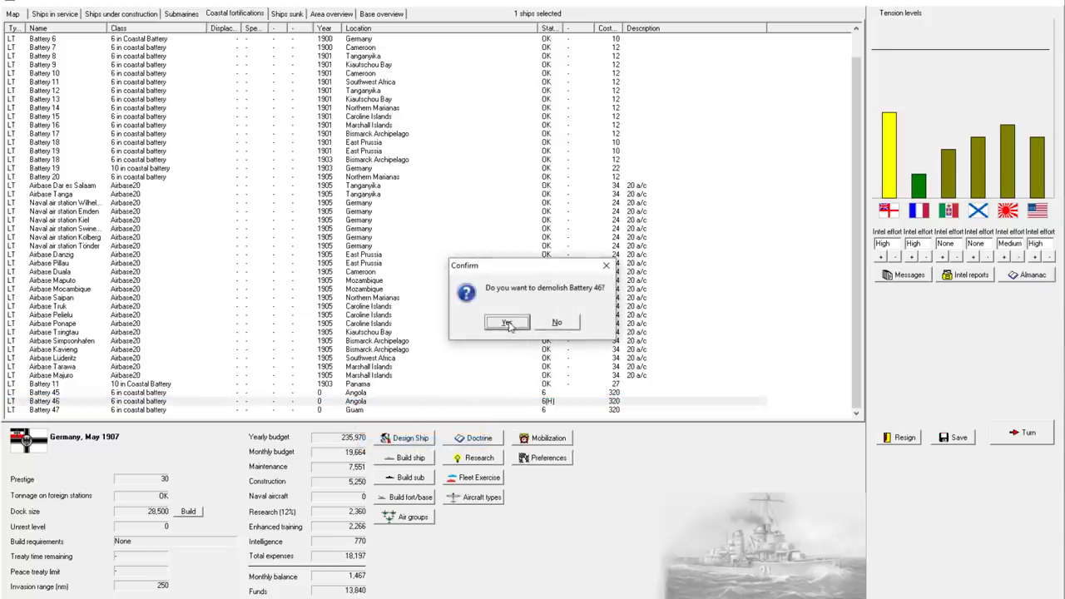
{"action": "left_click", "coordinate": [507, 322]}
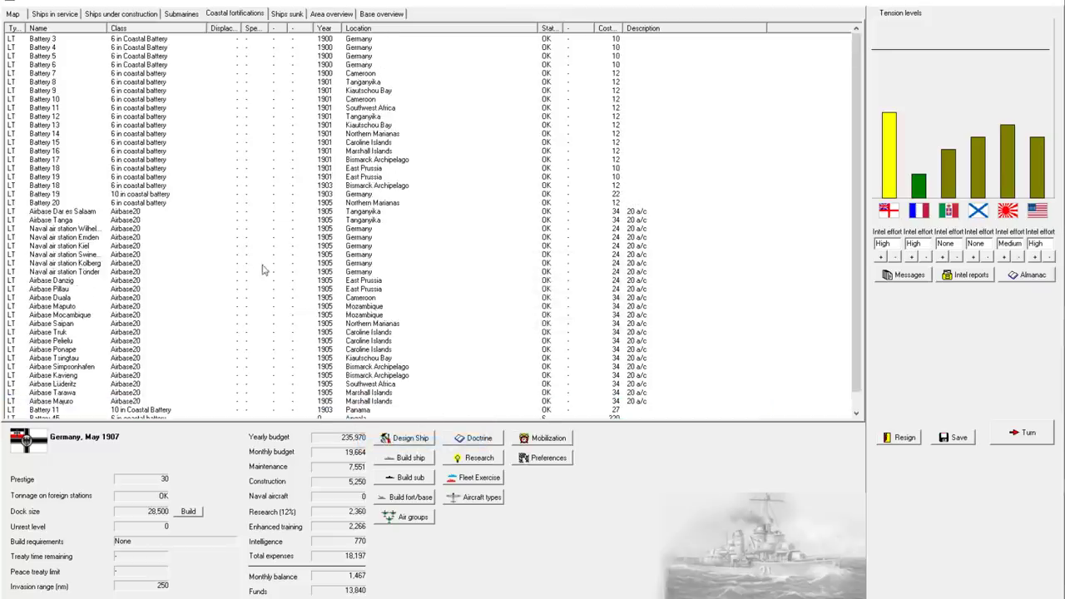
{"action": "left_click", "coordinate": [10, 13]}
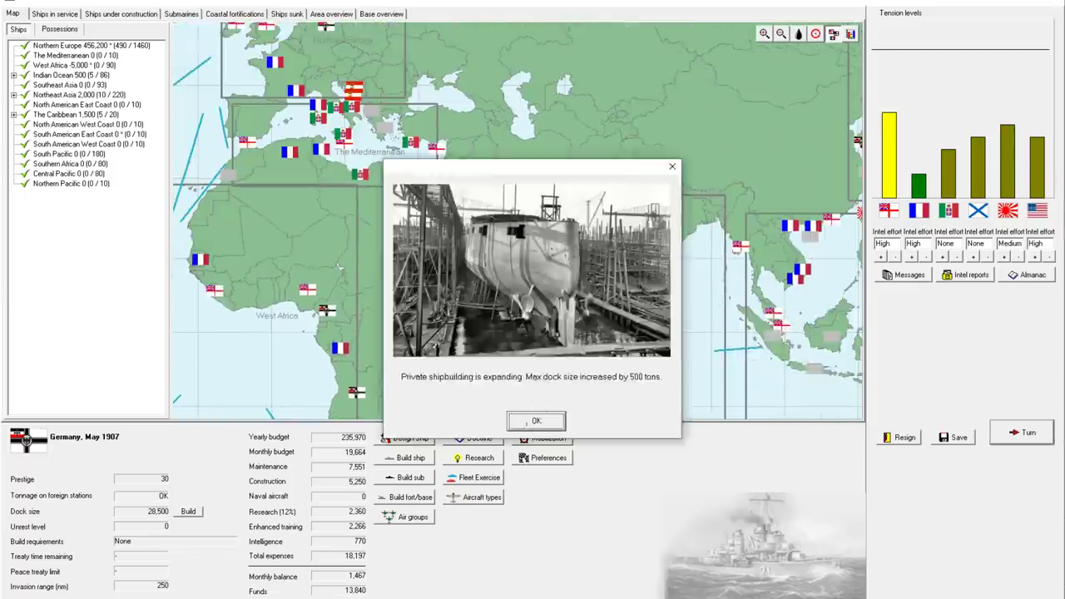
Dismiss the dock size, Bayern work-up and cruiser prestige messages, and decline airbase air units
{"action": "left_click", "coordinate": [535, 420]}
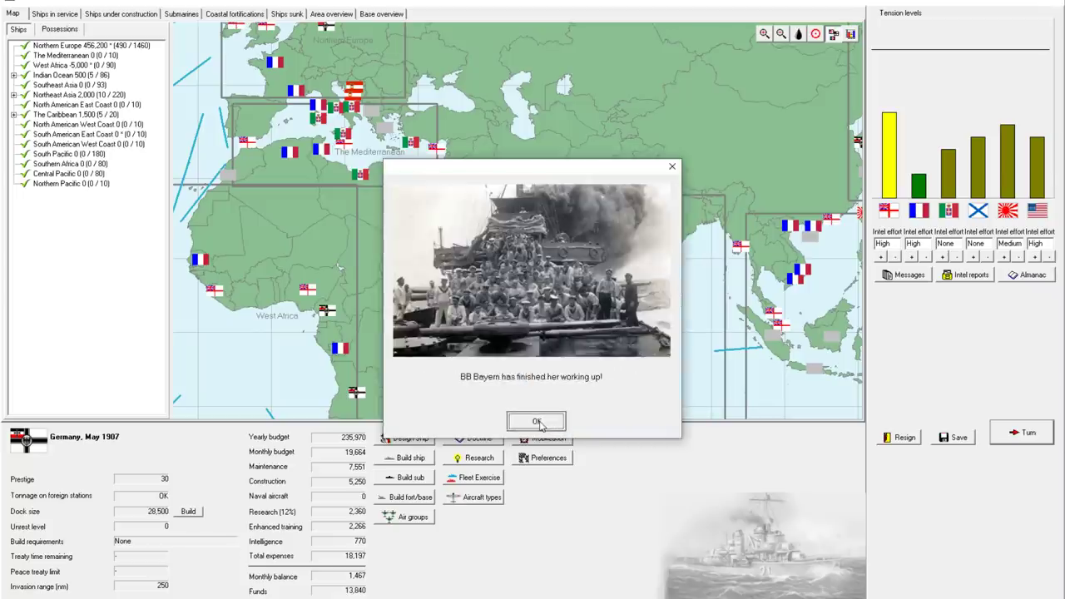
{"action": "left_click", "coordinate": [535, 422]}
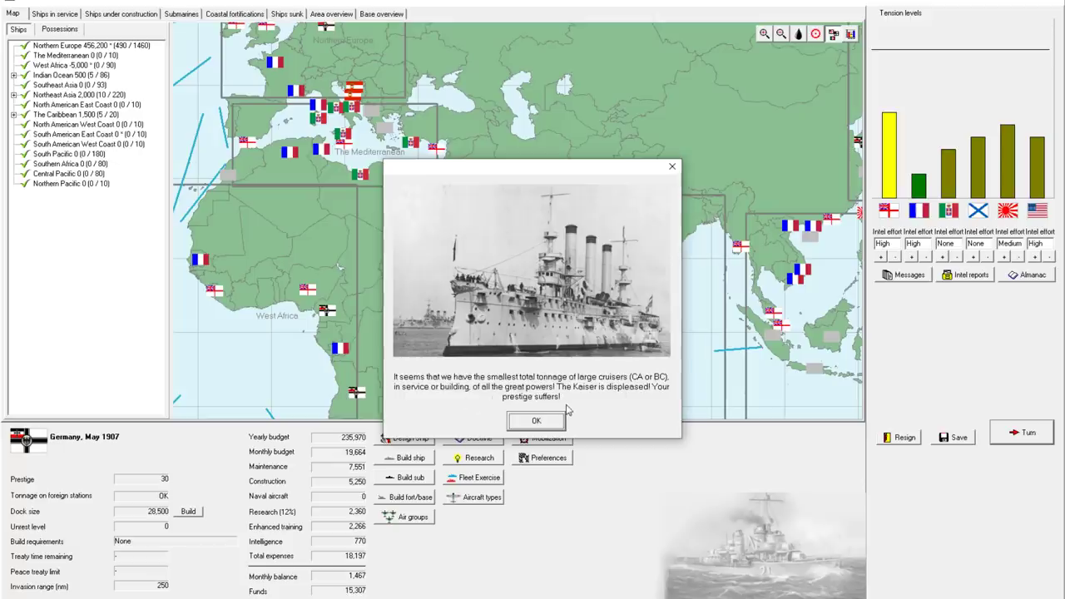
{"action": "left_click", "coordinate": [536, 421]}
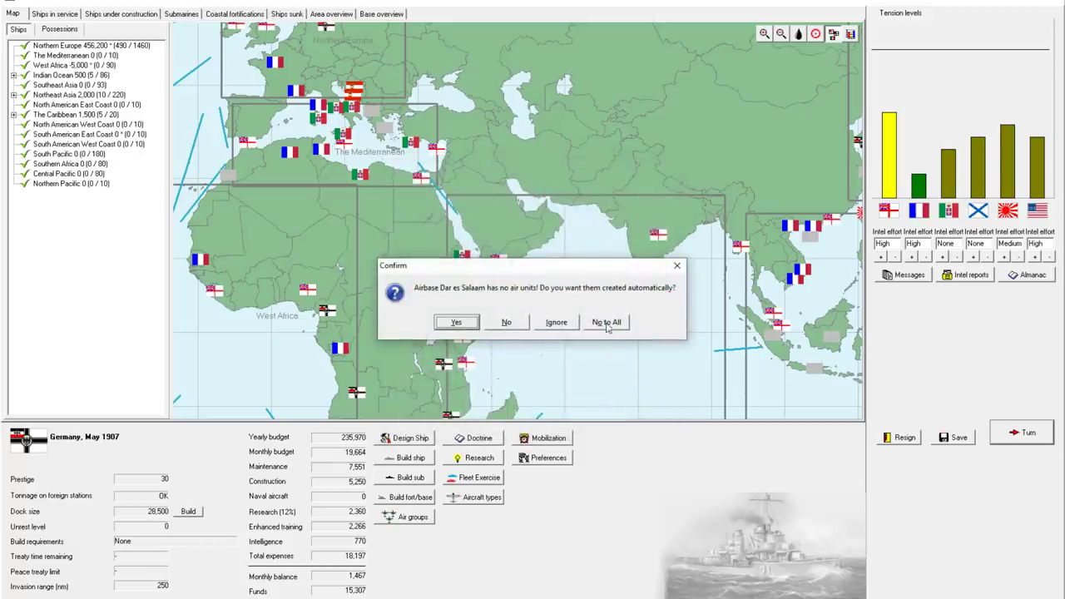
{"action": "left_click", "coordinate": [606, 321]}
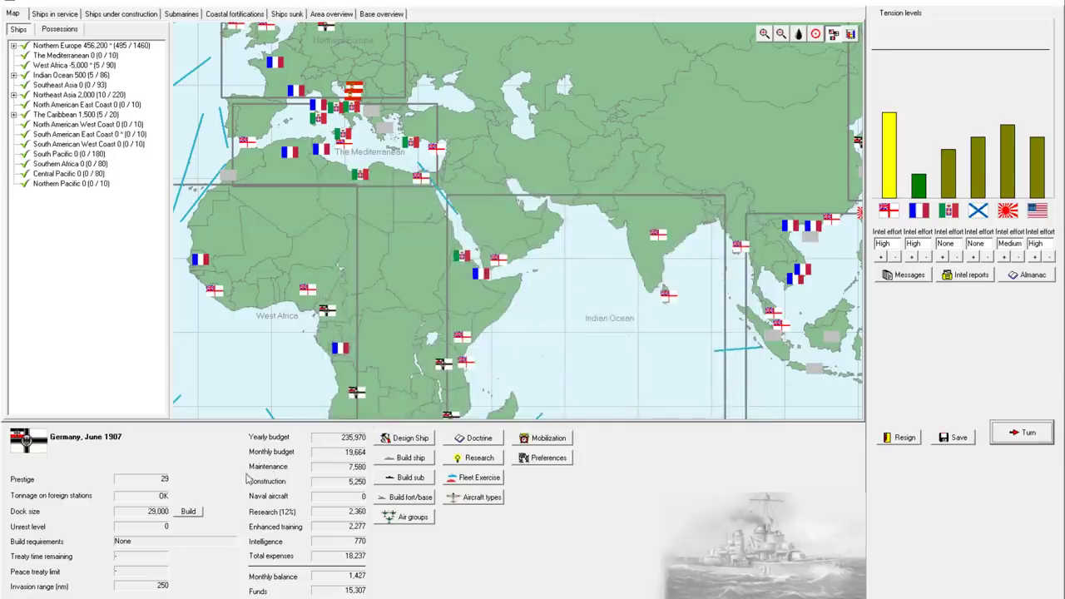
{"action": "mouse_move", "coordinate": [170, 483]}
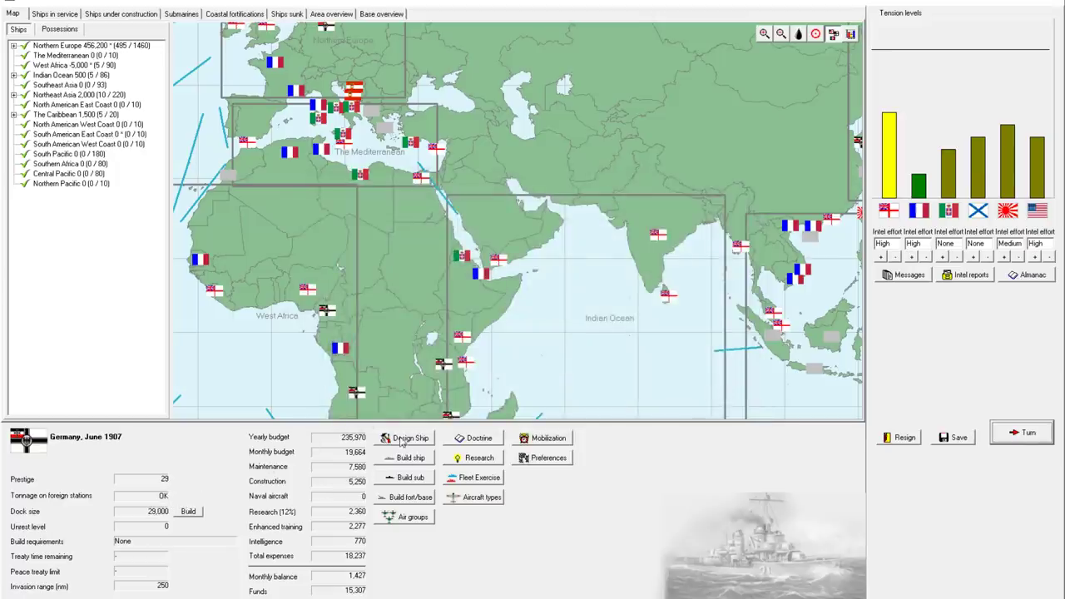
Auto-design a battlecruiser, re-place main turrets at A, C, Q and Y, and check the design
{"action": "left_click", "coordinate": [405, 438]}
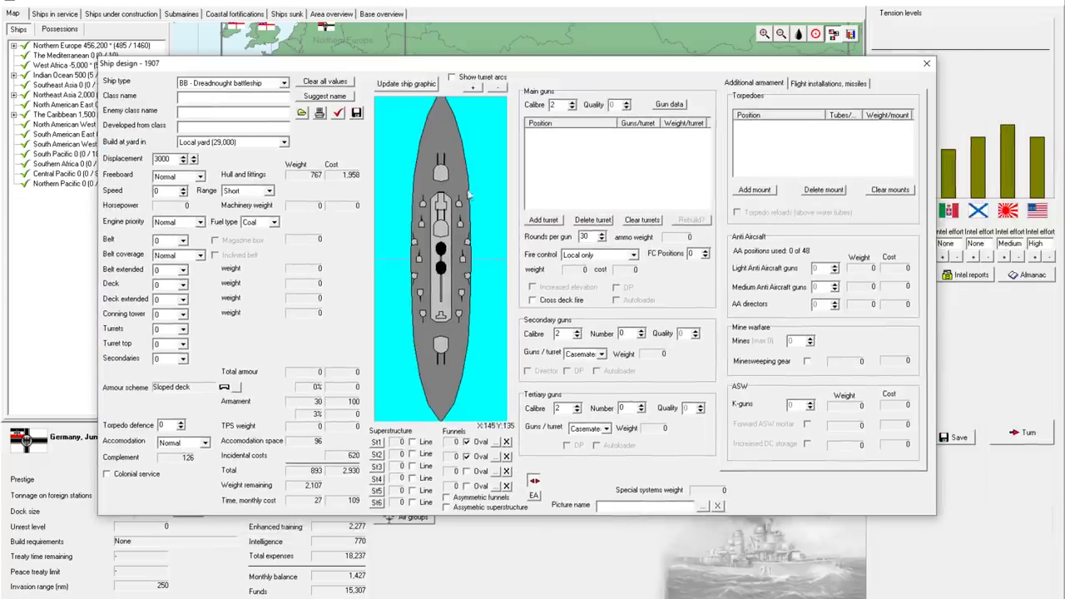
{"action": "mouse_move", "coordinate": [424, 109]}
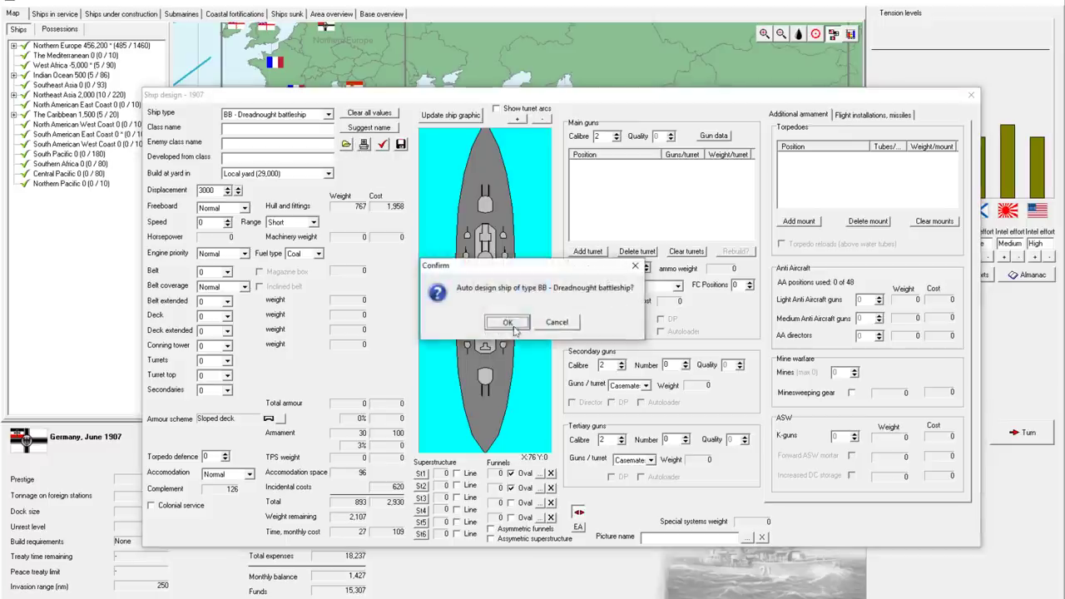
{"action": "left_click", "coordinate": [507, 322]}
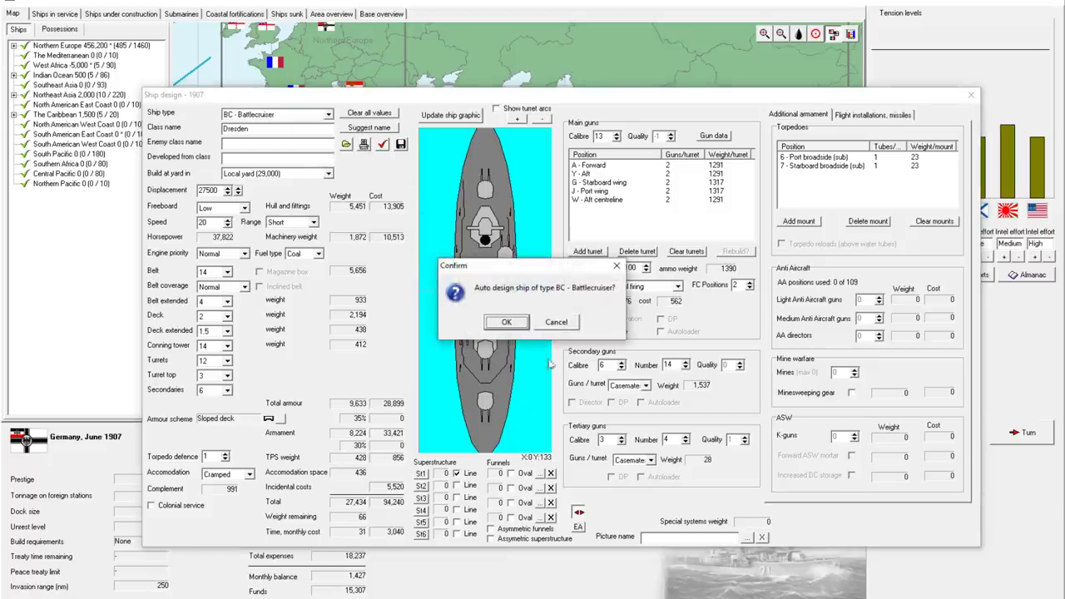
{"action": "left_click", "coordinate": [506, 322]}
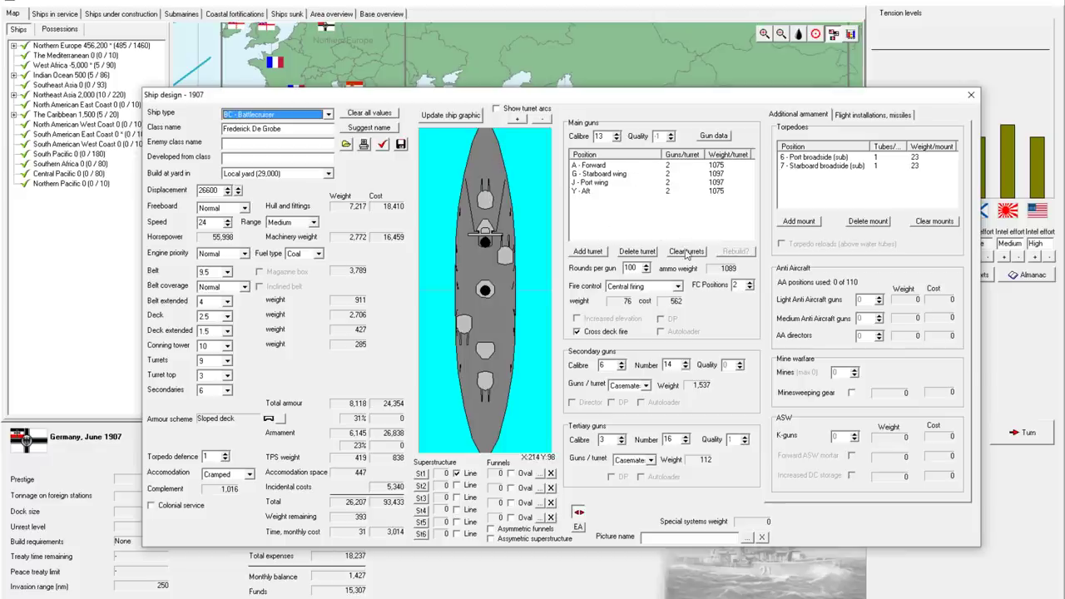
{"action": "left_click", "coordinate": [686, 251]}
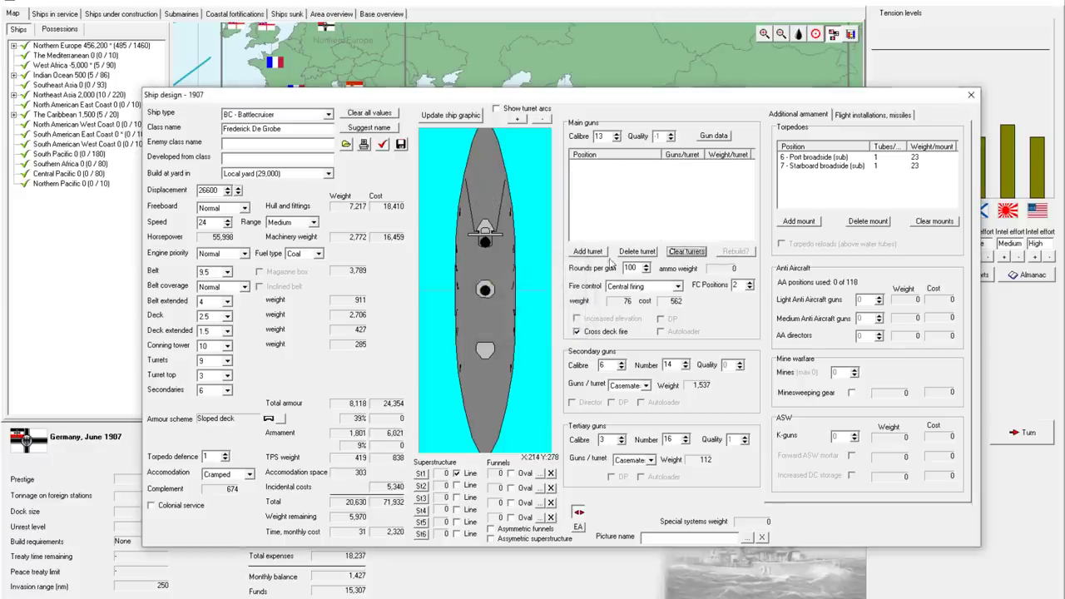
{"action": "left_click", "coordinate": [587, 252]}
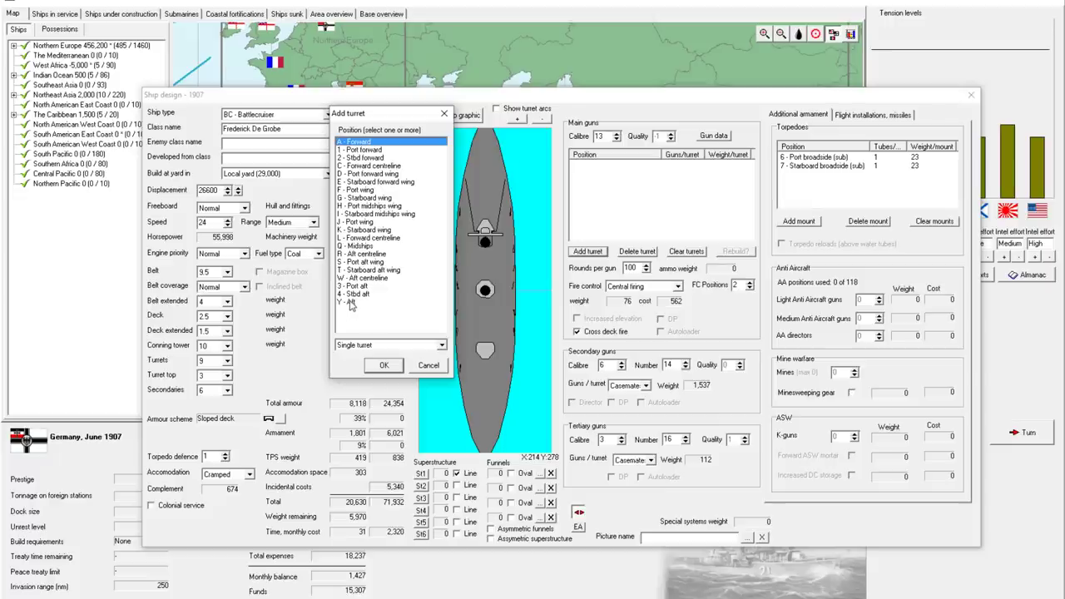
{"action": "left_click", "coordinate": [350, 302]}
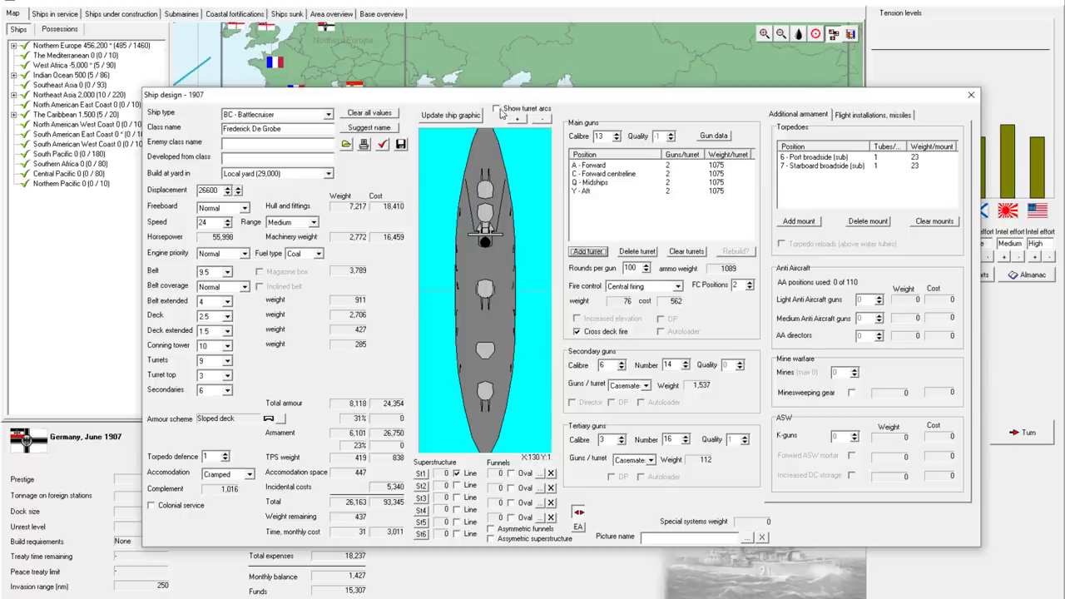
{"action": "mouse_move", "coordinate": [382, 144]}
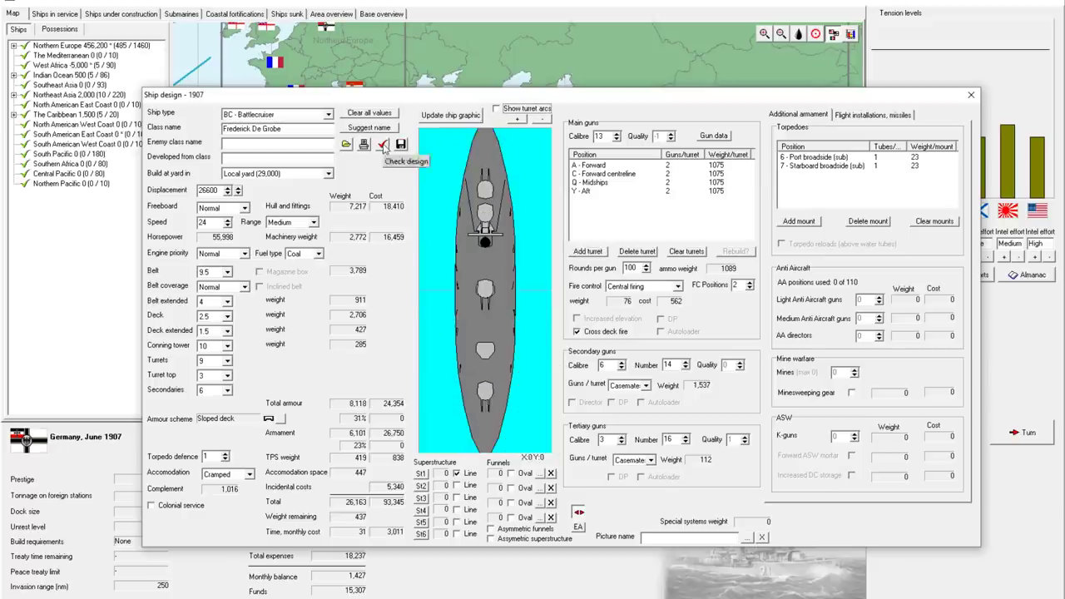
{"action": "left_click", "coordinate": [383, 144]}
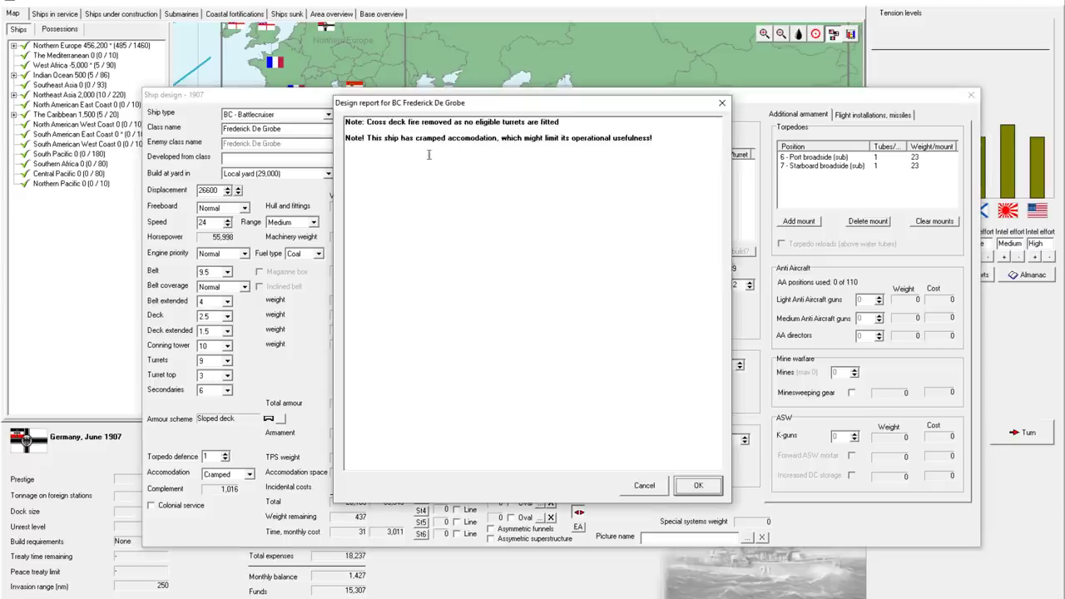
{"action": "mouse_move", "coordinate": [404, 147]}
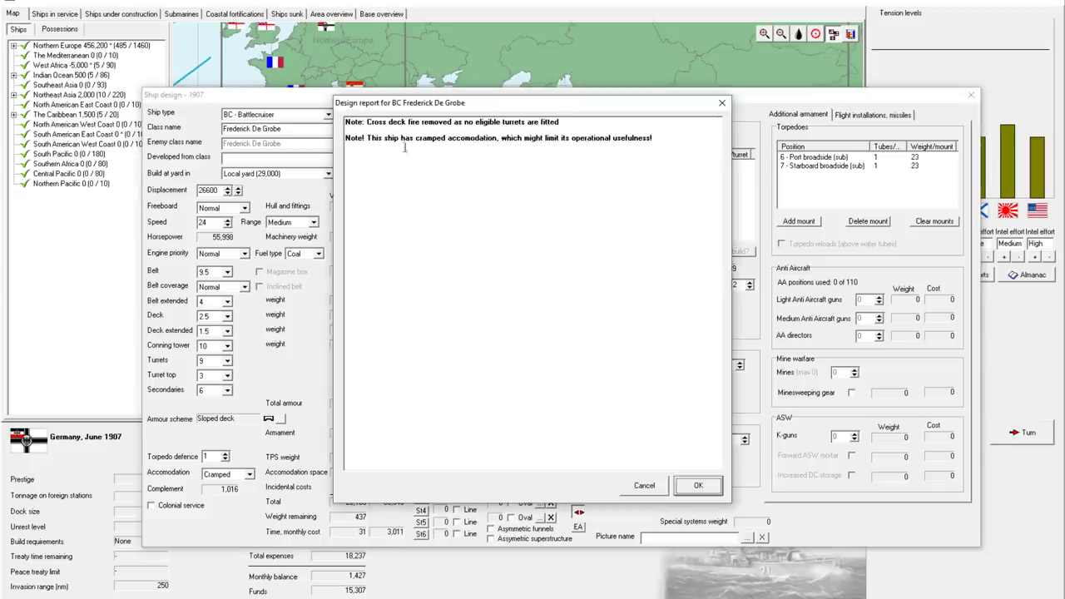
{"action": "left_click", "coordinate": [700, 485]}
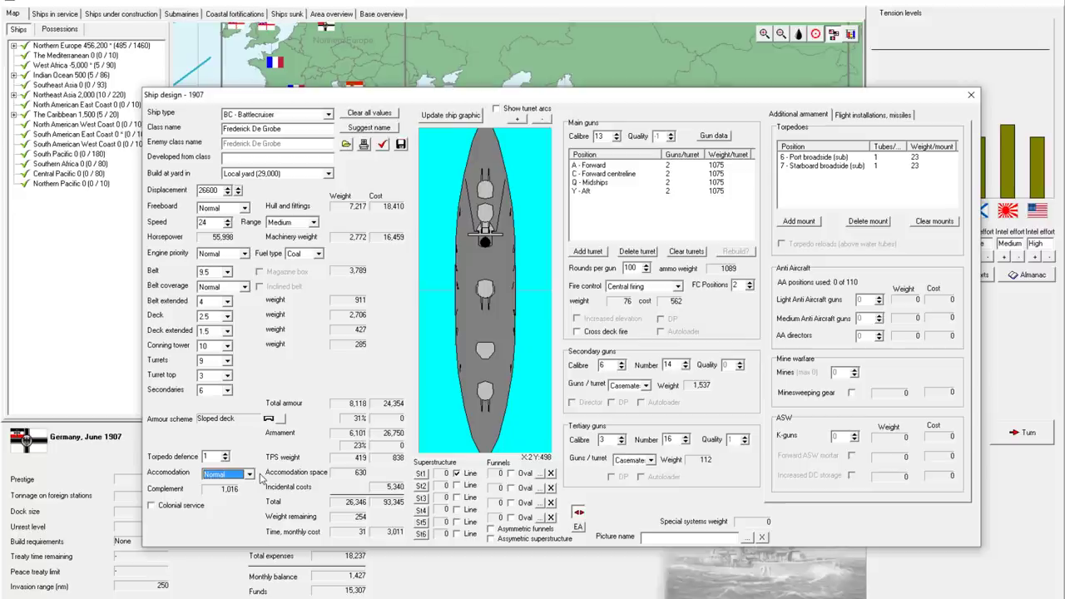
{"action": "mouse_move", "coordinate": [258, 491]}
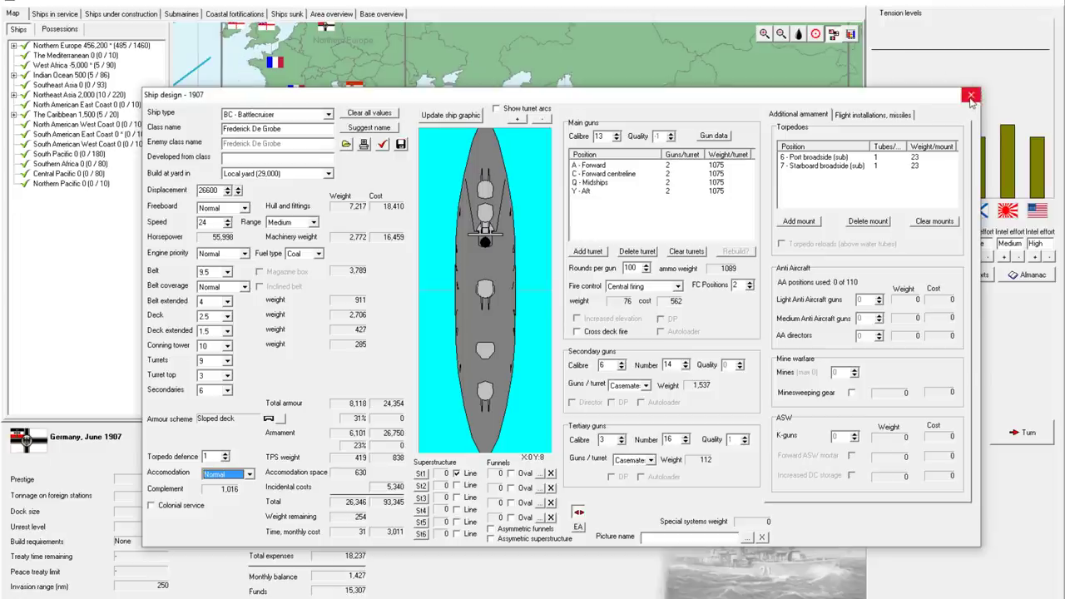
{"action": "mouse_move", "coordinate": [971, 96]}
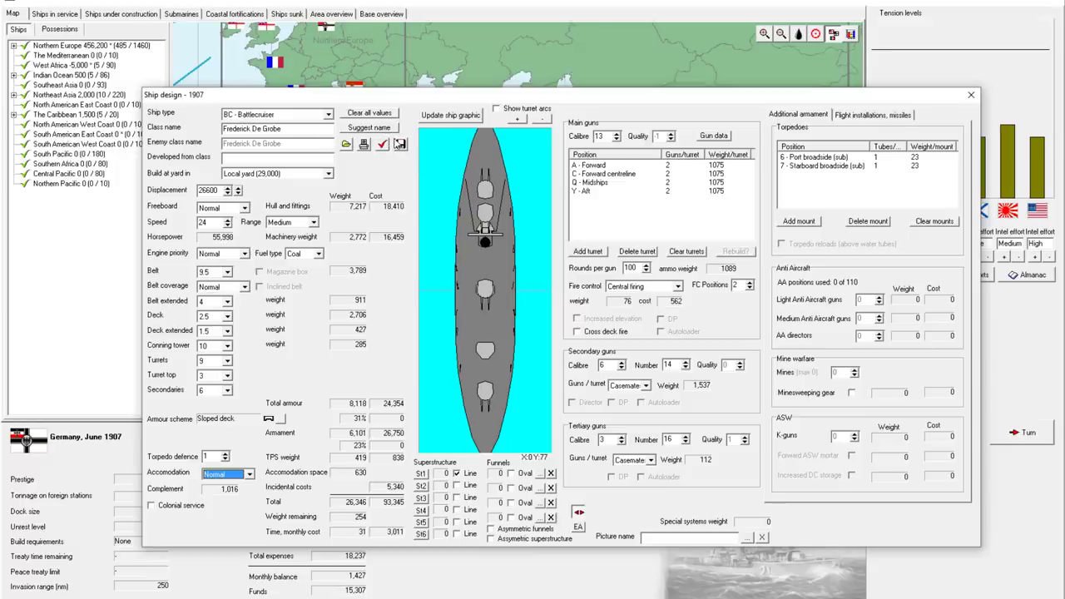
{"action": "left_click", "coordinate": [970, 93]}
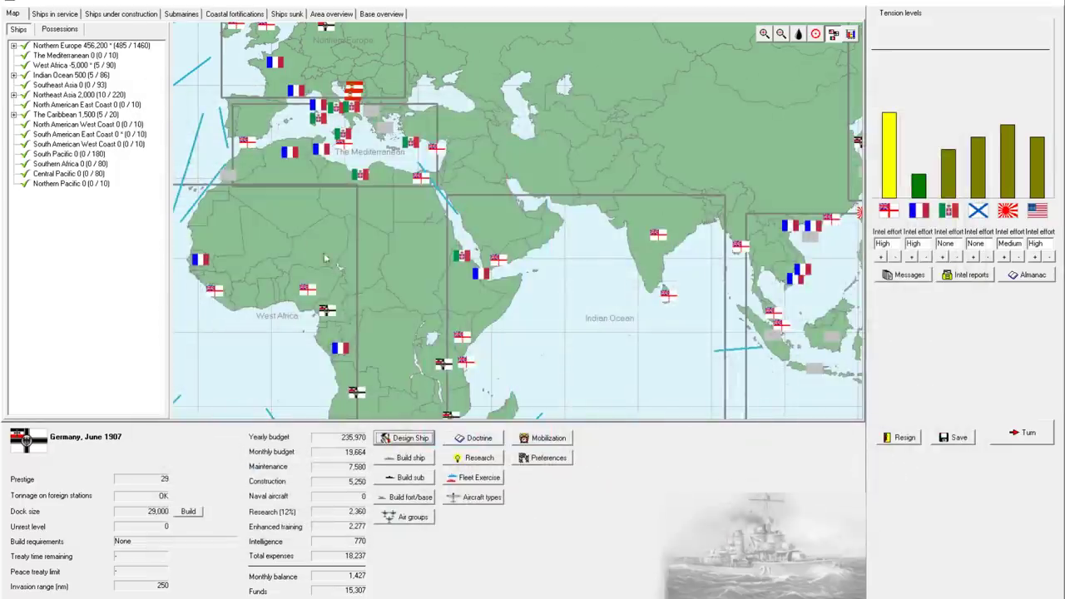
Move four Hohenzollern-class battleships from Ships in service to the Reserve Fleet
{"action": "left_click", "coordinate": [53, 12]}
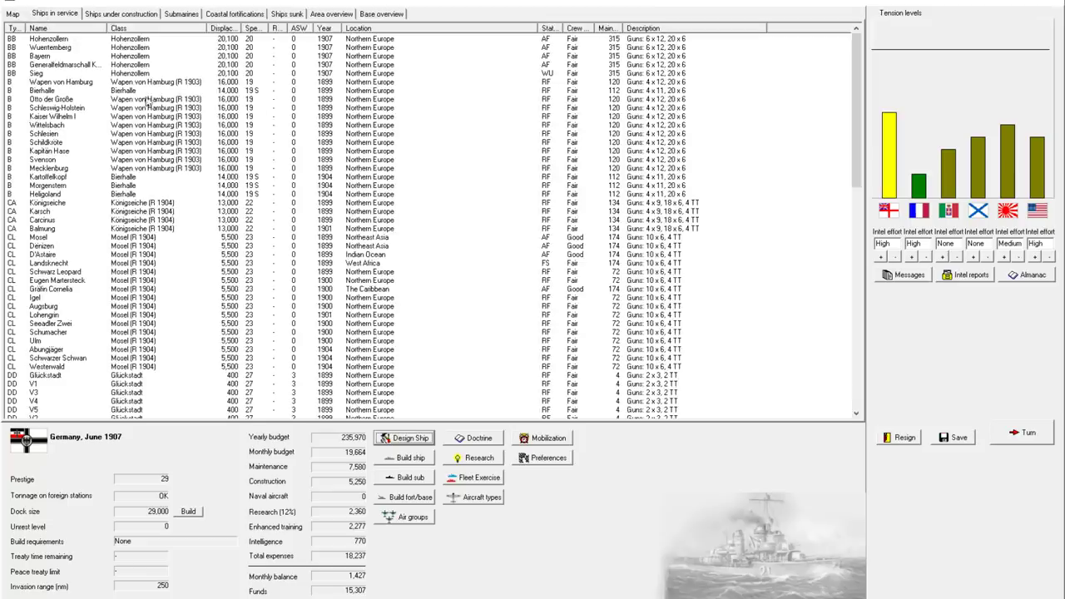
{"action": "left_click", "coordinate": [58, 114]}
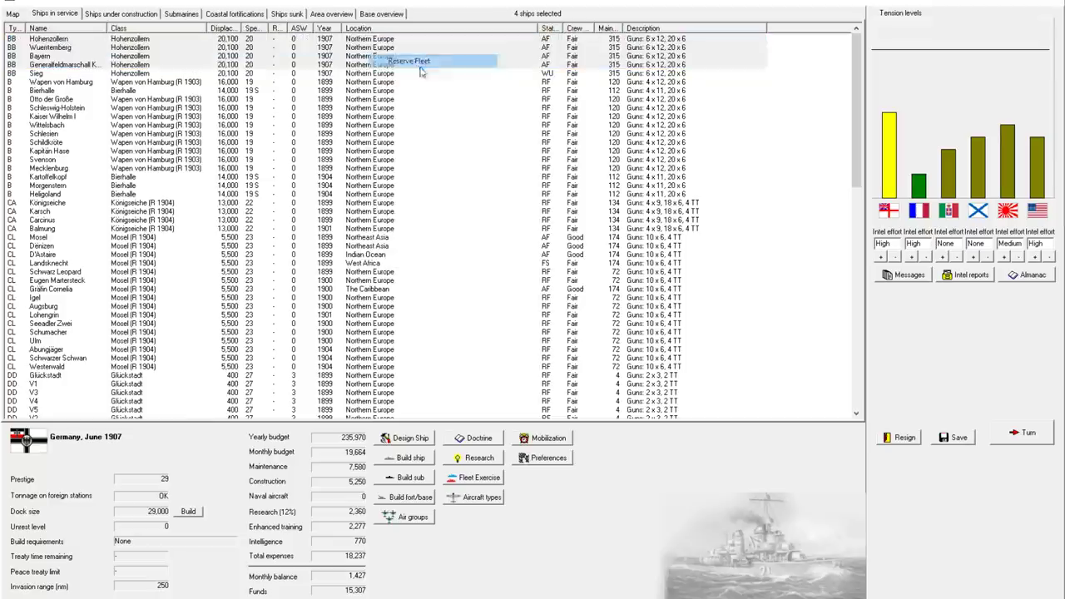
{"action": "left_click", "coordinate": [421, 65]}
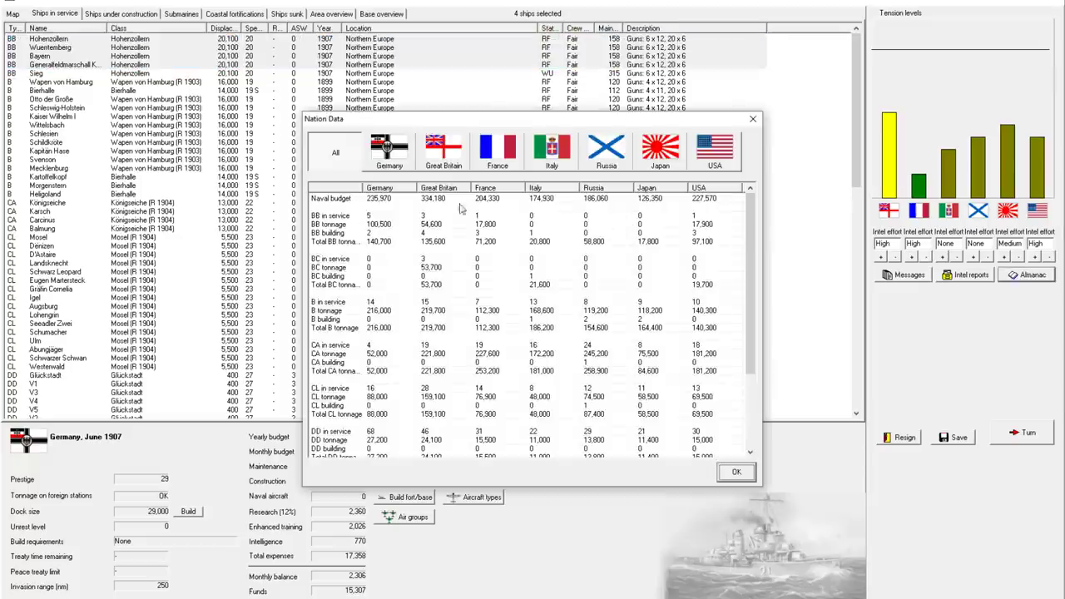
{"action": "mouse_move", "coordinate": [352, 266]}
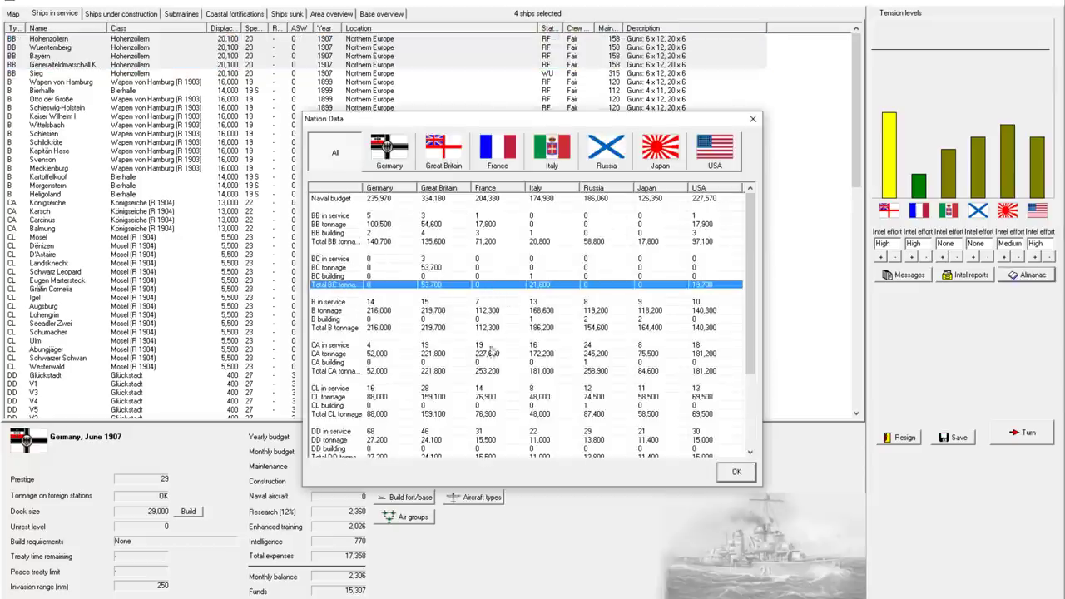
{"action": "left_click", "coordinate": [332, 345]}
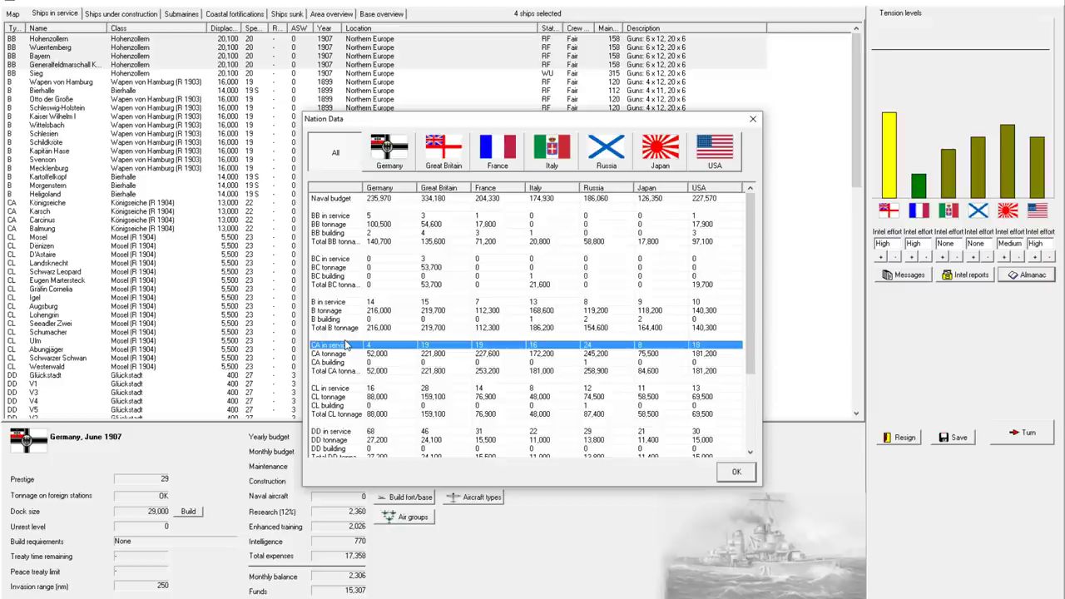
{"action": "mouse_move", "coordinate": [618, 257]}
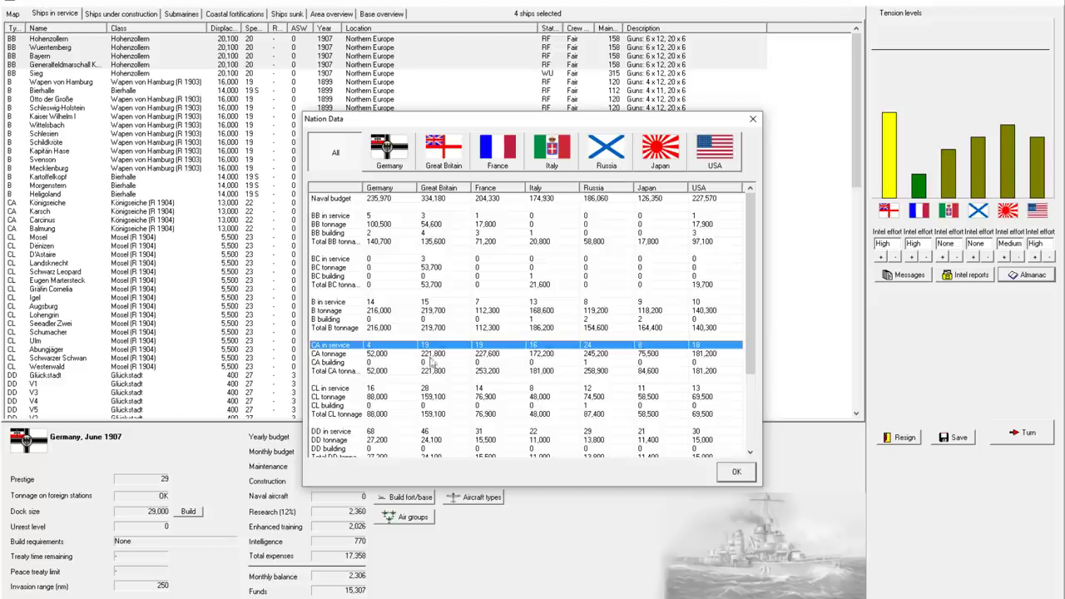
{"action": "scroll", "scroll_direction": "down", "scroll_amount": 3}
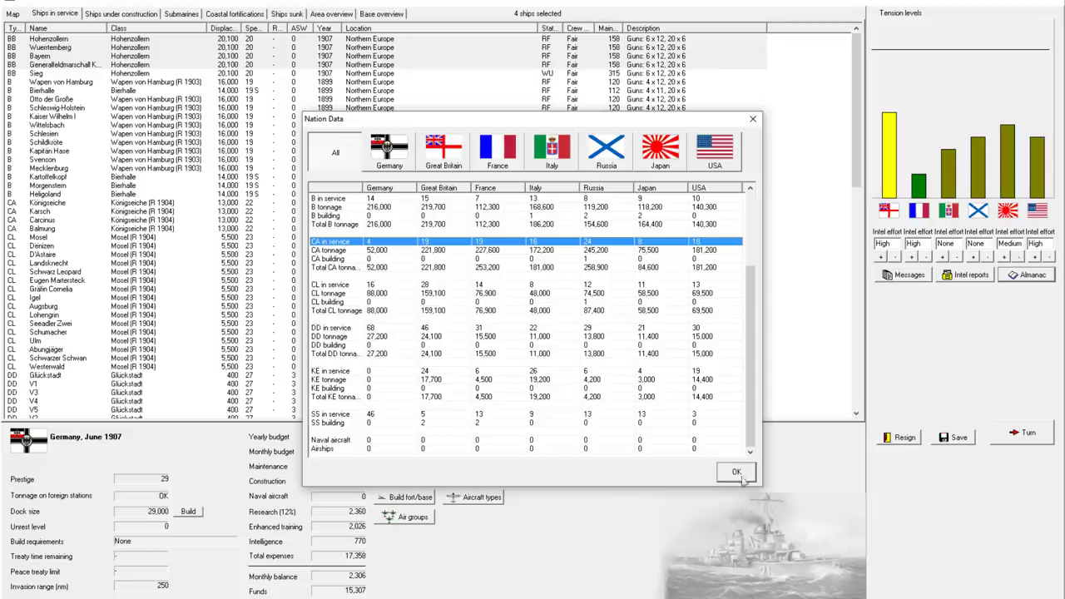
{"action": "left_click", "coordinate": [735, 472]}
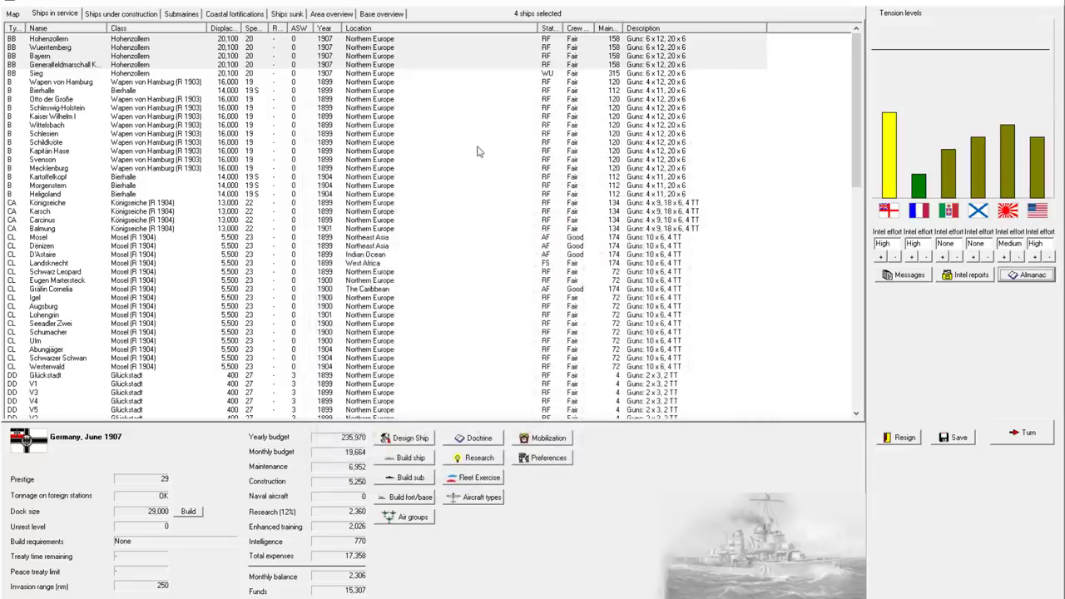
{"action": "mouse_move", "coordinate": [470, 255]}
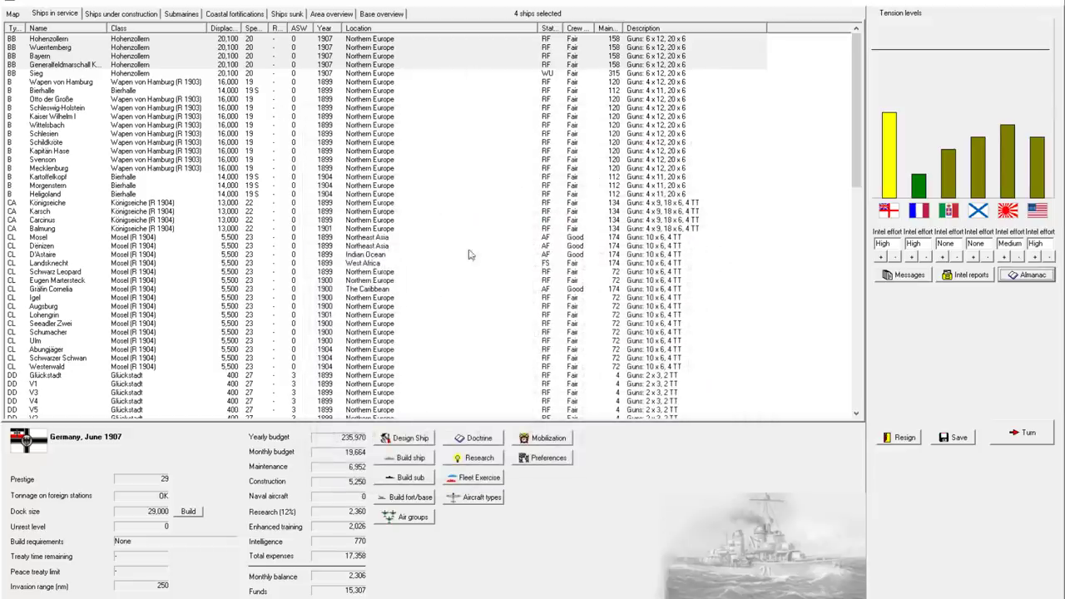
{"action": "left_click", "coordinate": [66, 247]}
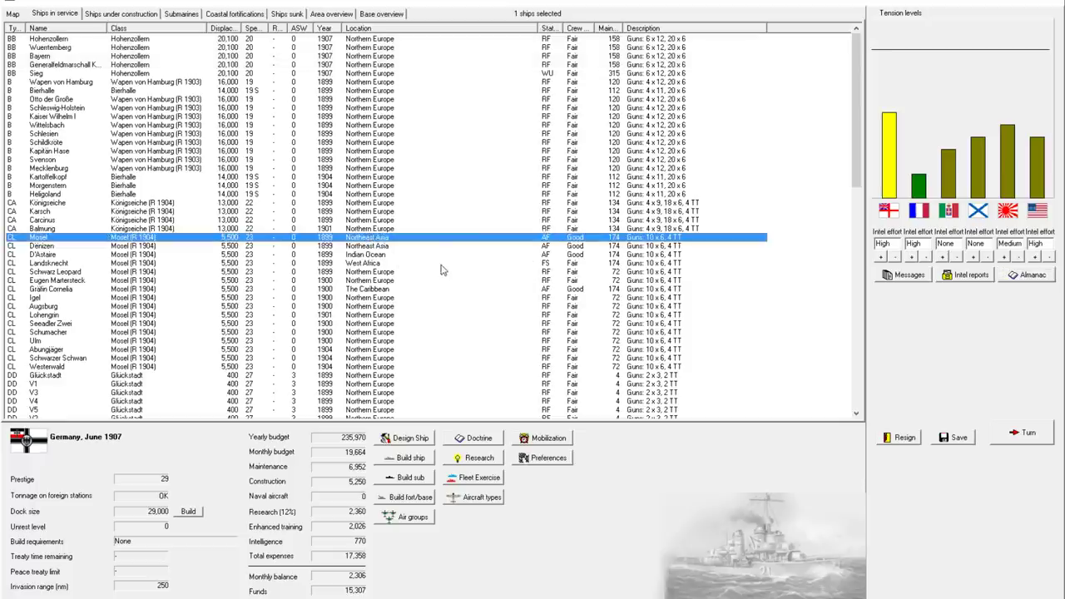
{"action": "right_click", "coordinate": [42, 263]}
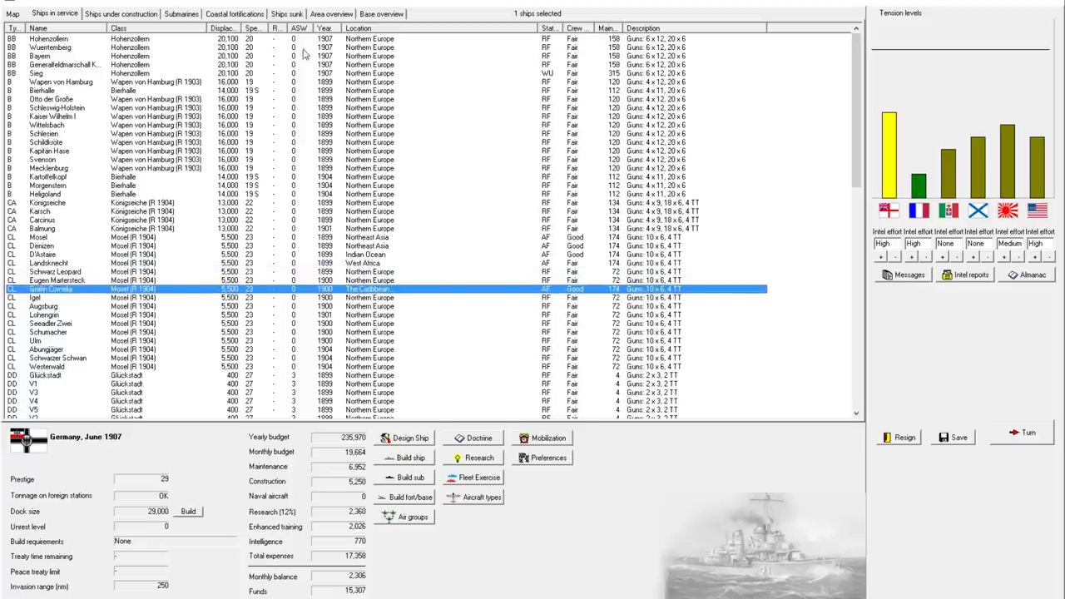
{"action": "mouse_move", "coordinate": [268, 256]}
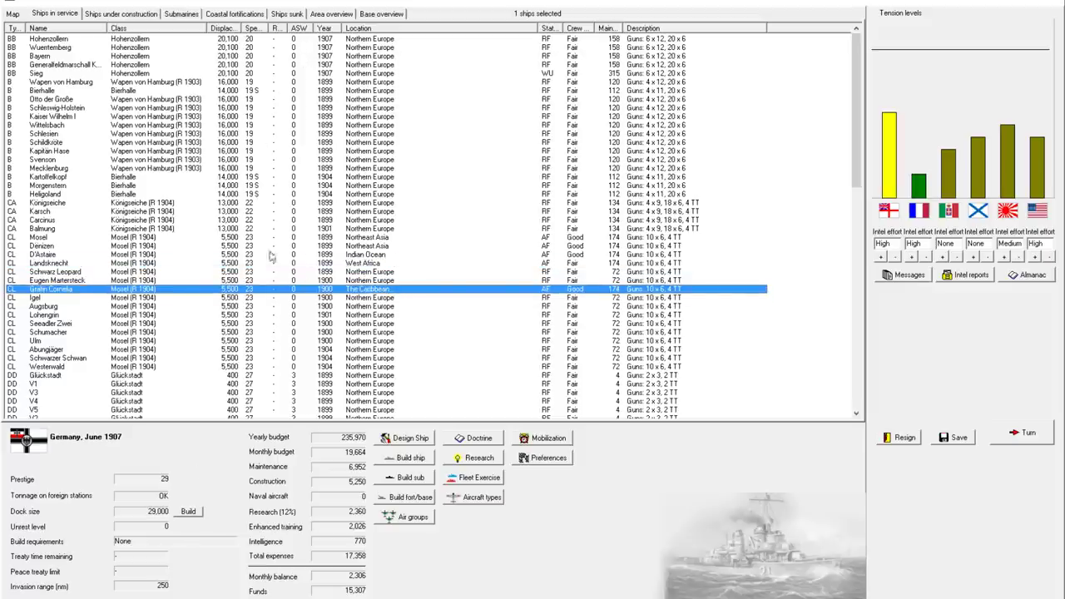
{"action": "left_click", "coordinate": [404, 438]}
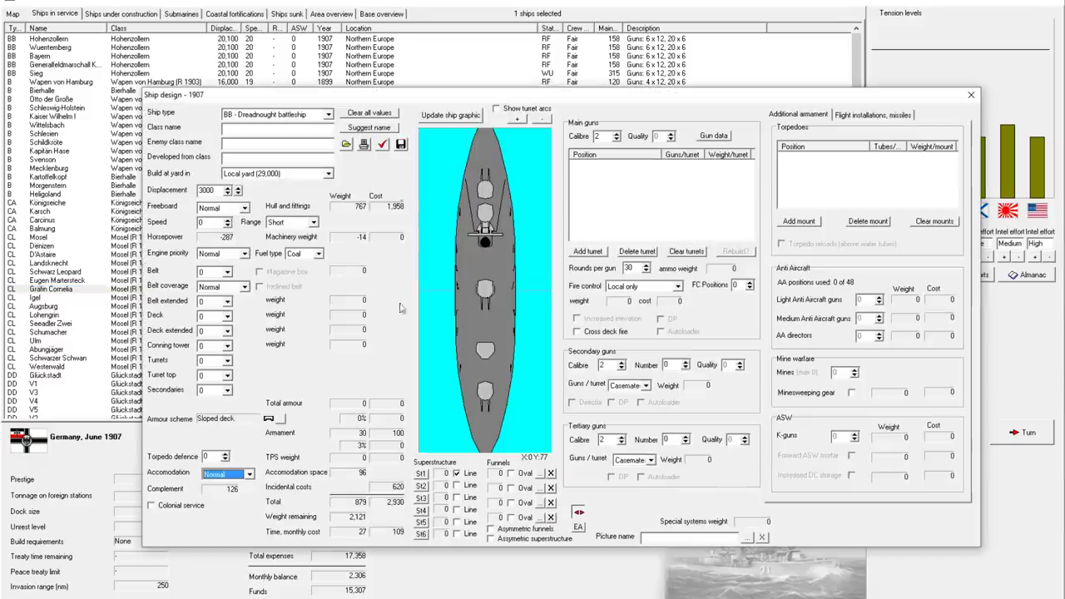
Load the Witwenmacher design, select the Y and R aft turrets, and begin adding a turret
{"action": "left_click", "coordinate": [371, 113]}
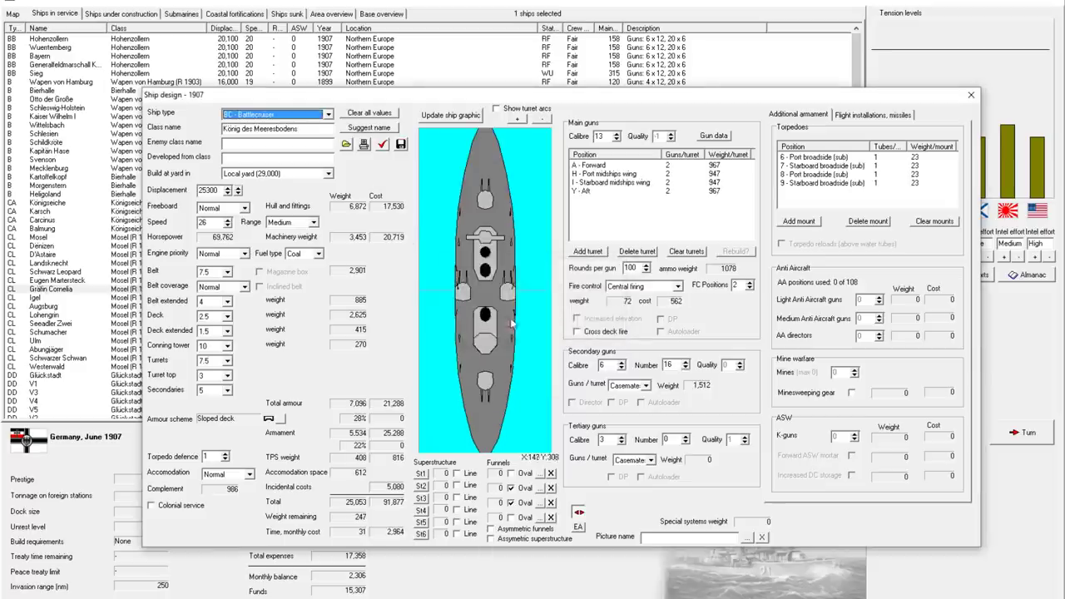
{"action": "mouse_move", "coordinate": [478, 298]}
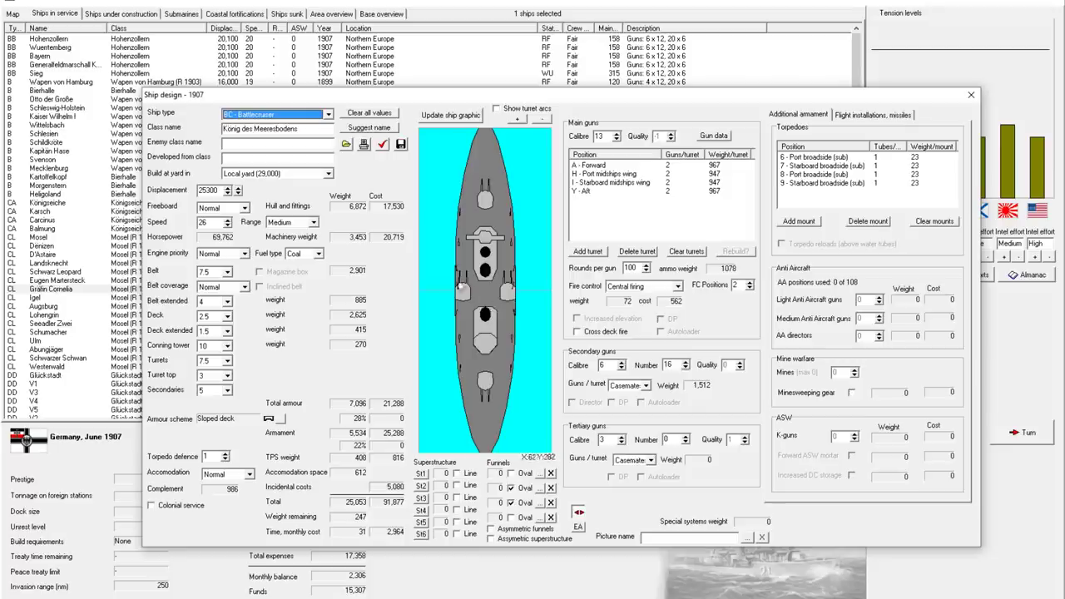
{"action": "mouse_move", "coordinate": [518, 260]}
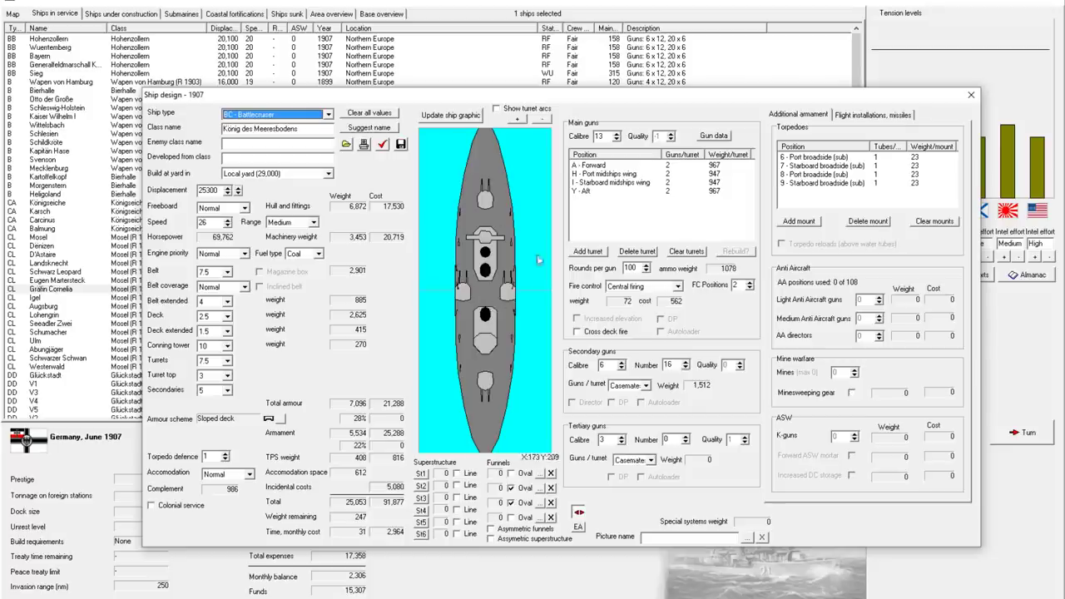
{"action": "mouse_move", "coordinate": [552, 198]}
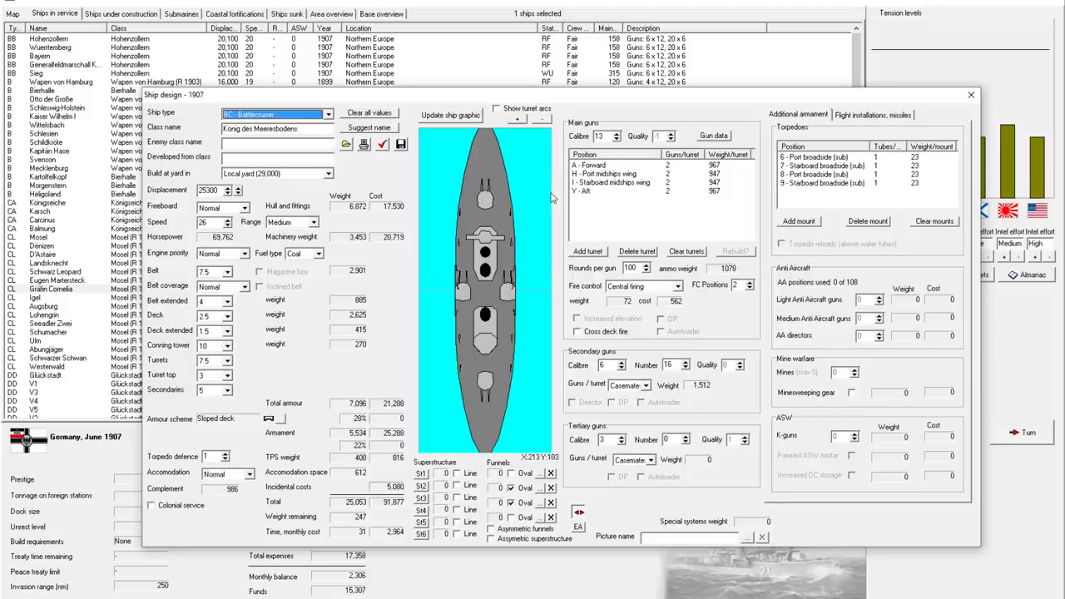
{"action": "mouse_move", "coordinate": [451, 177]}
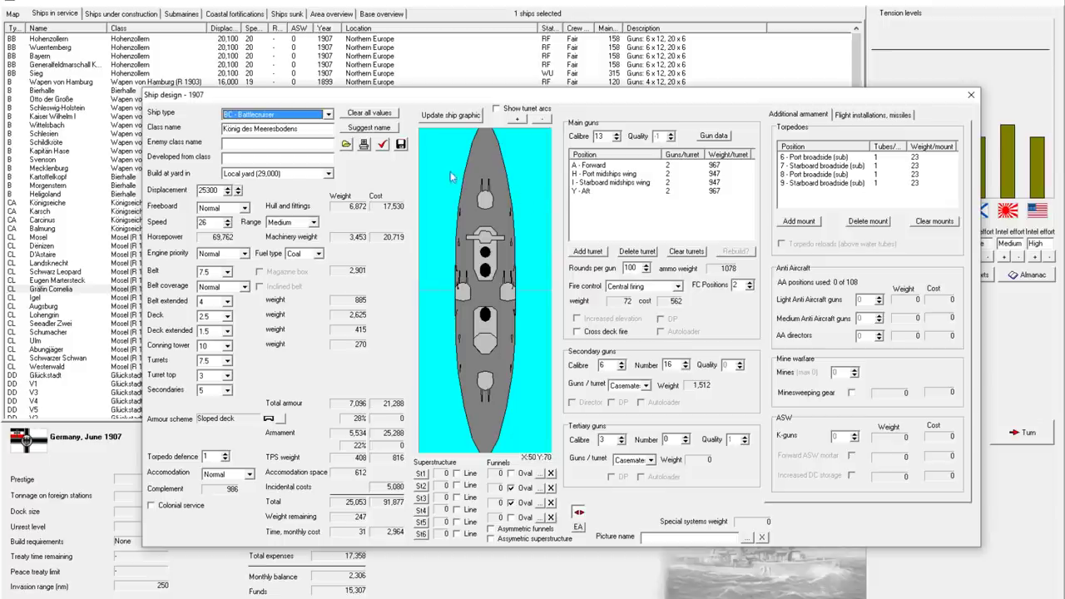
{"action": "mouse_move", "coordinate": [455, 178]}
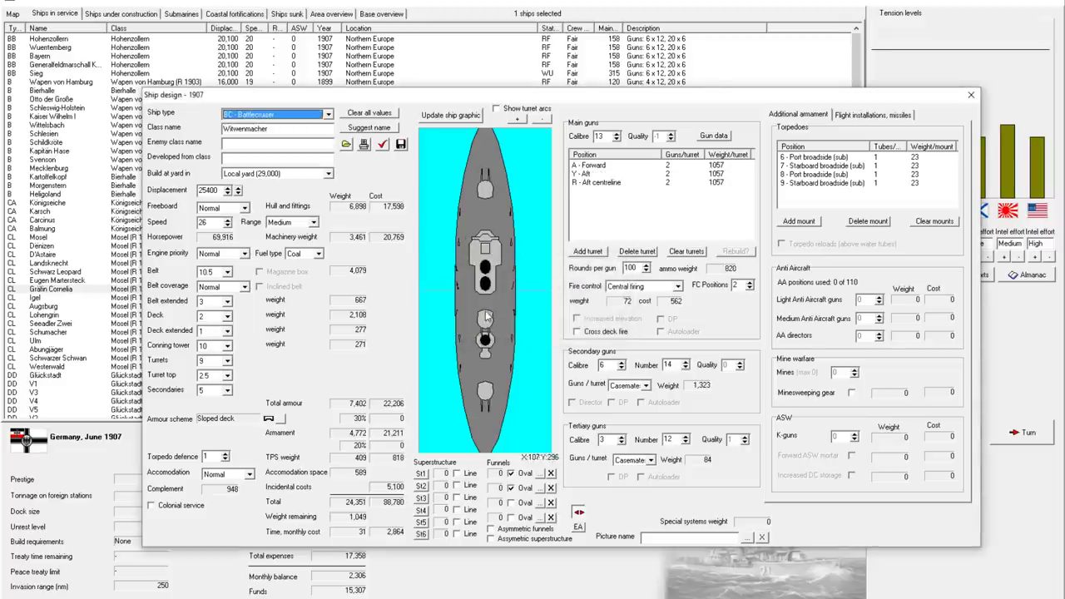
{"action": "left_click", "coordinate": [607, 173]}
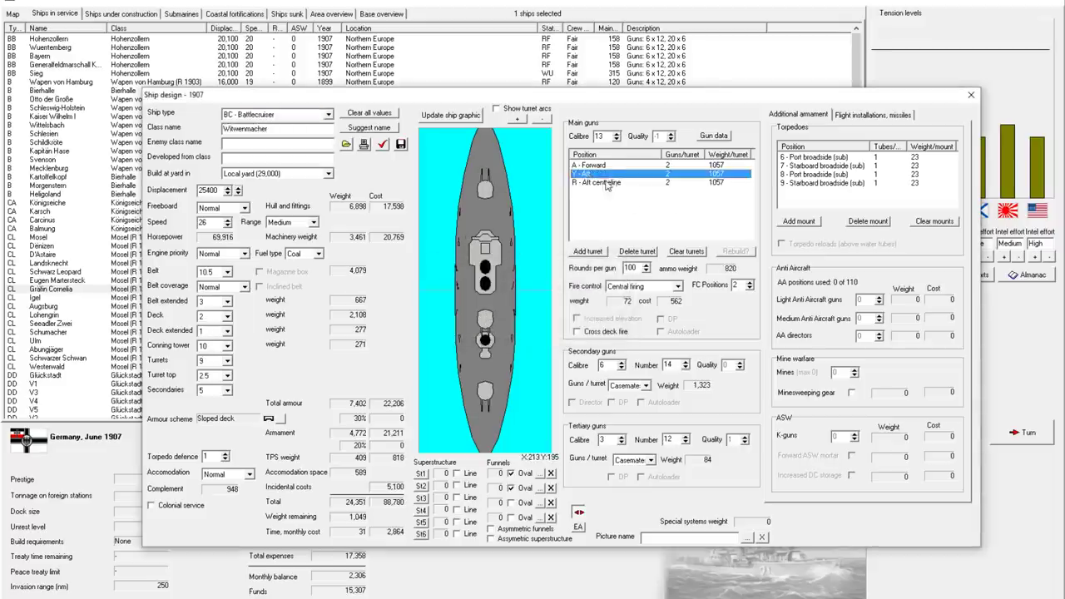
{"action": "left_click", "coordinate": [600, 183]}
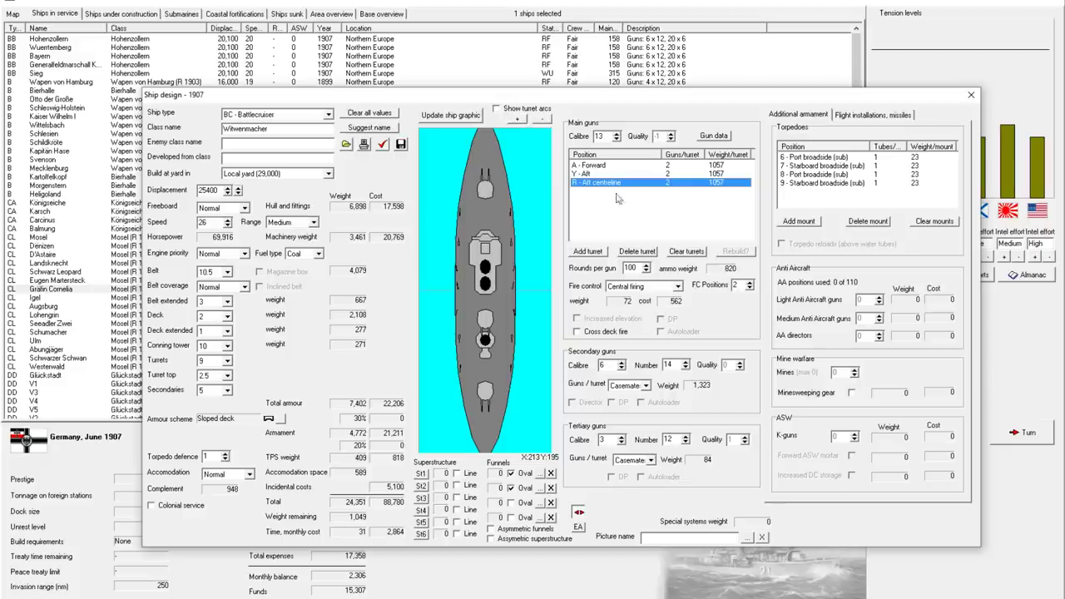
{"action": "left_click", "coordinate": [587, 250]}
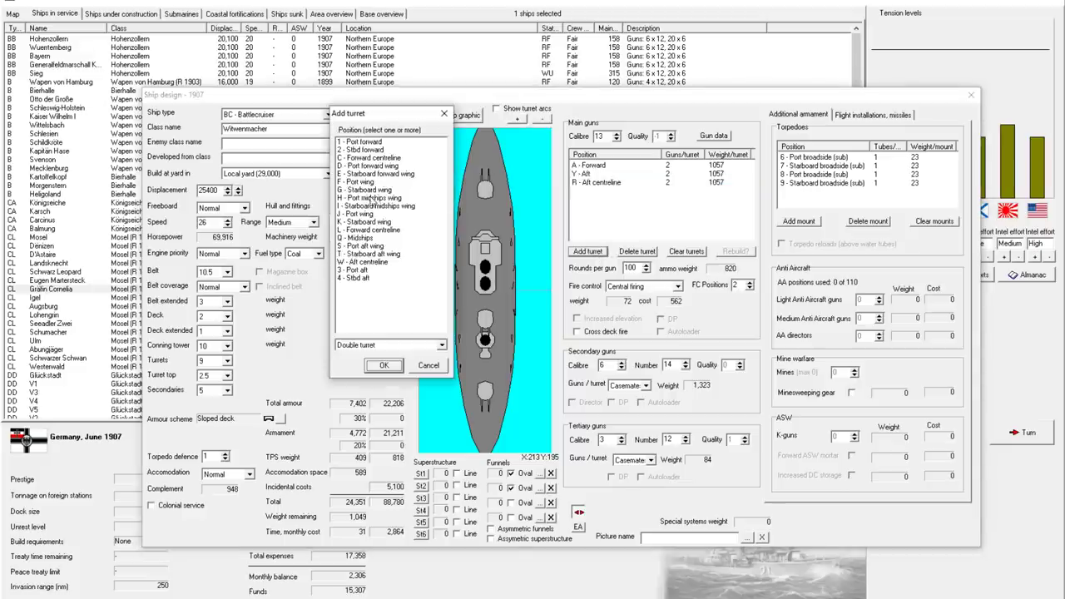
Add an L - Forward centreline turret, delete one funnel, and close the Witwenmacher design
{"action": "left_click", "coordinate": [371, 230]}
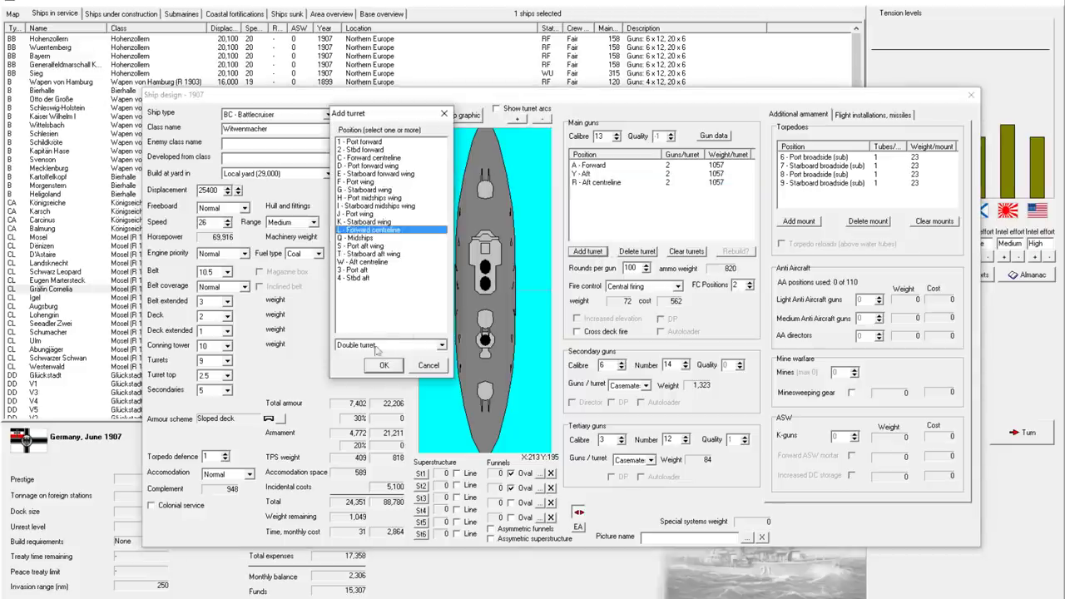
{"action": "left_click", "coordinate": [384, 365]}
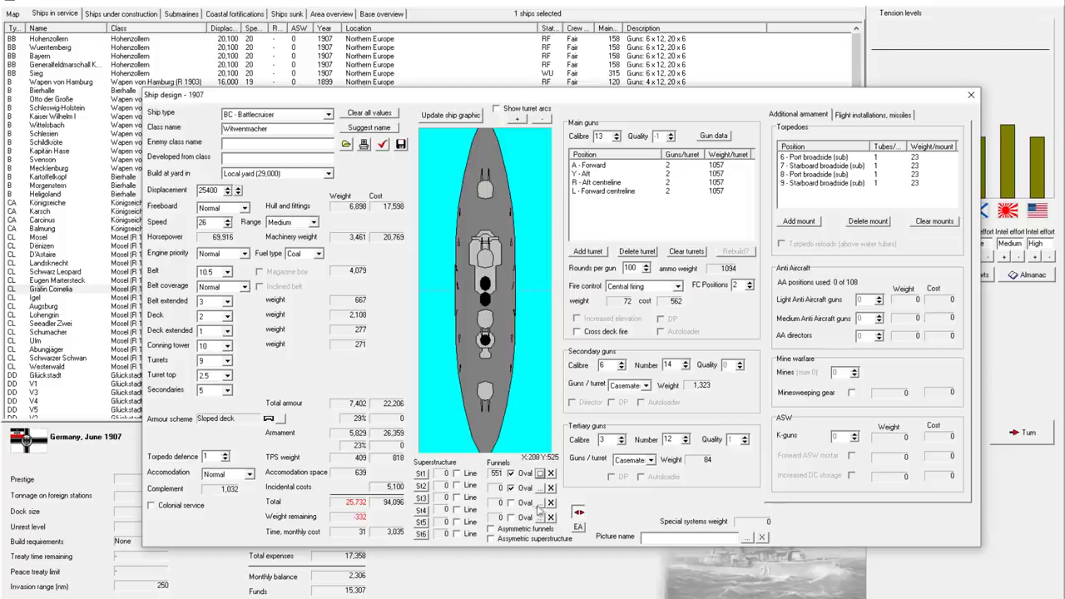
{"action": "left_click", "coordinate": [548, 516]}
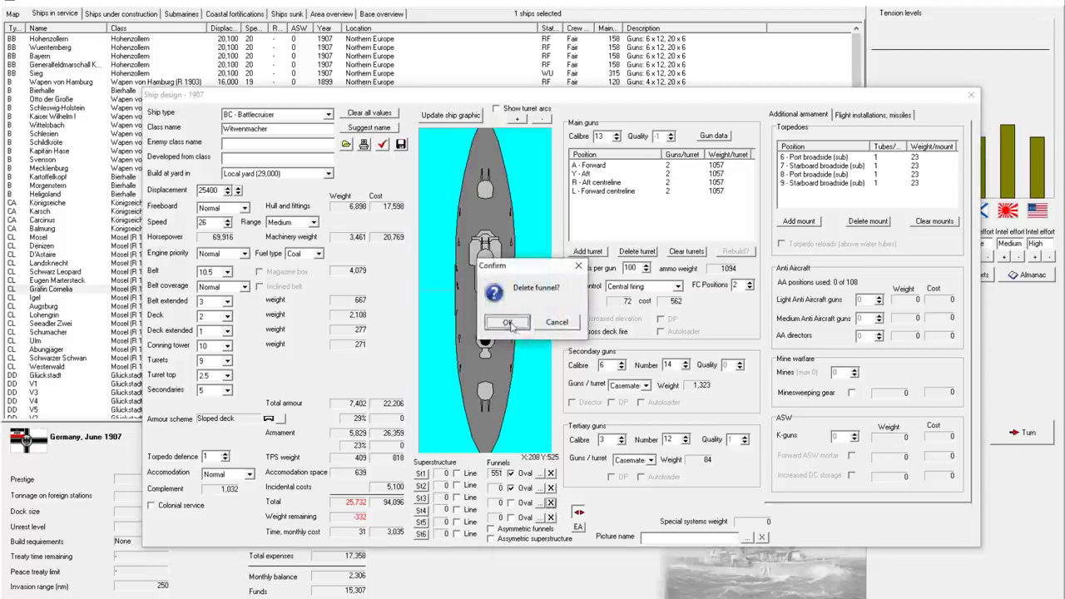
{"action": "left_click", "coordinate": [508, 322]}
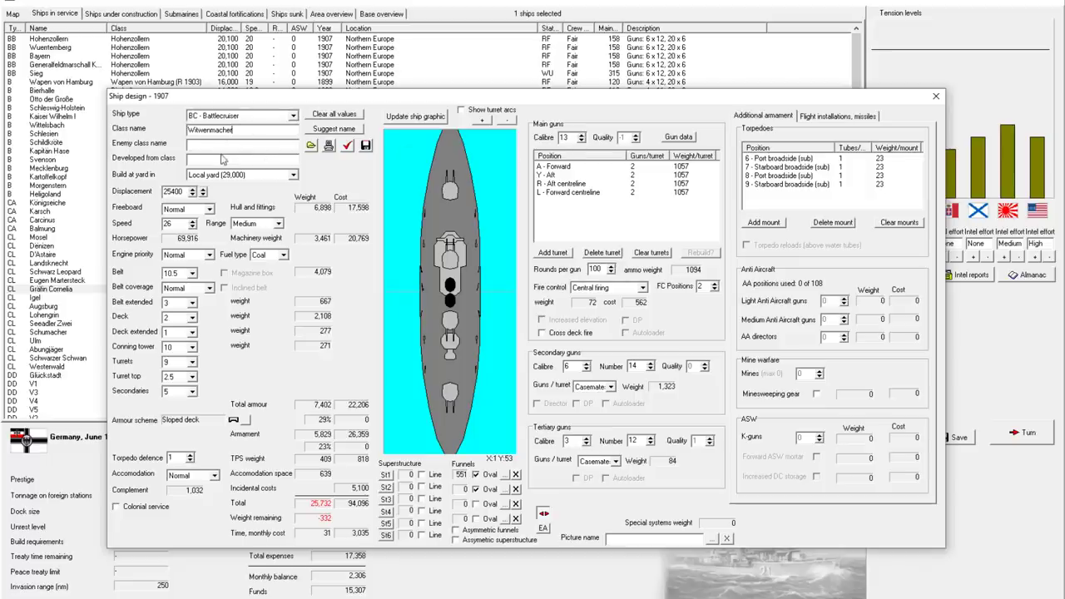
{"action": "mouse_move", "coordinate": [333, 98]}
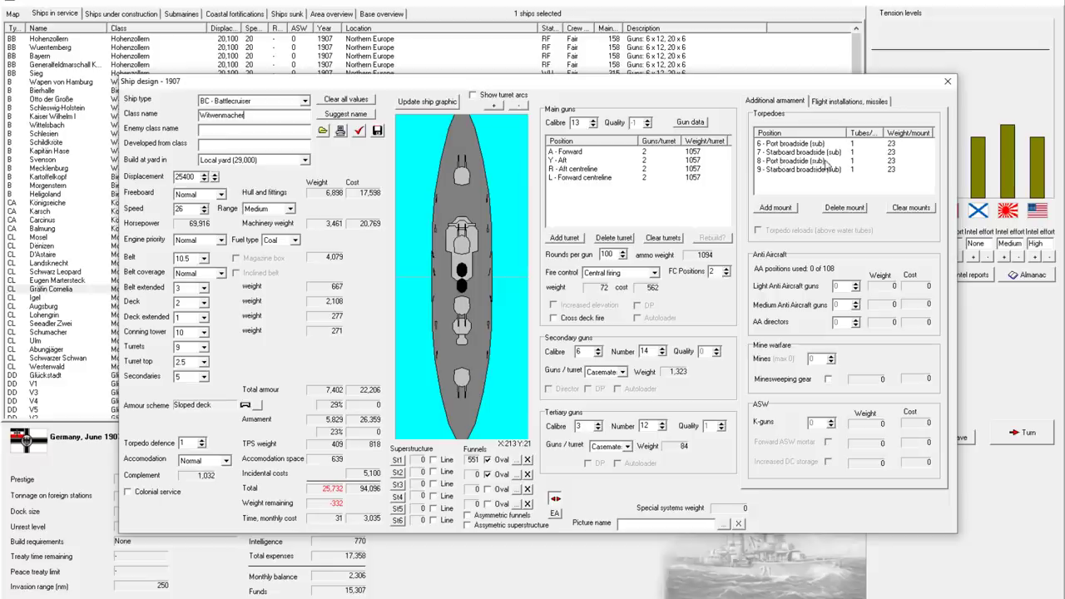
{"action": "mouse_move", "coordinate": [947, 80]}
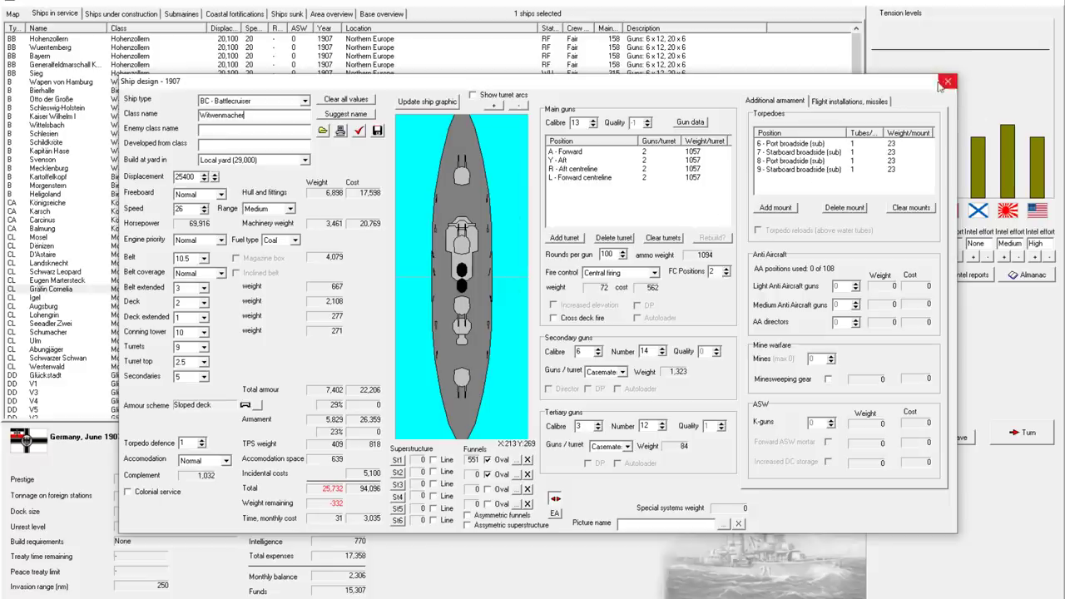
{"action": "left_click", "coordinate": [943, 81]}
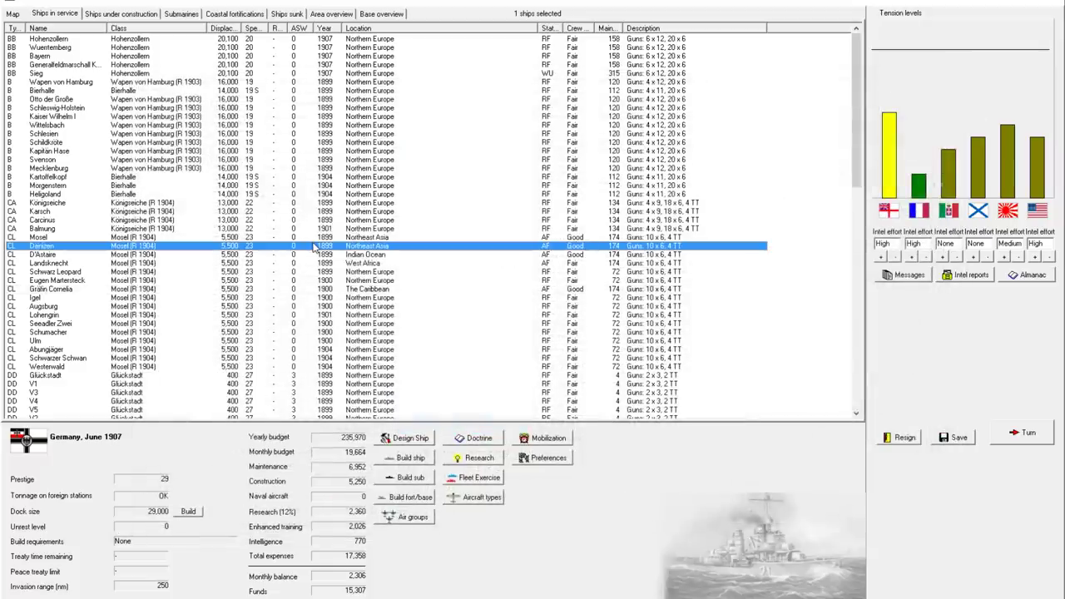